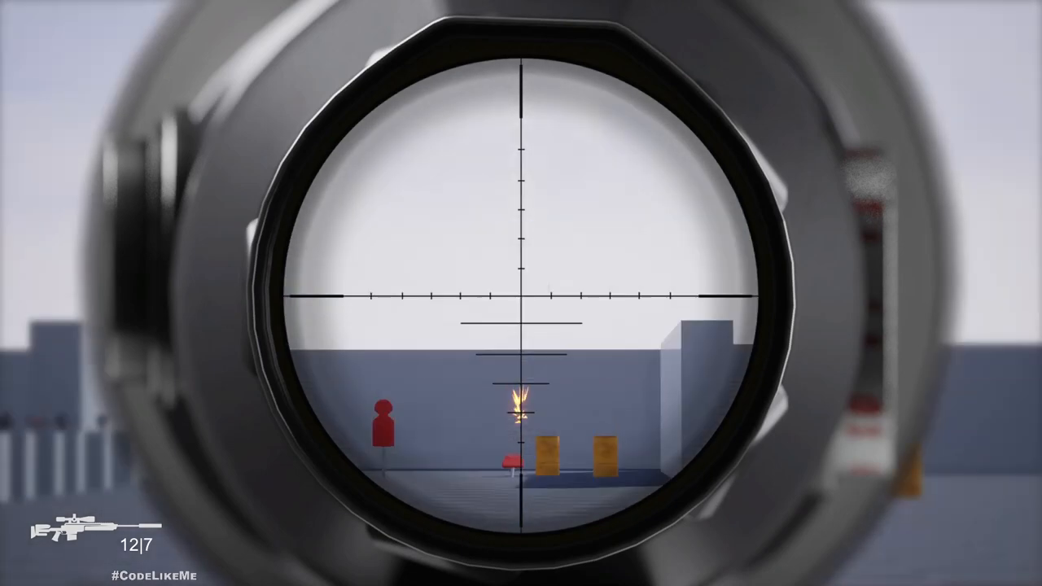
# Fire three rounds through the sniper scope at the range targets, including the red target.
pyautogui.click(521, 293)
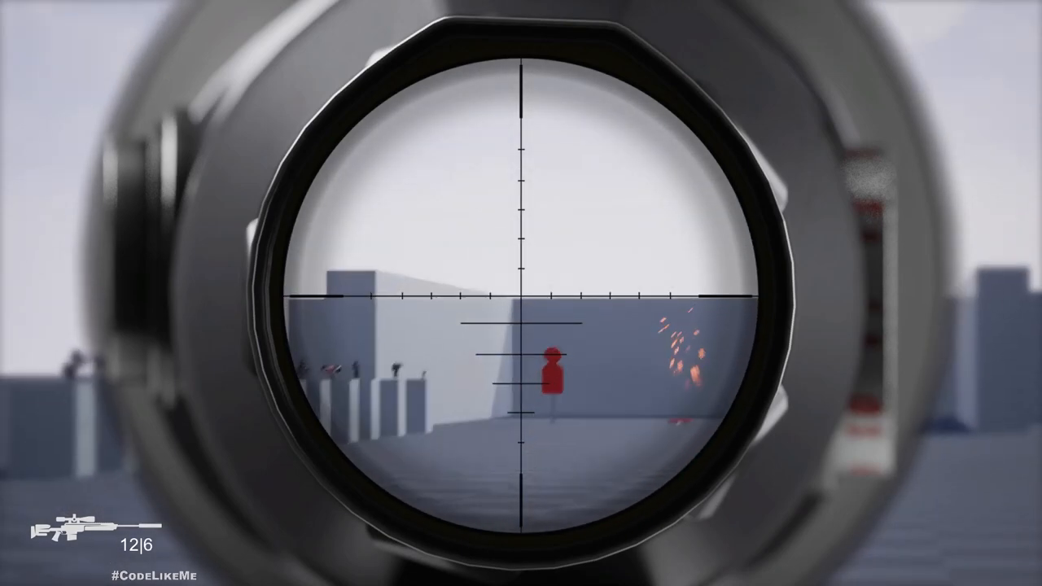
pyautogui.click(521, 293)
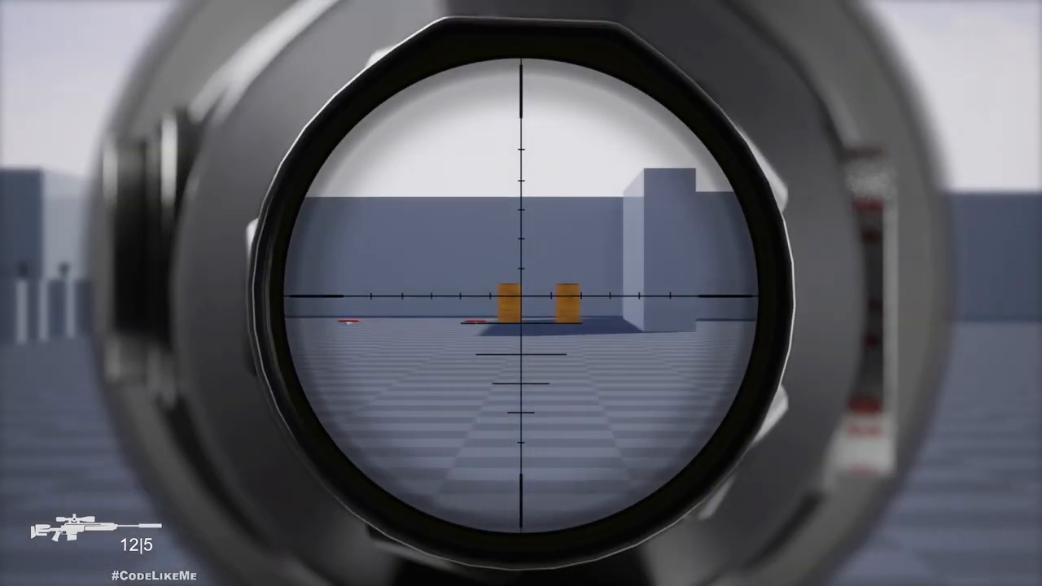
pyautogui.click(521, 293)
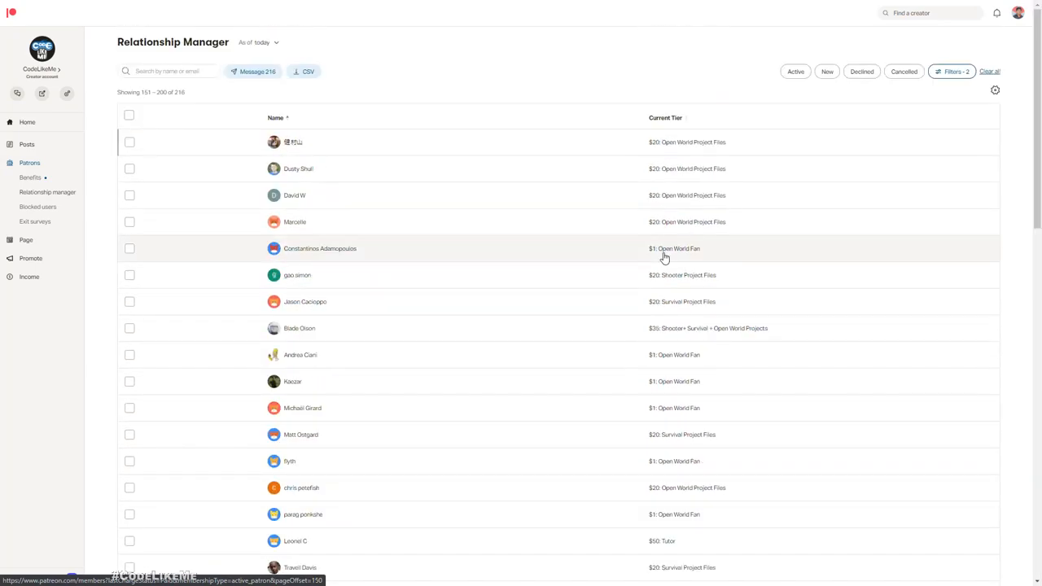
pyautogui.click(592, 557)
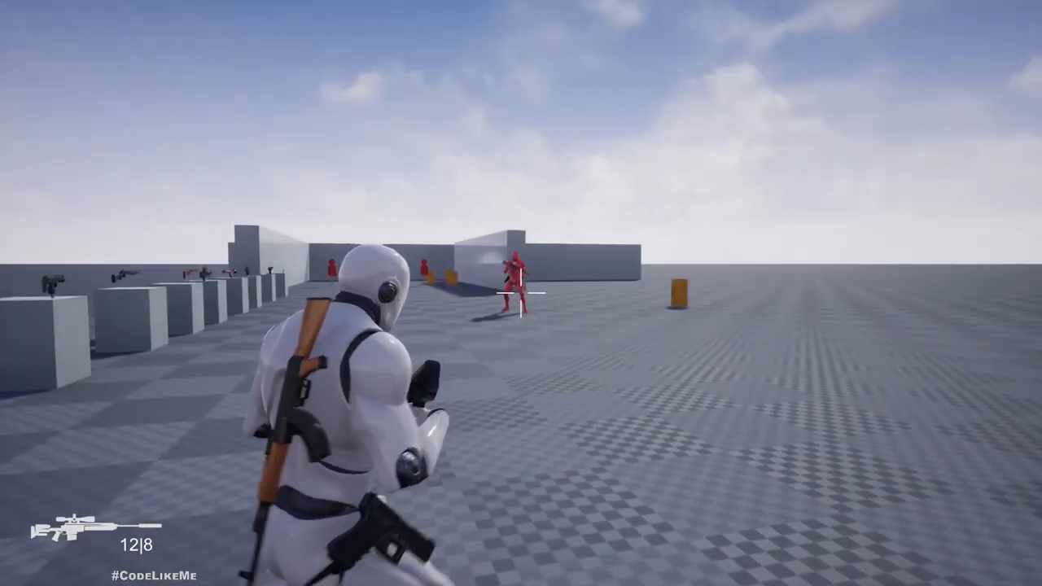
# Raise the sniper rifle to aim, fire one round at the targets, then lower it.
pyautogui.click(522, 293)
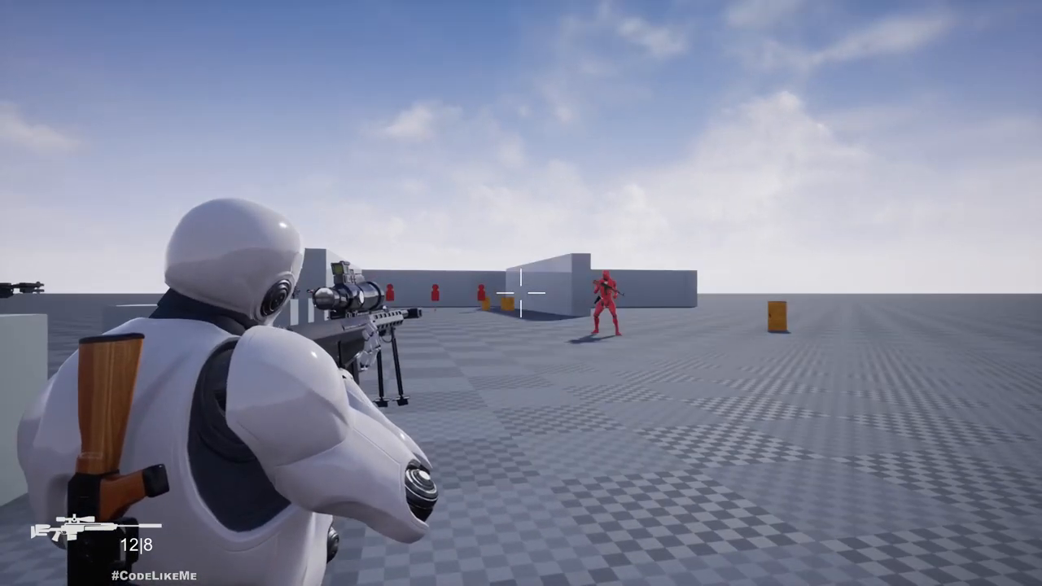
pyautogui.click(521, 293)
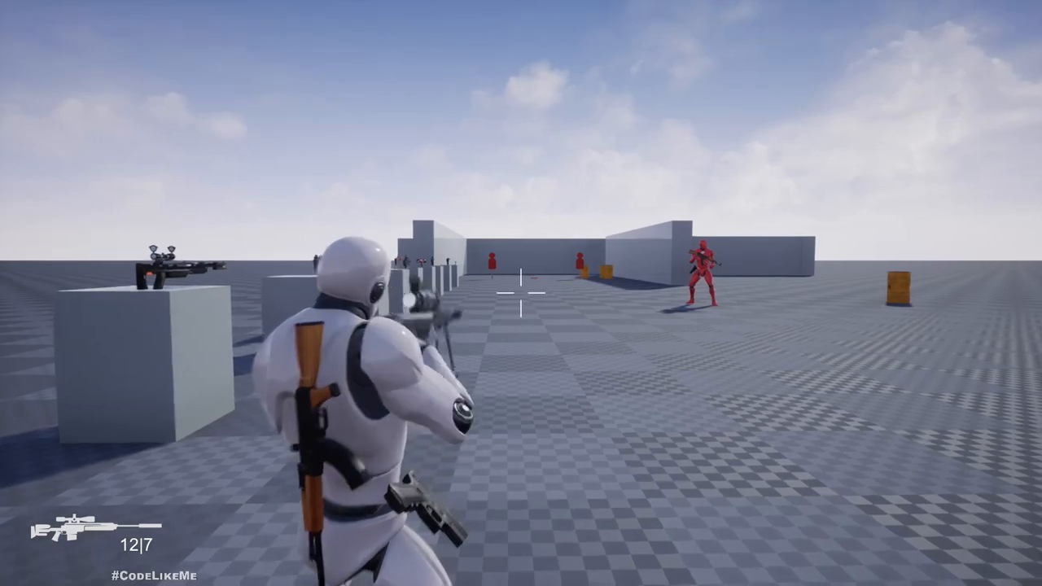
pyautogui.click(515, 293)
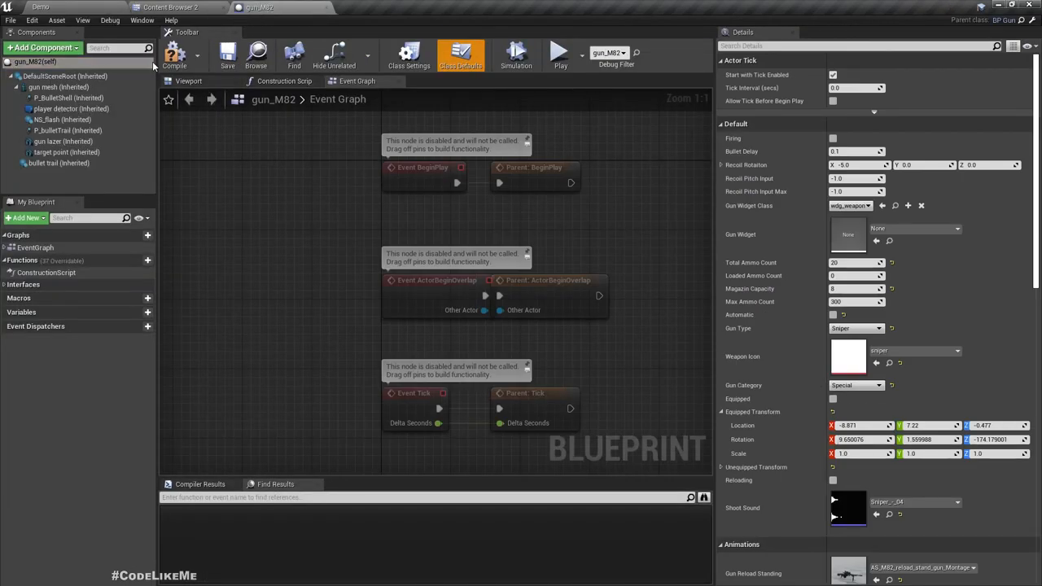
# Open the sniper_scope texture in the Texture Editor to view its 2048x2048 size.
pyautogui.scroll(-3)
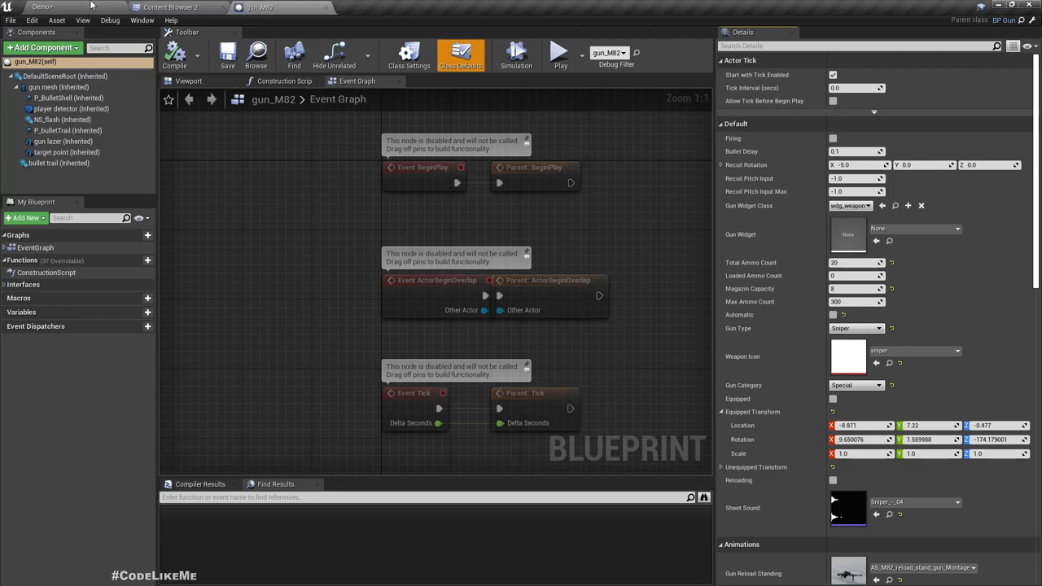
pyautogui.click(171, 7)
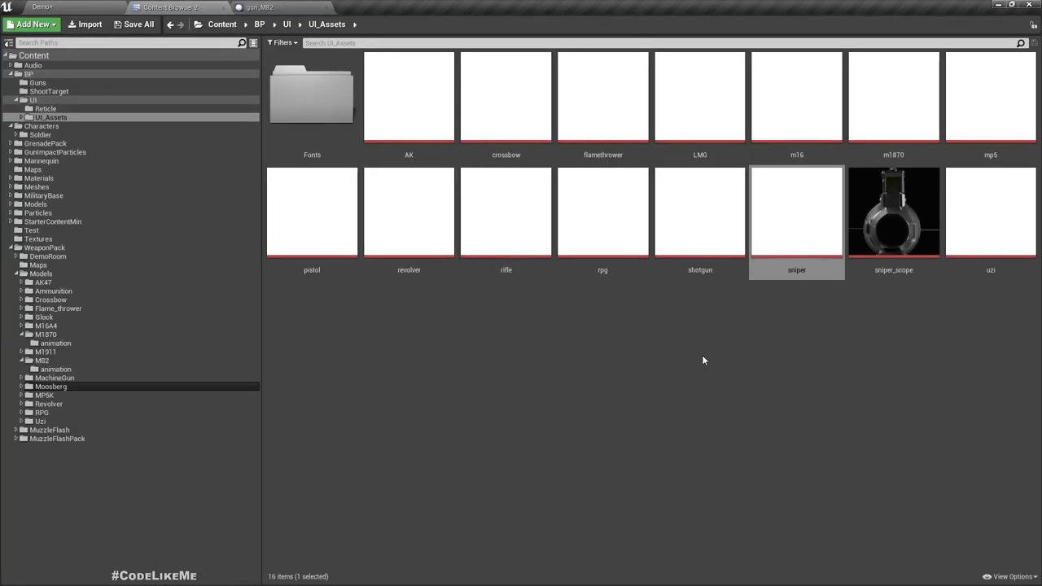
pyautogui.click(894, 213)
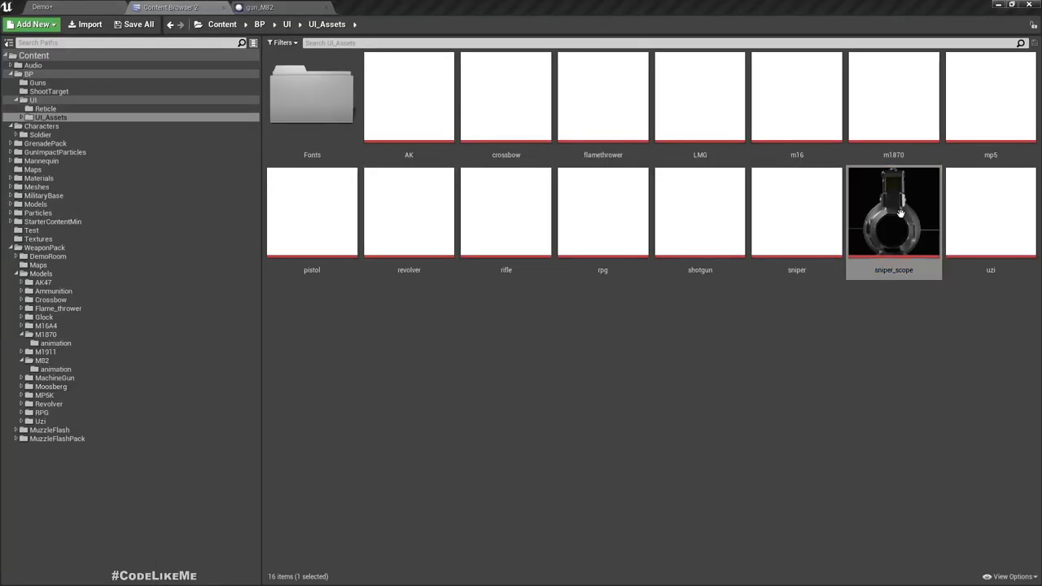
pyautogui.doubleClick(894, 211)
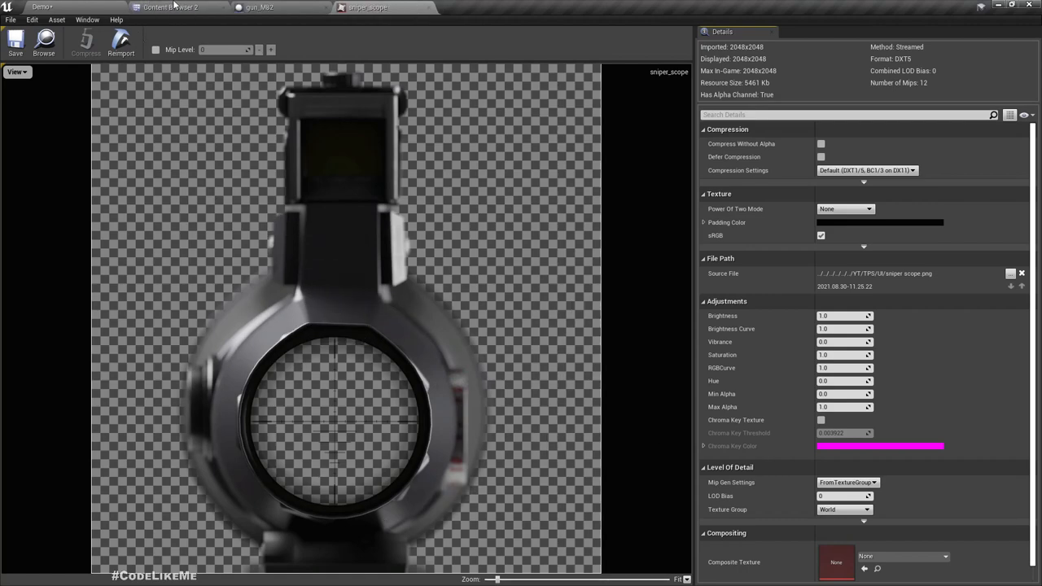
pyautogui.click(171, 7)
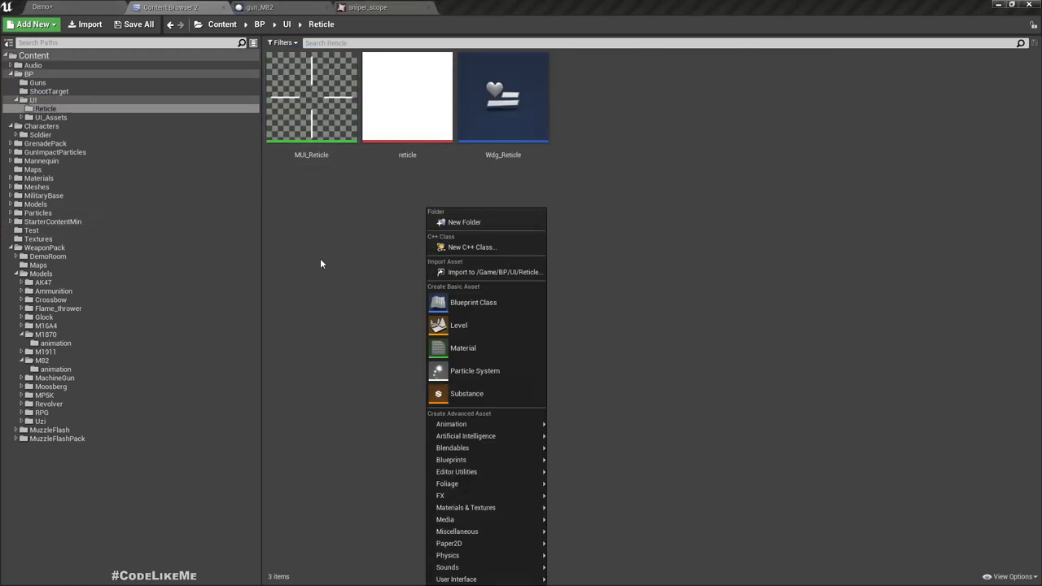
pyautogui.moveTo(456, 579)
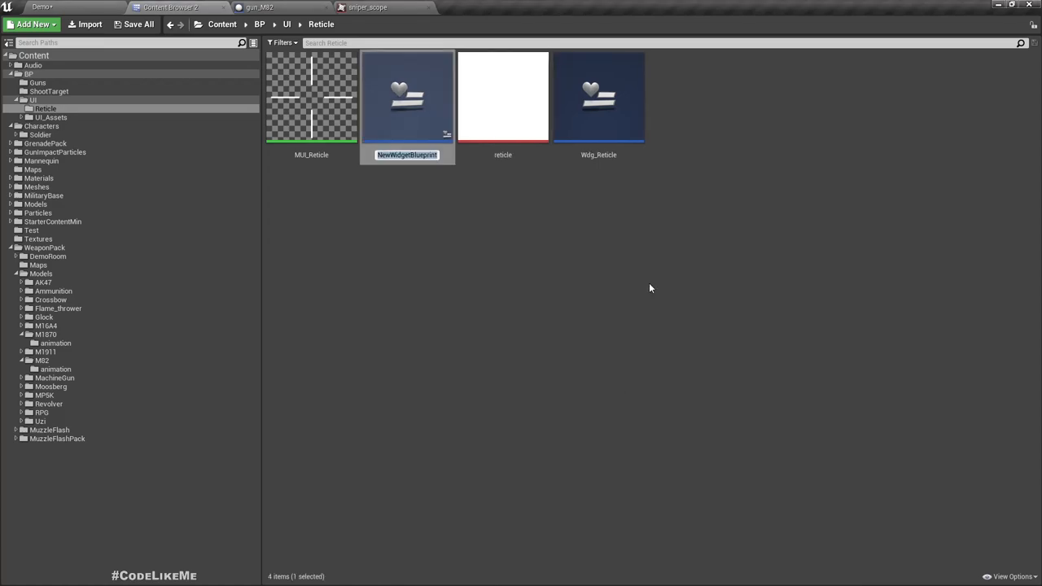
# Create and open wdg_sniperScope, then place the sniper_scope texture onto its canvas.
pyautogui.write('wdg_sniperScope')
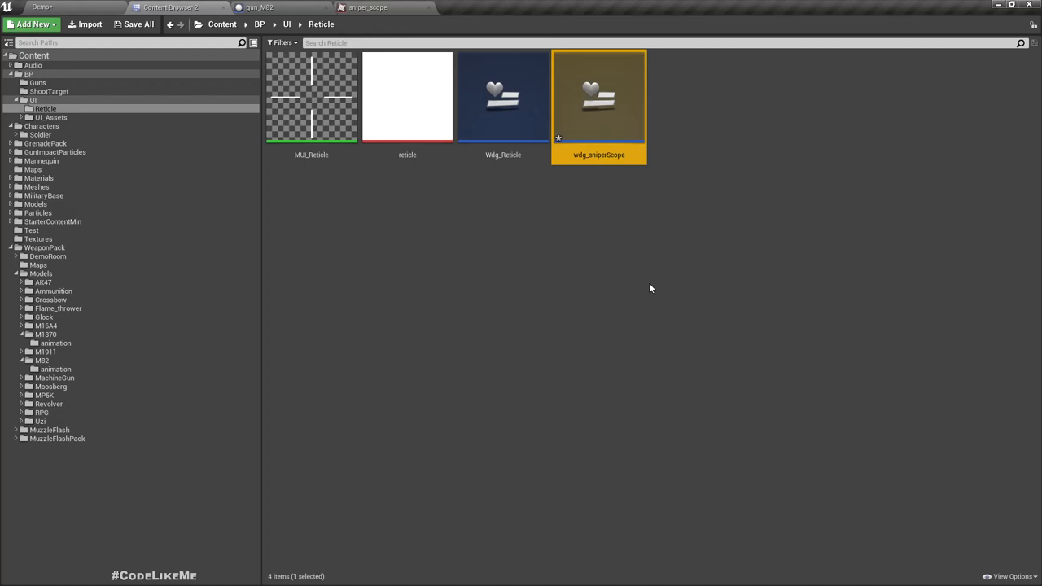
pyautogui.doubleClick(598, 96)
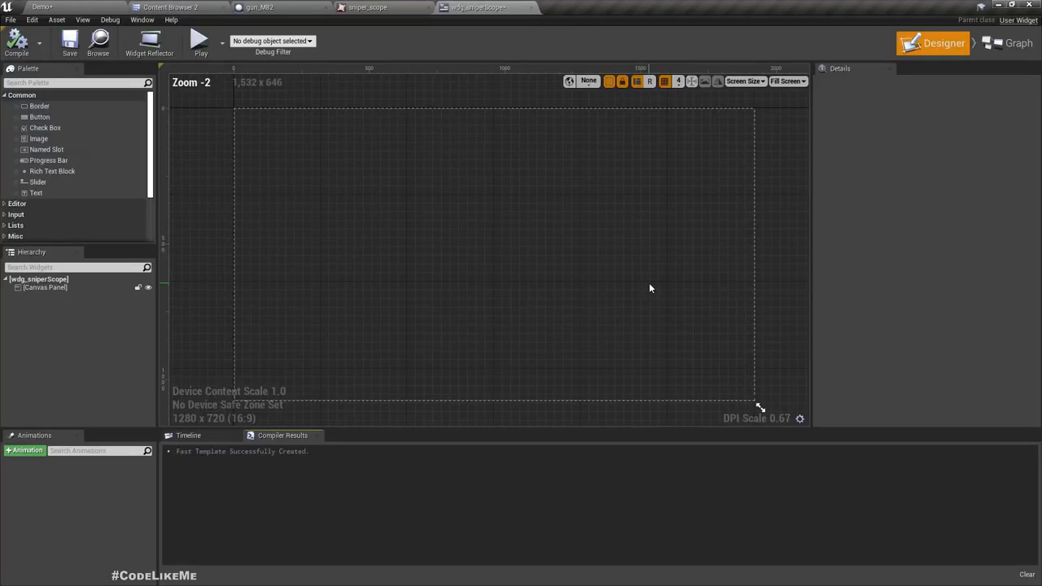
pyautogui.write('blur')
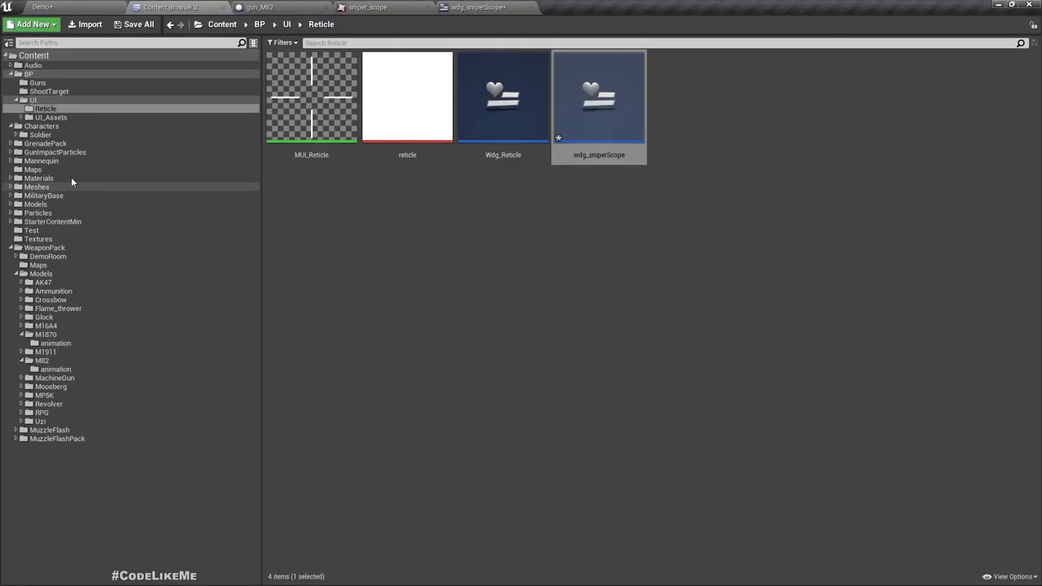
pyautogui.click(50, 118)
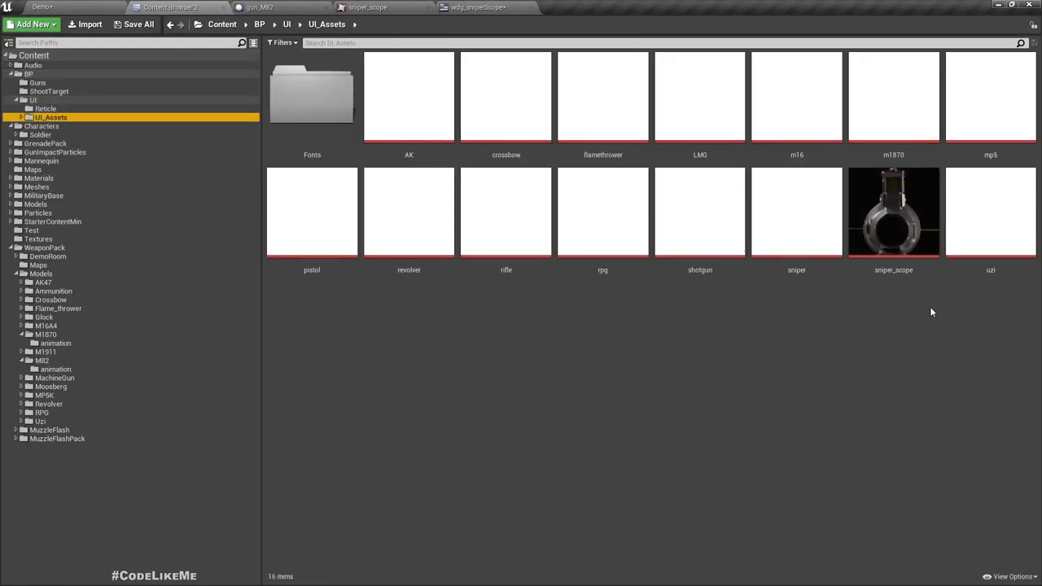
pyautogui.doubleClick(893, 211)
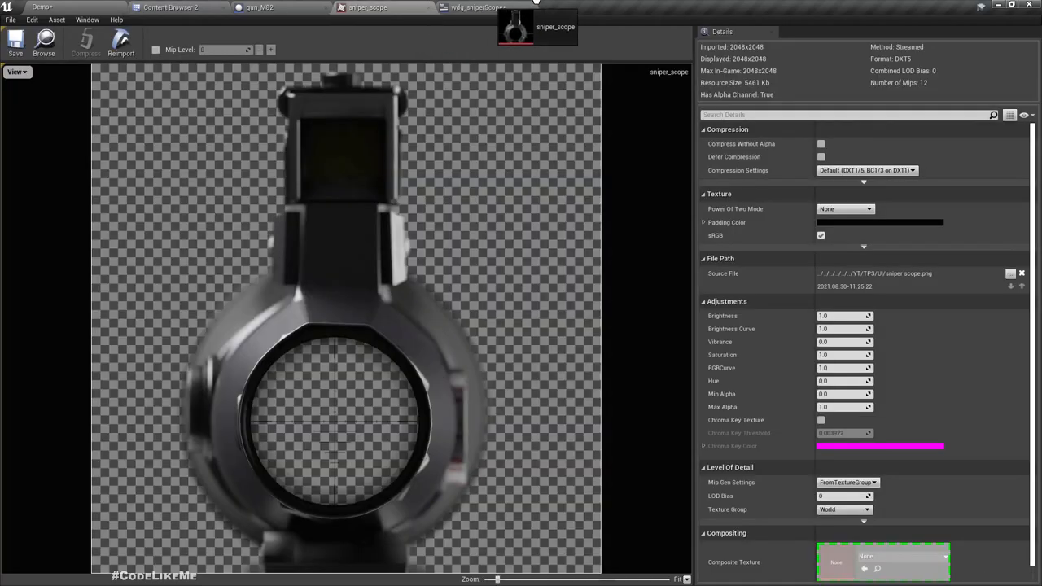
pyautogui.click(476, 8)
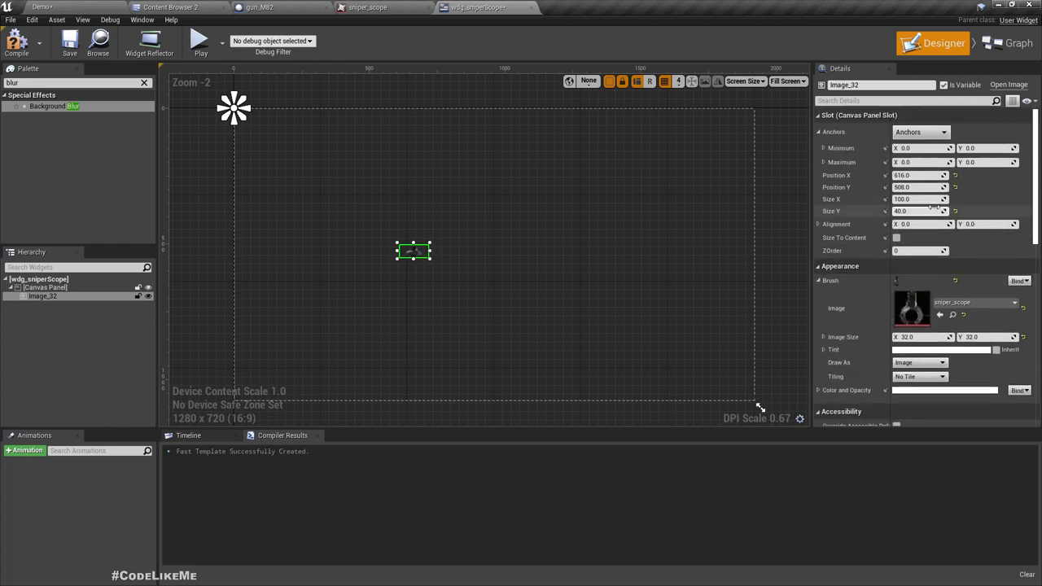
# Centre-anchor the scope image at position 0,0 with Size To Content, then check texture dimensions.
pyautogui.click(921, 131)
pyautogui.write('0')
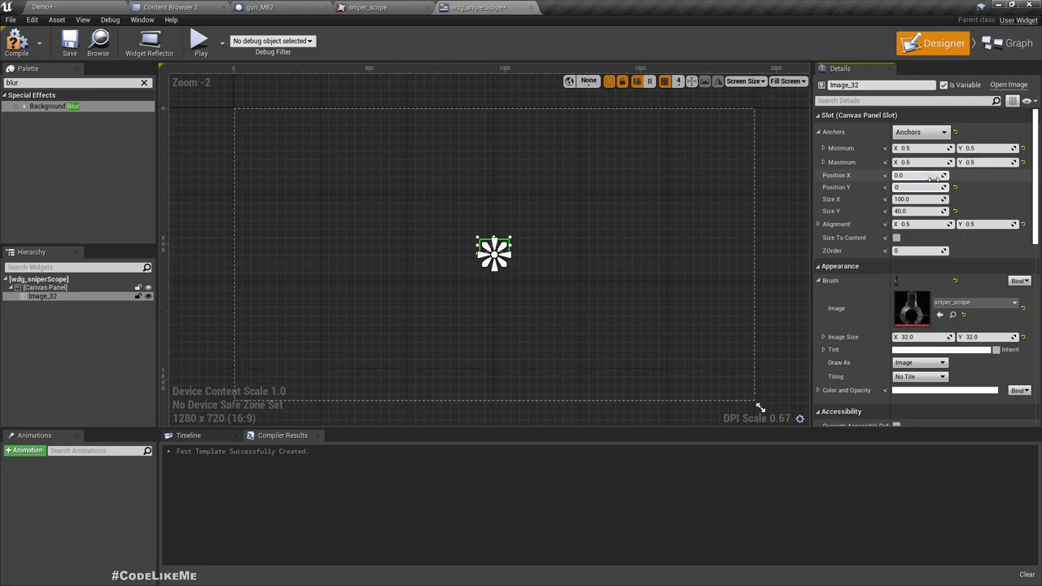
pyautogui.click(921, 187)
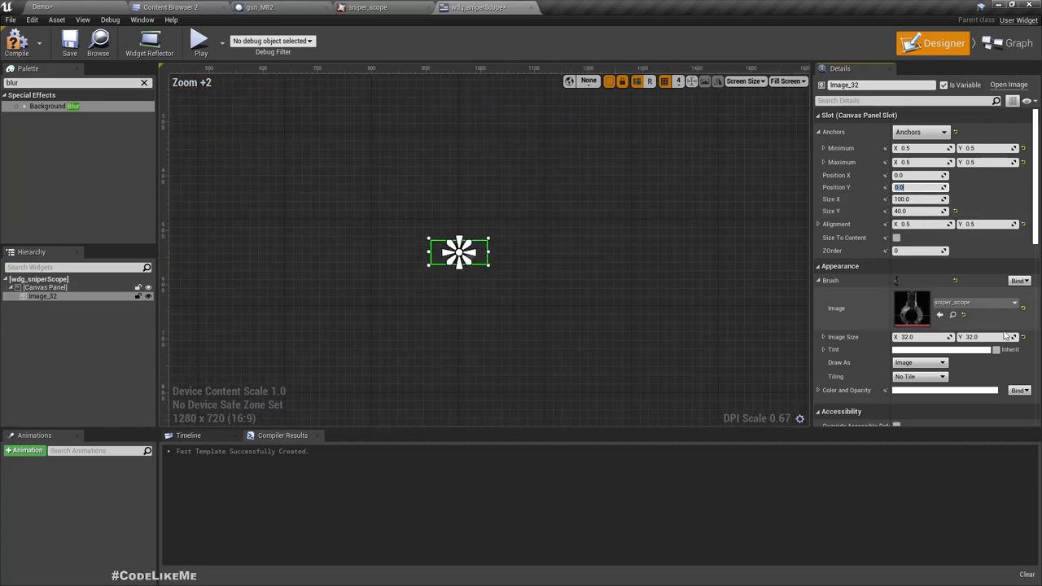
pyautogui.moveTo(911, 310)
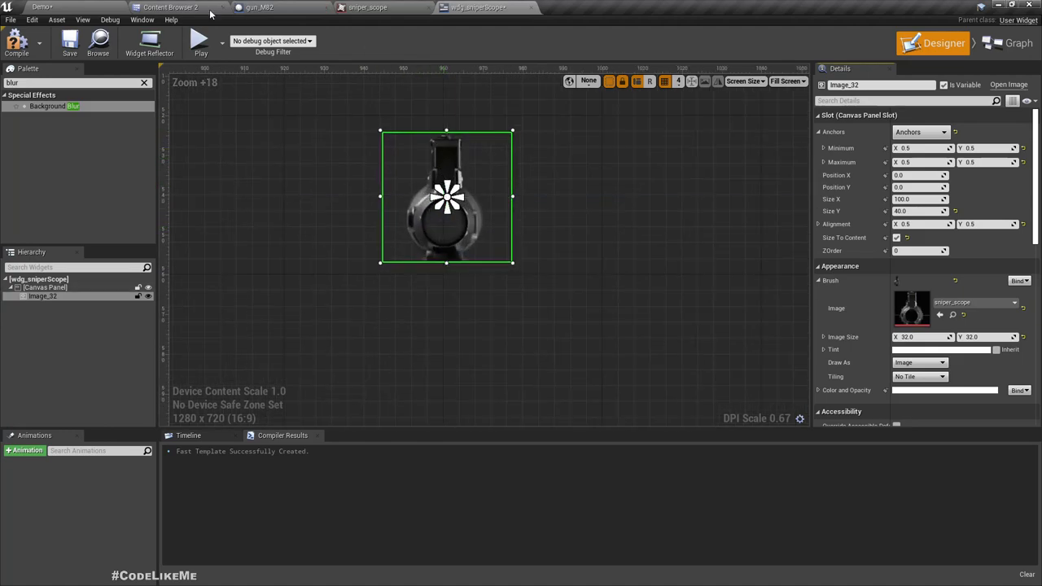
pyautogui.click(171, 8)
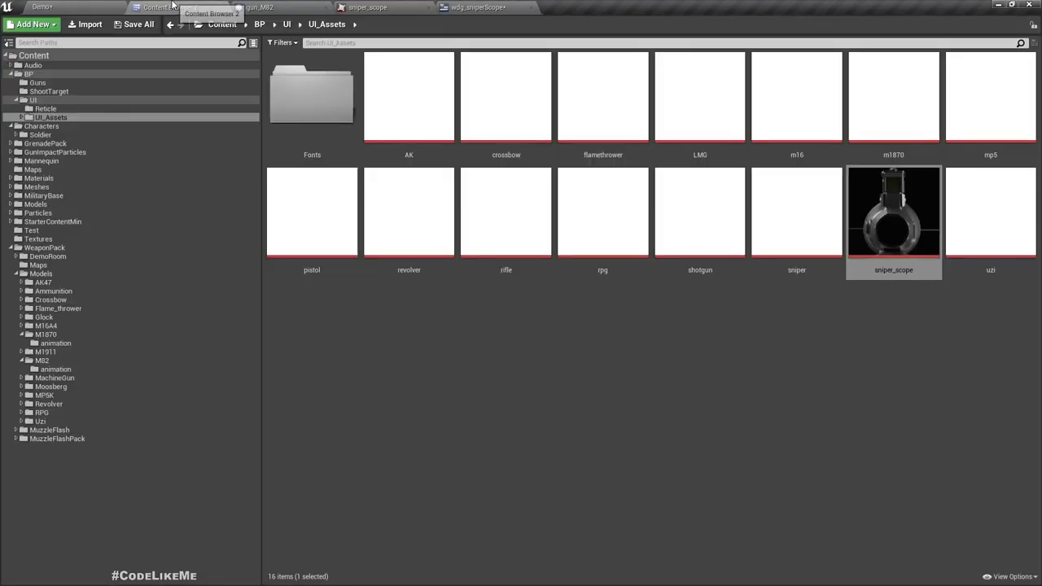
pyautogui.moveTo(894, 220)
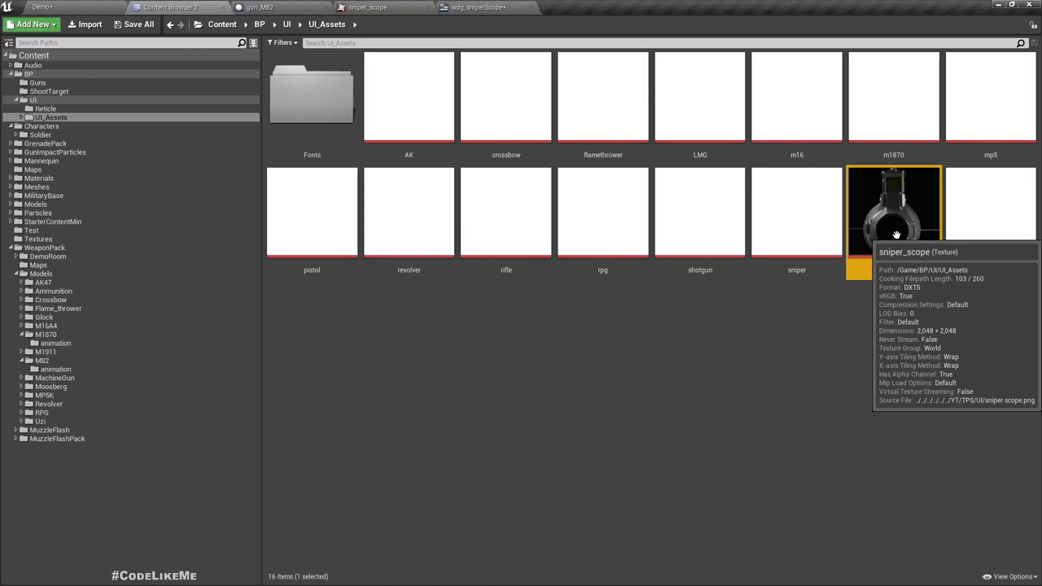
pyautogui.click(479, 7)
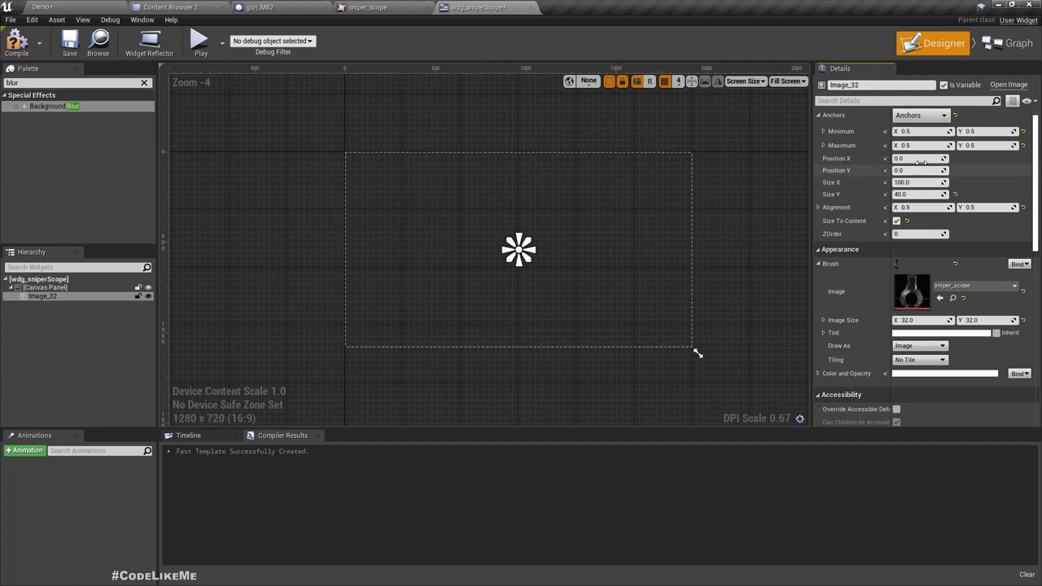
# Enter 2048 for both Size X and Size Y of Image_32.
pyautogui.click(920, 181)
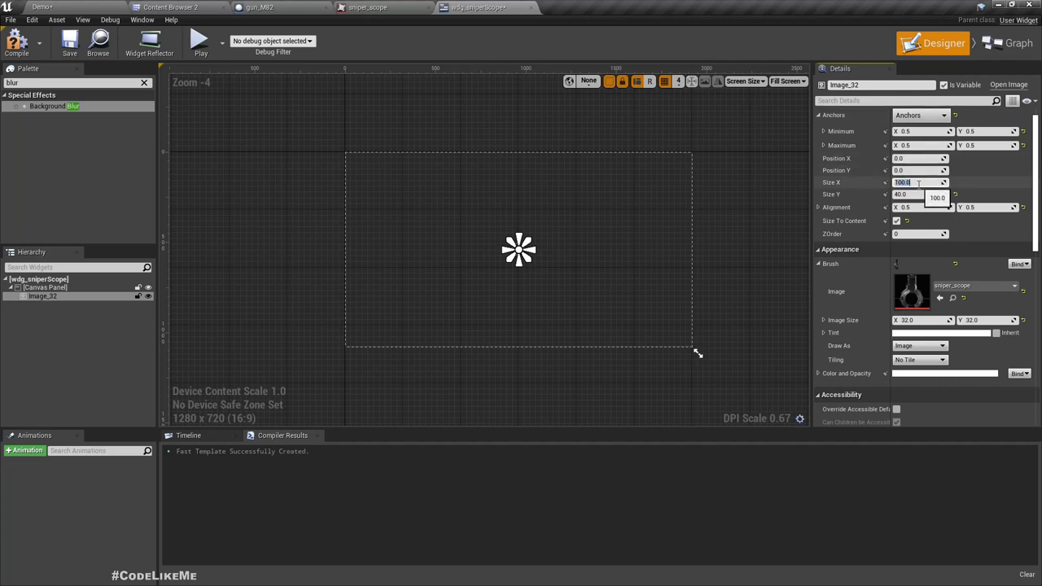
pyautogui.write('200')
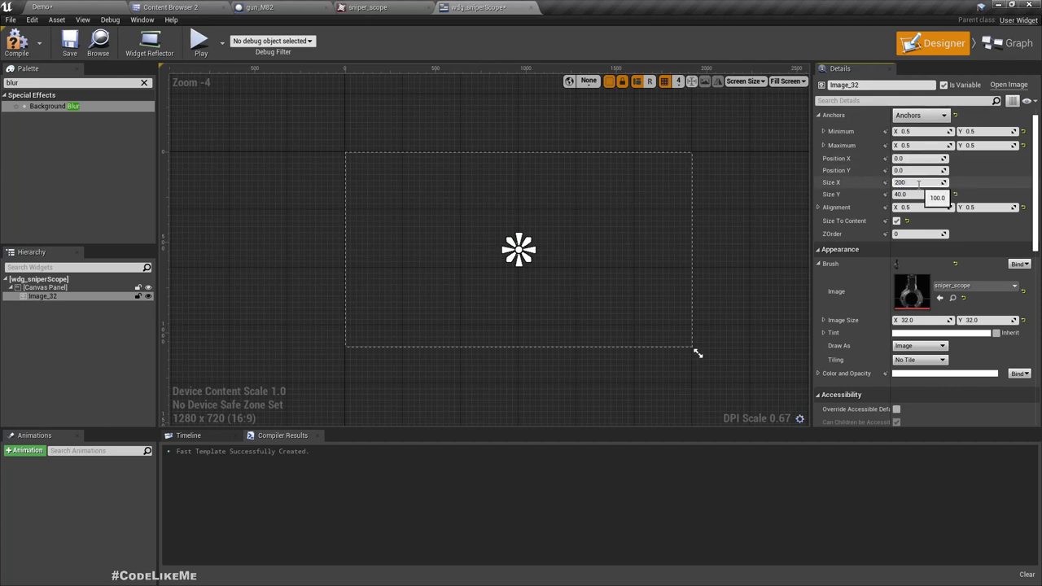
pyautogui.write('2048.')
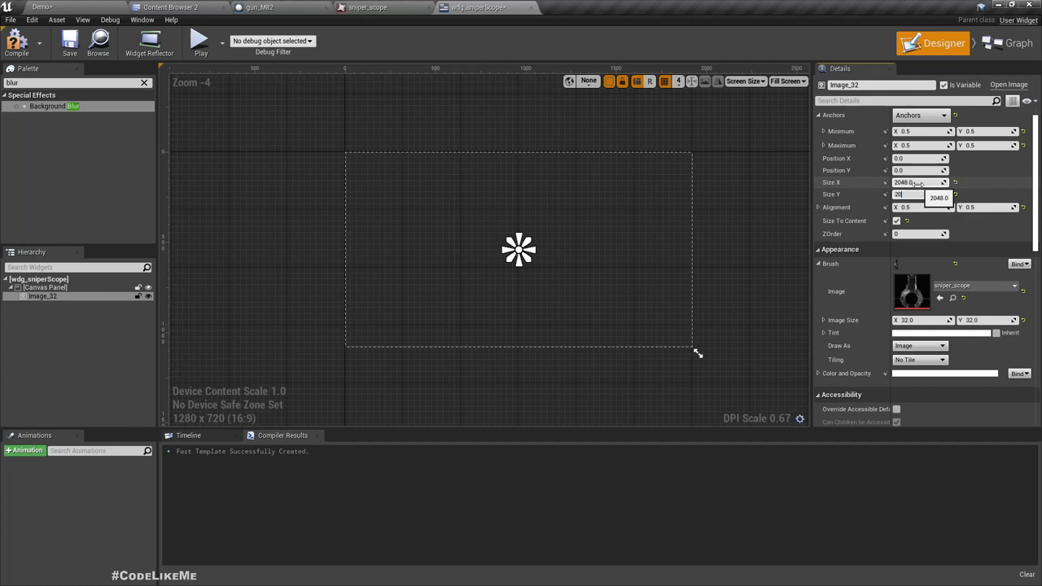
pyautogui.click(916, 194)
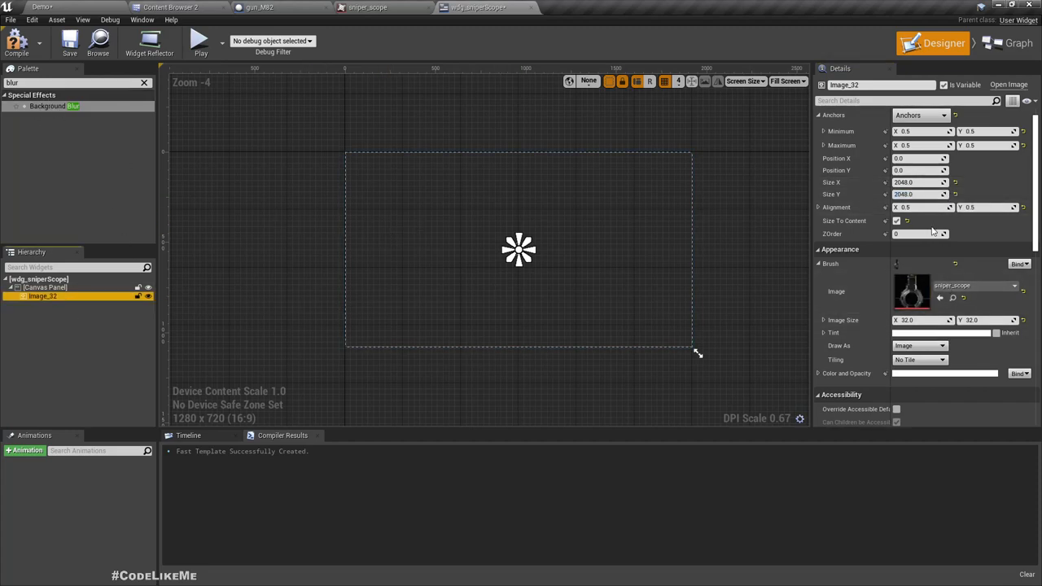
pyautogui.moveTo(956, 182)
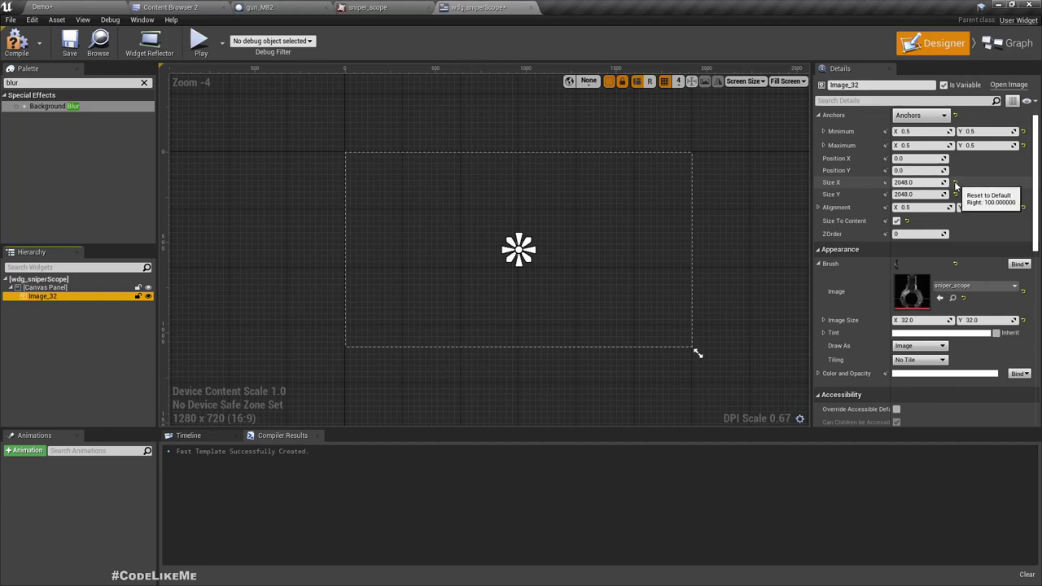
pyautogui.click(956, 183)
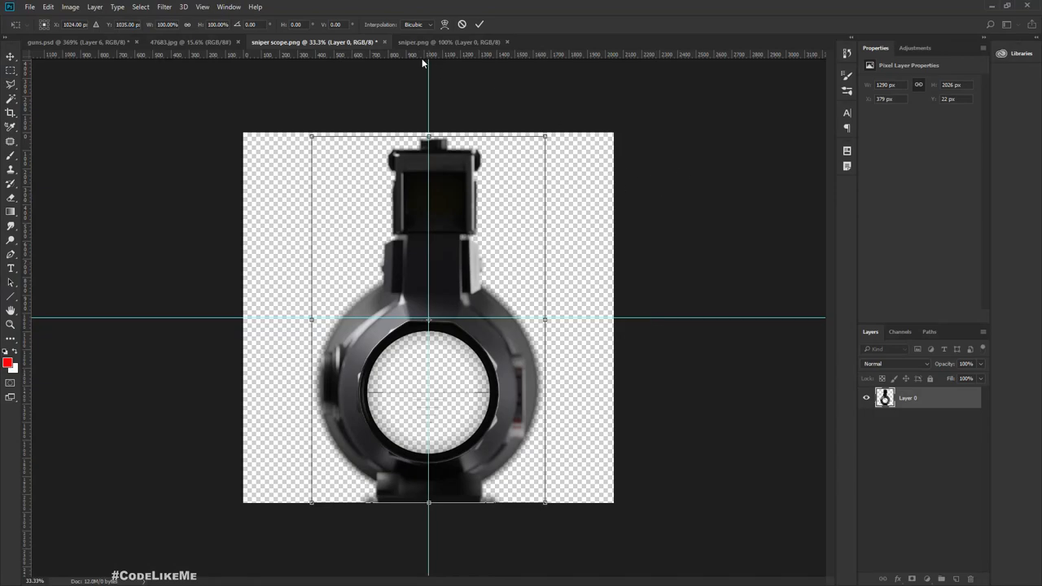
pyautogui.moveTo(547, 5)
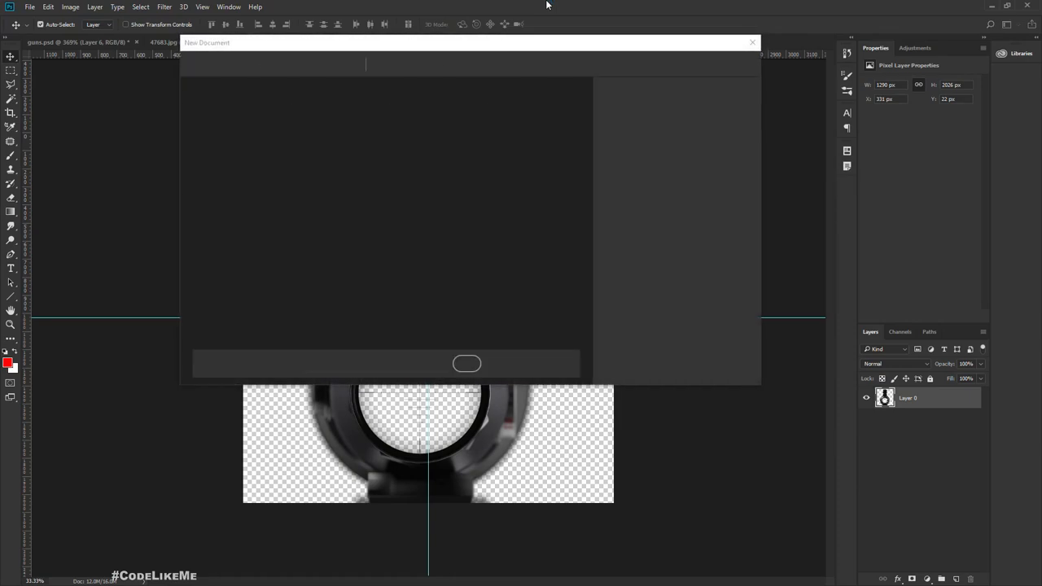
# Create a new Photoshop document 1920 px wide with a changed height.
pyautogui.click(466, 363)
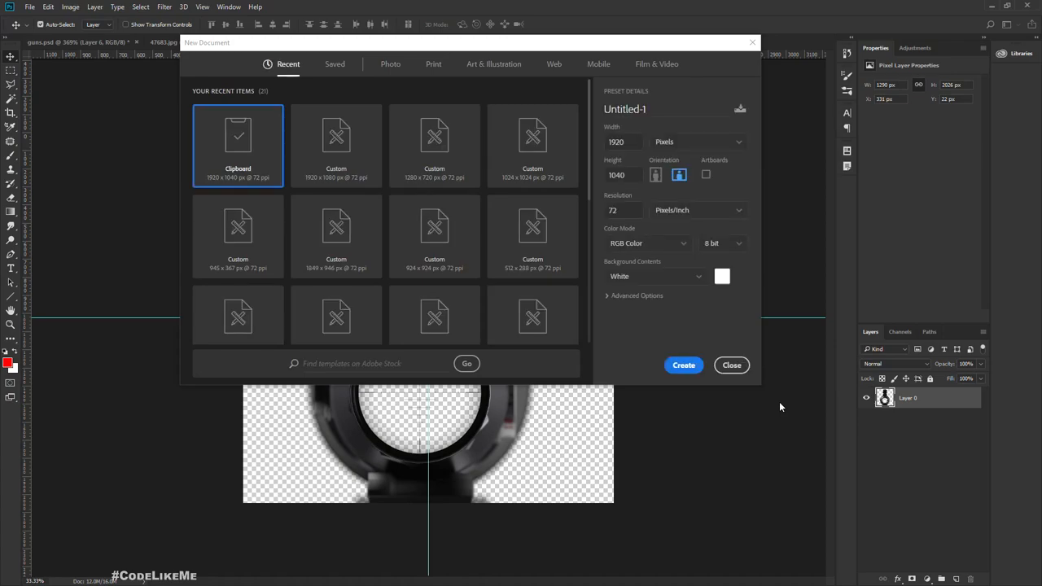
pyautogui.click(623, 175)
pyautogui.write('10')
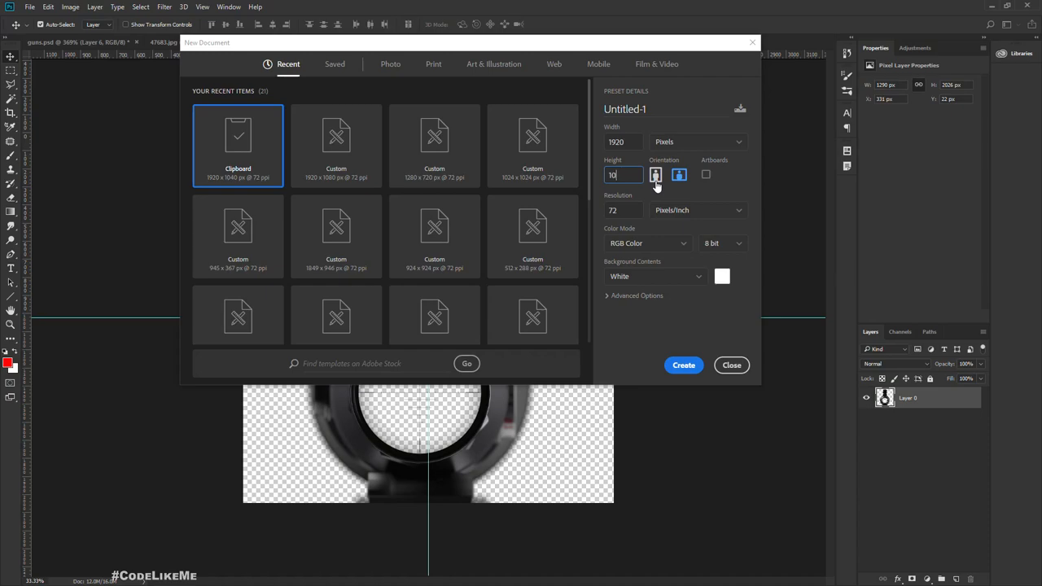
pyautogui.click(684, 364)
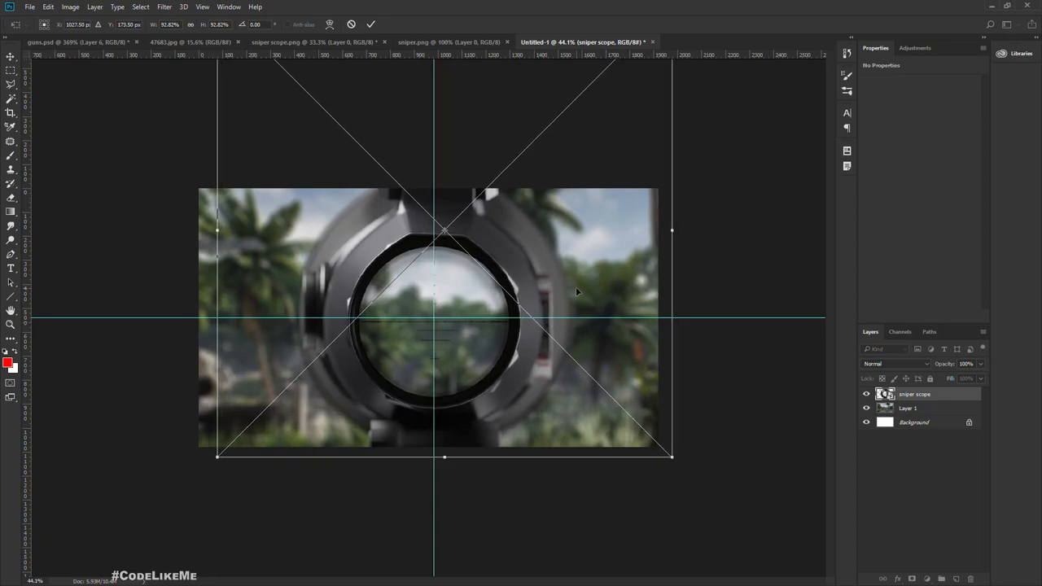
# Scale the scope layer up to fill the frame and hide Layer 1 and Background.
pyautogui.moveTo(672, 457); pyautogui.dragTo(704, 487)
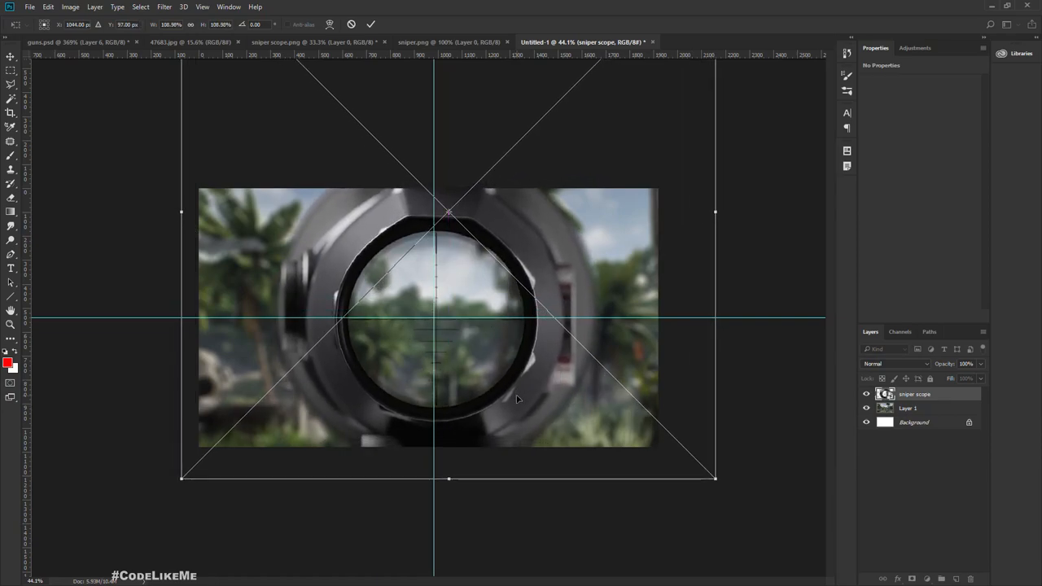
pyautogui.moveTo(715, 478); pyautogui.dragTo(727, 491)
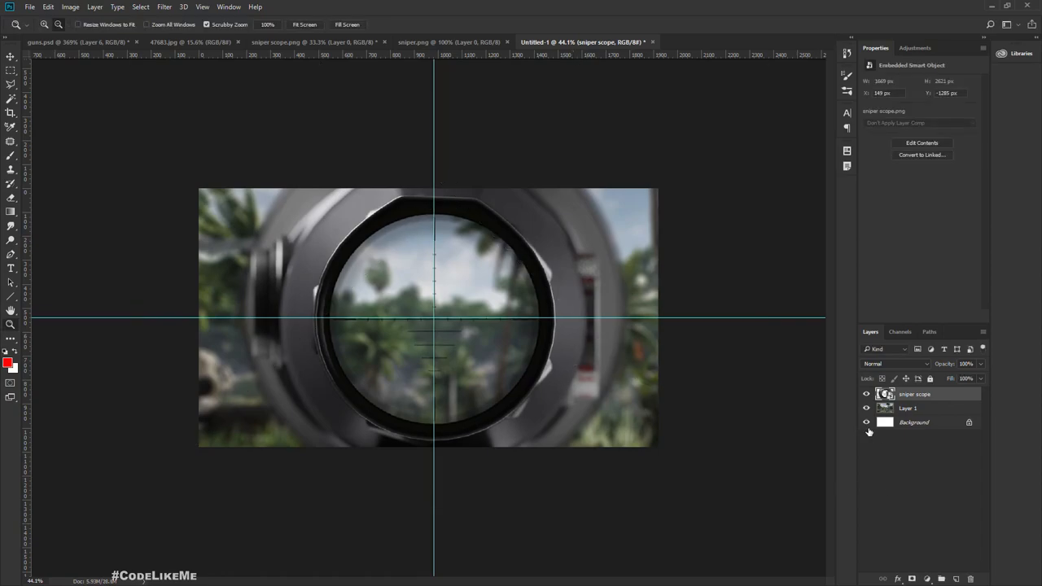
pyautogui.click(866, 408)
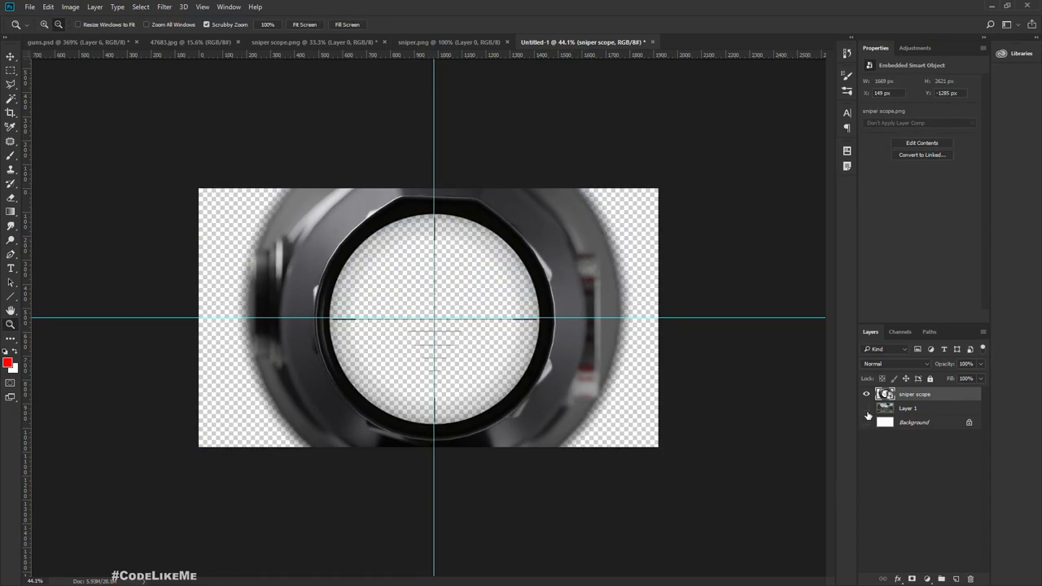
pyautogui.press('ctrl+shift+s')
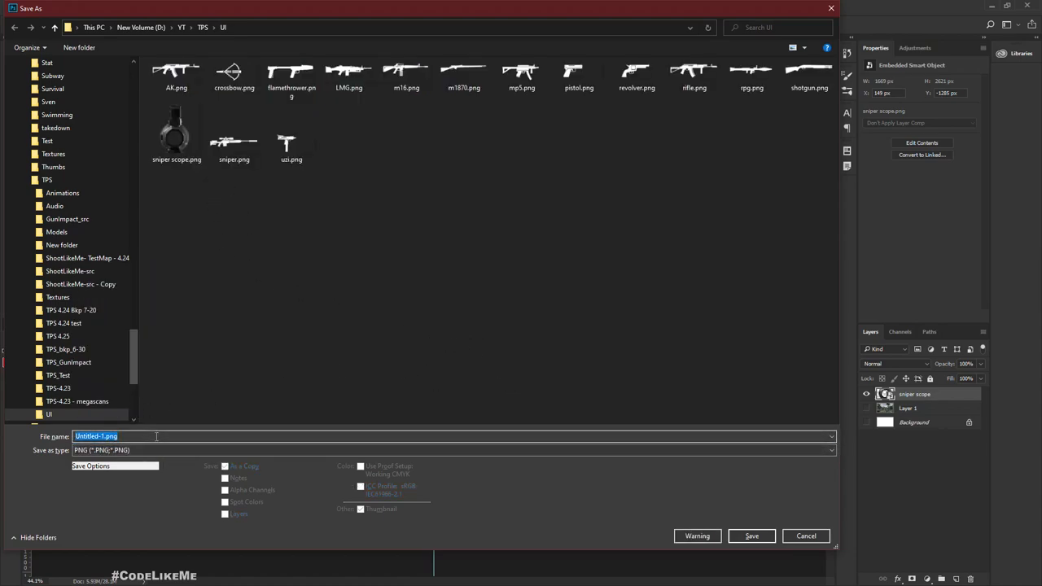
# Name the new file sniper_scope_v2 and save it as PNG in the UI folder.
pyautogui.write('sniper')
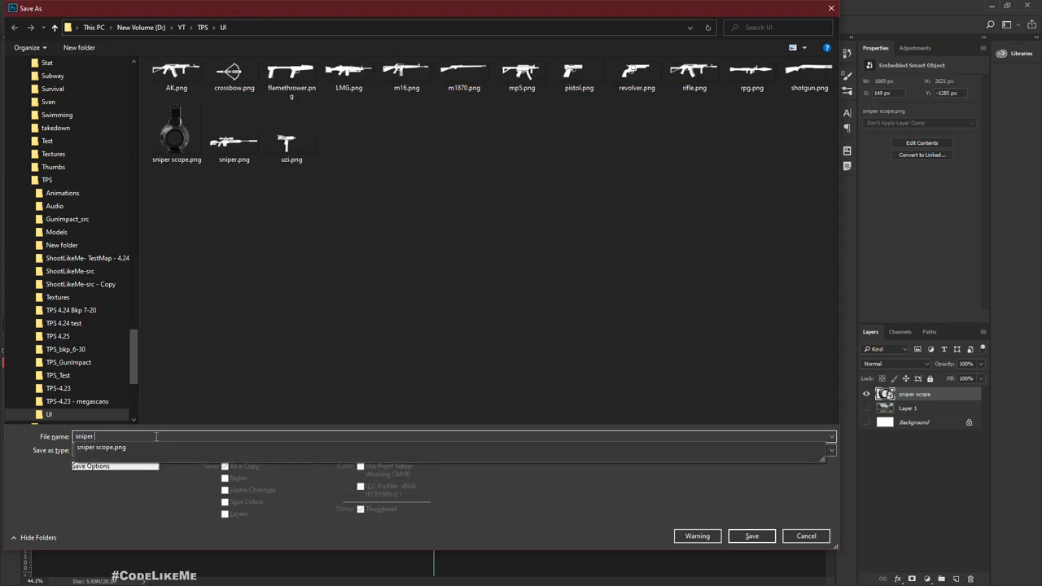
pyautogui.click(751, 536)
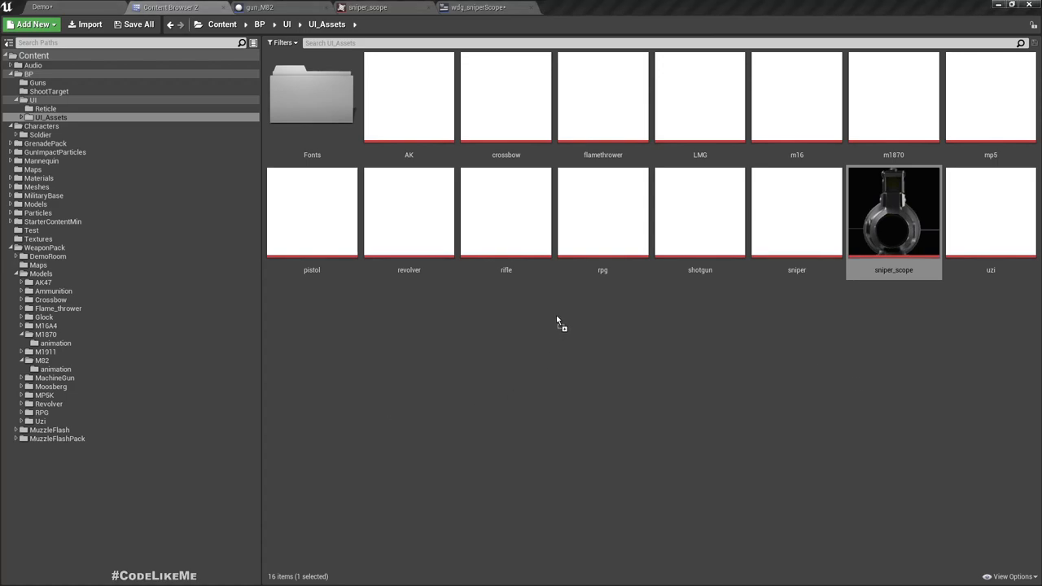
pyautogui.moveTo(564, 364)
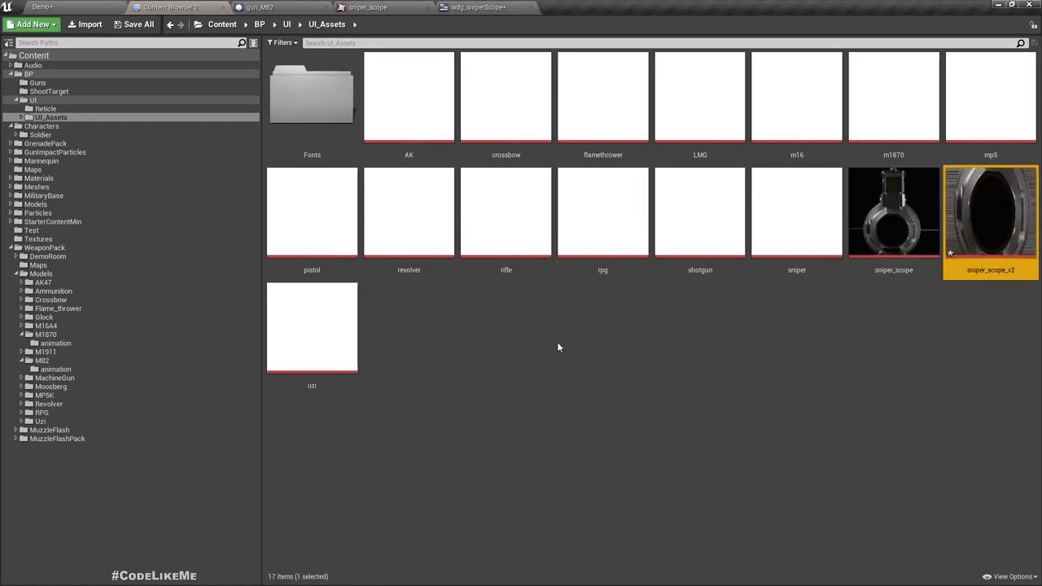
# Set sniper_scope_v2 as the scope widget's image brush and choose the full-stretch anchor.
pyautogui.doubleClick(991, 212)
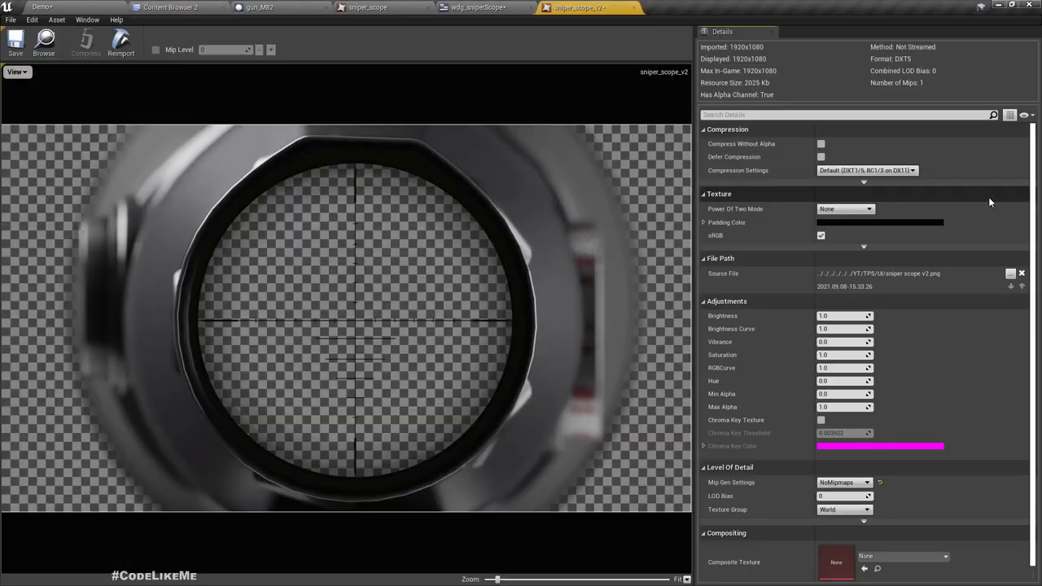
pyautogui.click(479, 7)
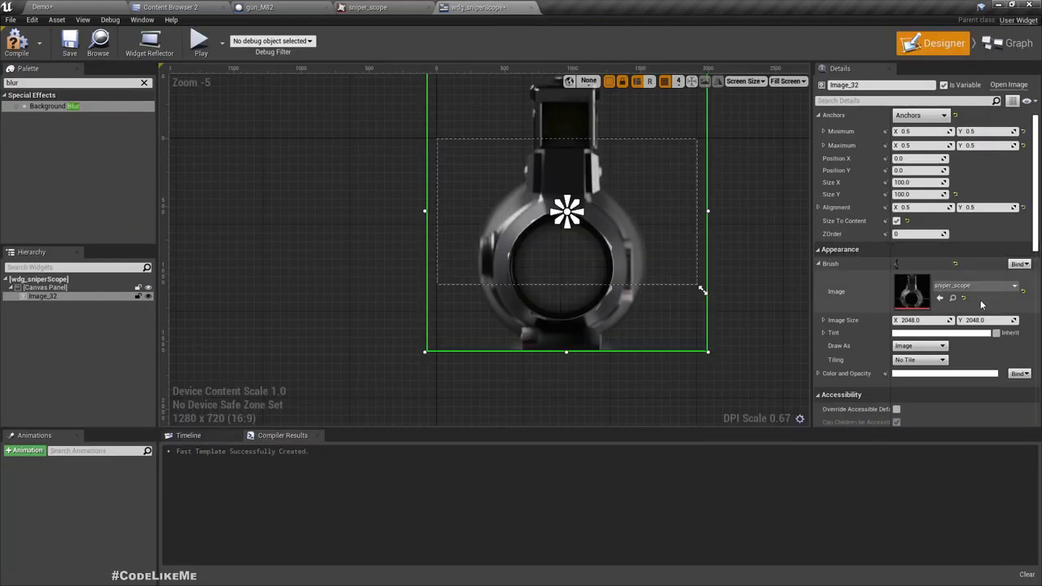
pyautogui.click(941, 297)
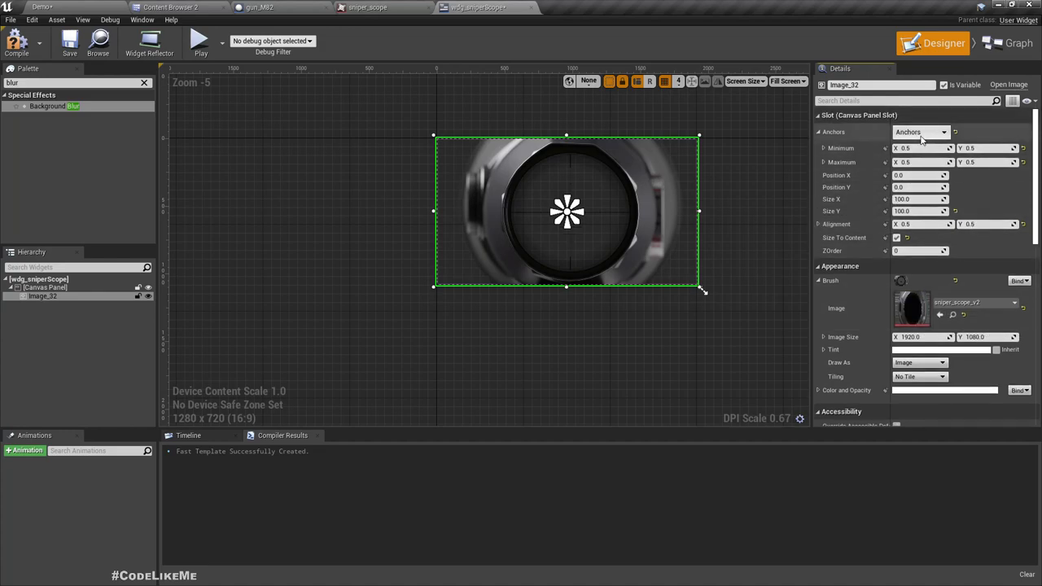
pyautogui.click(921, 132)
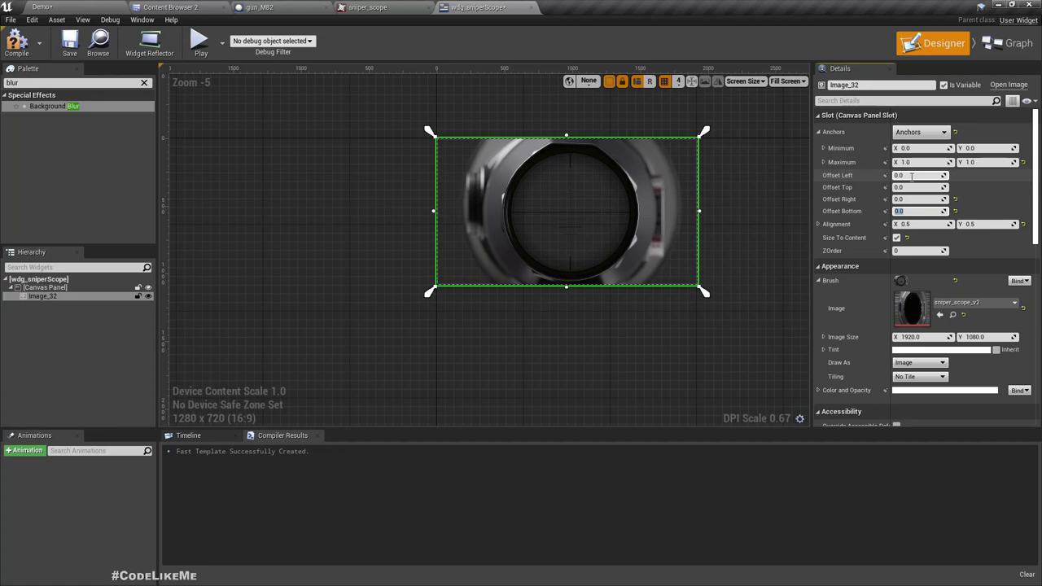
pyautogui.click(16, 43)
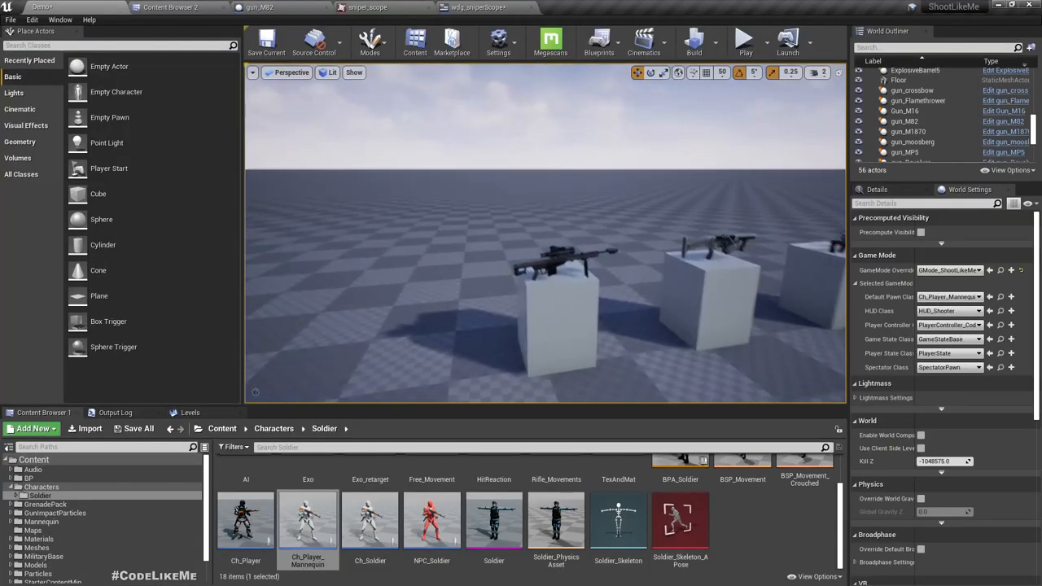
# Set the mannequin's BP_rifle child actor class to gun_M82 instead of the AK.
pyautogui.click(904, 121)
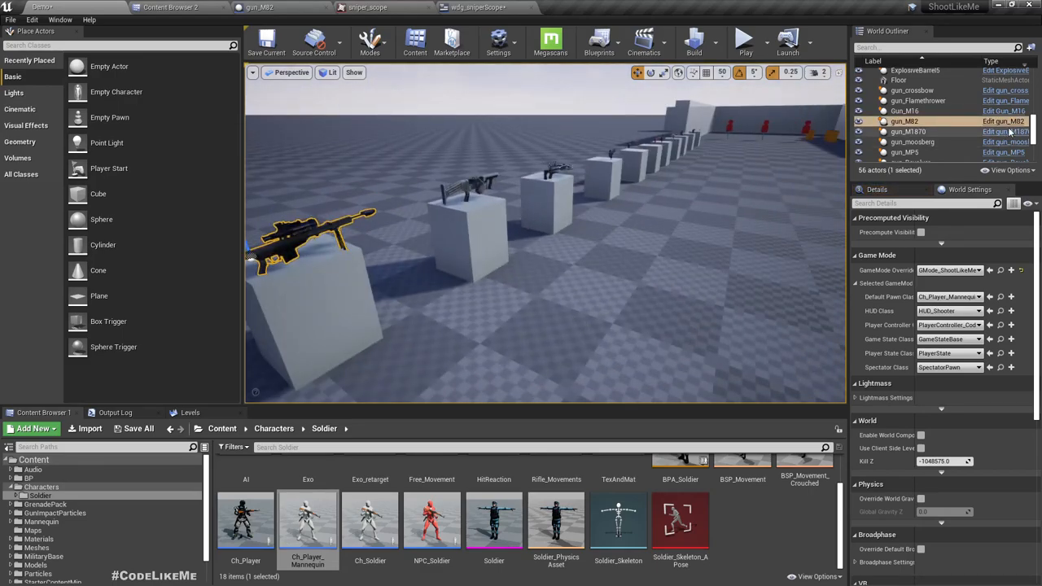
pyautogui.click(259, 8)
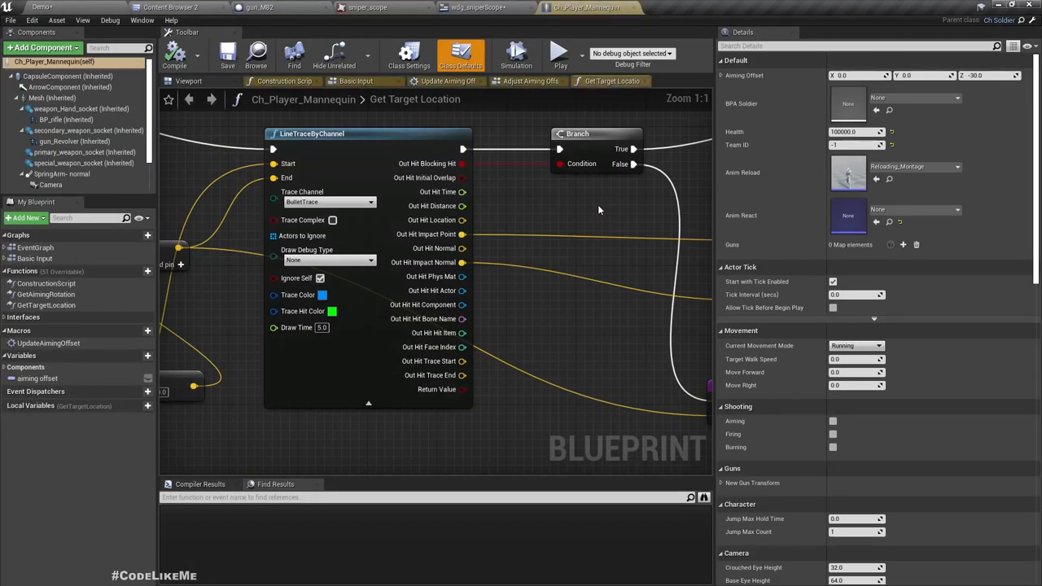
pyautogui.click(188, 81)
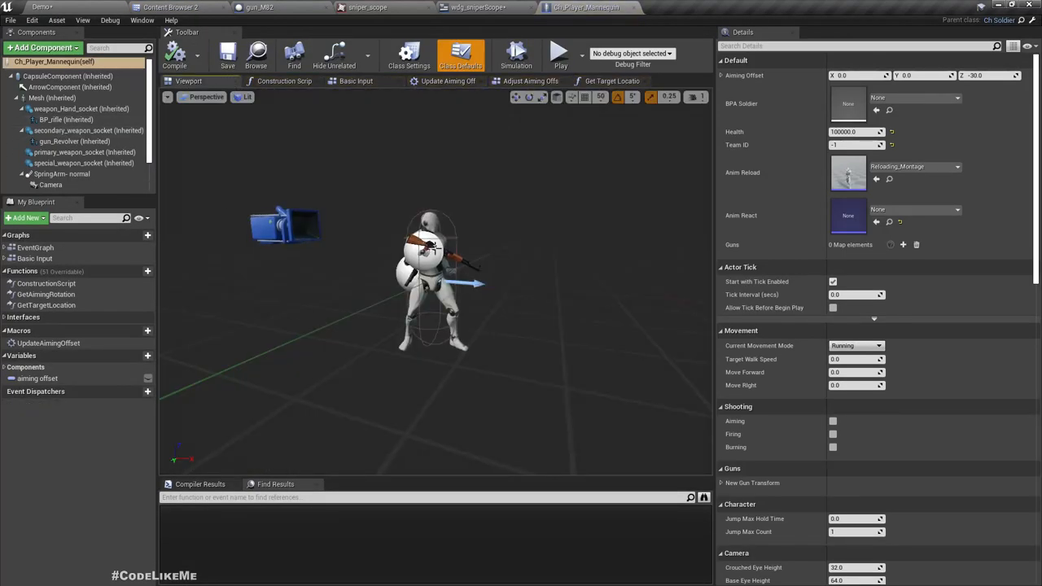
pyautogui.click(842, 263)
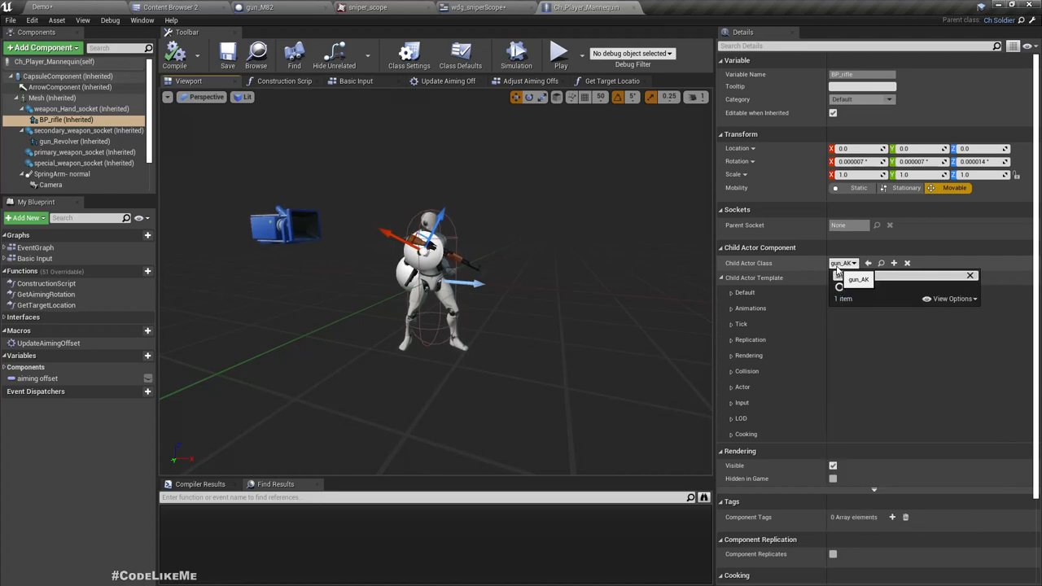
pyautogui.write('sni')
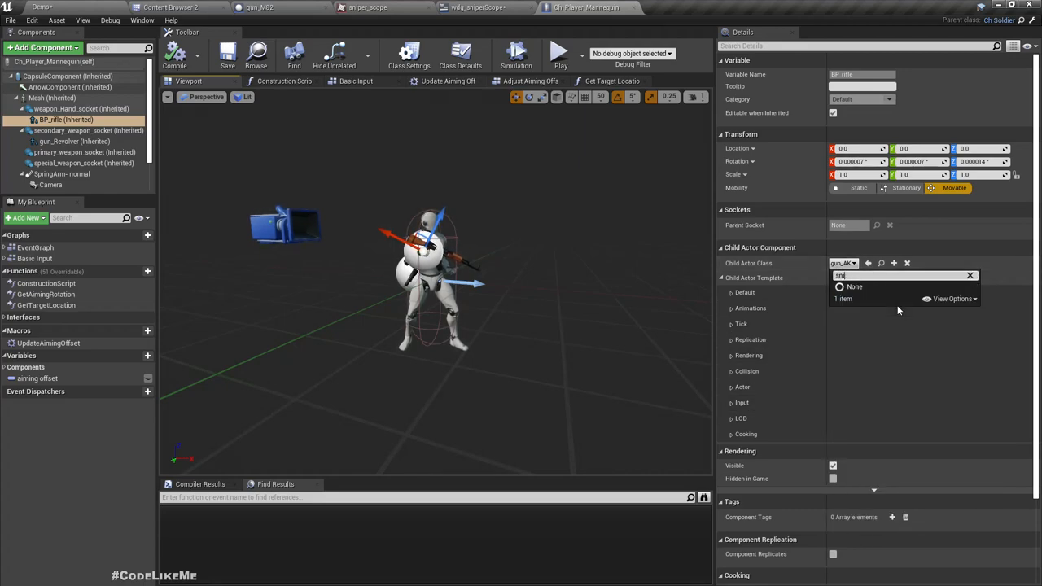
pyautogui.write('m')
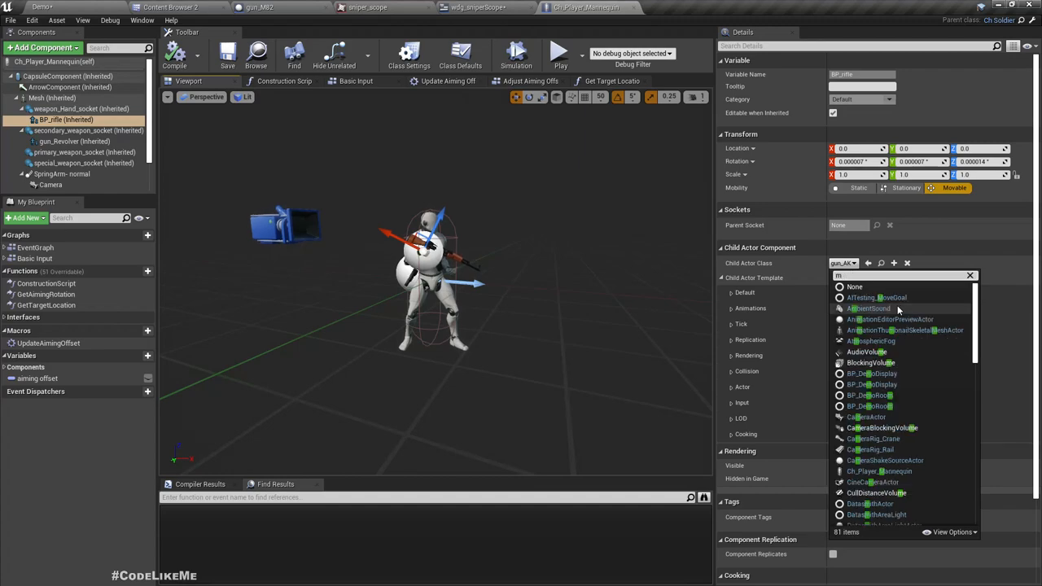
pyautogui.write('82')
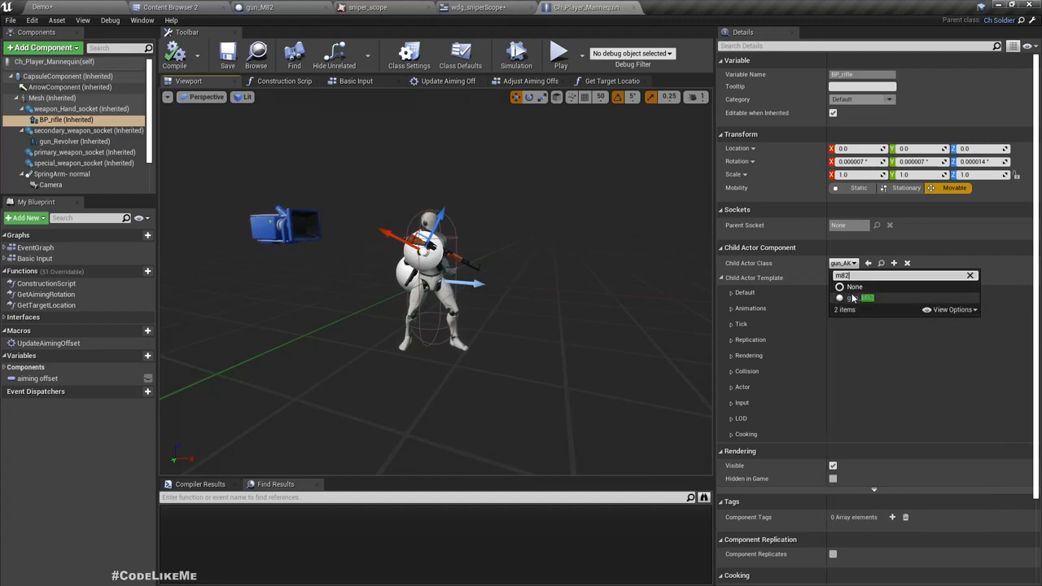
pyautogui.click(859, 298)
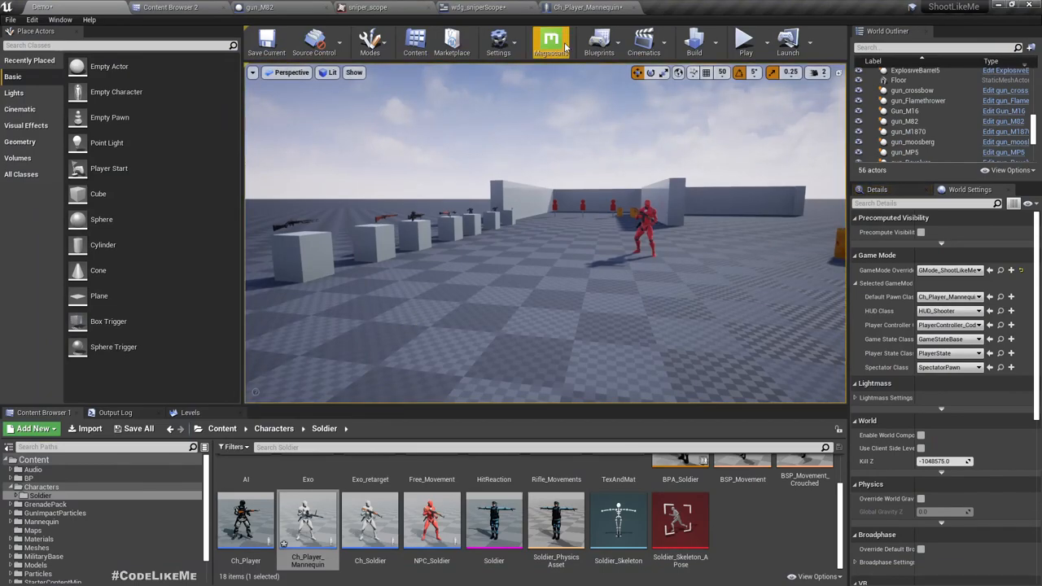
# Review the gun_M82 and parent BP_Gun event graphs.
pyautogui.click(259, 7)
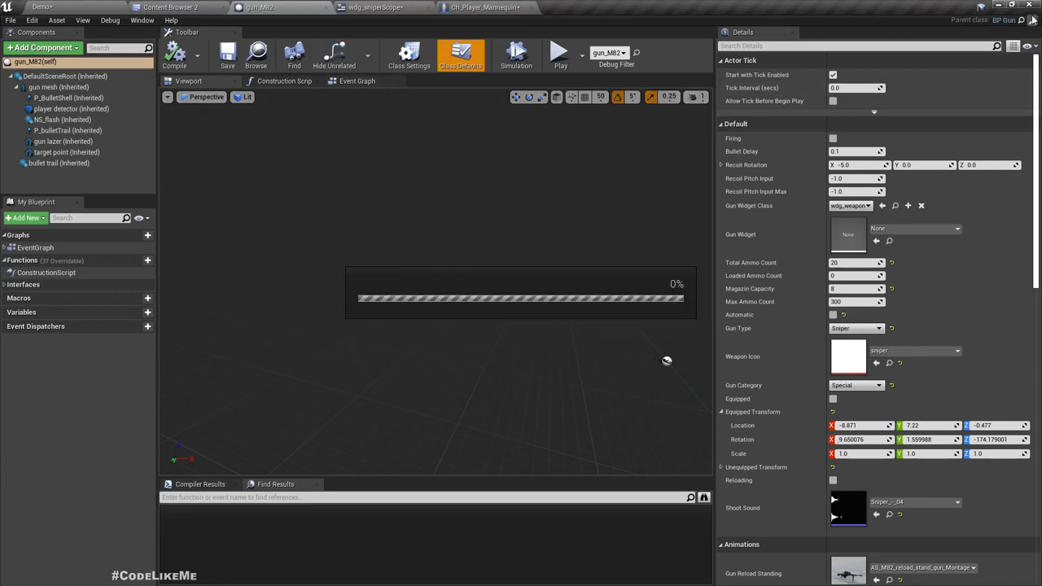
pyautogui.click(566, 7)
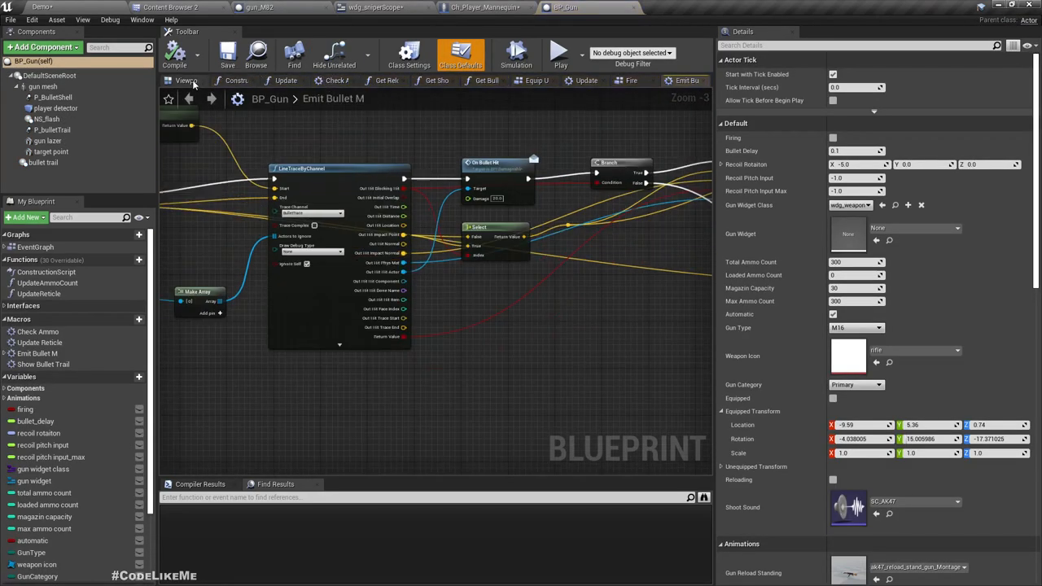
pyautogui.click(187, 80)
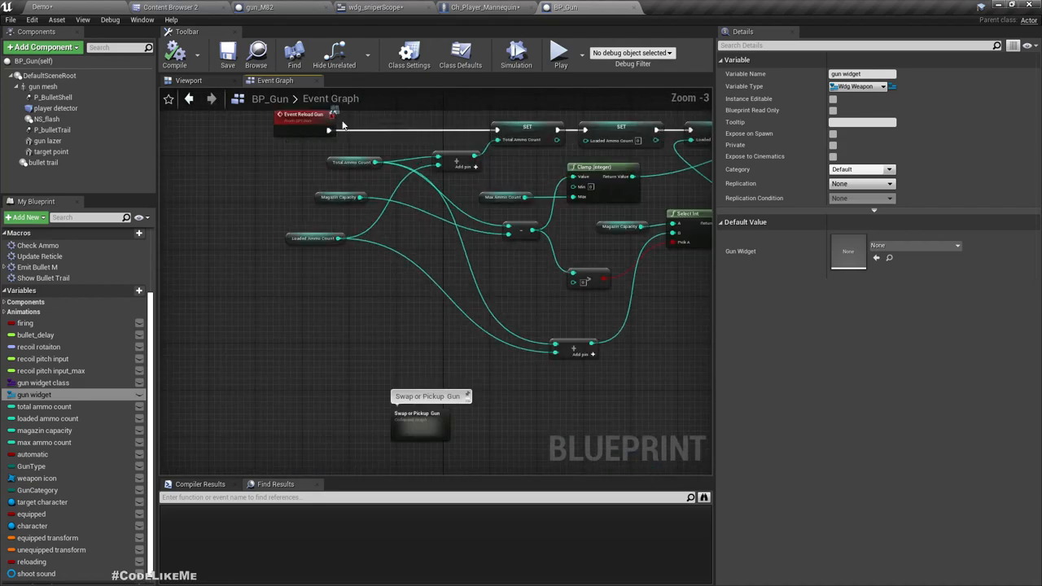
# Inspect the player mannequin's Toggle Aim collapsed graph in its event graph.
pyautogui.click(485, 8)
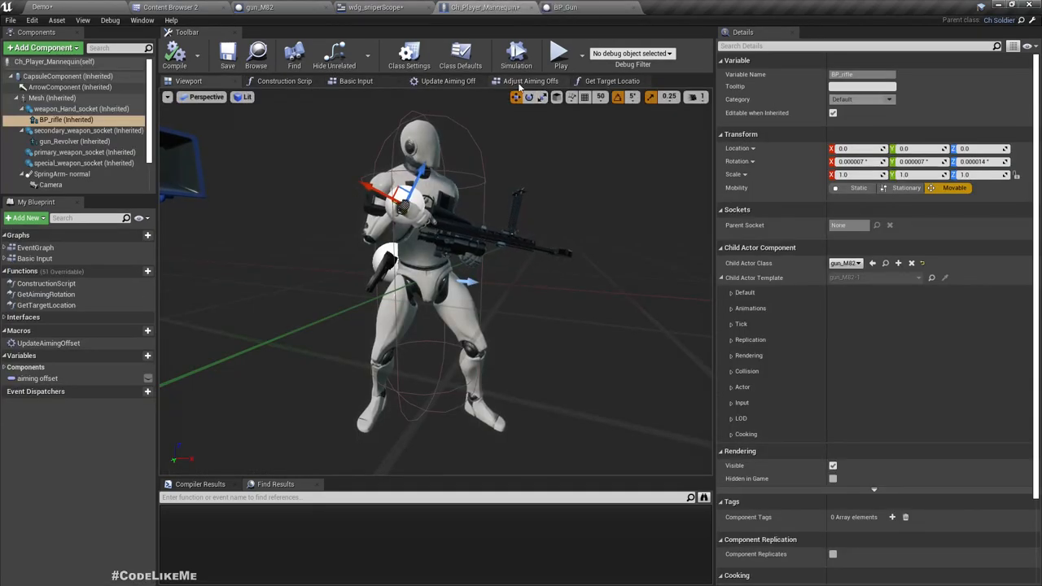
pyautogui.click(522, 81)
pyautogui.write('aim')
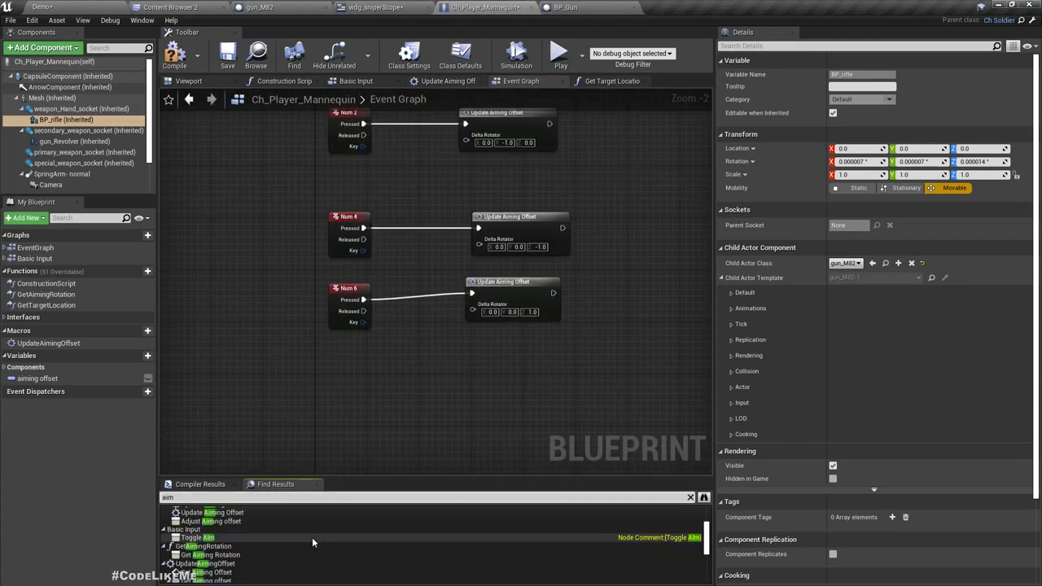
pyautogui.moveTo(195, 539)
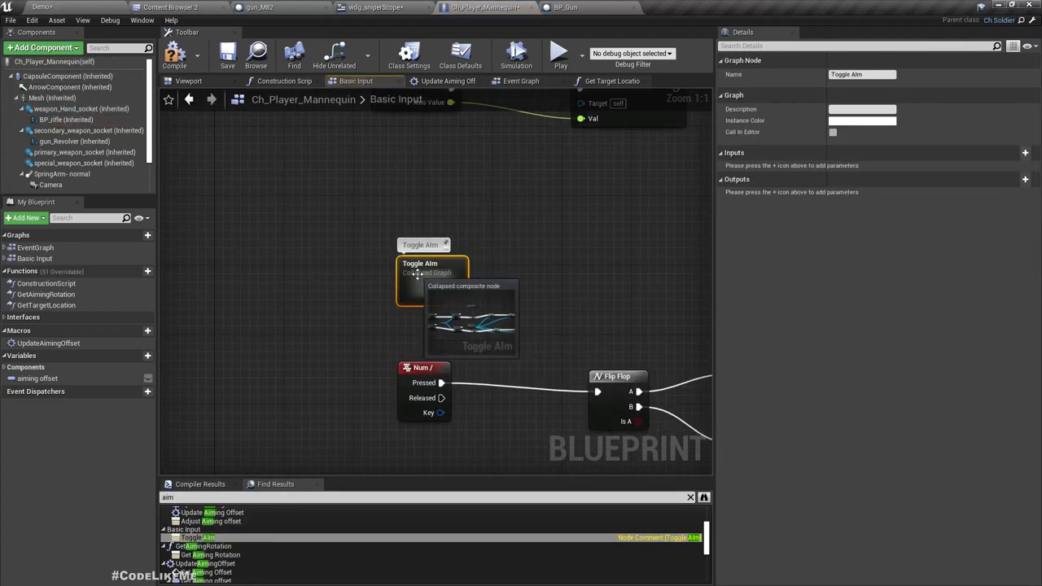
pyautogui.doubleClick(429, 273)
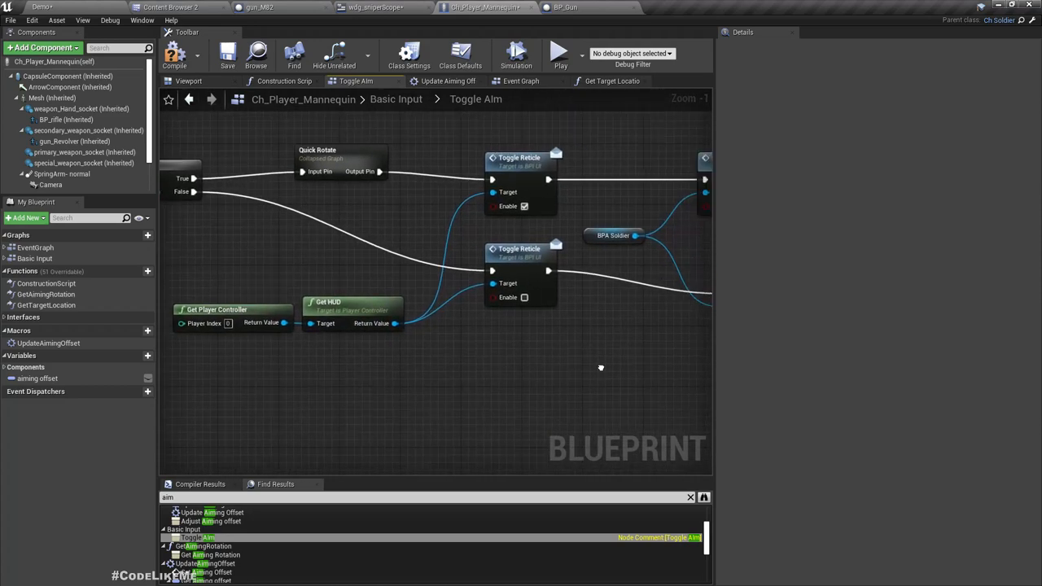
pyautogui.scroll(-3)
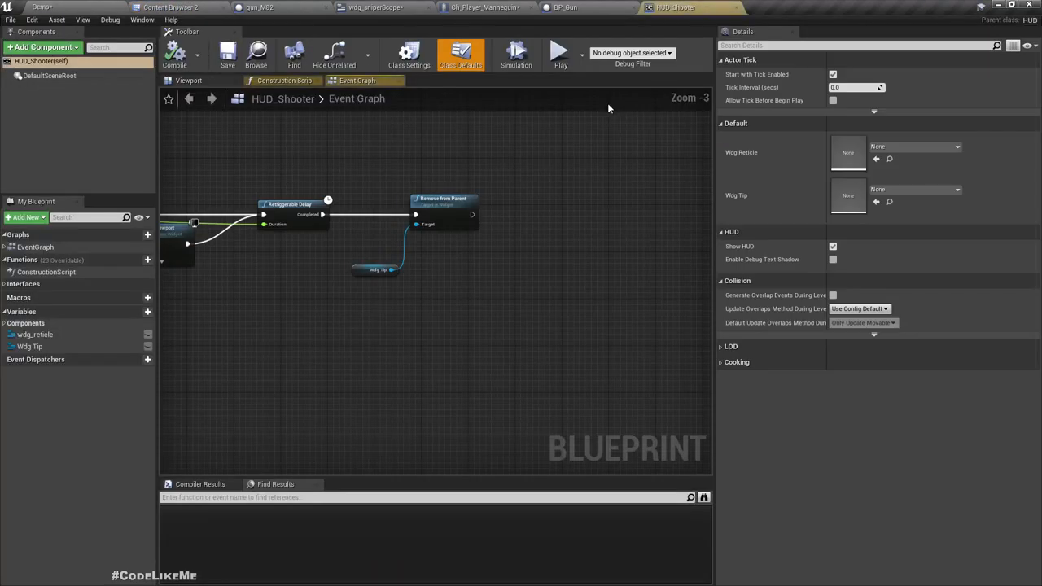
# Find all references to the wdg_reticle variable.
pyautogui.click(34, 334)
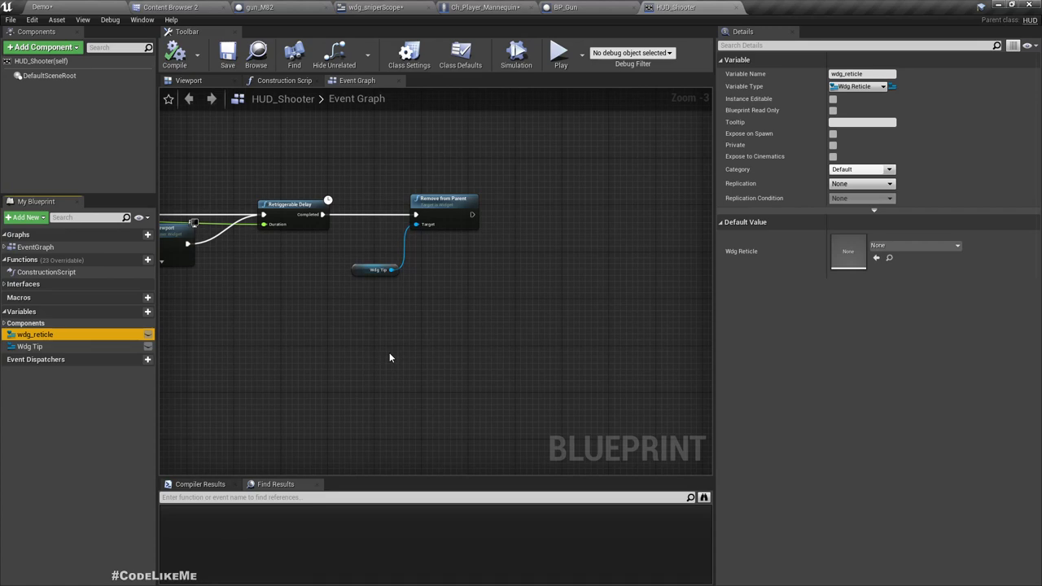
pyautogui.moveTo(248, 331)
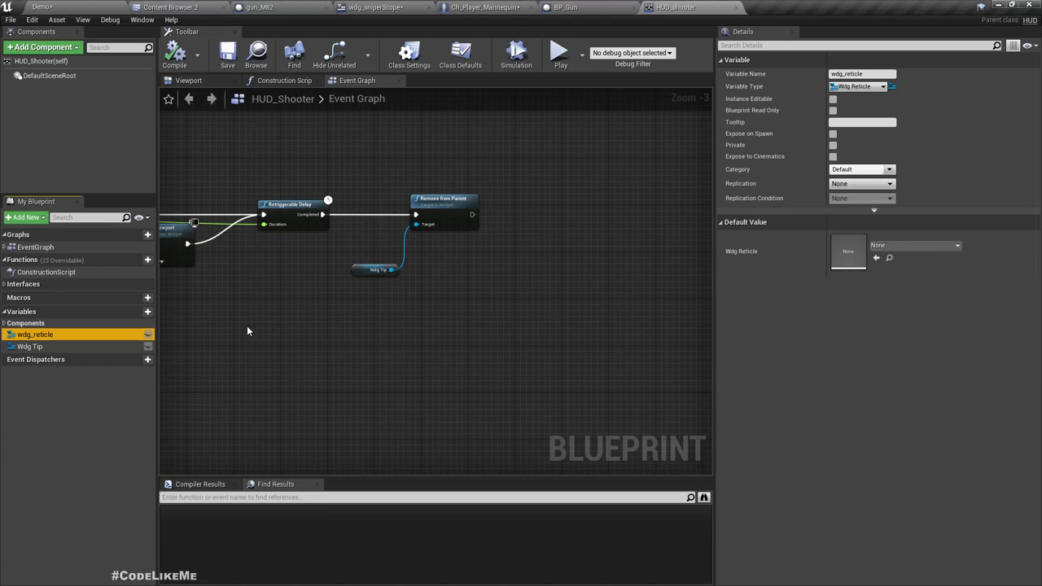
pyautogui.rightClick(34, 335)
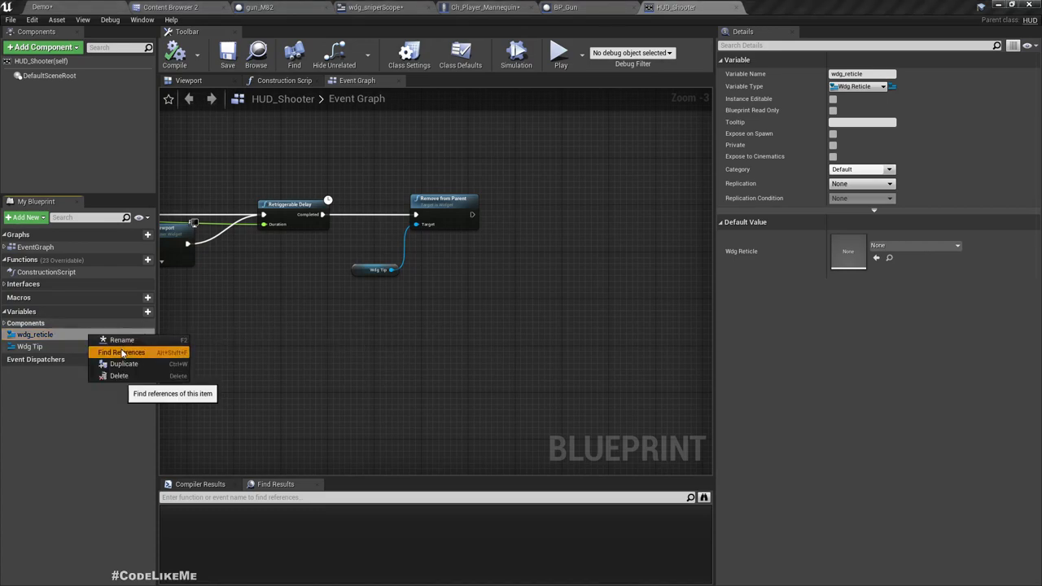
pyautogui.click(121, 352)
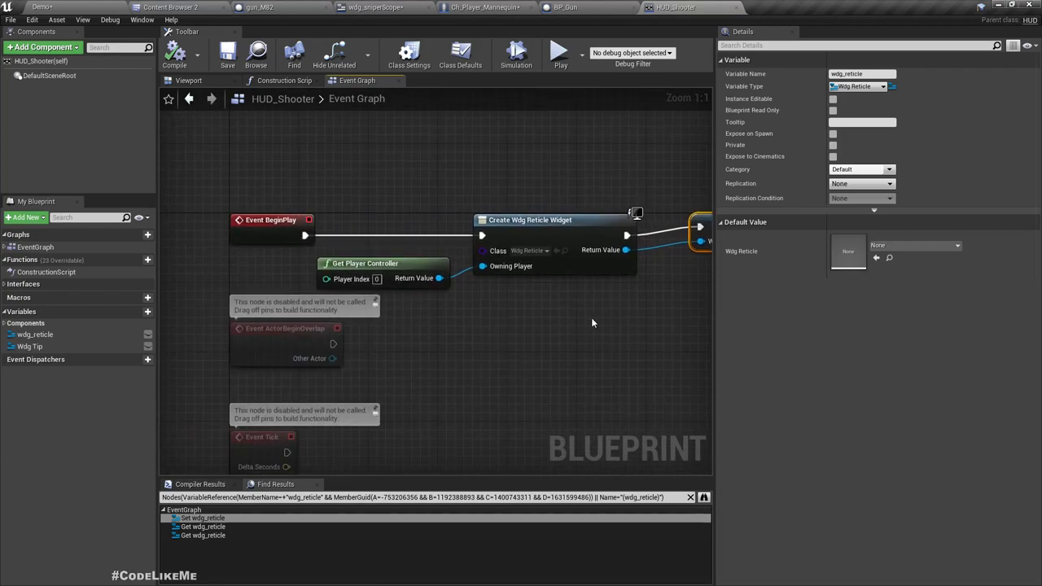
# Check BP_Gun's class settings and open the BPI_Gun interface for editing.
pyautogui.click(565, 7)
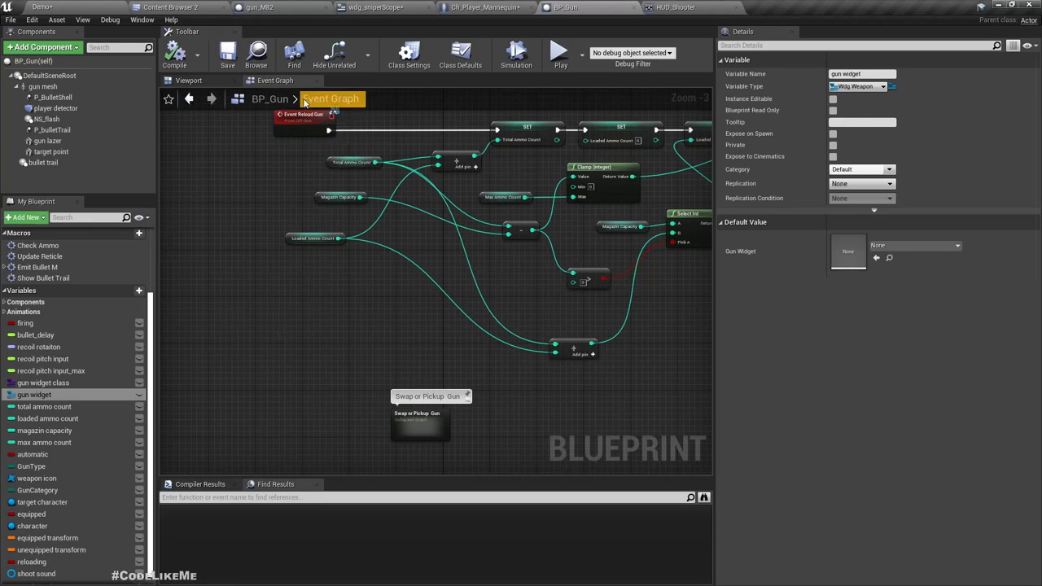
pyautogui.click(409, 53)
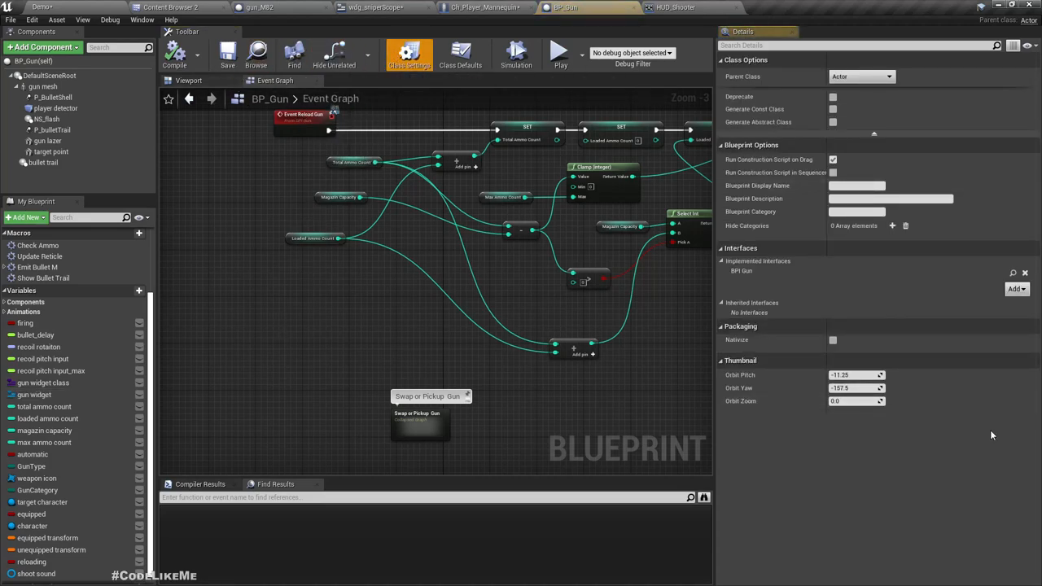
pyautogui.click(771, 7)
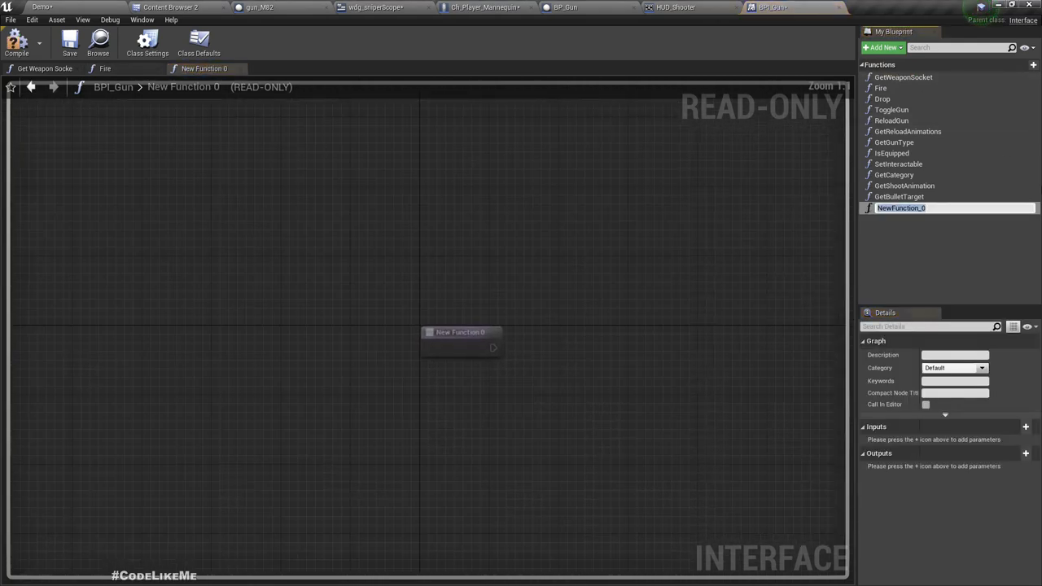
# Name the function SetReticleMode and add an integer input called reticle mode.
pyautogui.write('SetReticleMode')
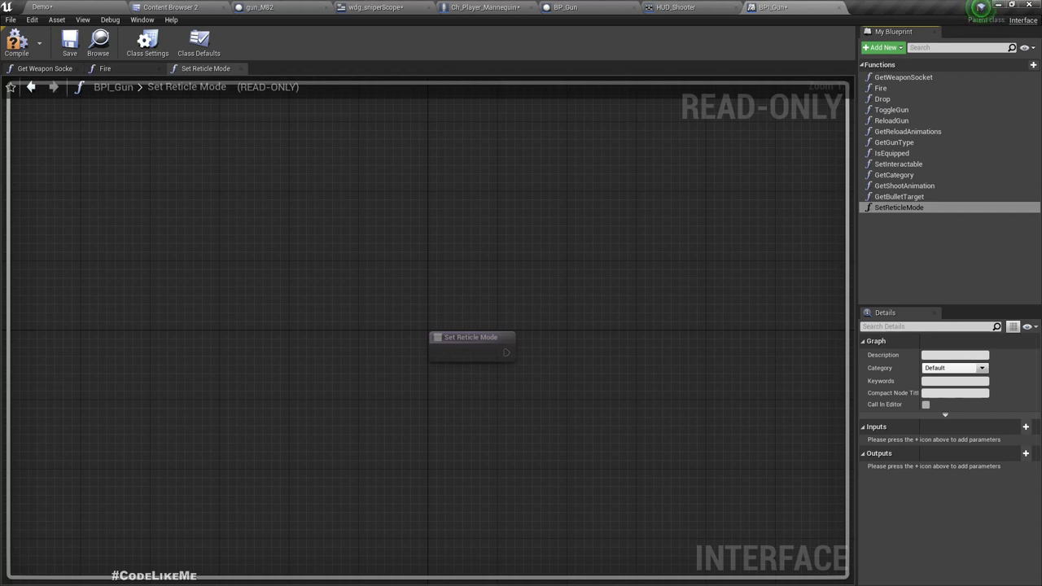
pyautogui.click(1026, 427)
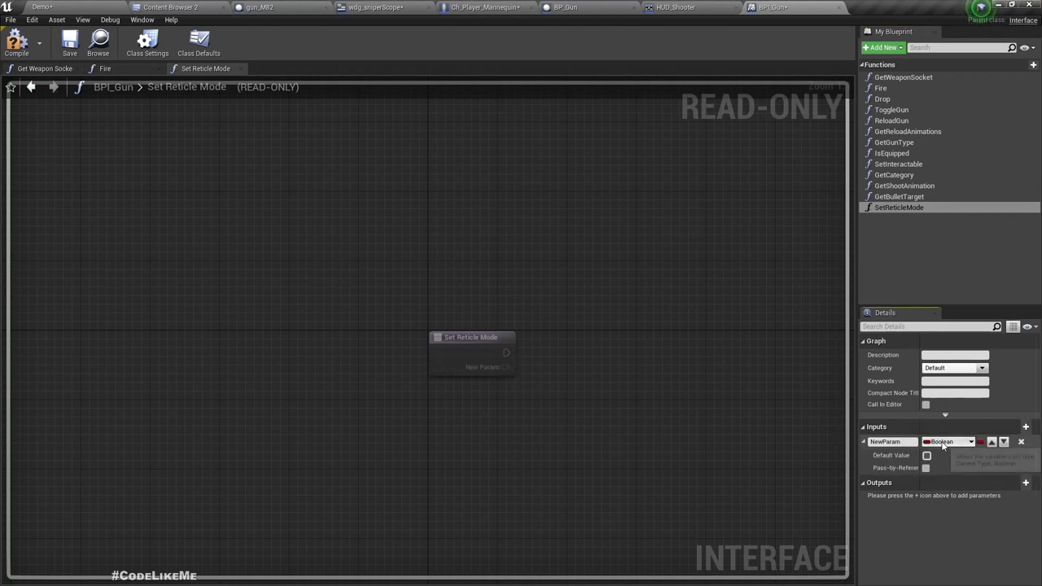
pyautogui.click(948, 441)
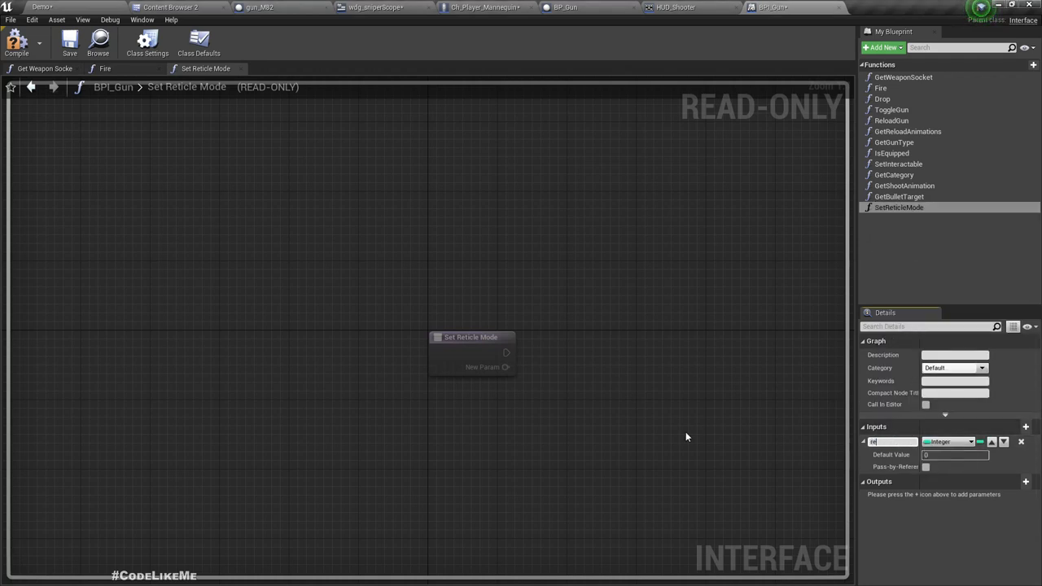
pyautogui.write('reticle mode')
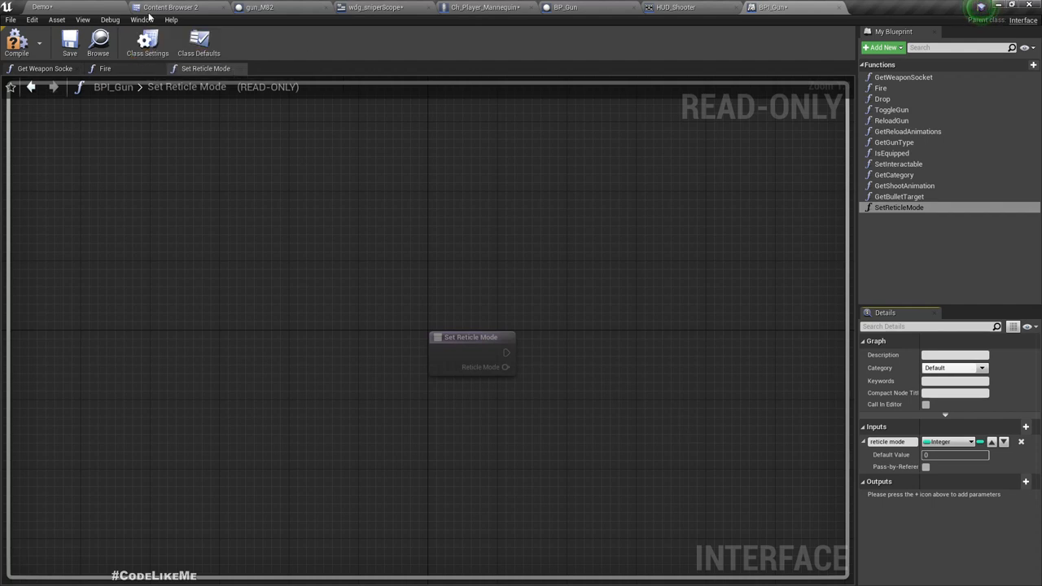
pyautogui.click(171, 7)
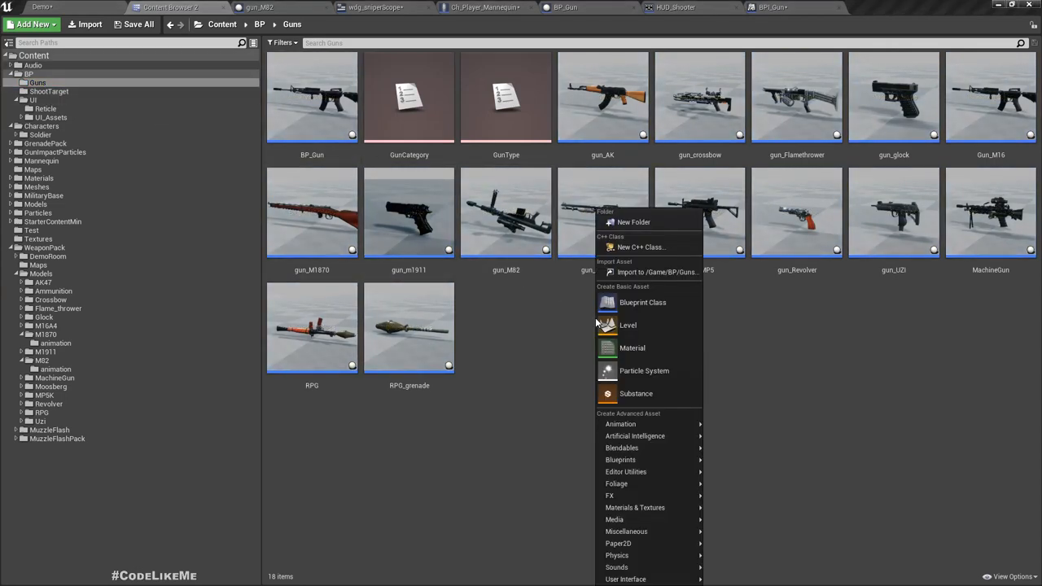
pyautogui.moveTo(627, 531)
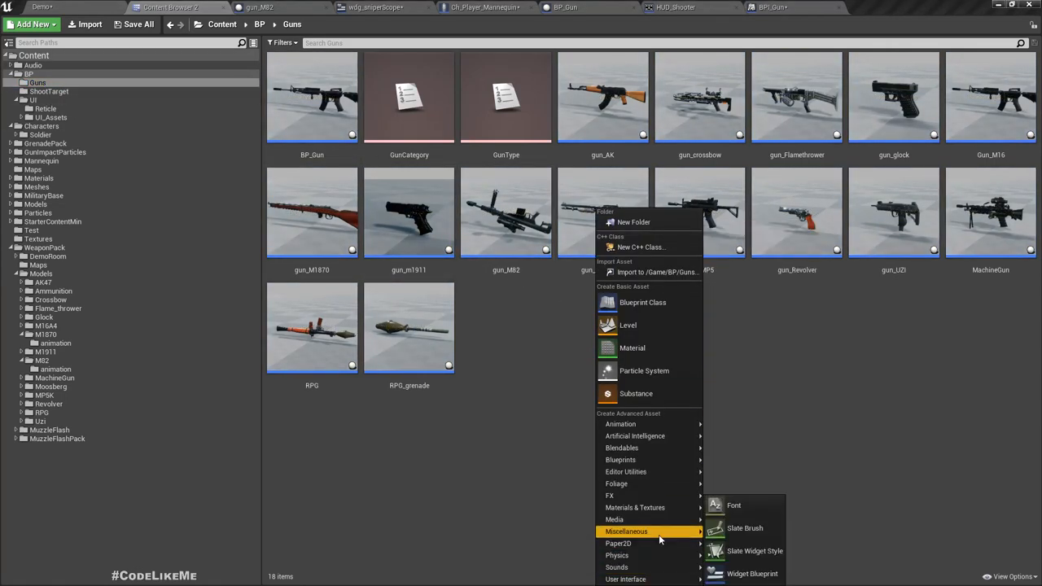
pyautogui.moveTo(621, 460)
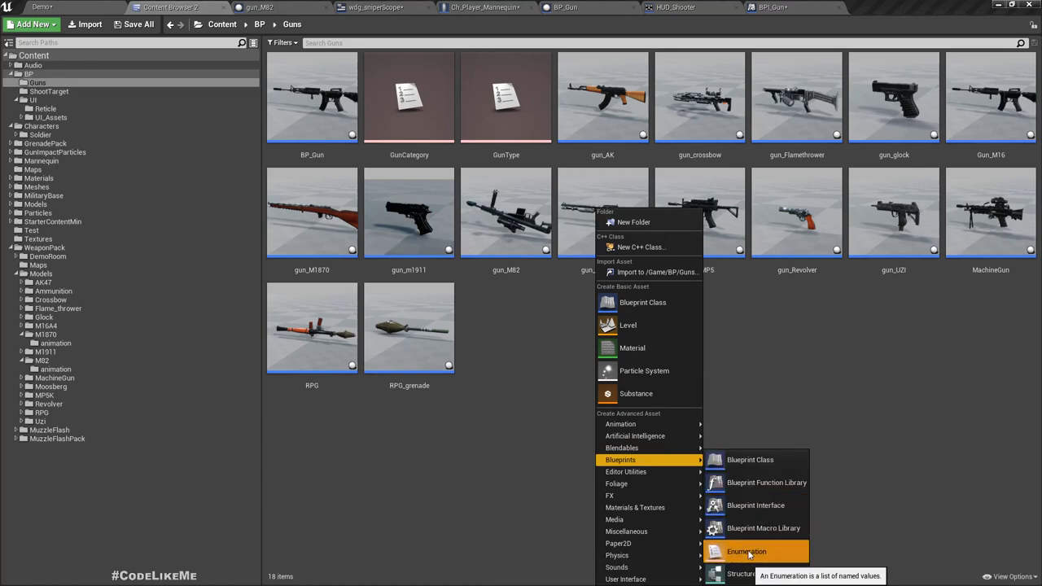
# Create the ReticleMode enumeration asset in the Guns folder.
pyautogui.click(747, 551)
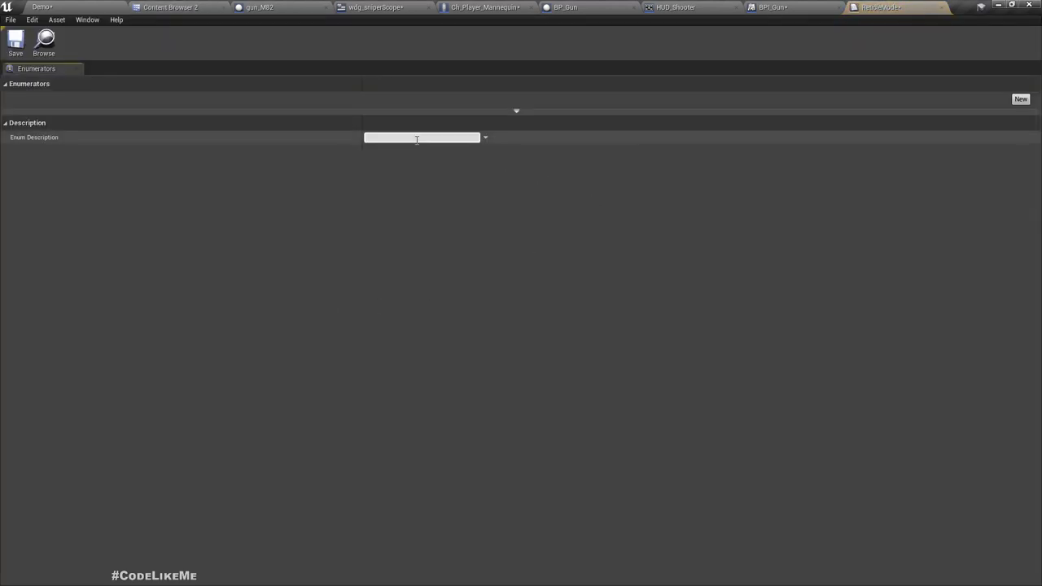
# Add three ReticleMode entries: not aiming, soft aiming and aiming.
pyautogui.click(1021, 99)
pyautogui.write('n')
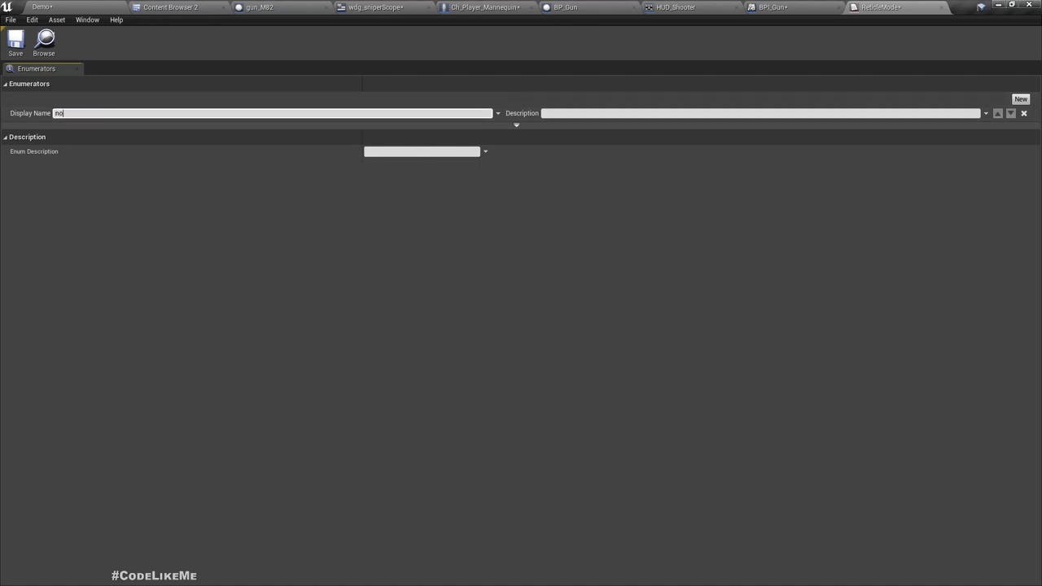
pyautogui.write('ot aiming')
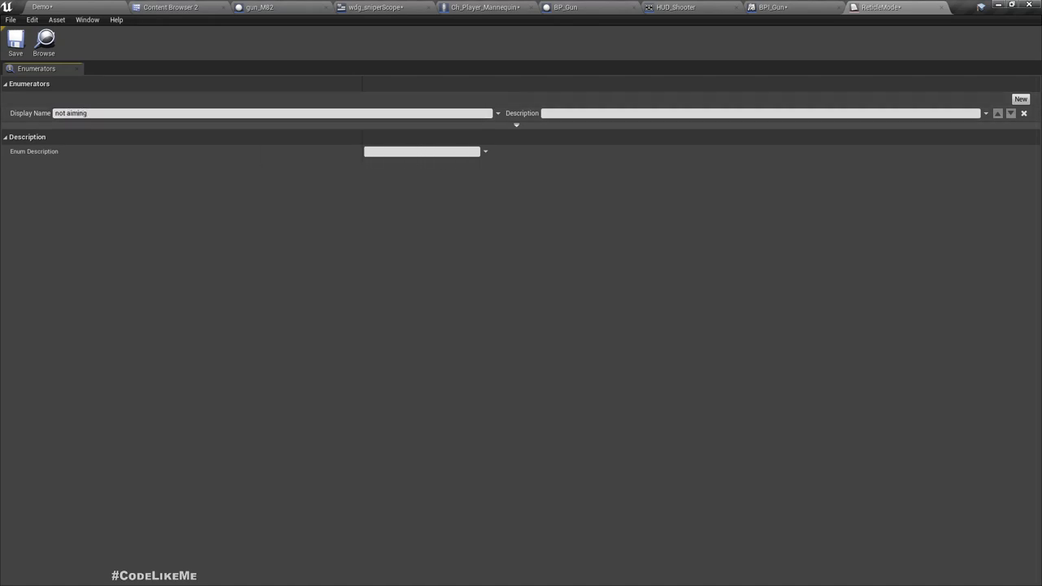
pyautogui.click(1022, 99)
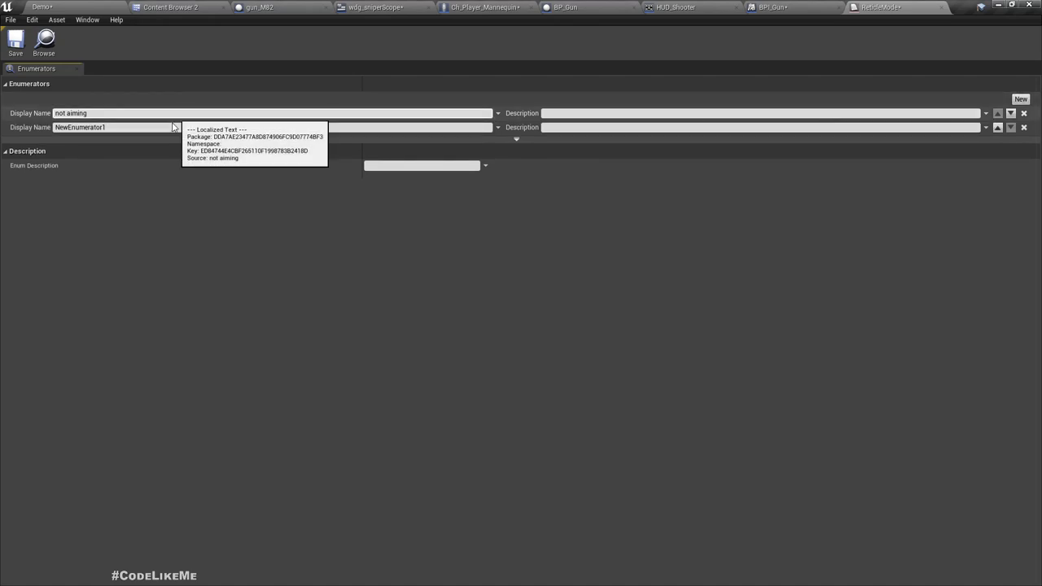
pyautogui.write('aiming')
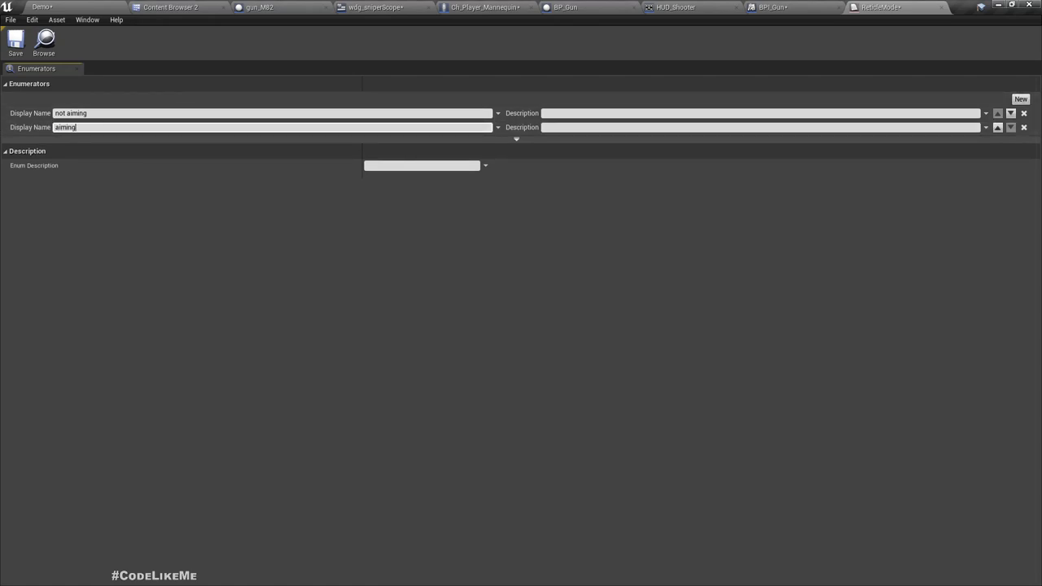
pyautogui.click(1021, 98)
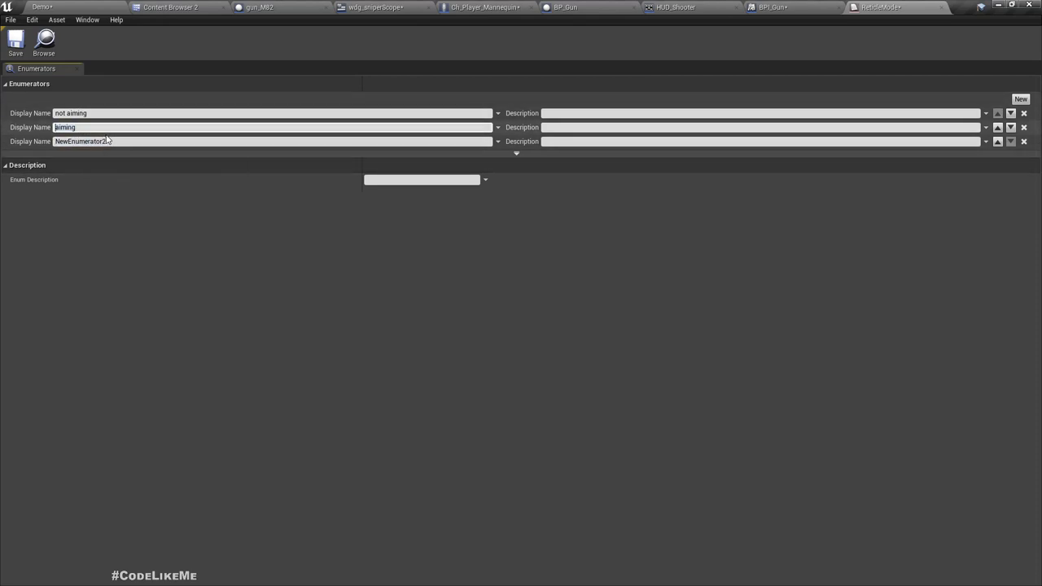
pyautogui.write('soft aaiming')
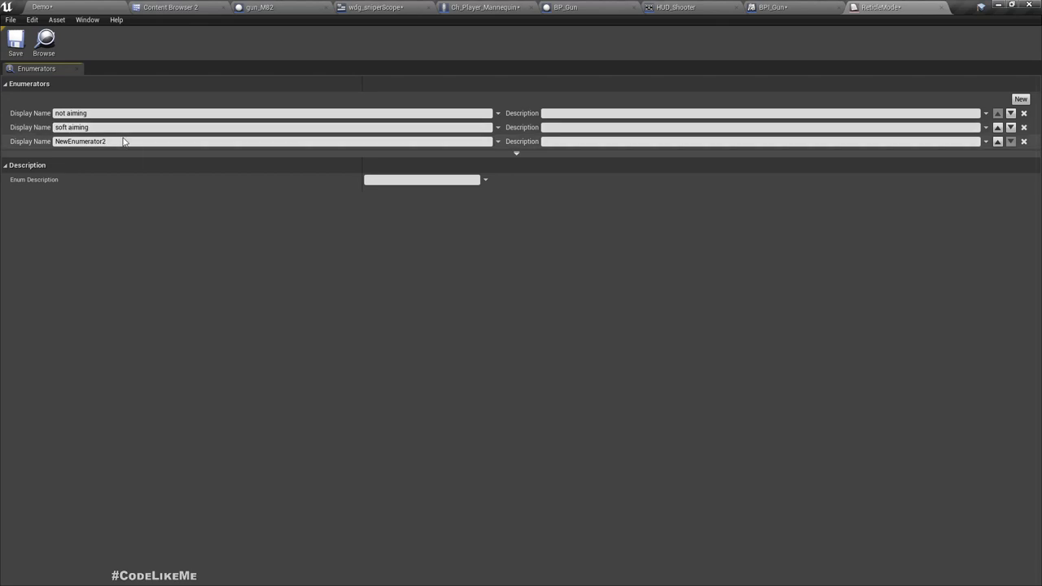
pyautogui.write('ai')
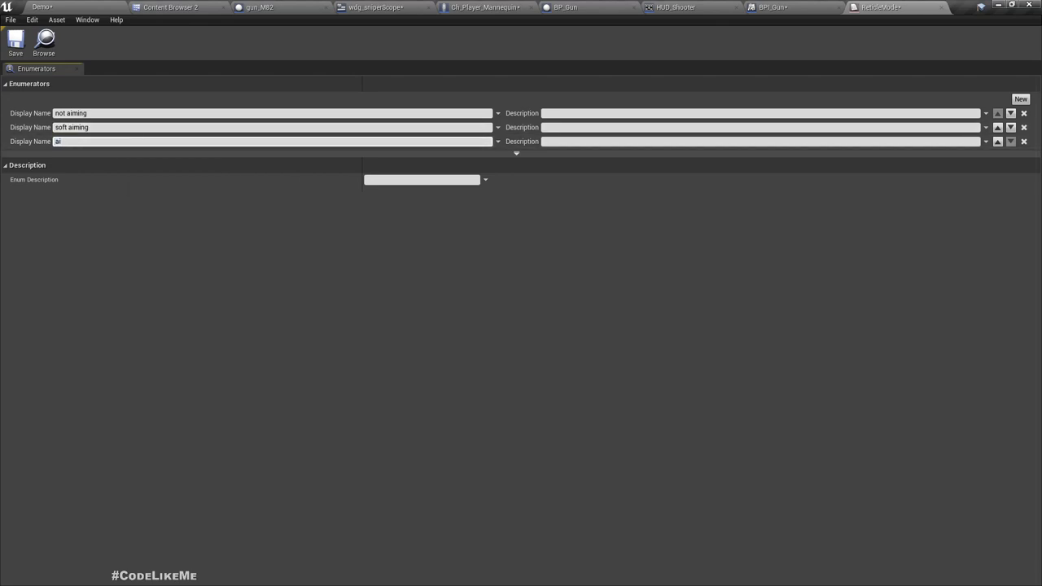
pyautogui.write('aiming')
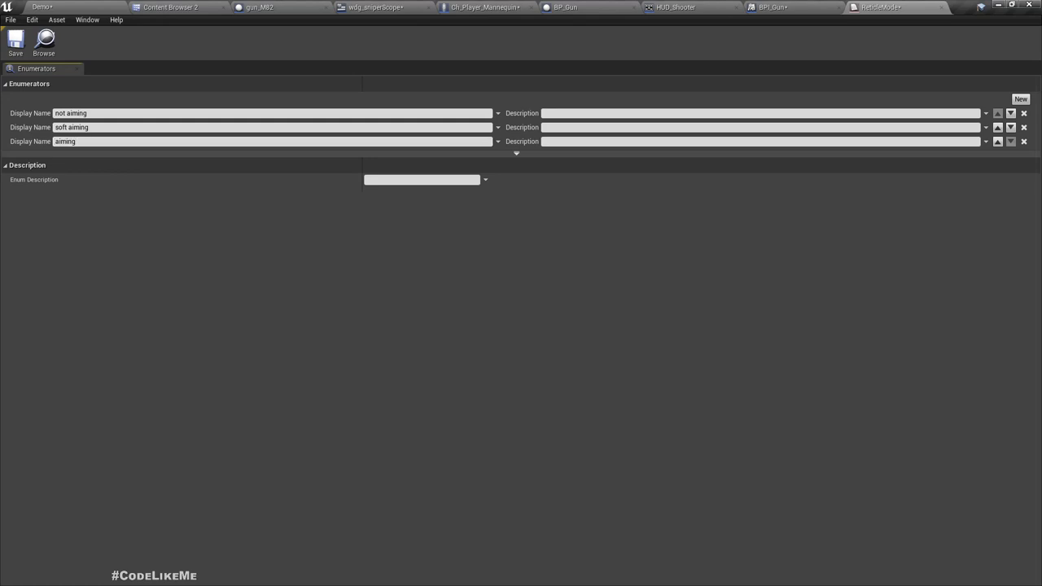
pyautogui.click(94, 128)
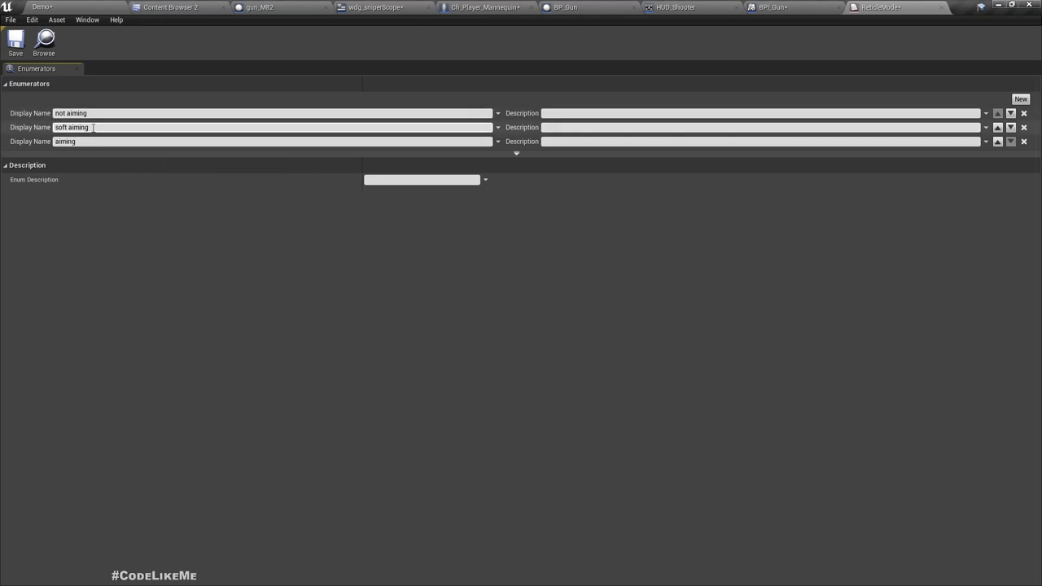
pyautogui.moveTo(16, 41)
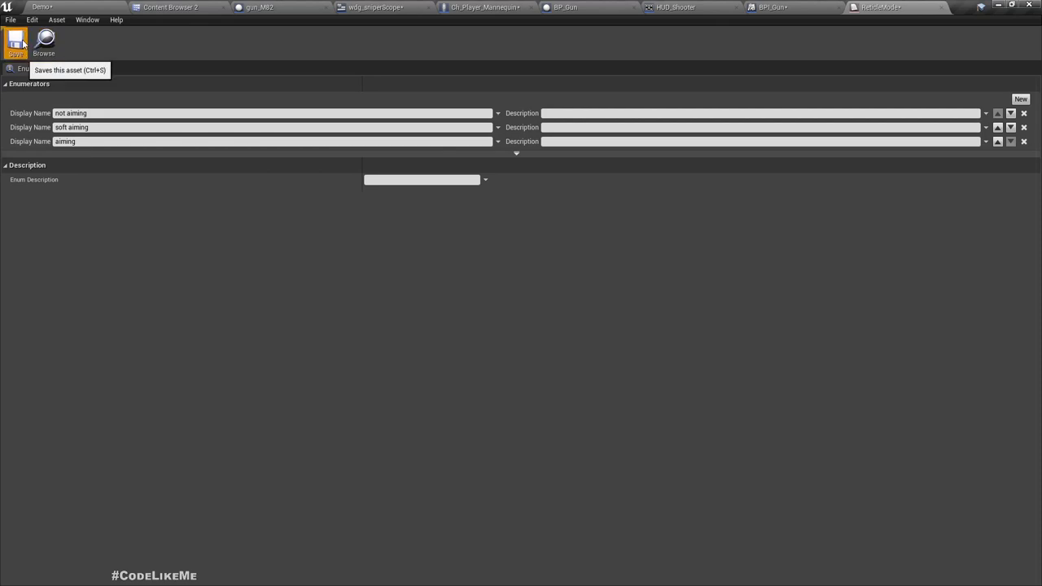
pyautogui.moveTo(788, 23)
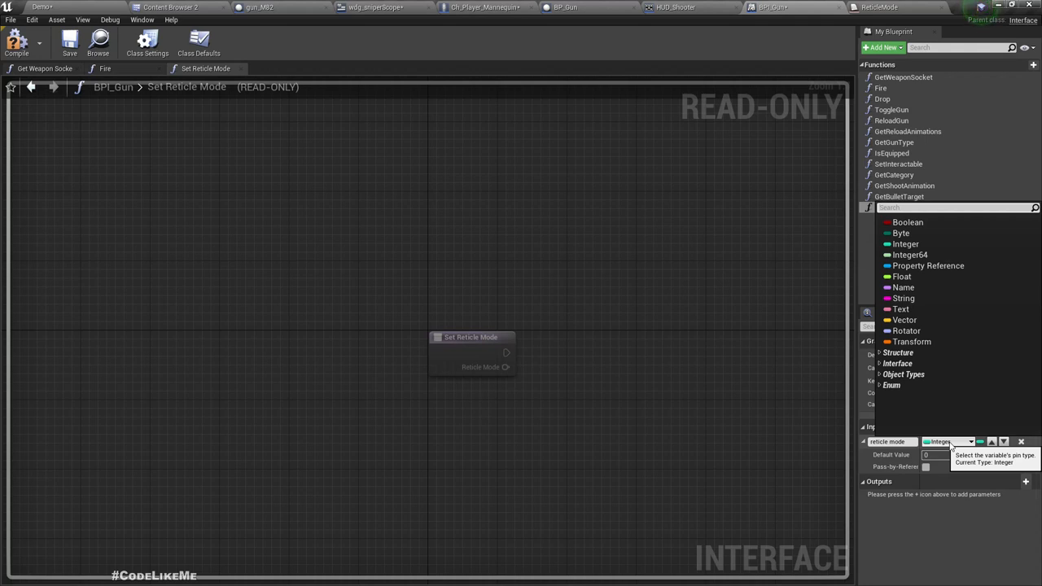
# Change the reticle mode input's type to the ReticleMode enum.
pyautogui.write('reticl')
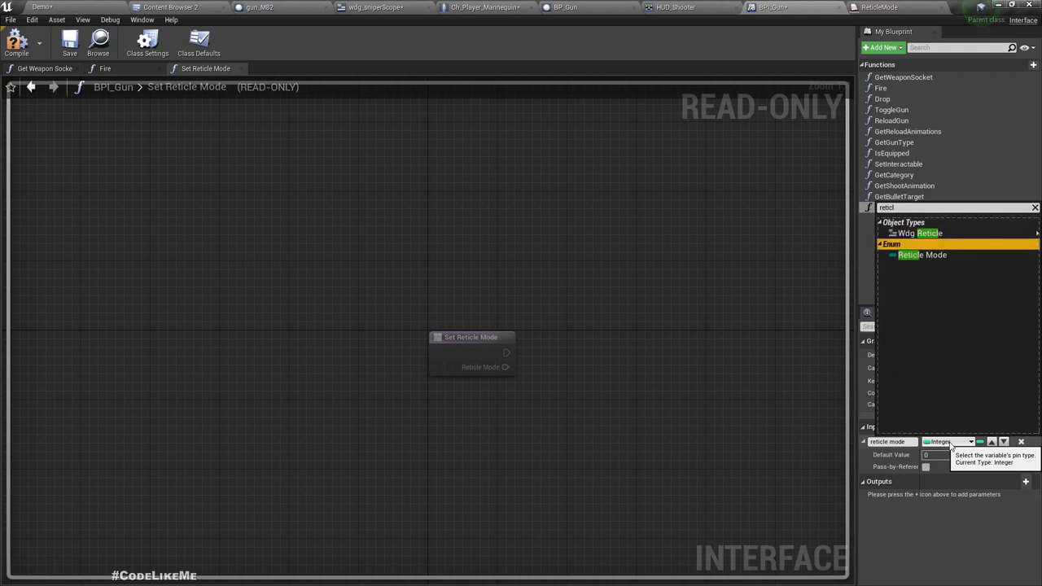
pyautogui.click(923, 255)
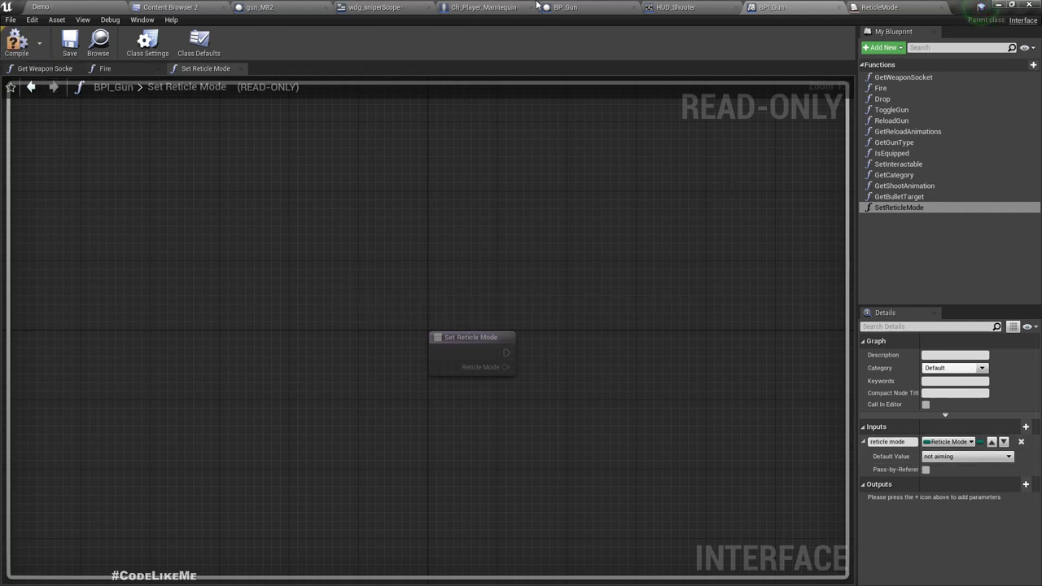
pyautogui.click(564, 7)
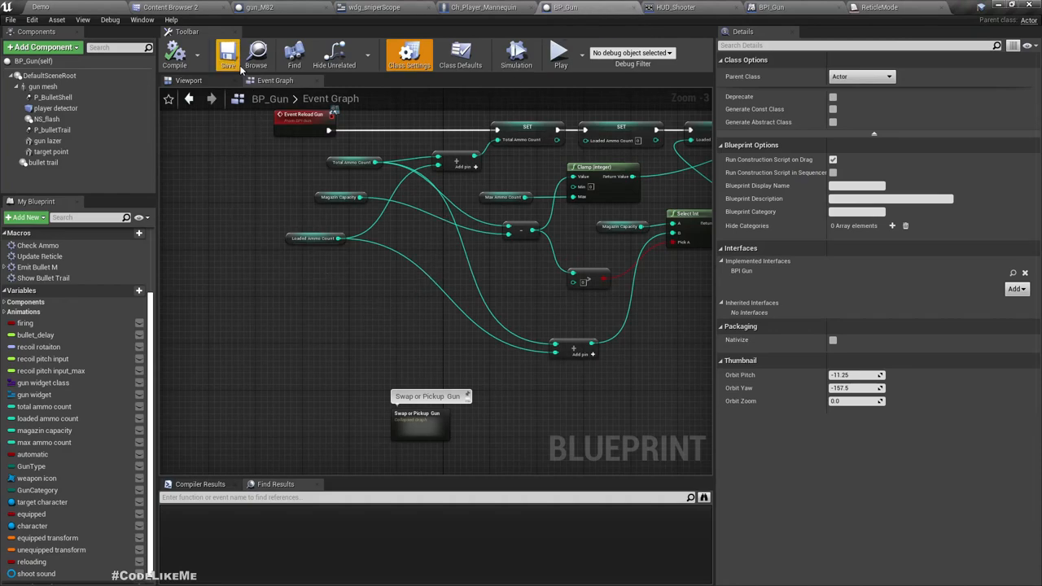
pyautogui.moveTo(228, 54)
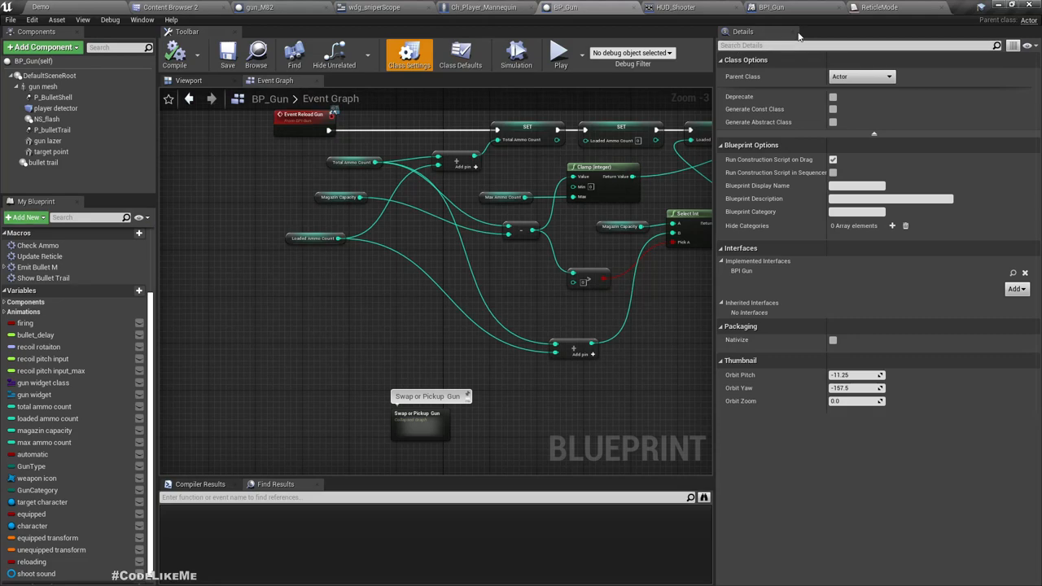
# Implement the Set Reticle Mode interface event in BP_Gun's event graph.
pyautogui.click(771, 8)
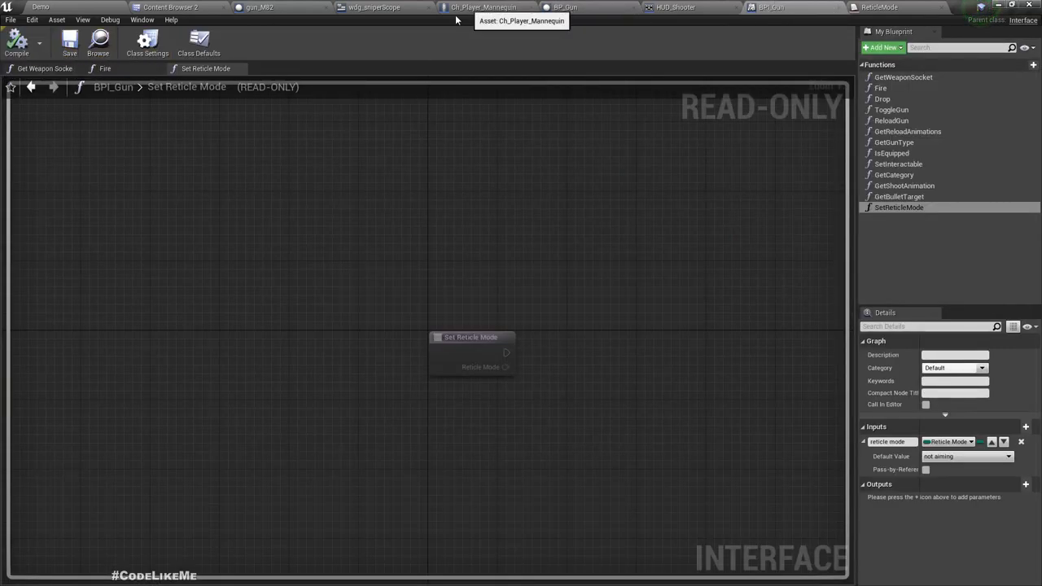
pyautogui.click(565, 7)
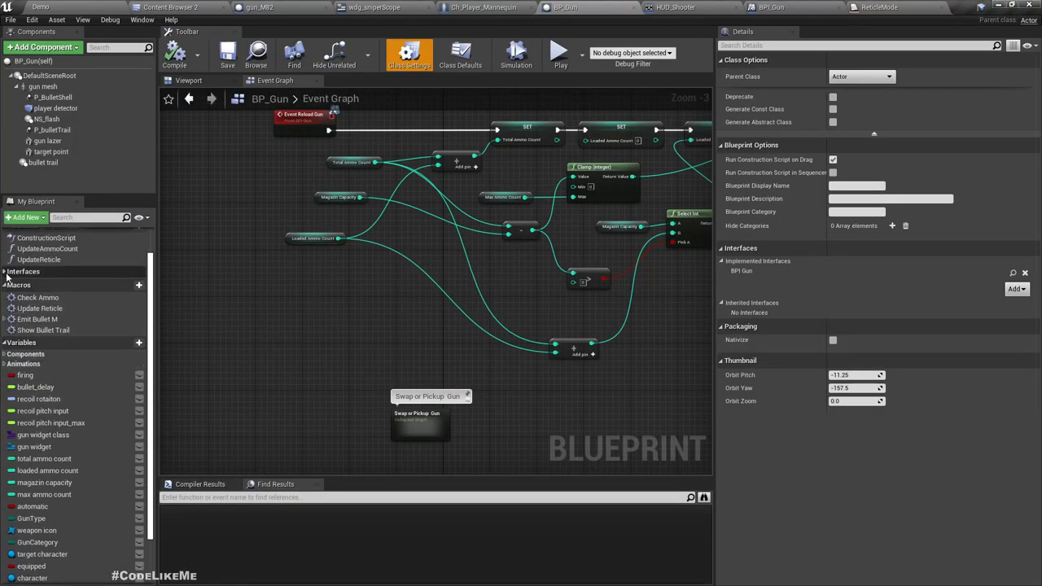
pyautogui.click(6, 271)
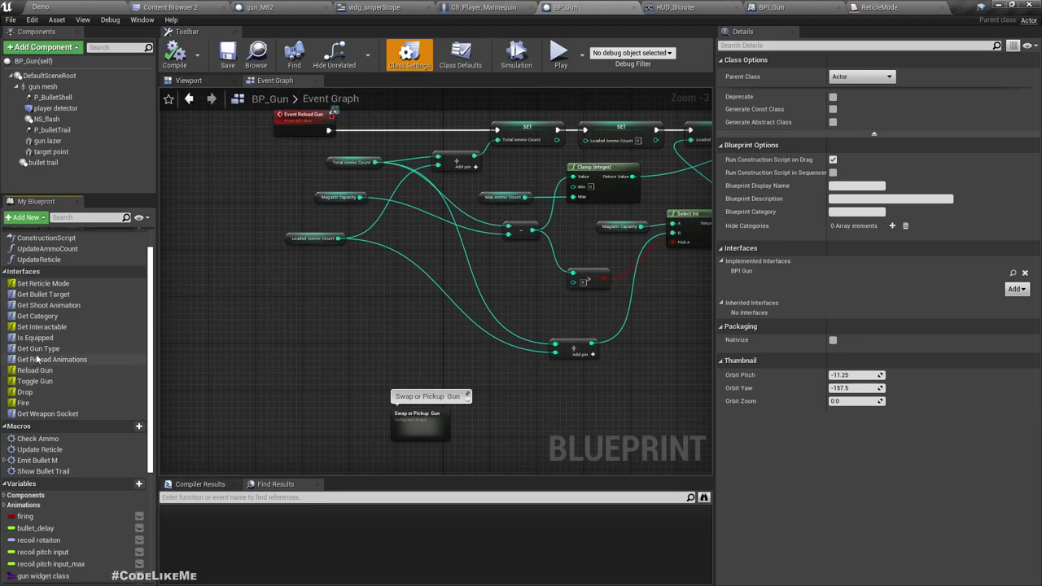
pyautogui.moveTo(35, 337)
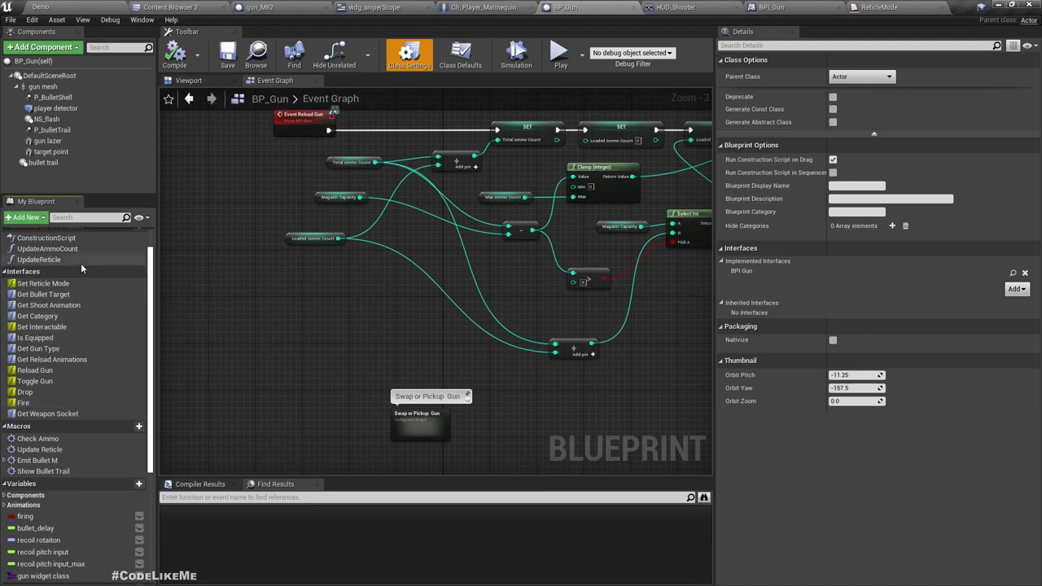
pyautogui.rightClick(44, 282)
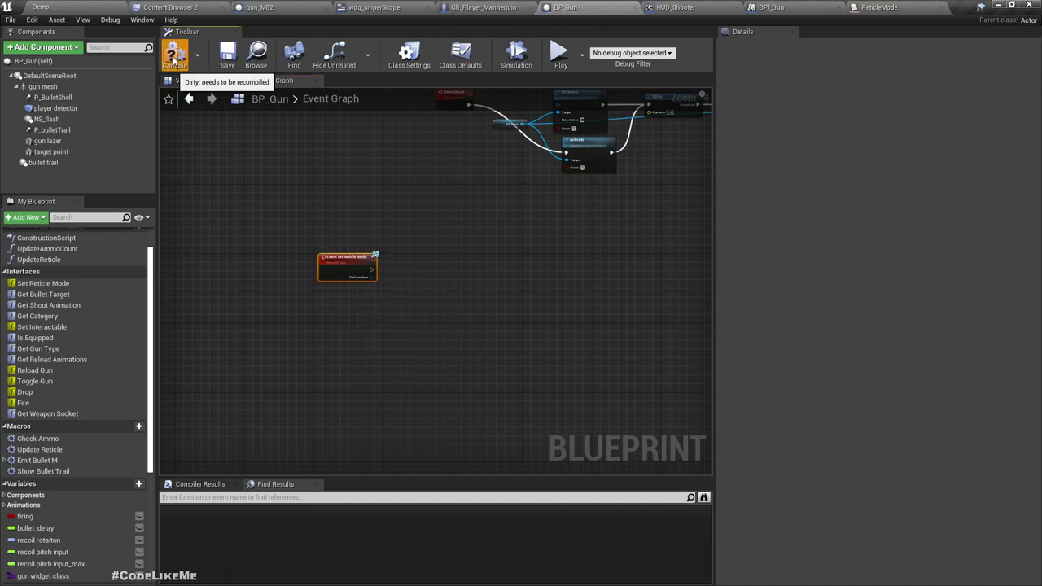
# In gun_M82's event graph, wire the Reticle Mode pin into a Switch on ReticleMode node.
pyautogui.click(461, 54)
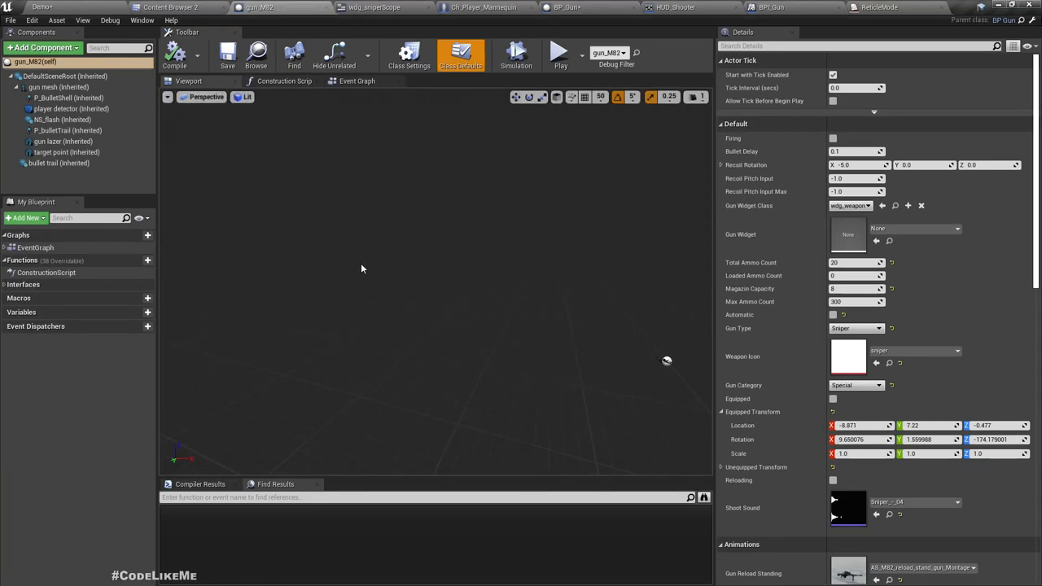
pyautogui.click(356, 80)
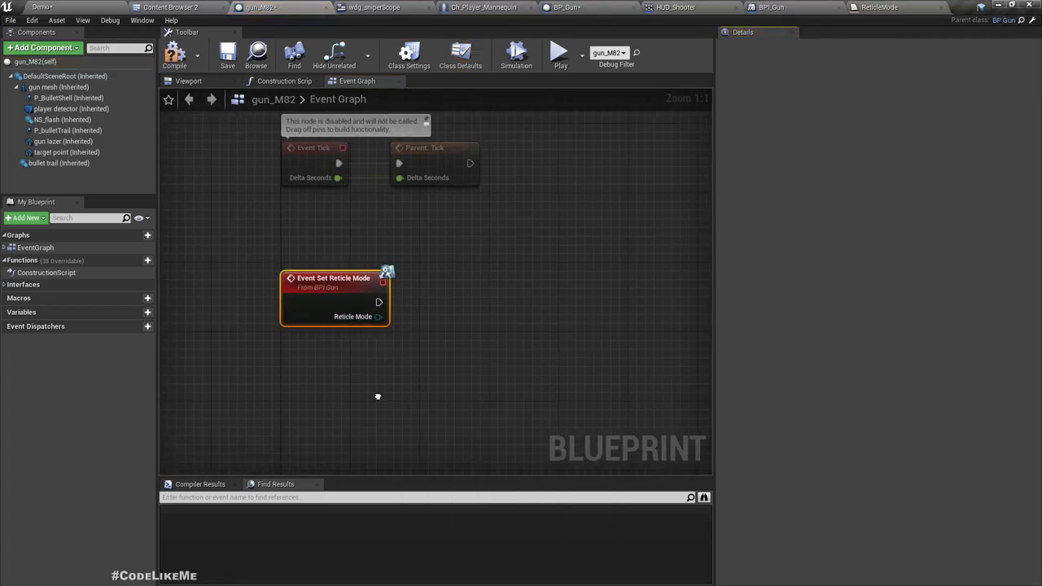
pyautogui.moveTo(379, 314); pyautogui.dragTo(427, 346)
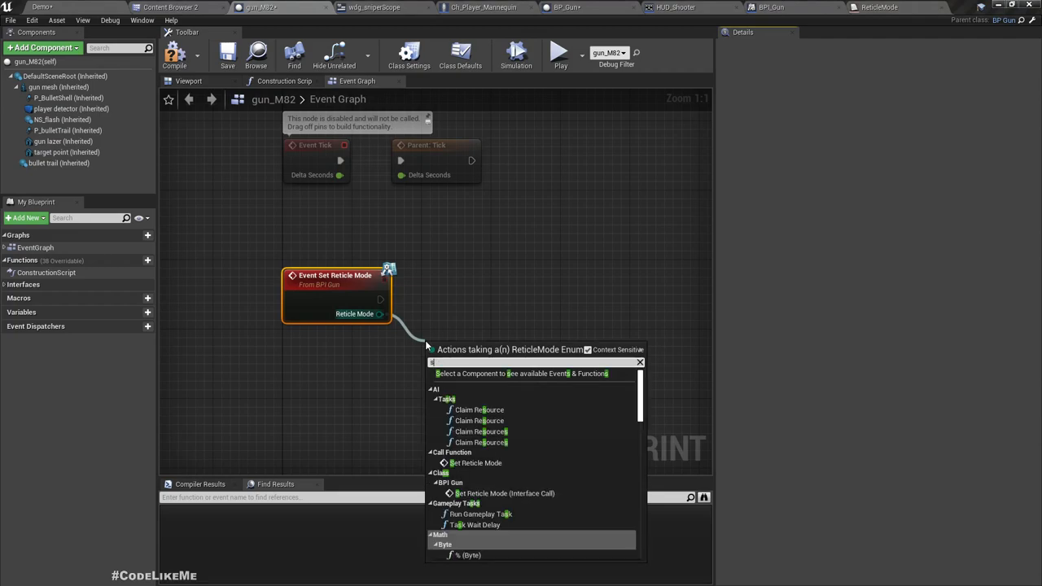
pyautogui.write('swit')
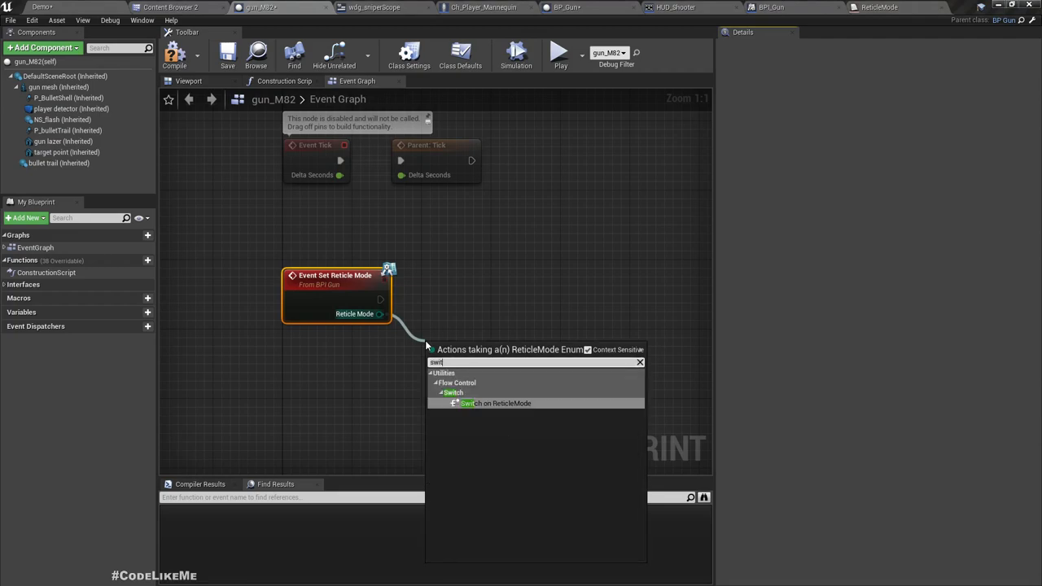
pyautogui.click(492, 403)
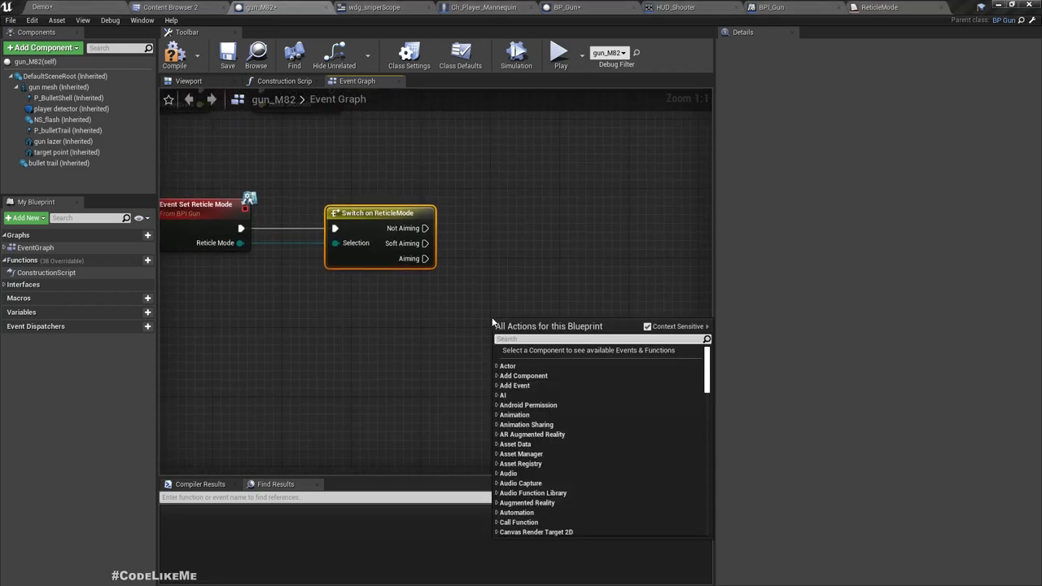
# Add a Create Widget node for wdg_sniperScope and promote its result to a wdg scope variable.
pyautogui.write('create wid')
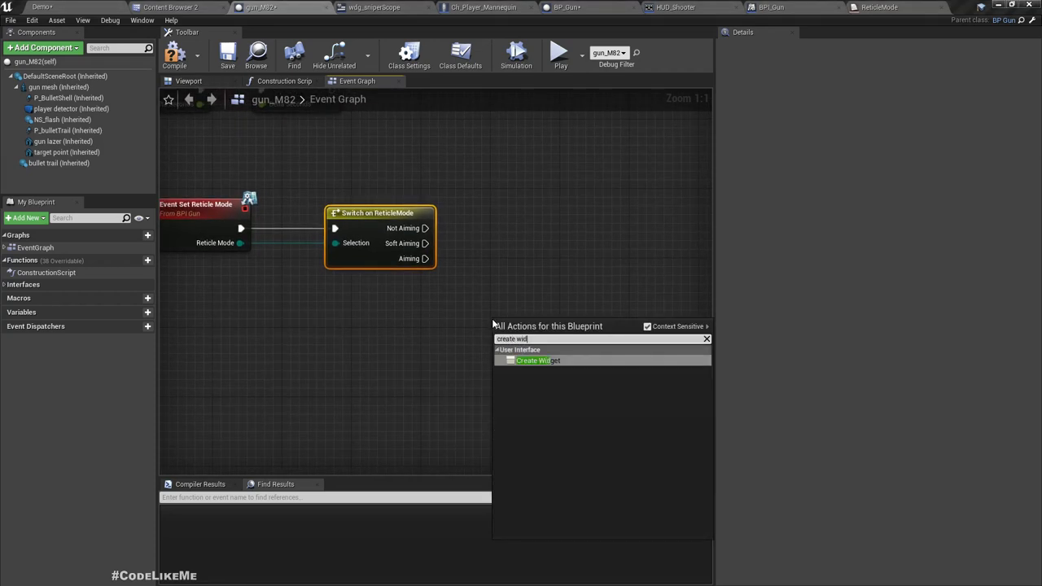
pyautogui.click(536, 360)
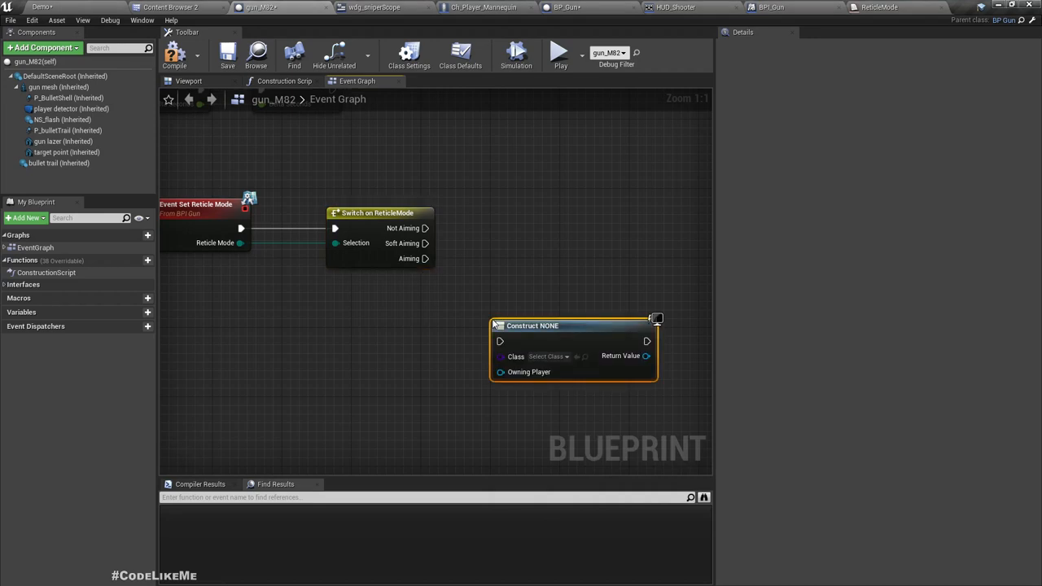
pyautogui.click(550, 356)
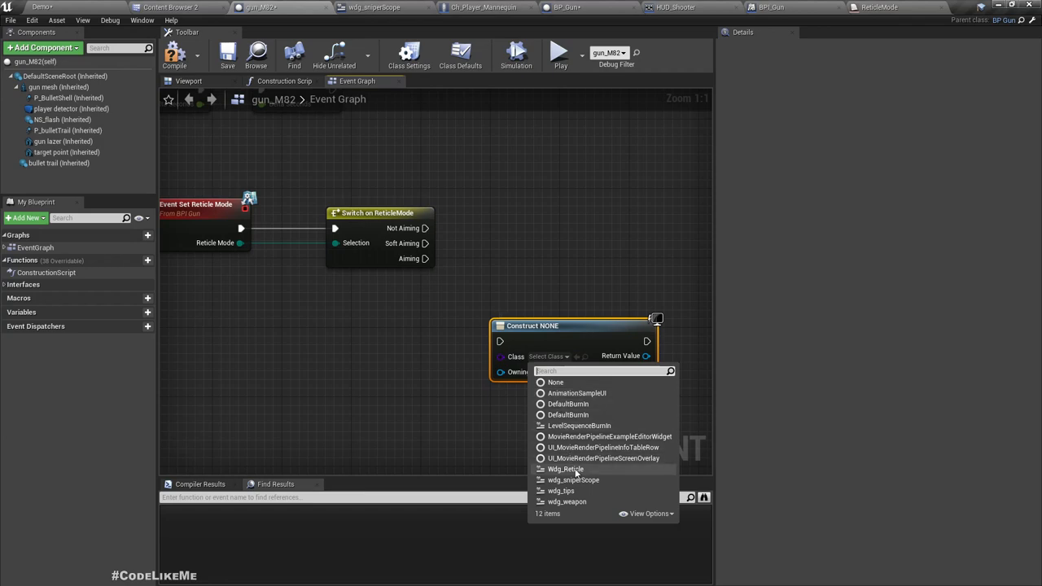
pyautogui.click(574, 480)
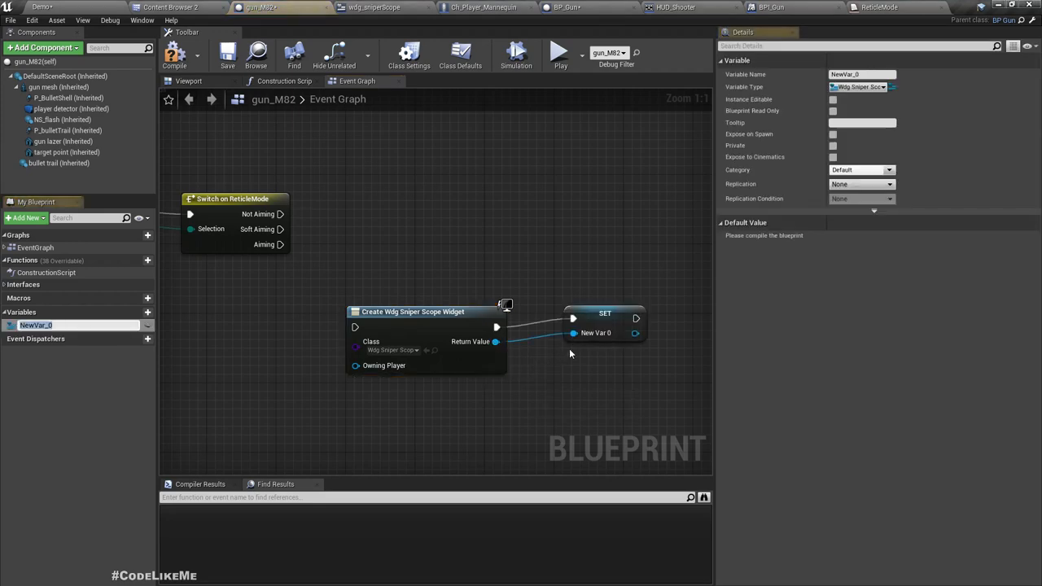
pyautogui.write('scope')
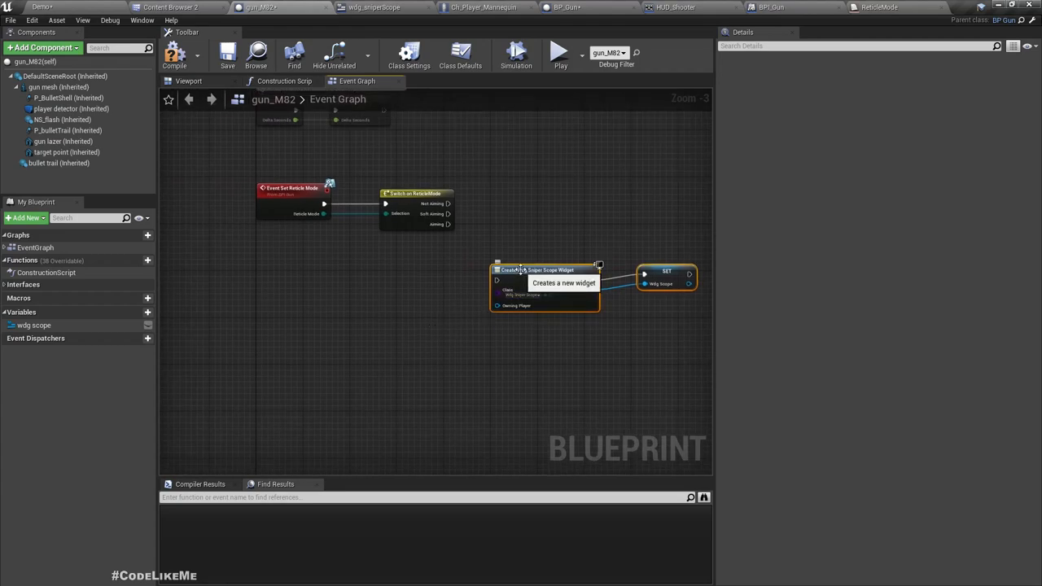
# Wire the reticle event into an Is Valid check on Wdg Scope that creates the widget when invalid.
pyautogui.moveTo(545, 270); pyautogui.dragTo(321, 299)
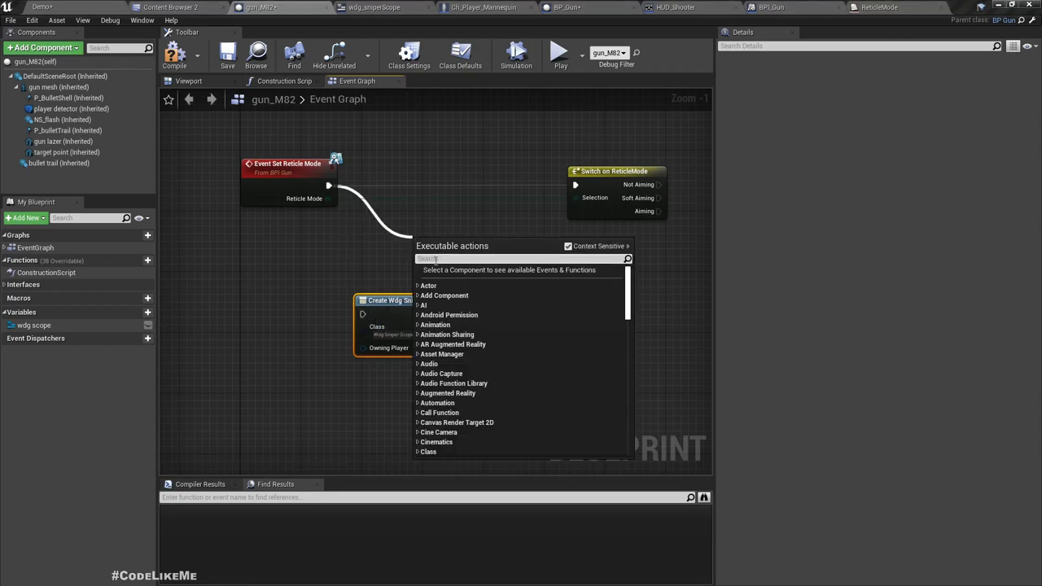
pyautogui.scroll(-3)
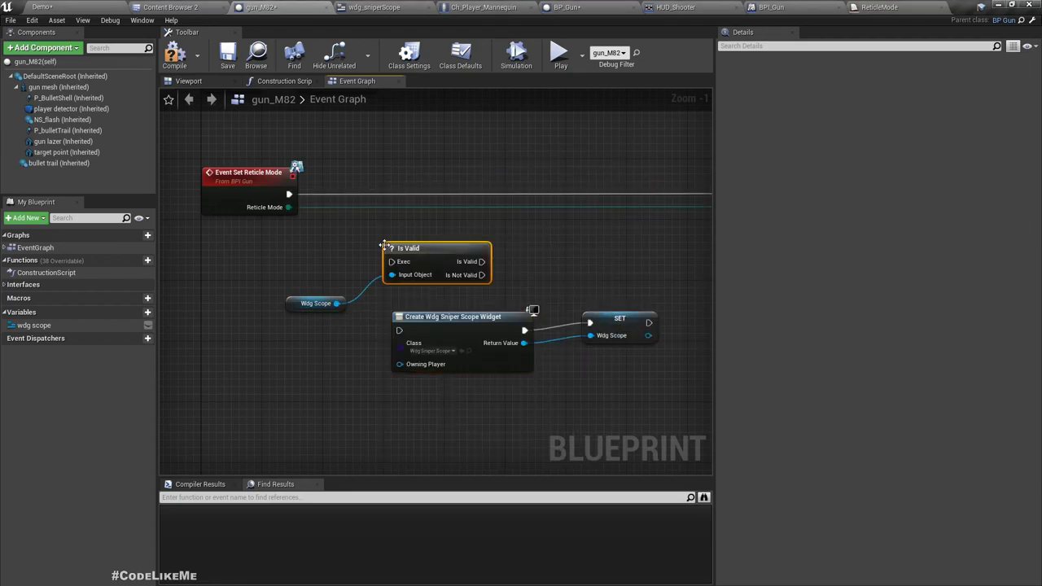
pyautogui.moveTo(437, 248); pyautogui.dragTo(483, 195)
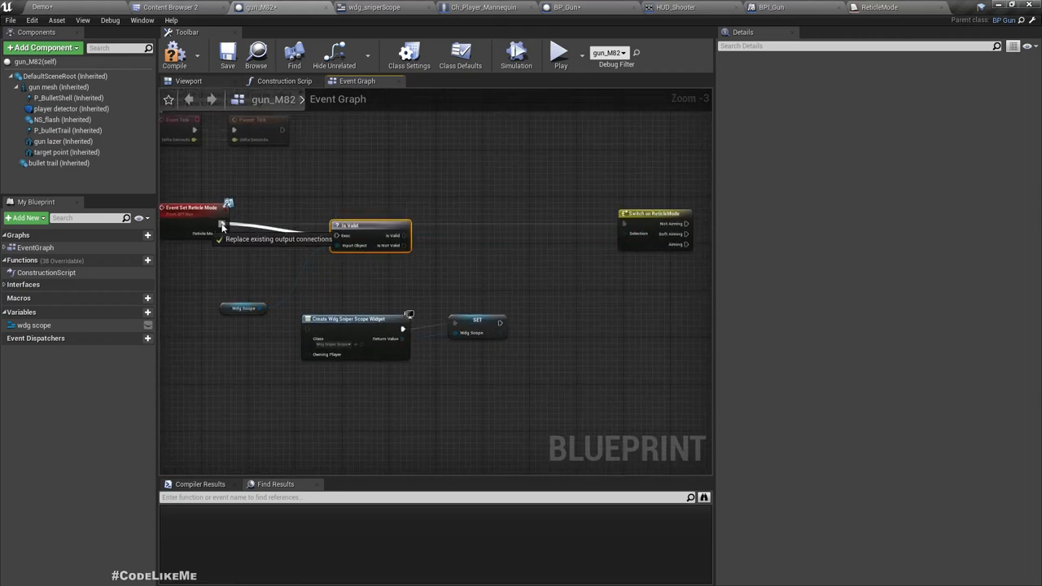
pyautogui.moveTo(222, 226); pyautogui.dragTo(626, 225)
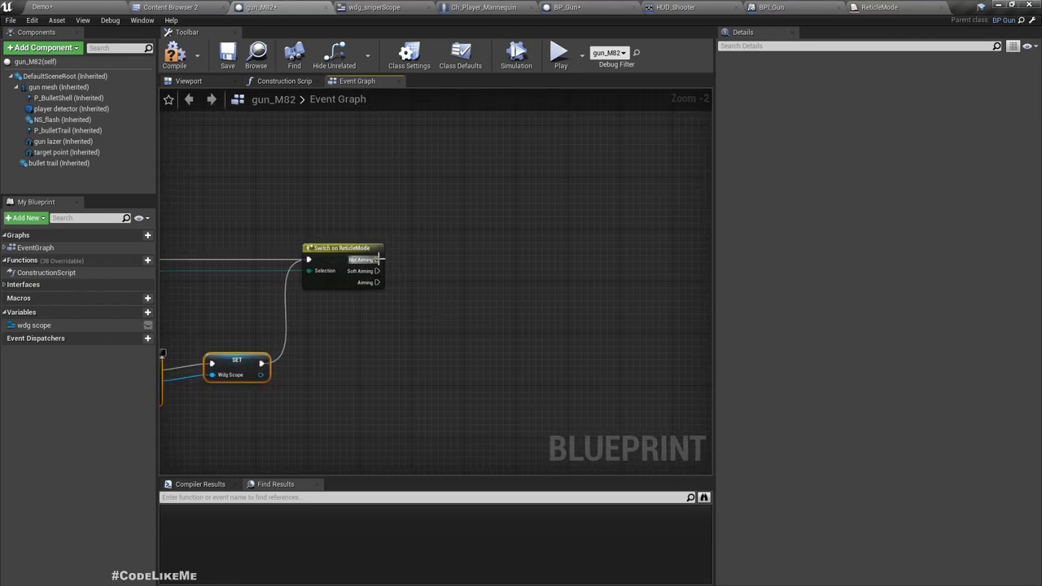
pyautogui.moveTo(390, 312)
pyautogui.write('add')
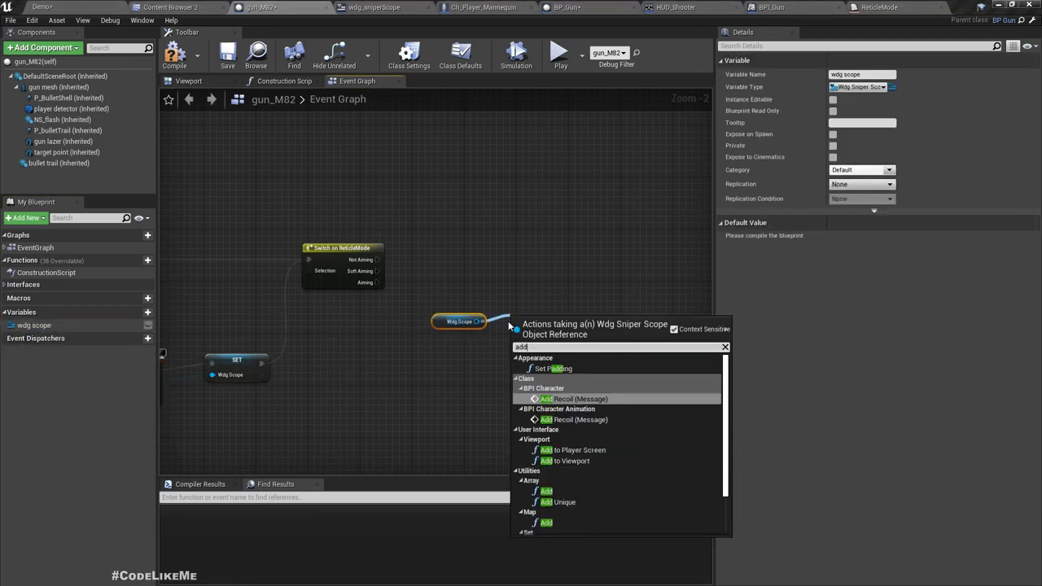
# Add the scope widget to the viewport behind a Branch on Is in Viewport for Aiming.
pyautogui.click(576, 449)
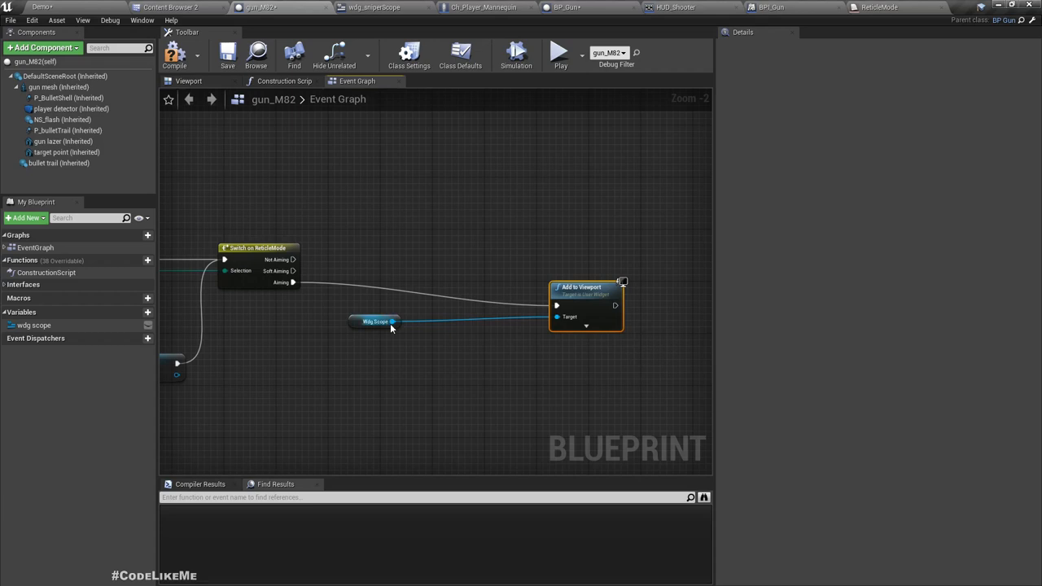
pyautogui.moveTo(394, 322); pyautogui.dragTo(427, 374)
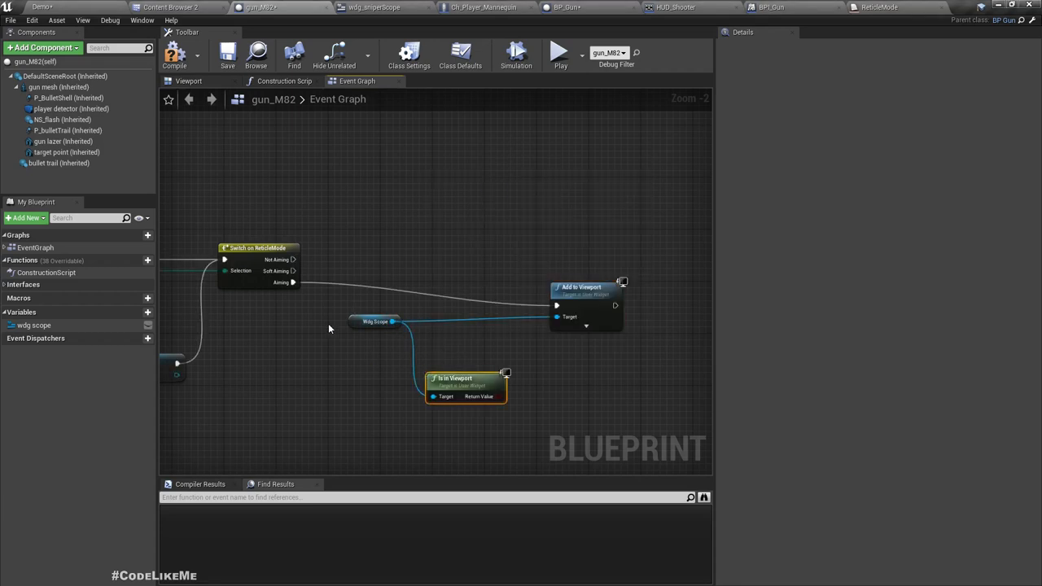
pyautogui.moveTo(293, 283); pyautogui.dragTo(473, 307)
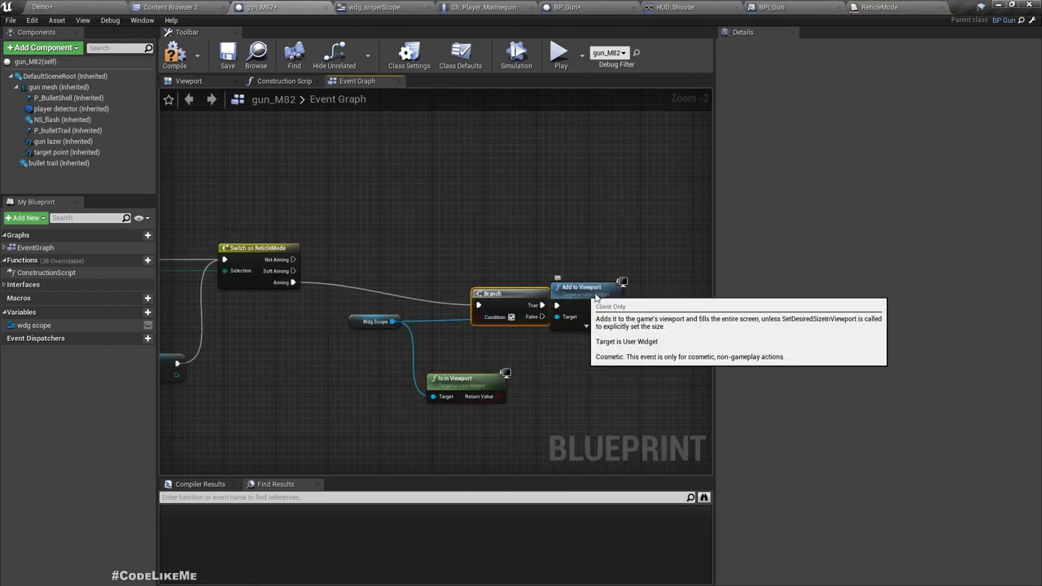
pyautogui.rightClick(624, 297)
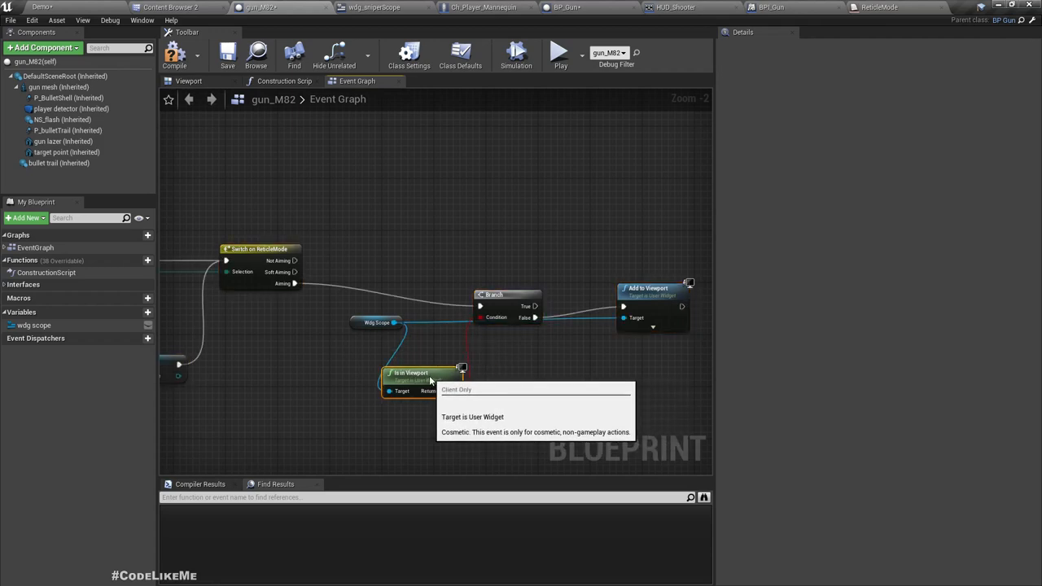
pyautogui.moveTo(383, 330)
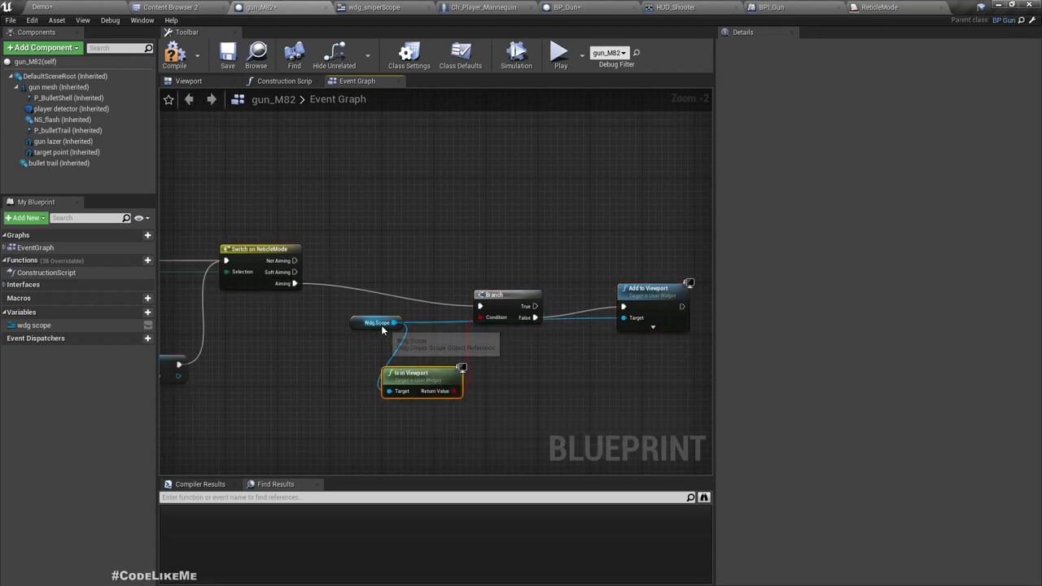
# Add Remove from Parent on Wdg Scope for other modes and compile gun_M82.
pyautogui.moveTo(395, 322); pyautogui.dragTo(468, 241)
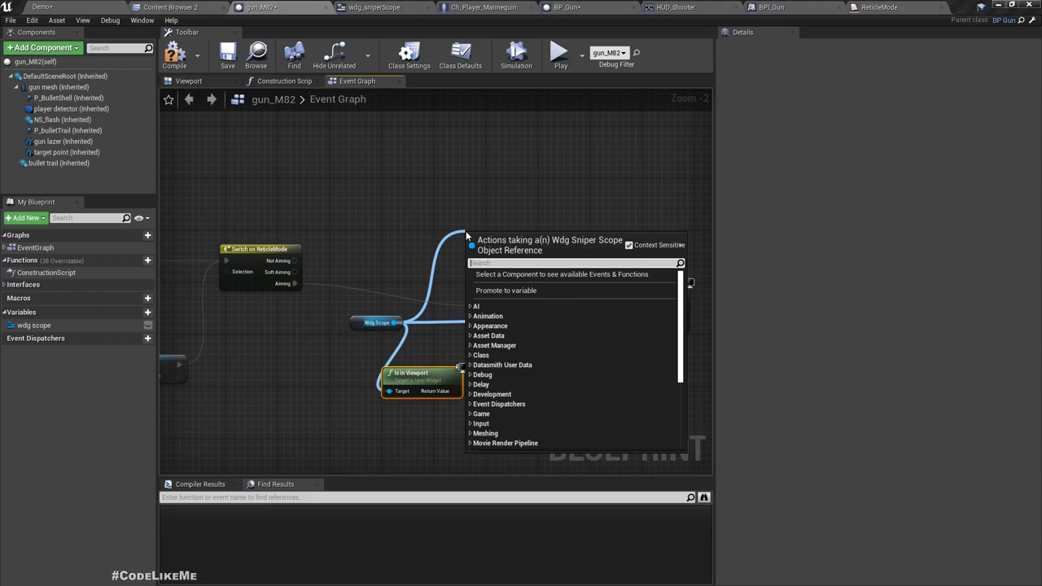
pyautogui.write('remove')
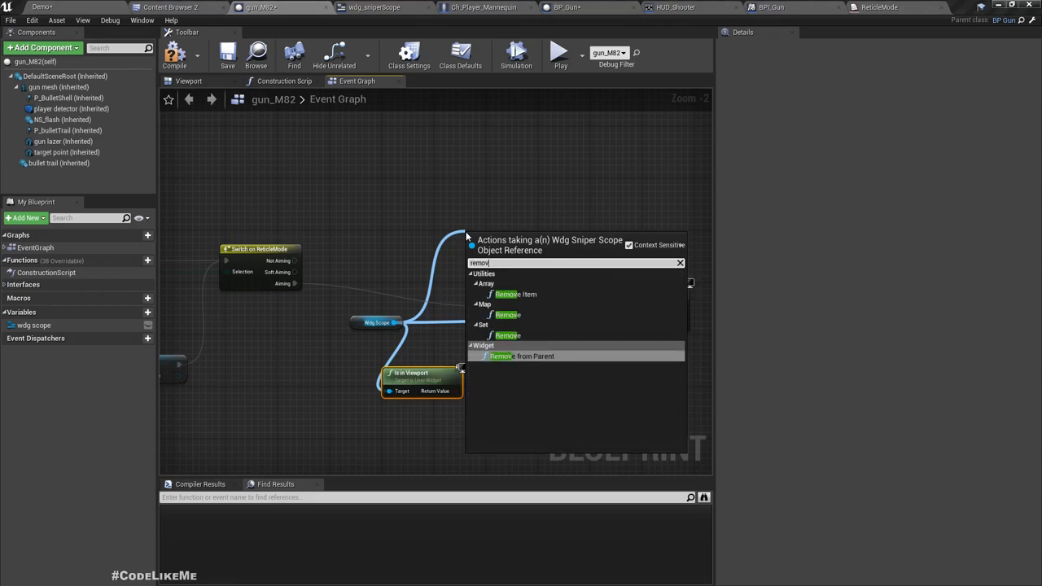
pyautogui.click(522, 356)
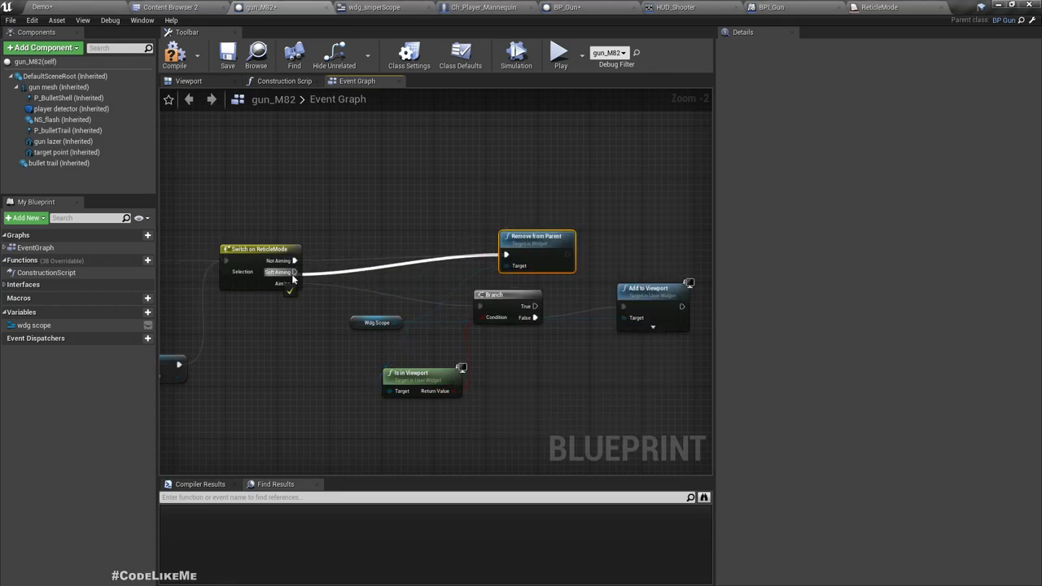
pyautogui.moveTo(637, 301)
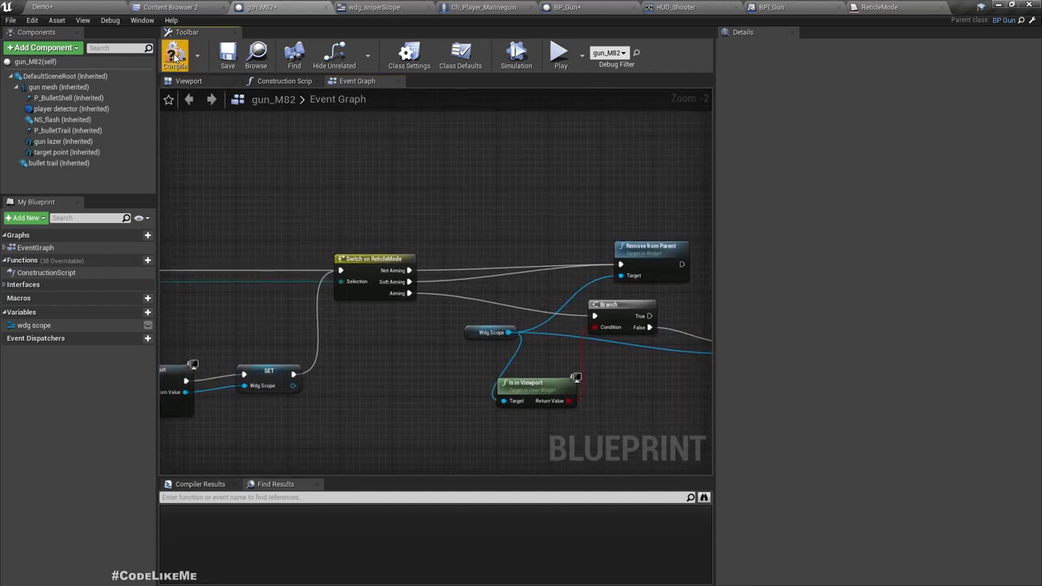
pyautogui.click(175, 53)
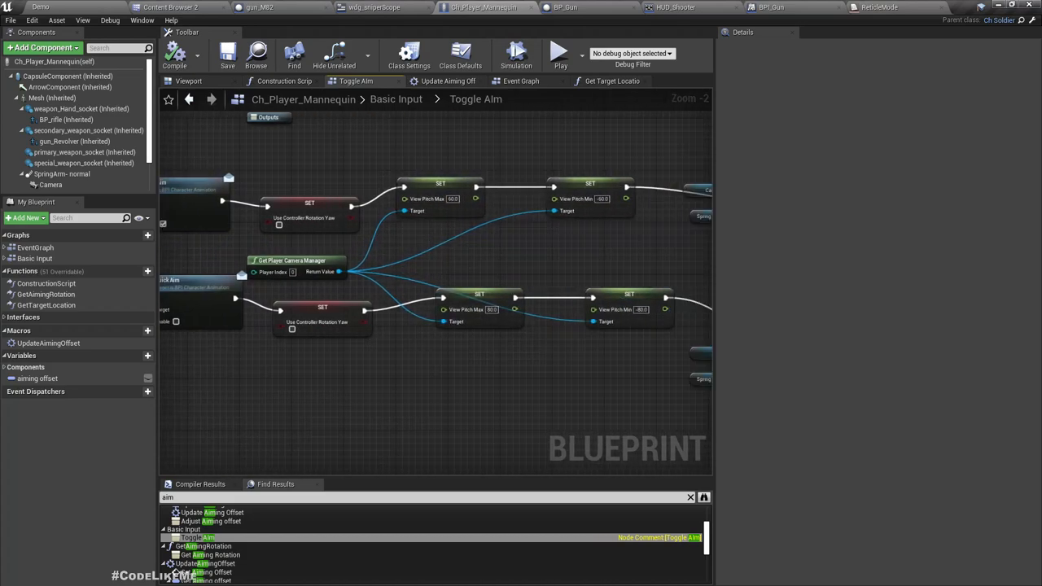
# Add Set Reticle Mode calls on the weapon, Aiming on press and a release-path mode.
pyautogui.scroll(-3)
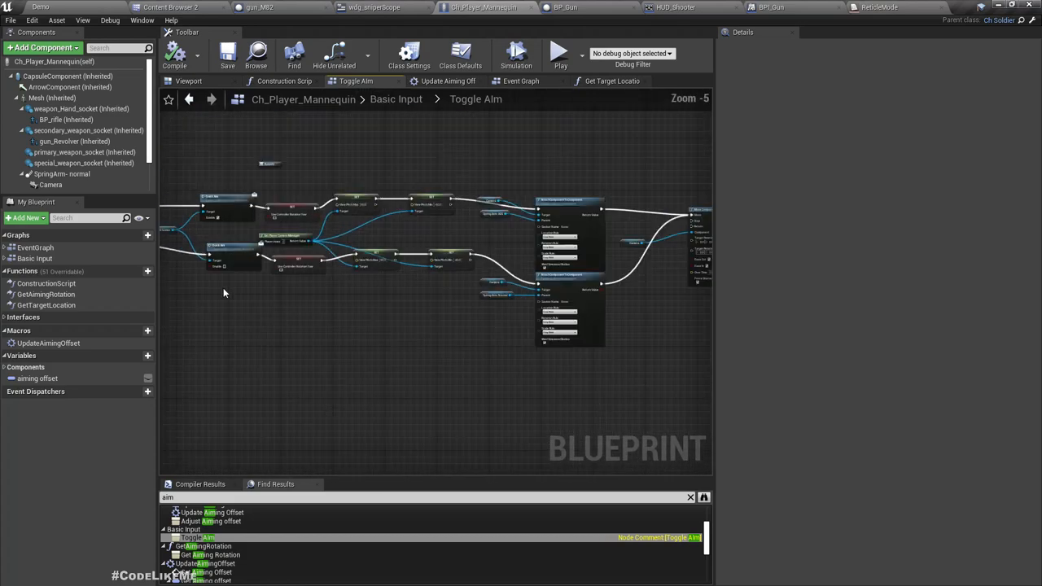
pyautogui.scroll(-3)
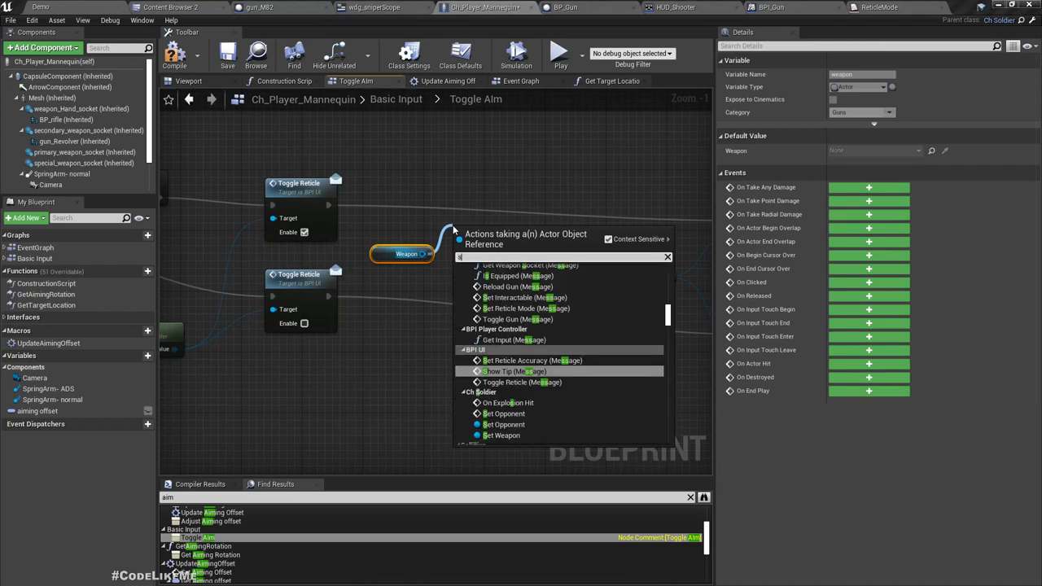
pyautogui.write('setretic')
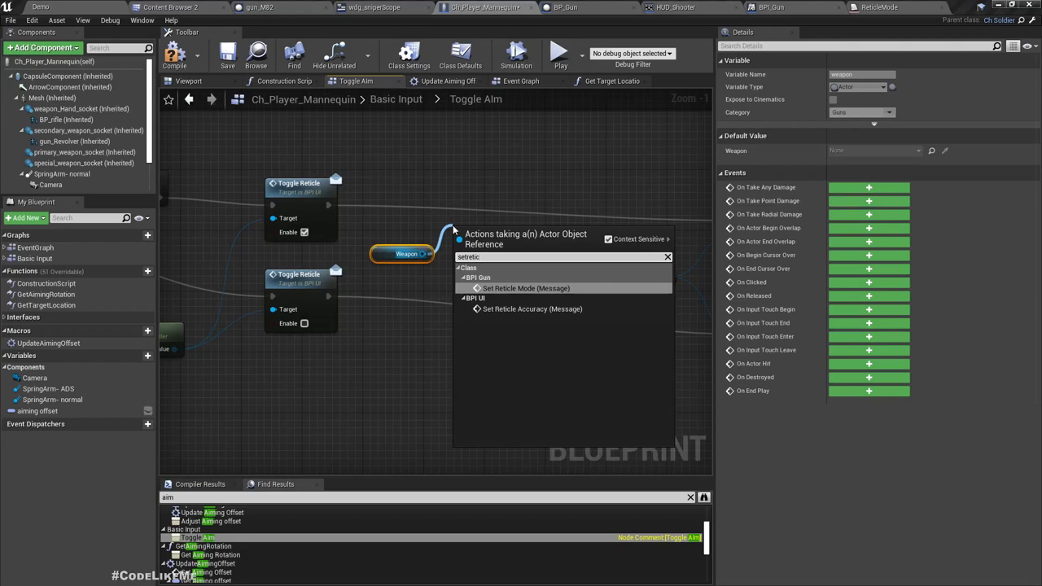
pyautogui.click(526, 288)
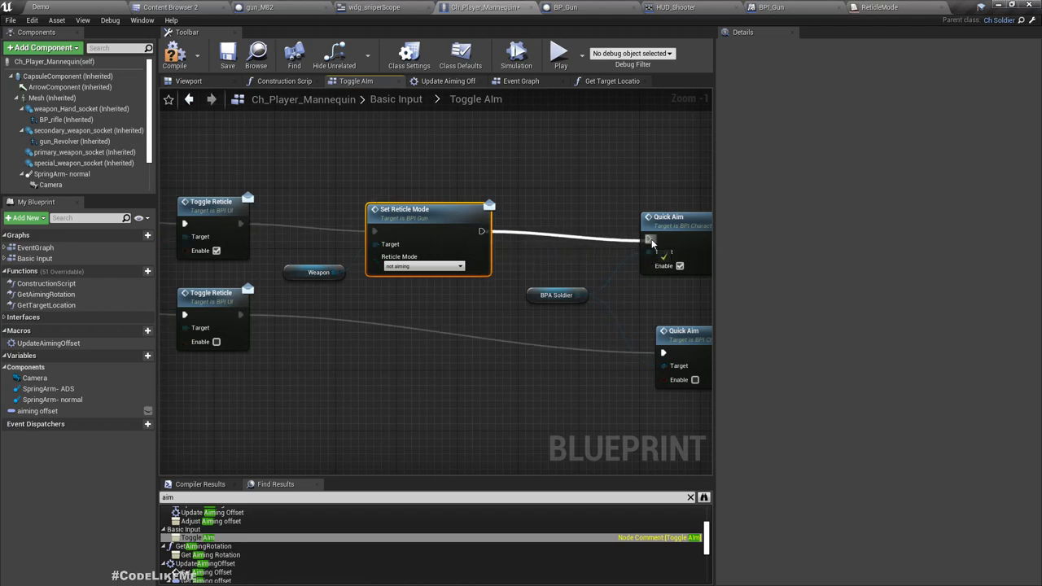
pyautogui.click(421, 266)
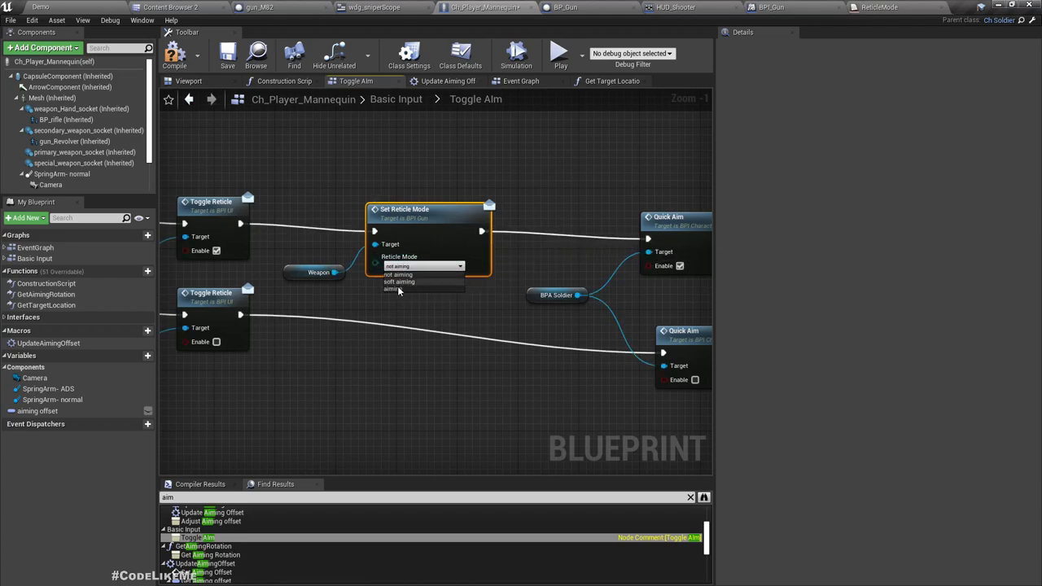
pyautogui.click(392, 289)
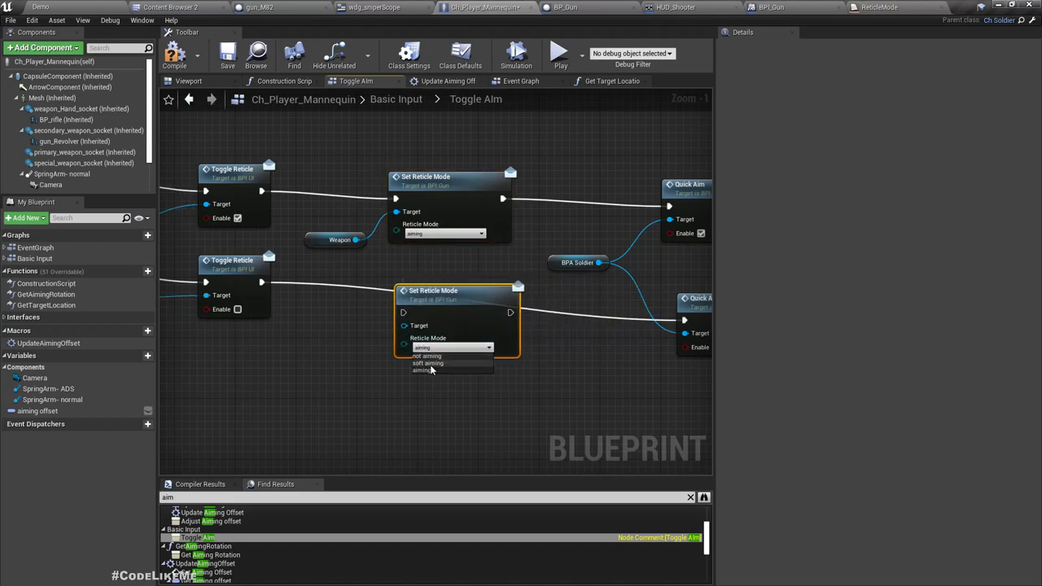
pyautogui.click(427, 356)
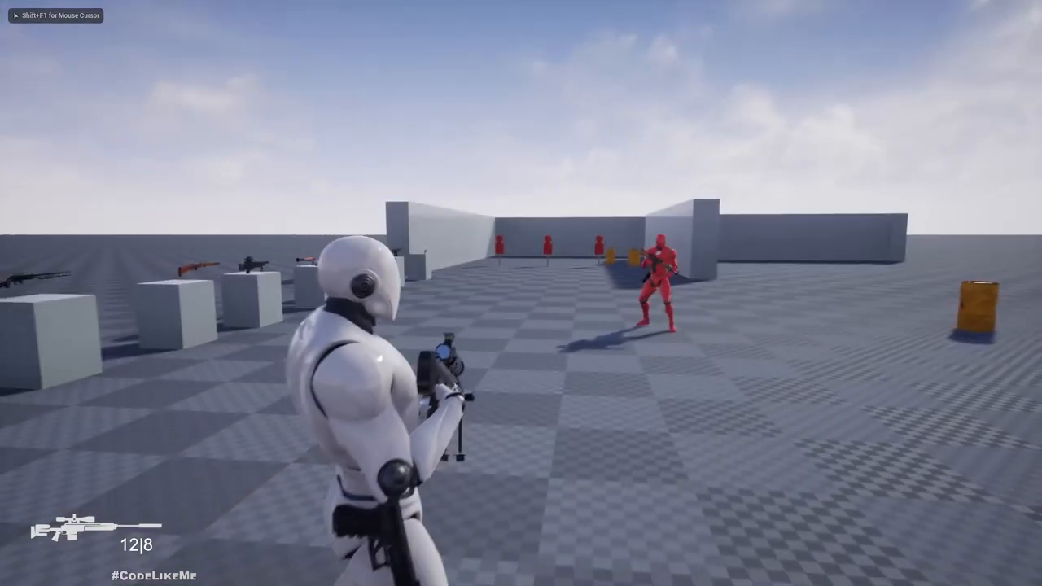
# Aim down the sniper rifle in the running play session.
pyautogui.rightClick(521, 294)
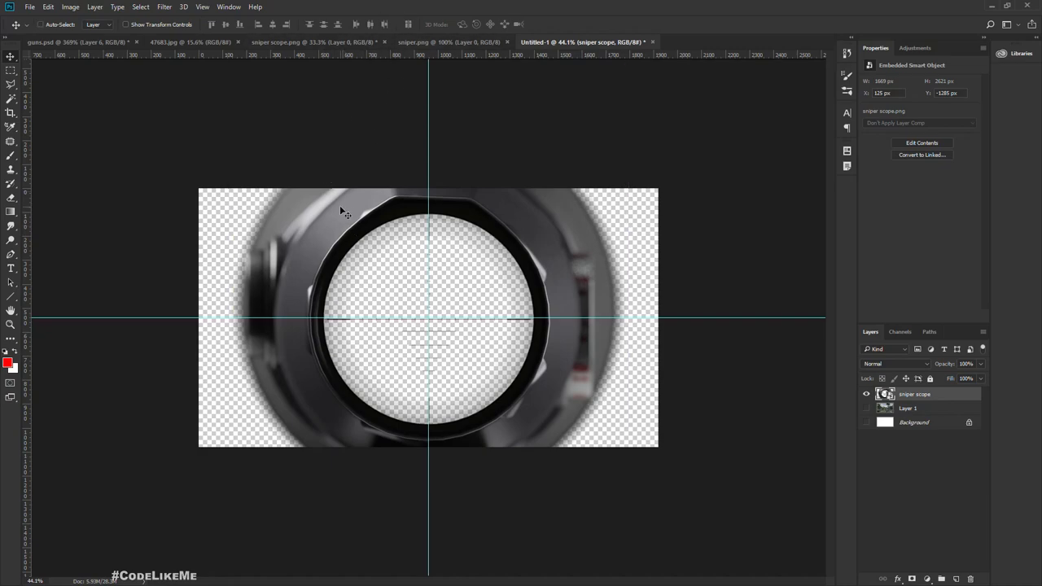
# Save the scope image as PNG, overwriting sniper scope v2.png in the UI folder.
pyautogui.press('ctrl+shift+s')
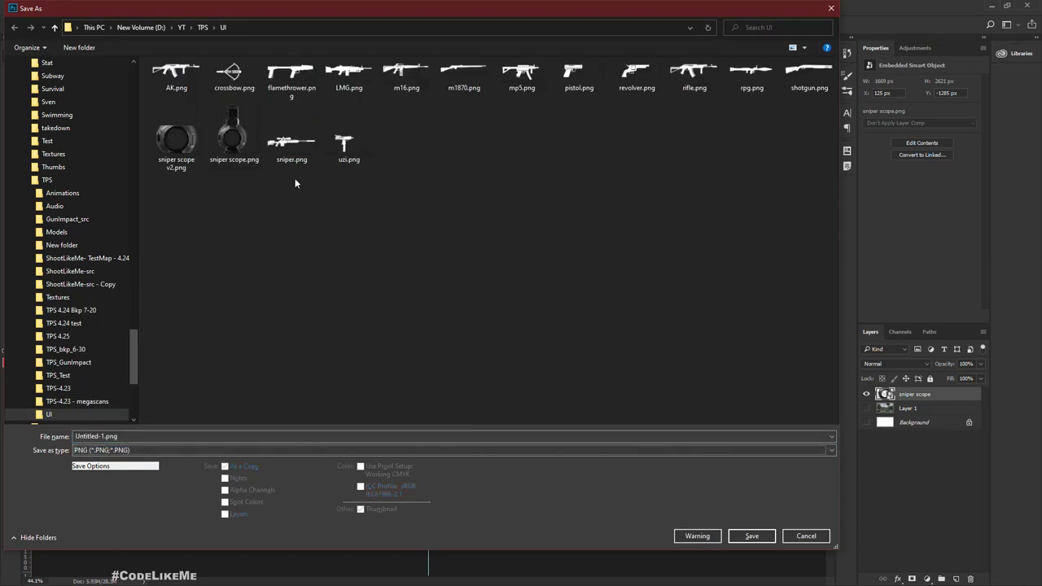
pyautogui.click(805, 536)
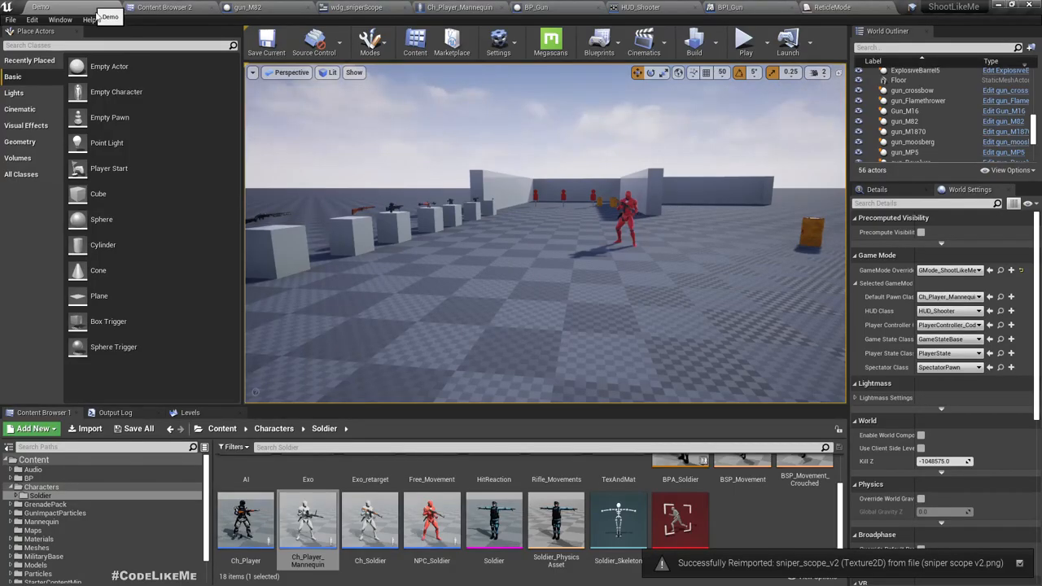
pyautogui.click(743, 38)
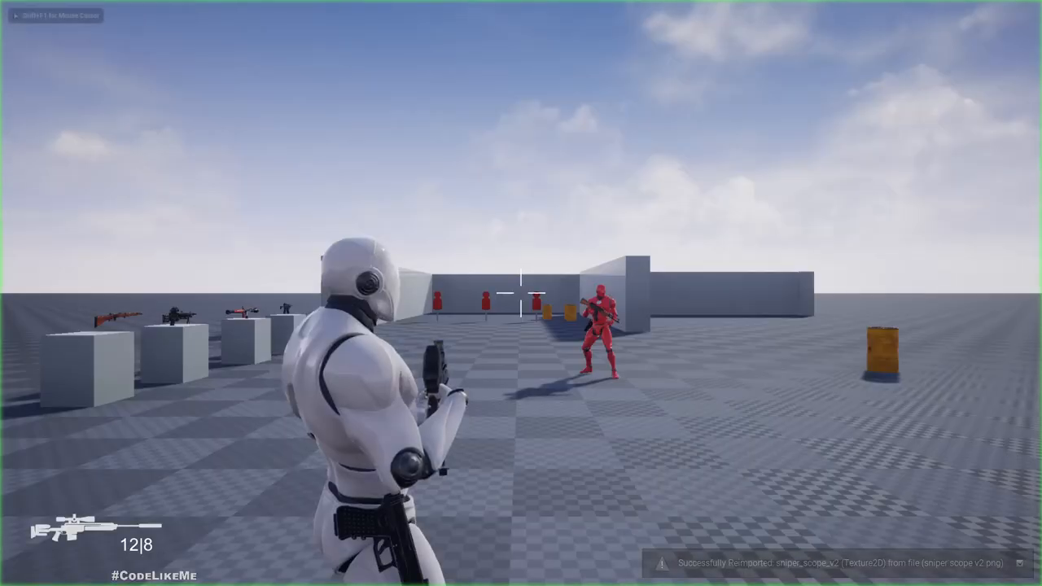
pyautogui.rightClick(521, 293)
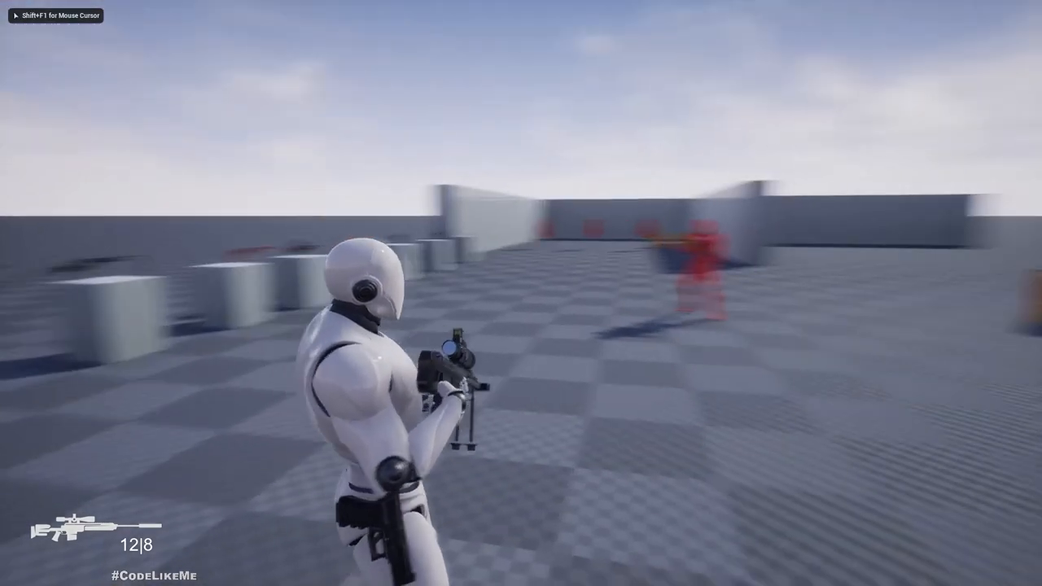
pyautogui.rightClick(521, 293)
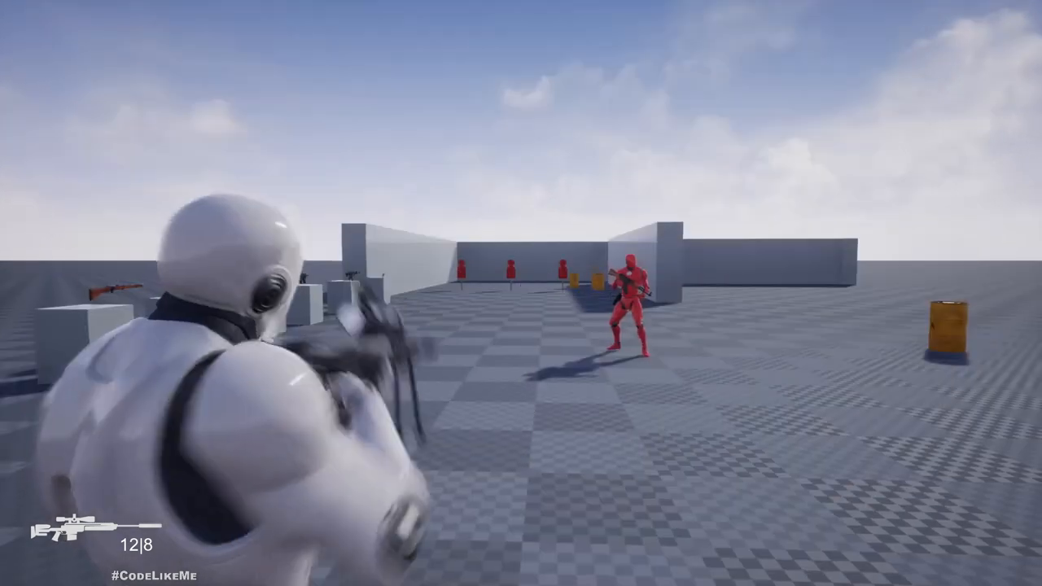
pyautogui.rightClick(521, 293)
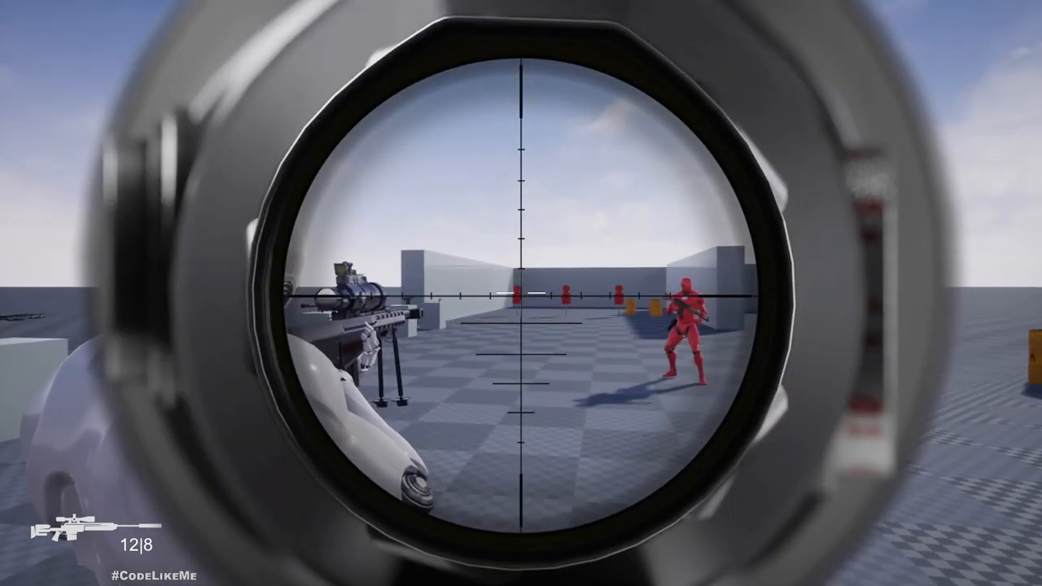
pyautogui.click(522, 293)
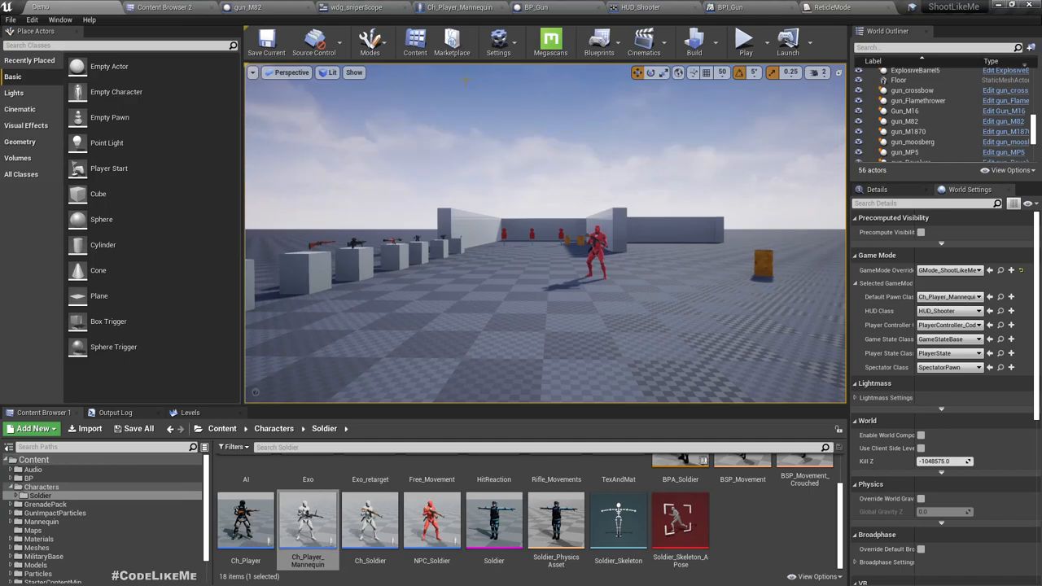
# From Ch_Soldier's class settings, open BPI_Character and add a function named ToggleHiddenState.
pyautogui.click(460, 8)
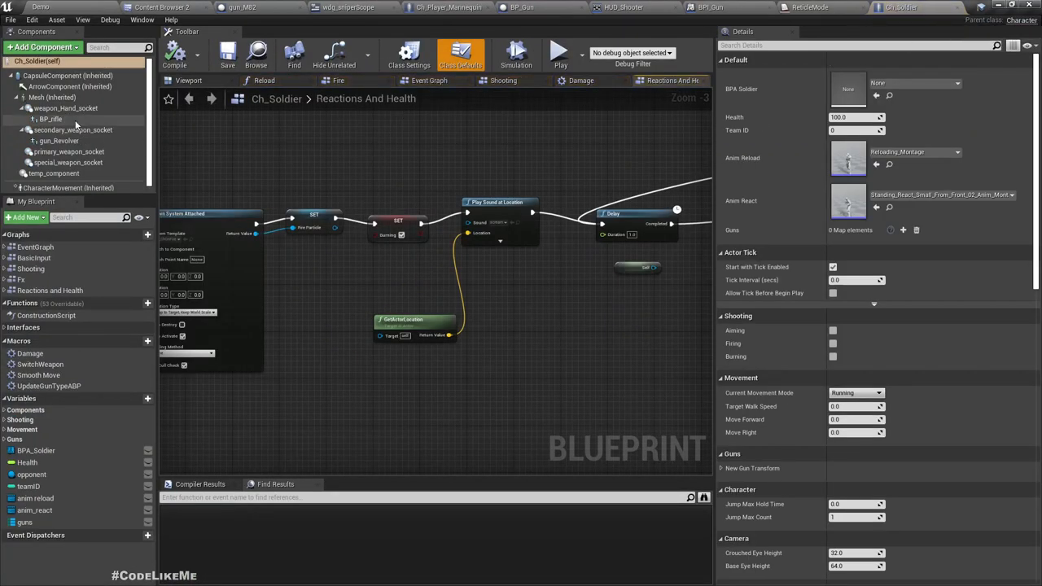
pyautogui.click(408, 53)
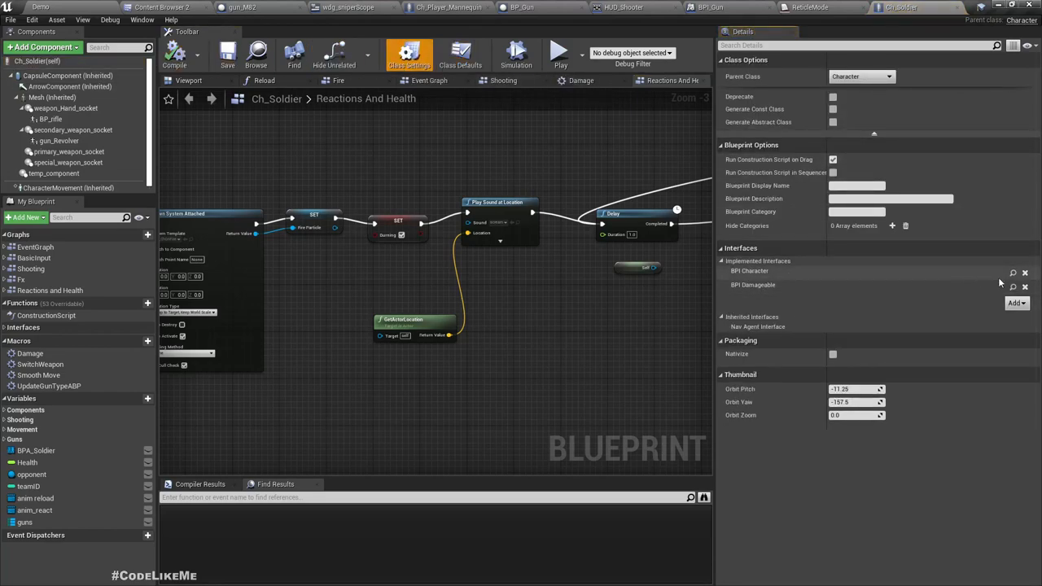
pyautogui.click(914, 7)
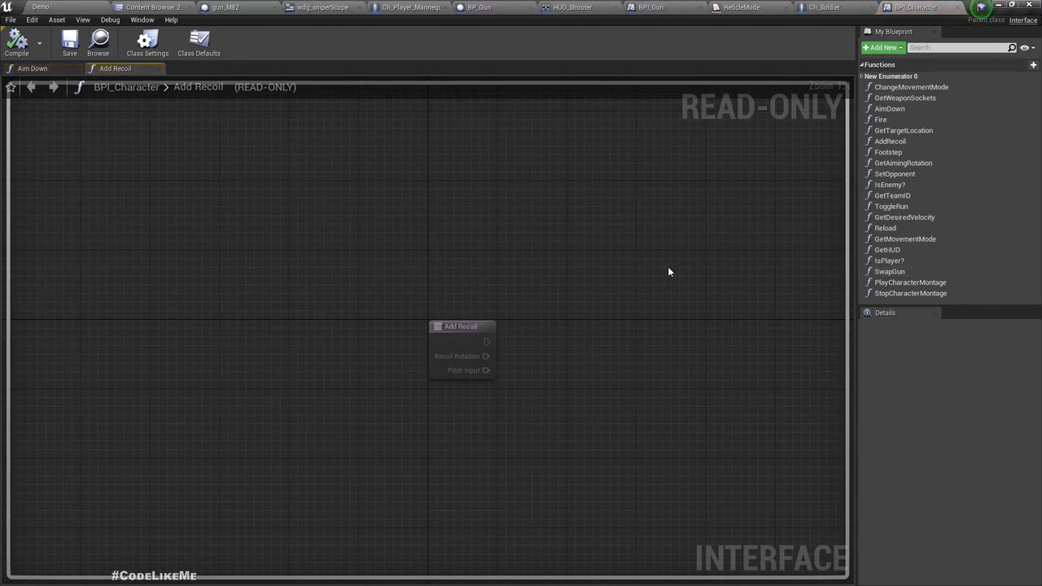
pyautogui.moveTo(920, 217)
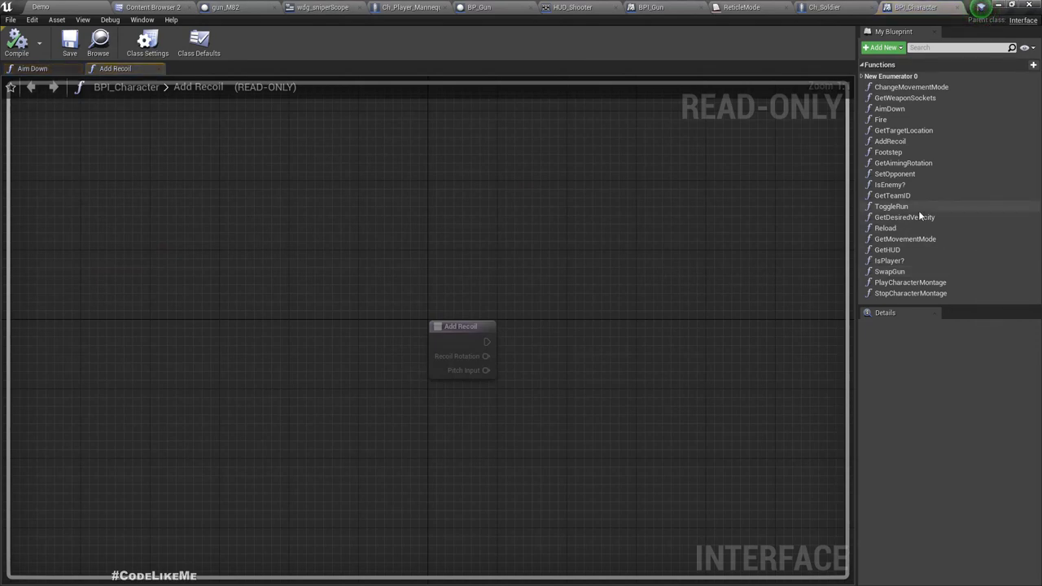
pyautogui.click(882, 47)
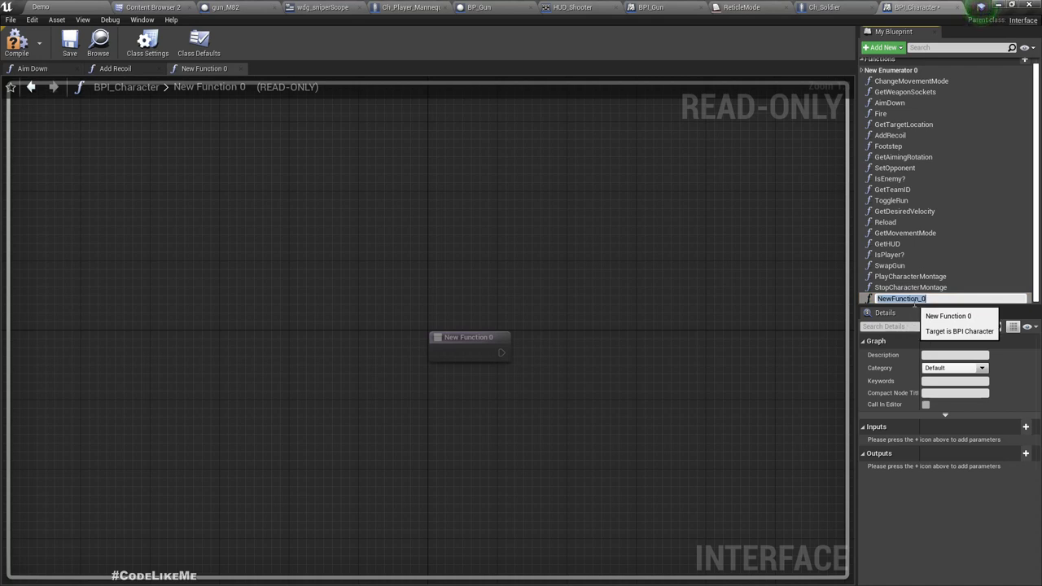
pyautogui.write('ToggleHud')
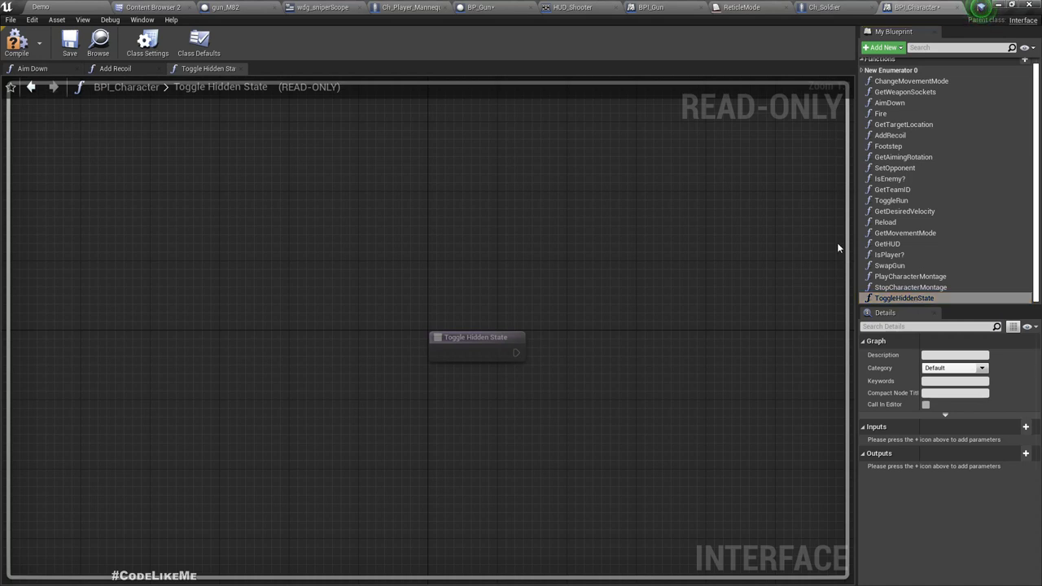
pyautogui.moveTo(312, 108)
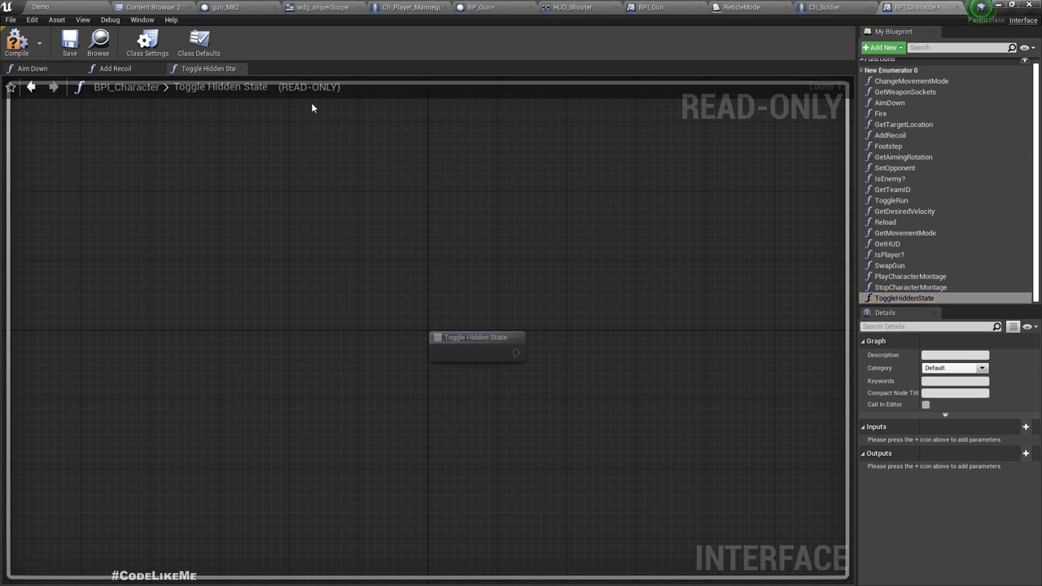
# Add a Character variable reference to gun_M82's event graph.
pyautogui.click(224, 7)
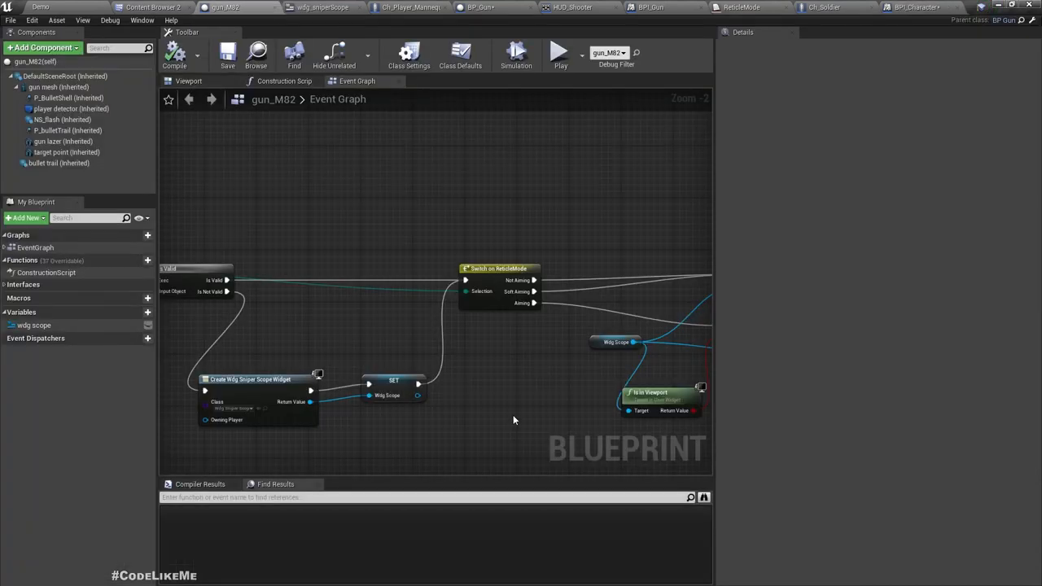
pyautogui.scroll(-3)
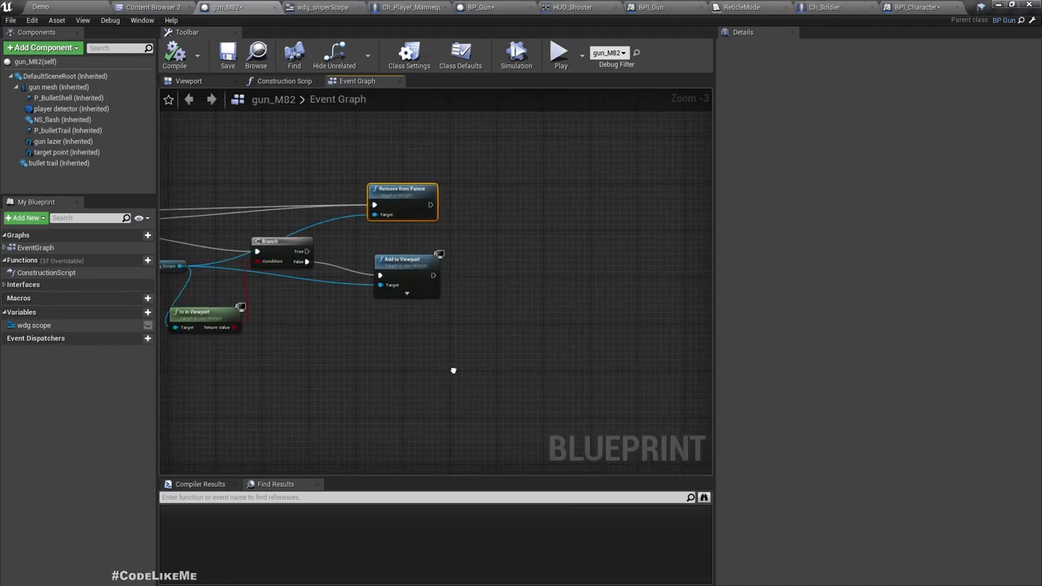
pyautogui.write('bp chara')
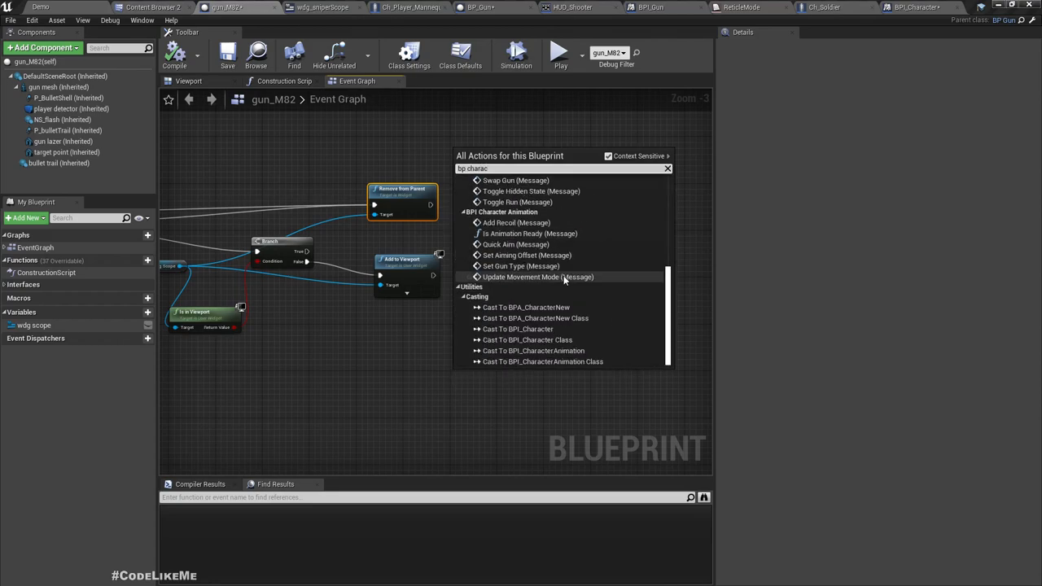
pyautogui.write('character')
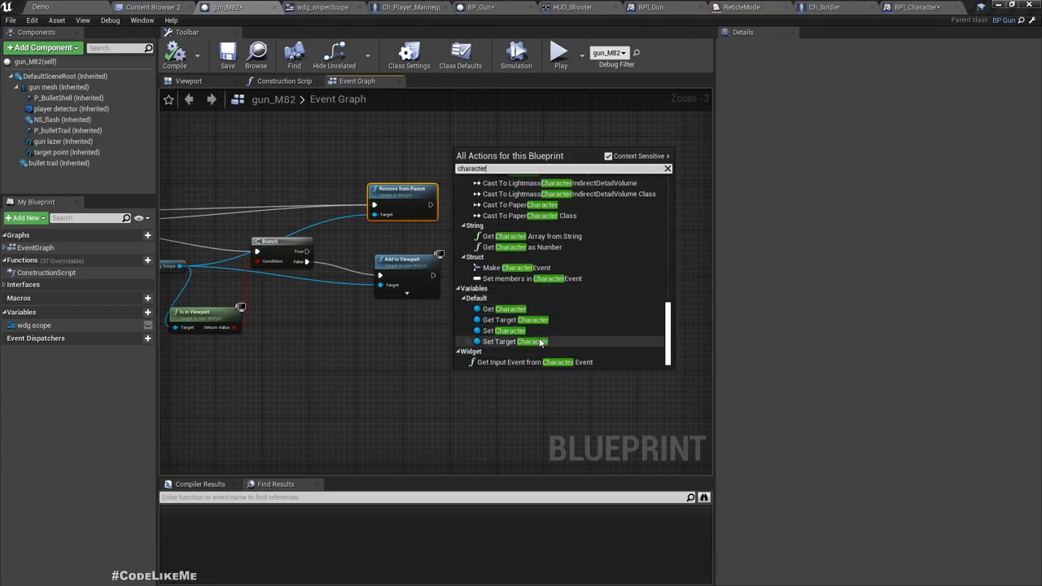
pyautogui.click(510, 309)
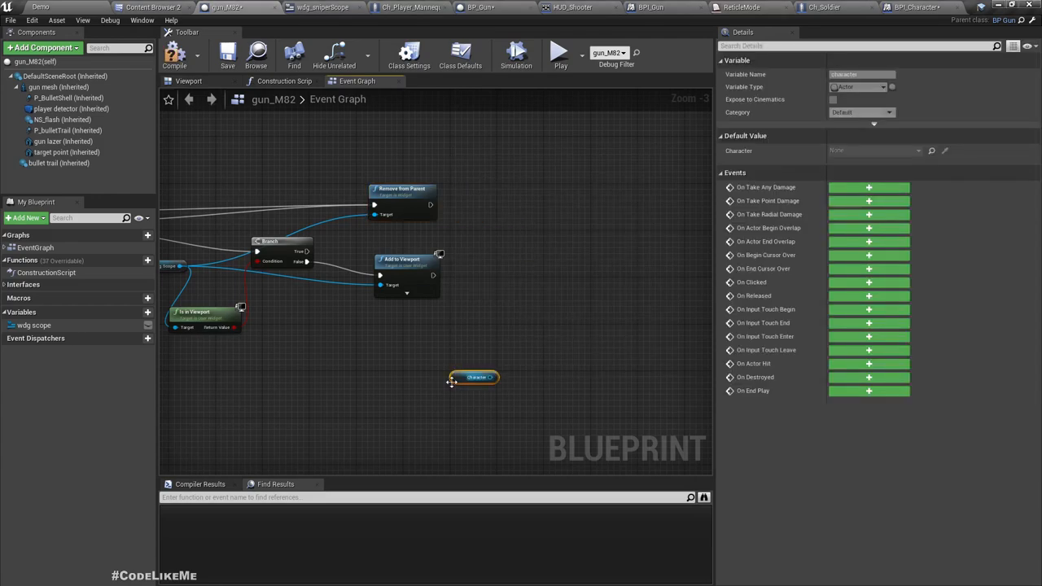
# Call Set Actor Hidden In Game on Character right after Add to Viewport.
pyautogui.moveTo(474, 377); pyautogui.dragTo(470, 336)
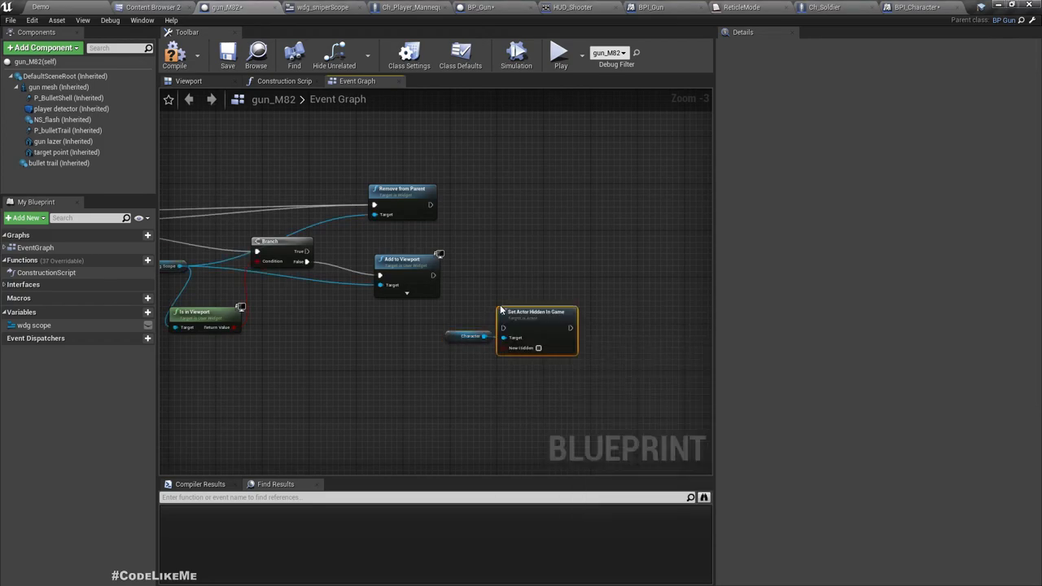
pyautogui.scroll(3)
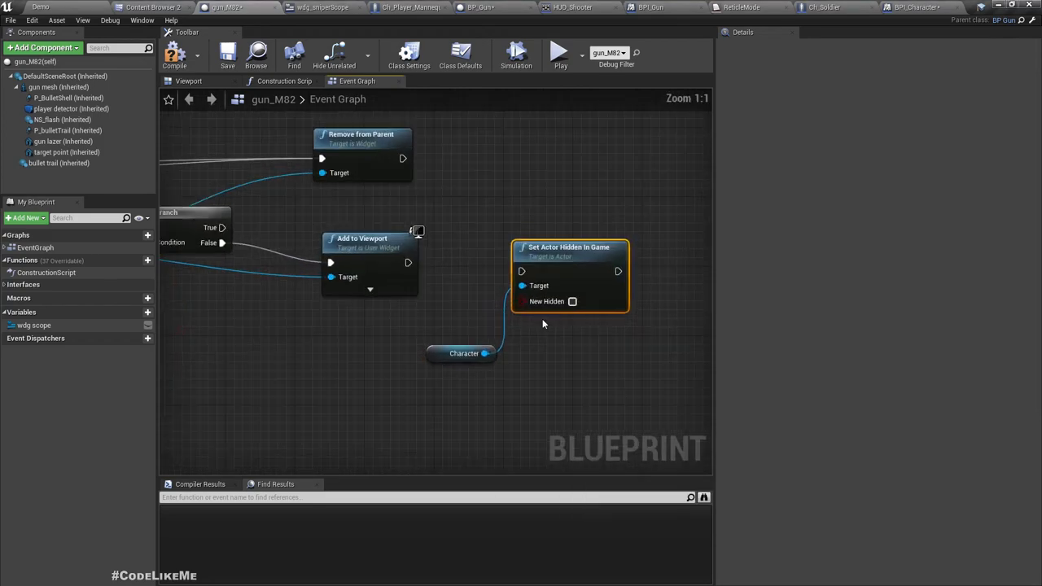
pyautogui.moveTo(569, 247); pyautogui.dragTo(472, 247)
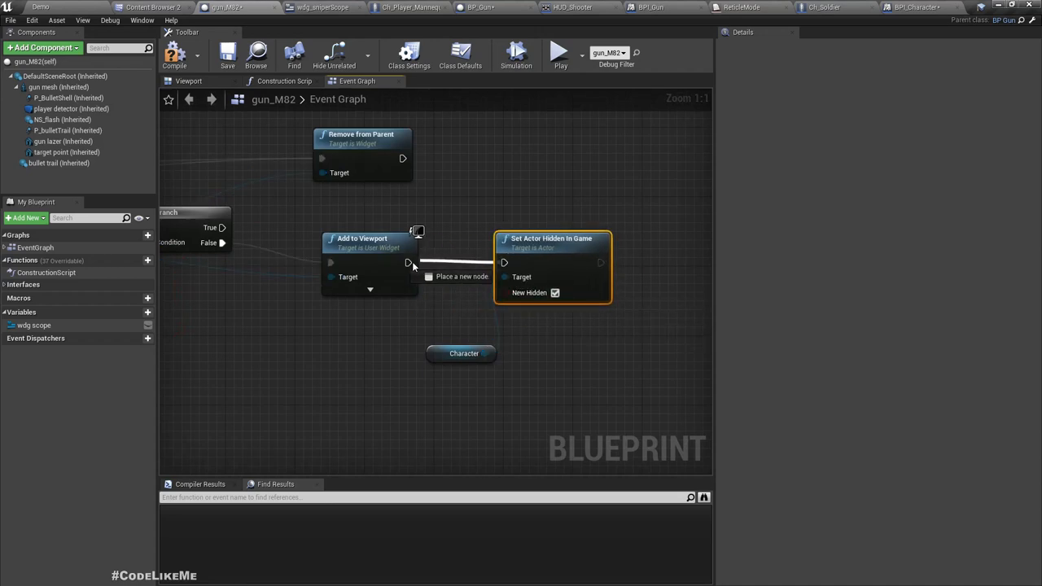
pyautogui.moveTo(463, 353); pyautogui.dragTo(438, 197)
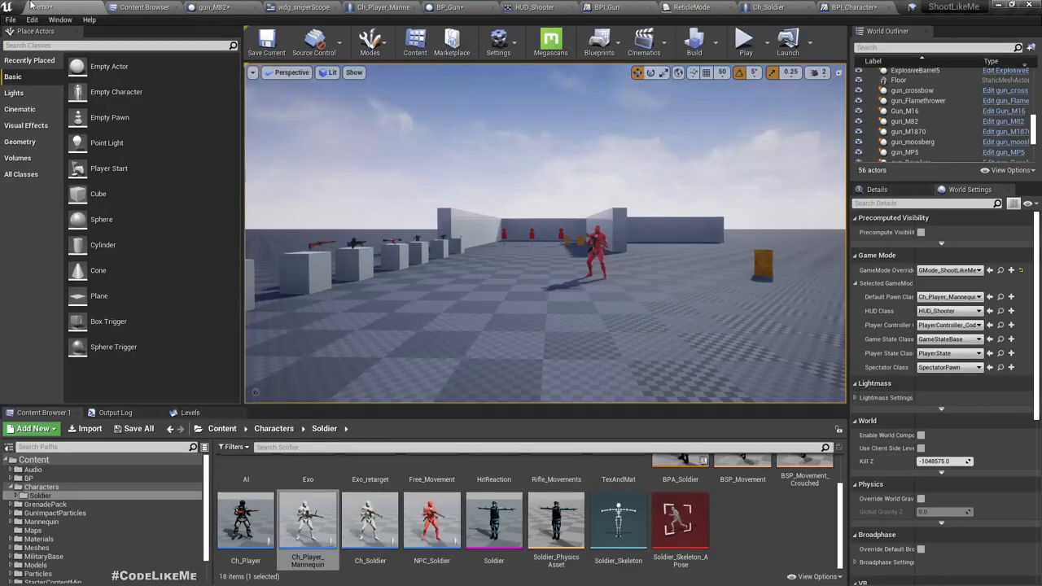
# Play the level and aim down the sniper scope to test it.
pyautogui.click(744, 38)
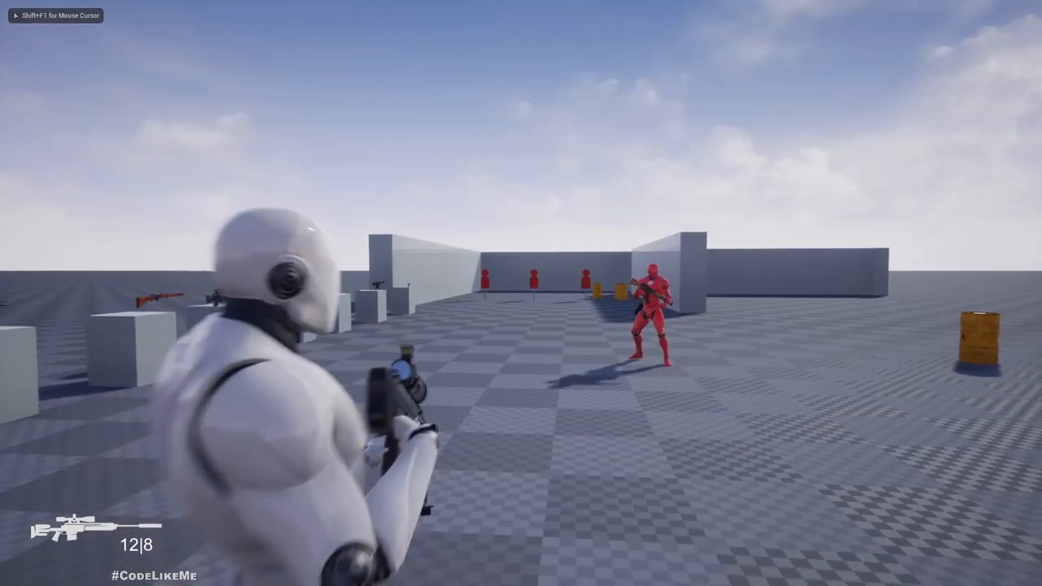
pyautogui.rightClick(521, 293)
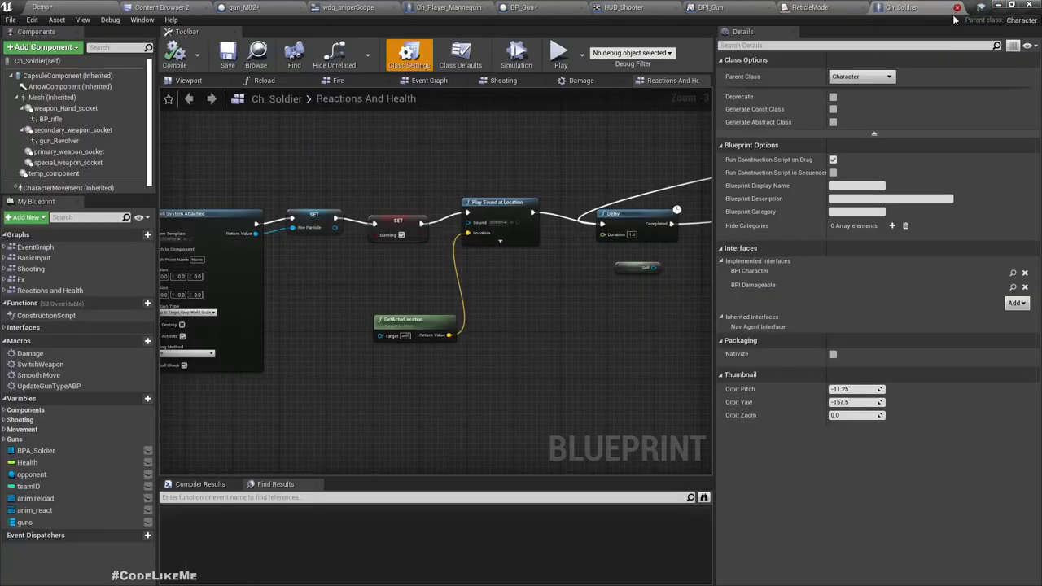
pyautogui.moveTo(901, 7)
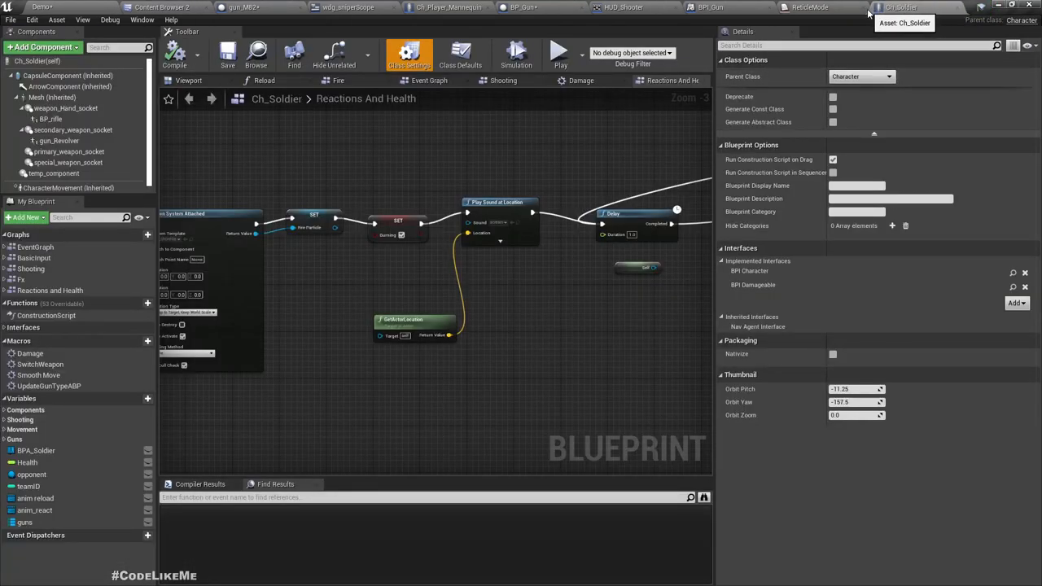
pyautogui.moveTo(865, 10)
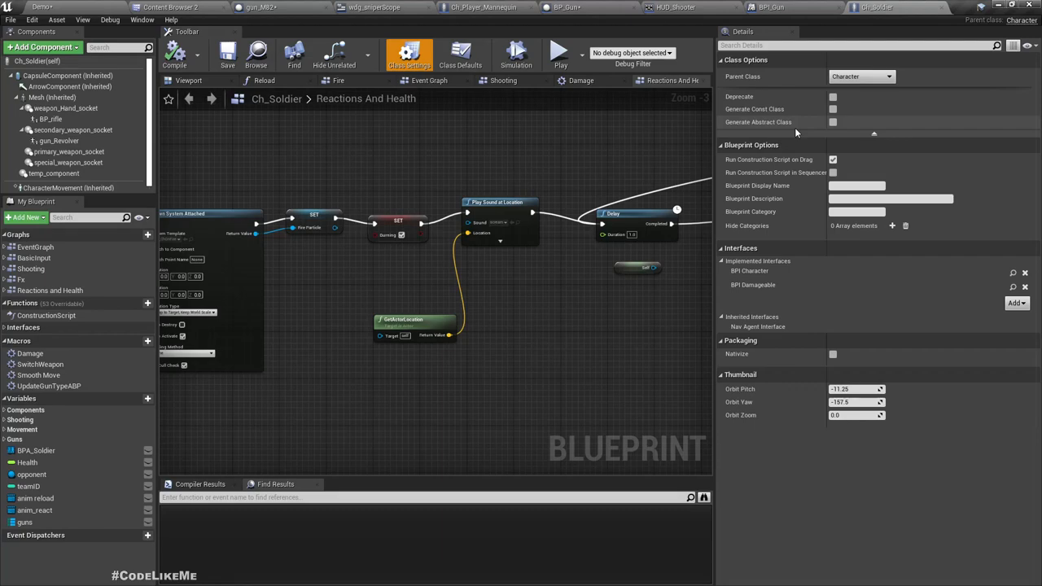
# Return to the gun_M82 blueprint graph.
pyautogui.click(260, 7)
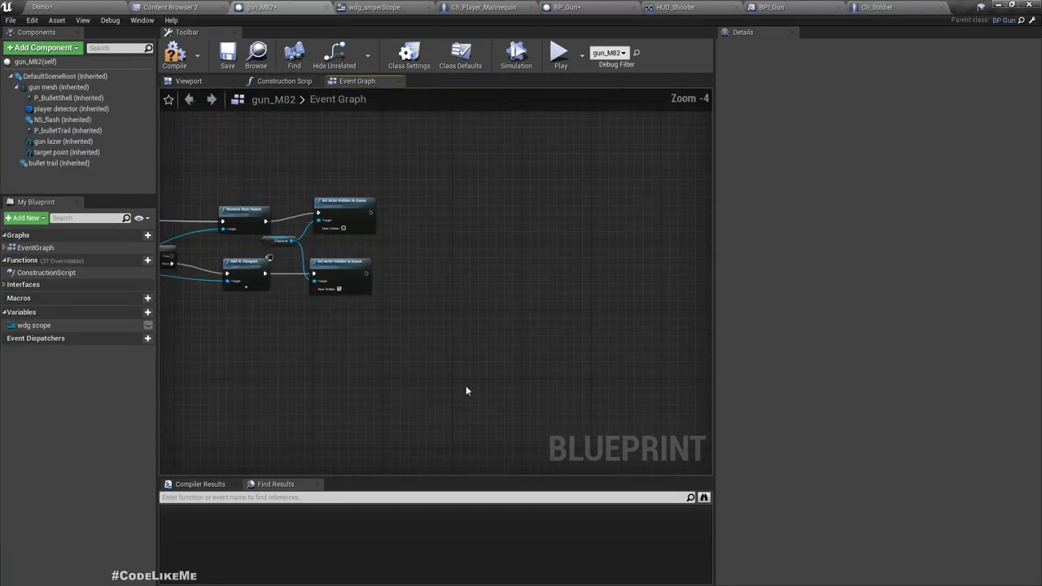
pyautogui.moveTo(248, 204)
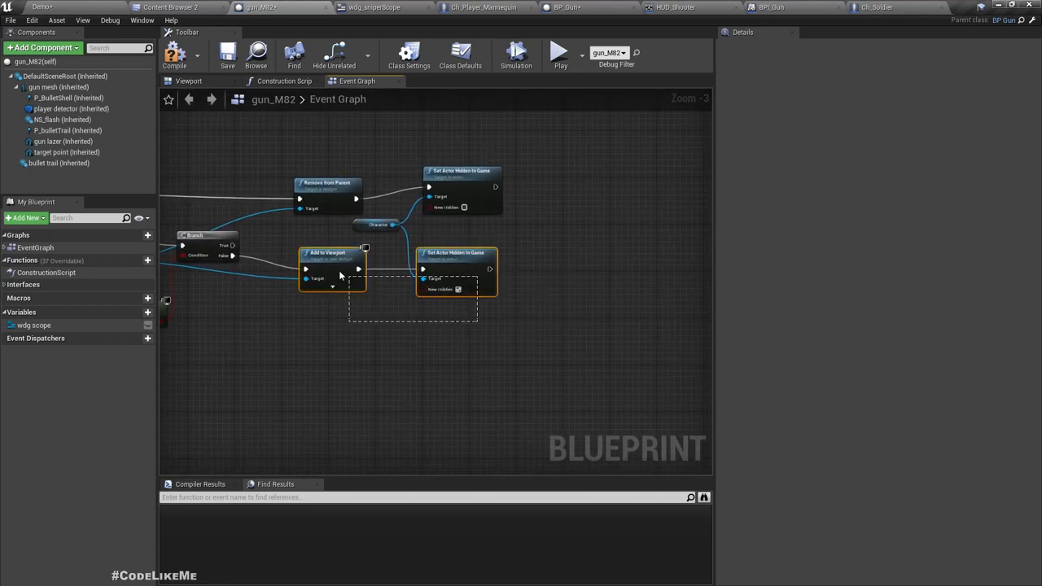
pyautogui.moveTo(407, 269)
pyautogui.write('get player cont')
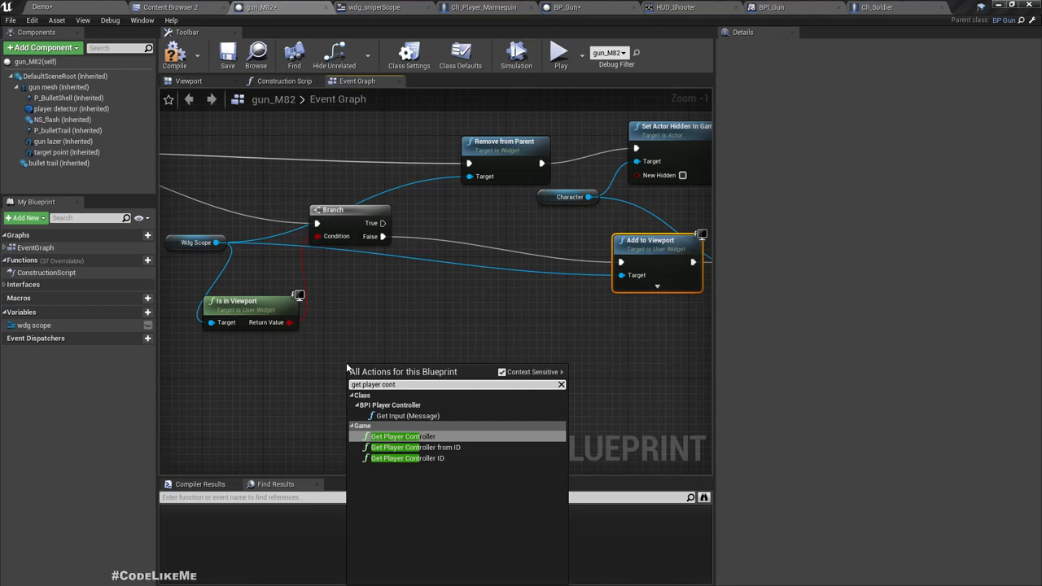
# Add a Delay and a Start Camera Fade from alpha 1 before Add to Viewport.
pyautogui.click(399, 436)
pyautogui.write('get camera')
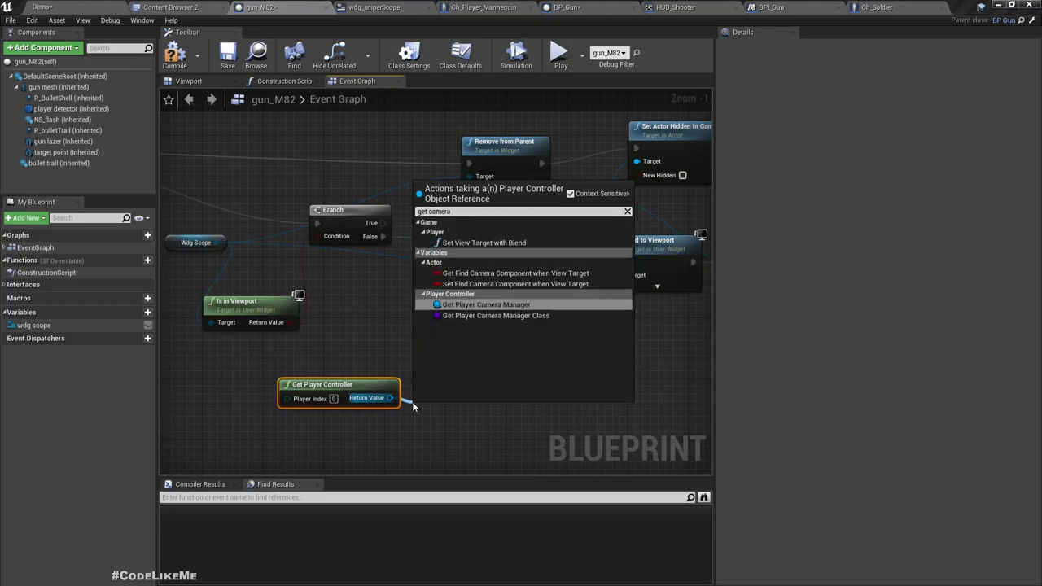
pyautogui.click(486, 304)
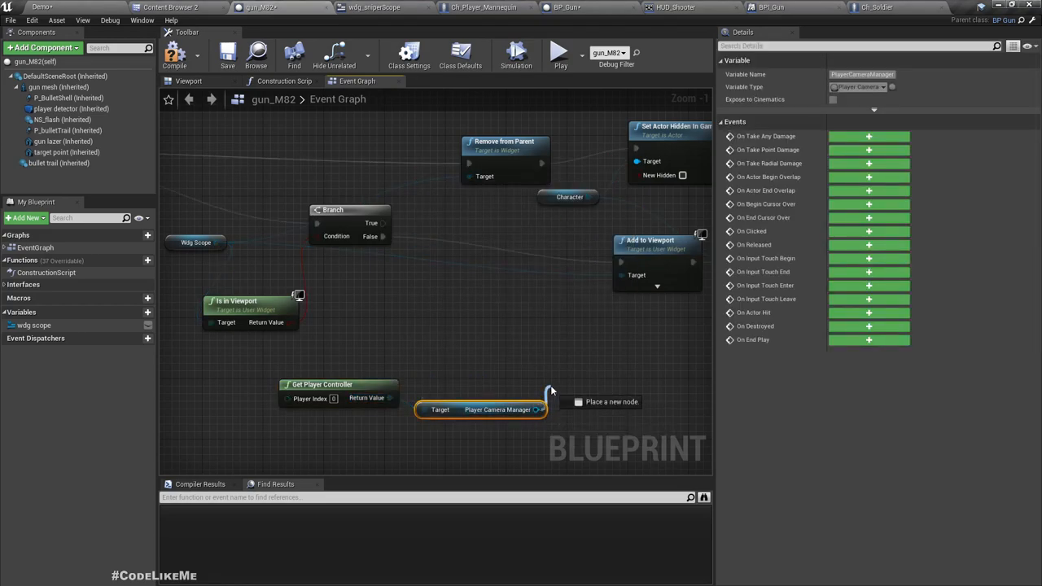
pyautogui.write('fade')
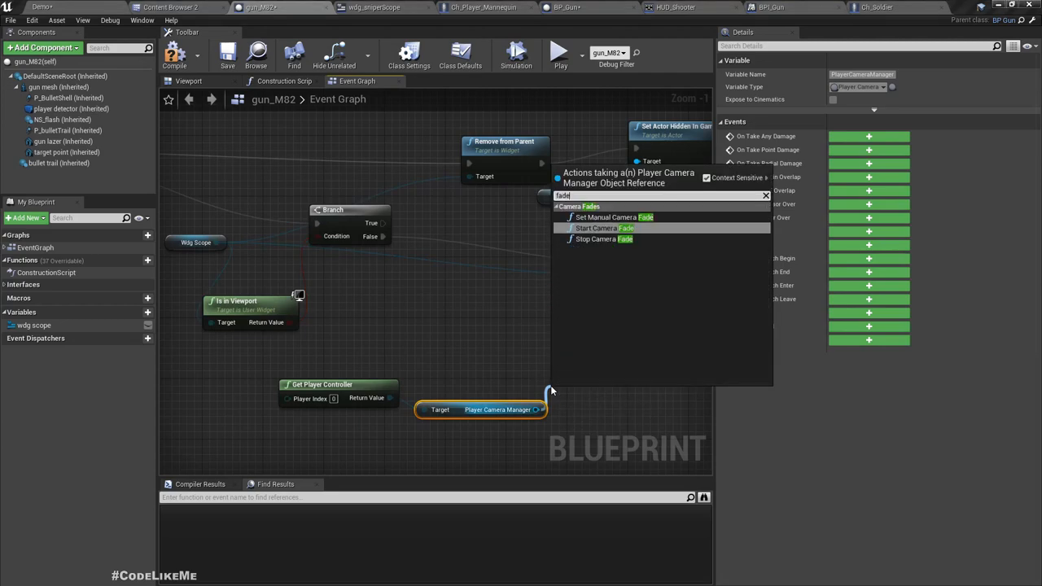
pyautogui.click(606, 228)
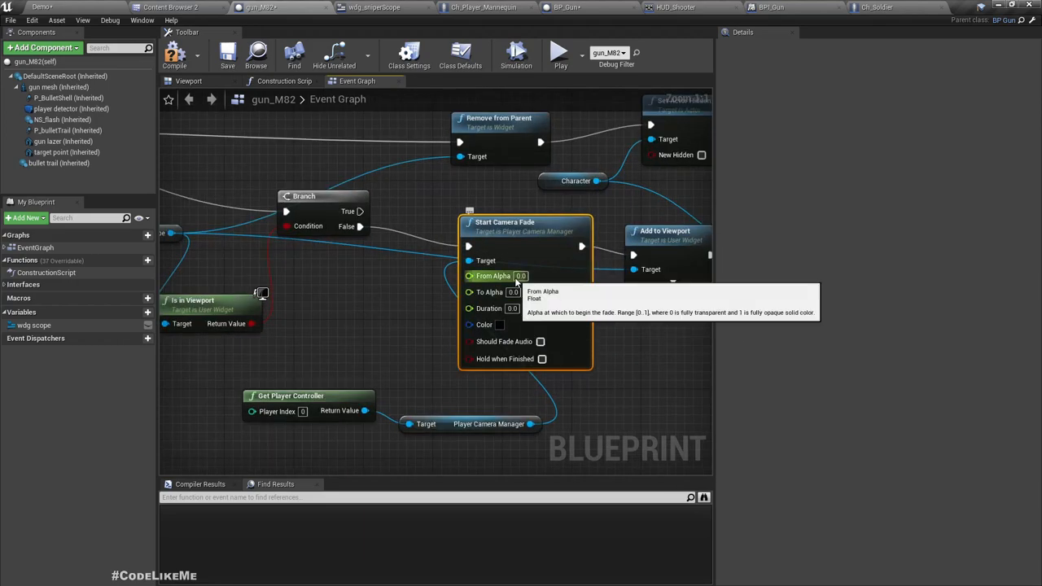
pyautogui.write('1')
pyautogui.write('dela')
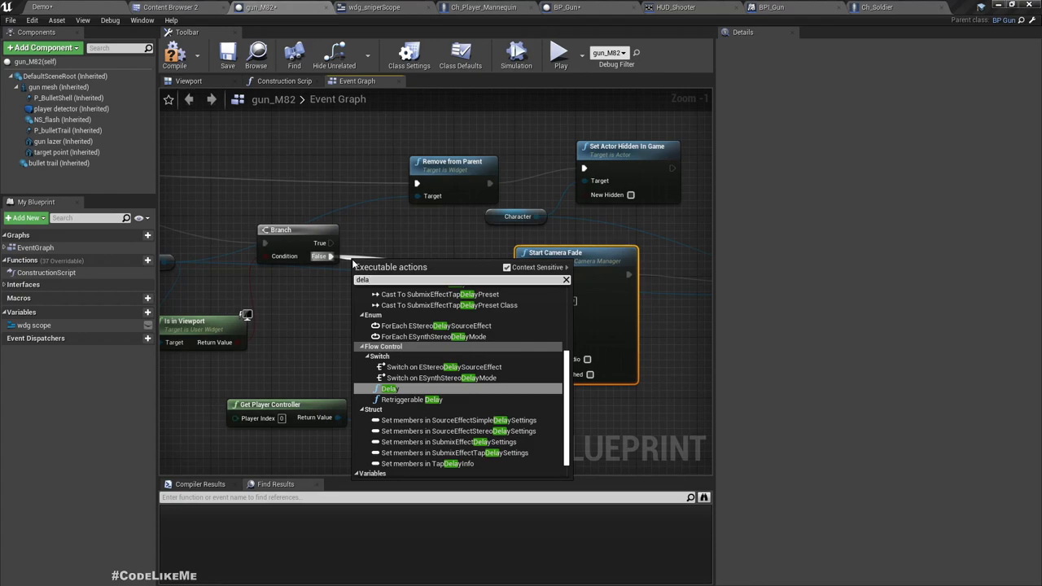
pyautogui.click(389, 389)
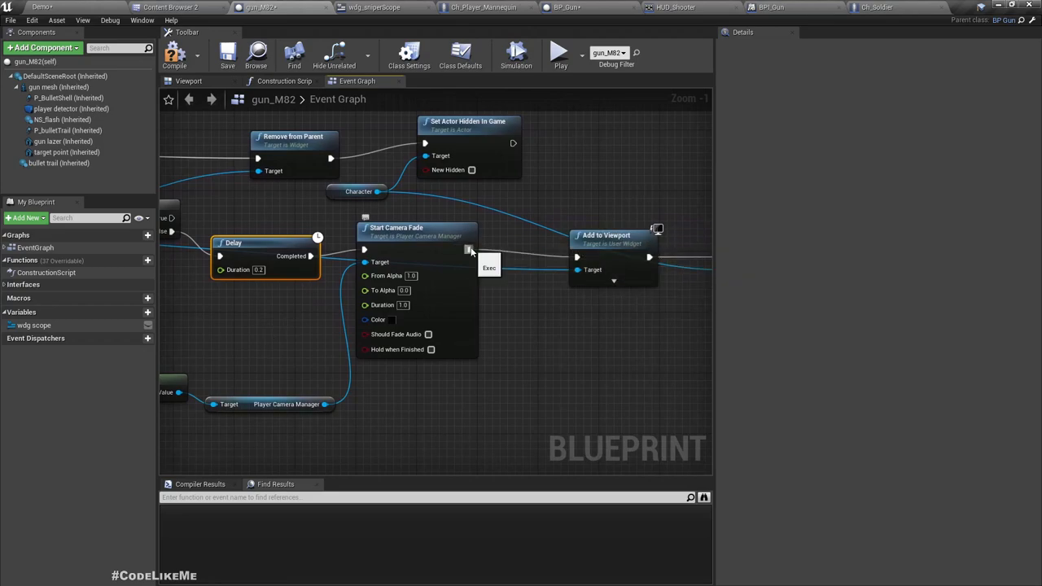
pyautogui.moveTo(470, 249); pyautogui.dragTo(505, 261)
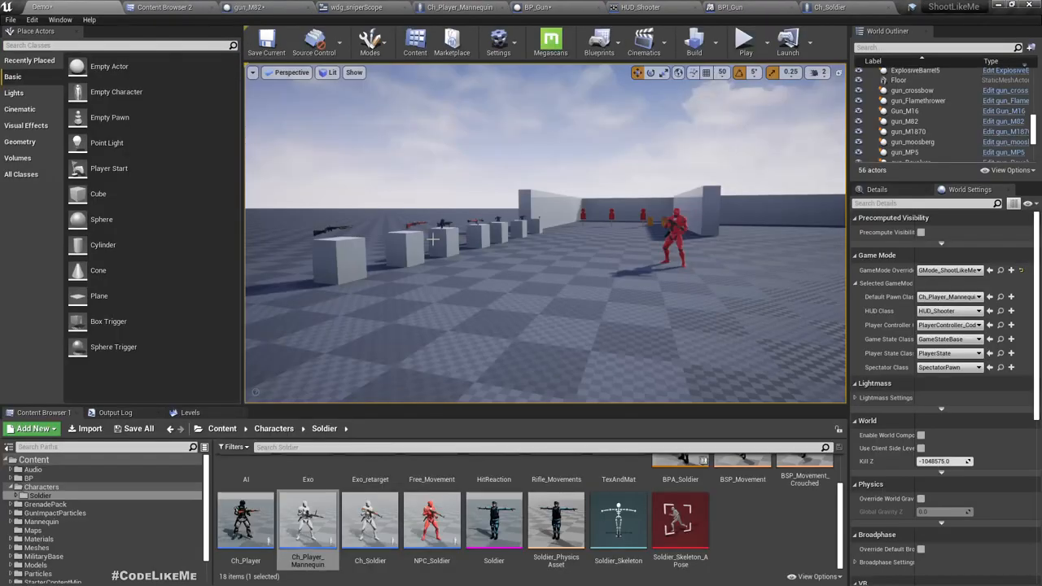
# Play-test the level to check the scope fade-in.
pyautogui.click(744, 39)
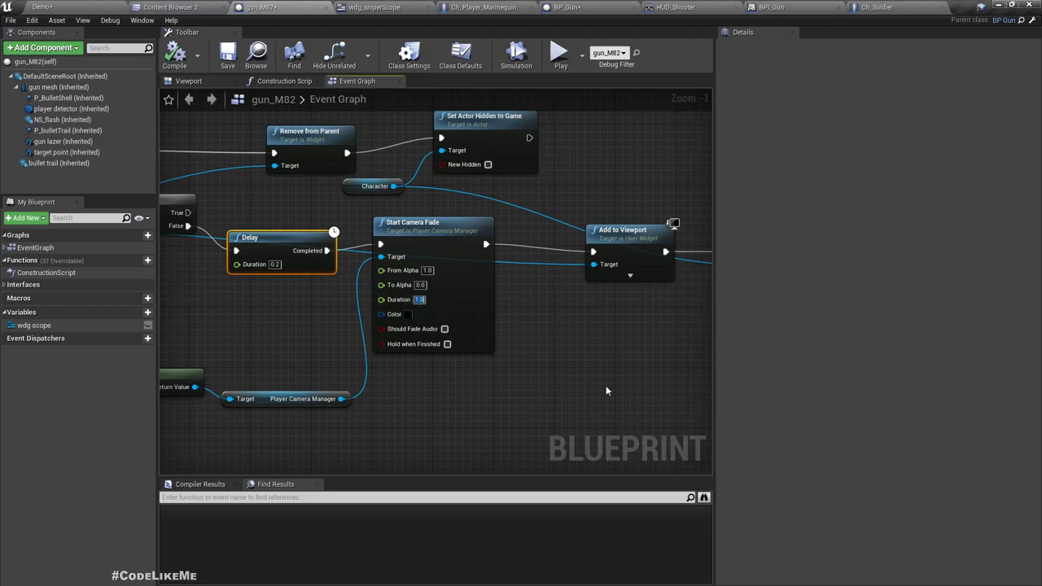
pyautogui.click(953, 8)
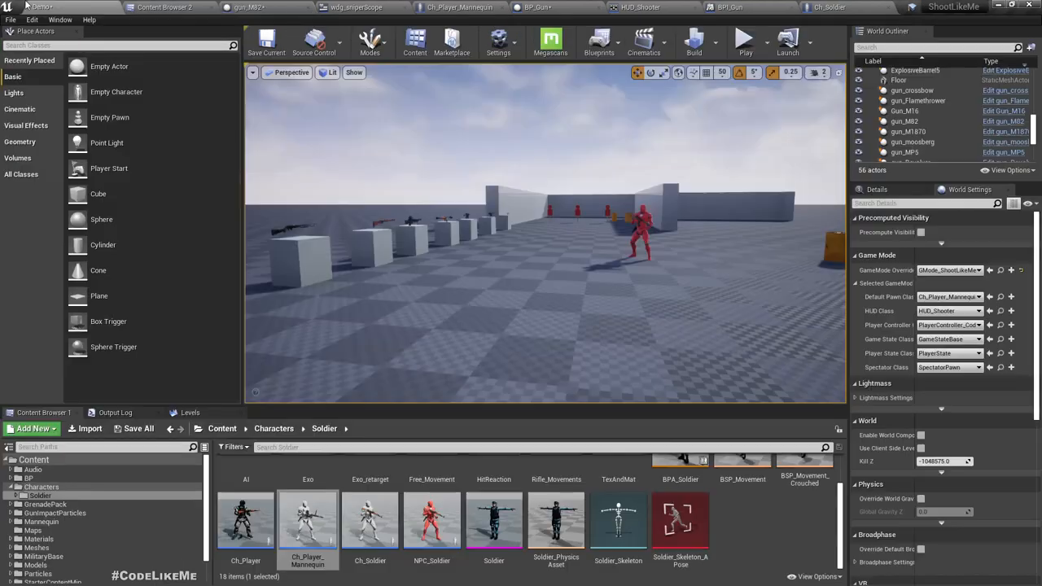
pyautogui.click(744, 38)
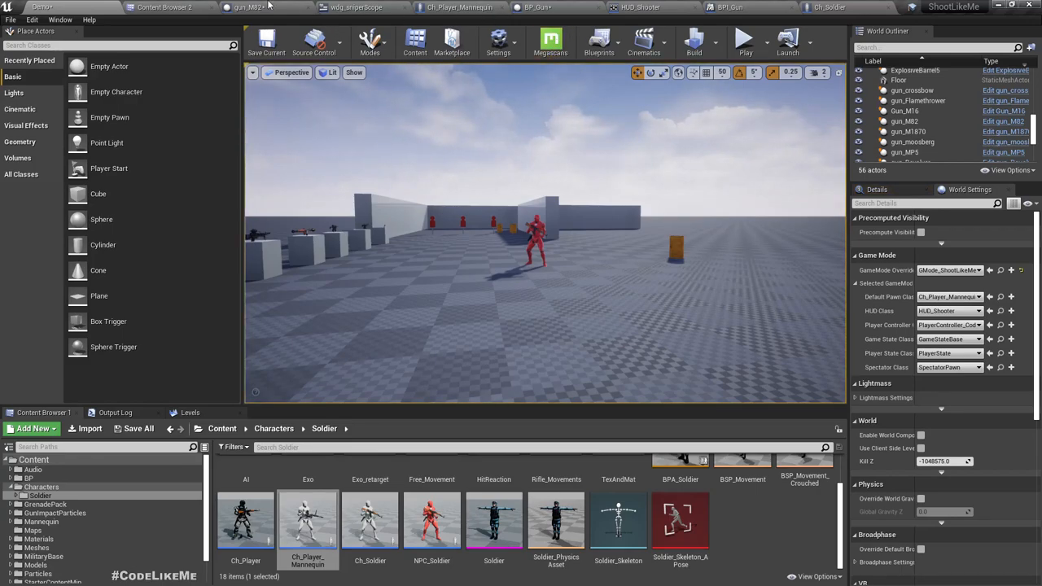
# In gun_M82, set Start Camera Fade Duration to 2.0 and compile.
pyautogui.click(240, 7)
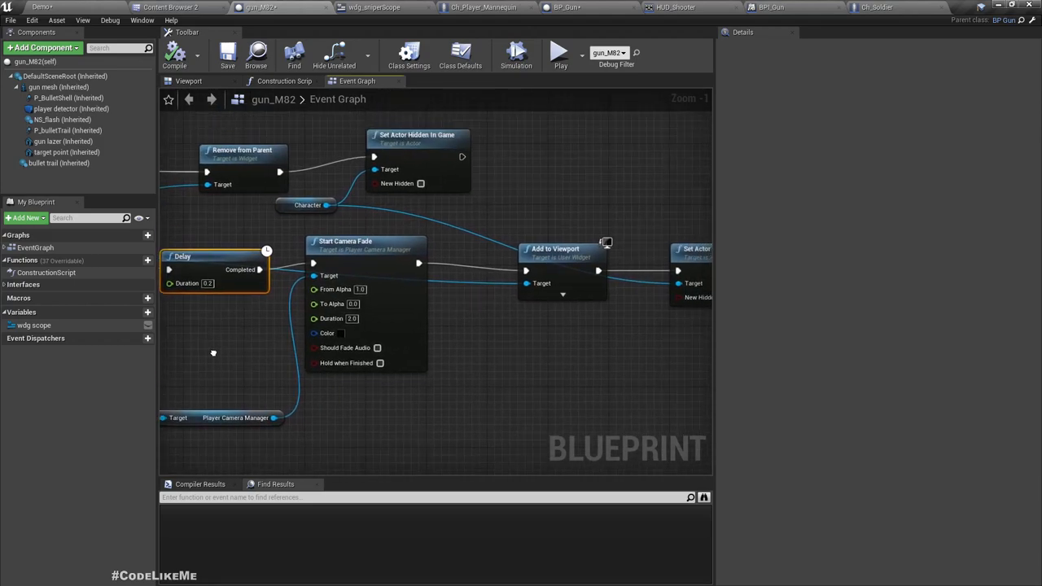
pyautogui.click(176, 55)
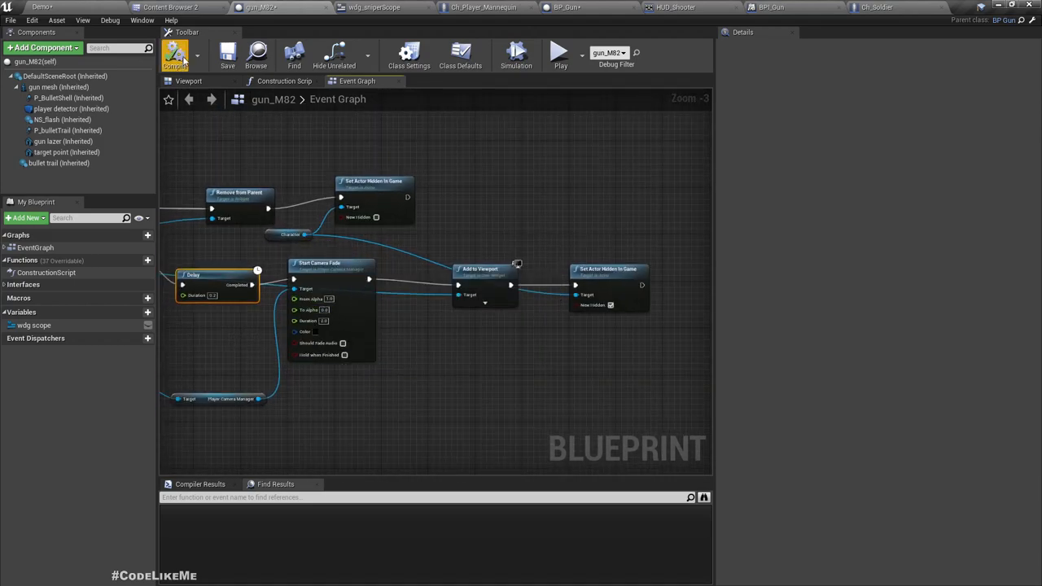
pyautogui.click(560, 52)
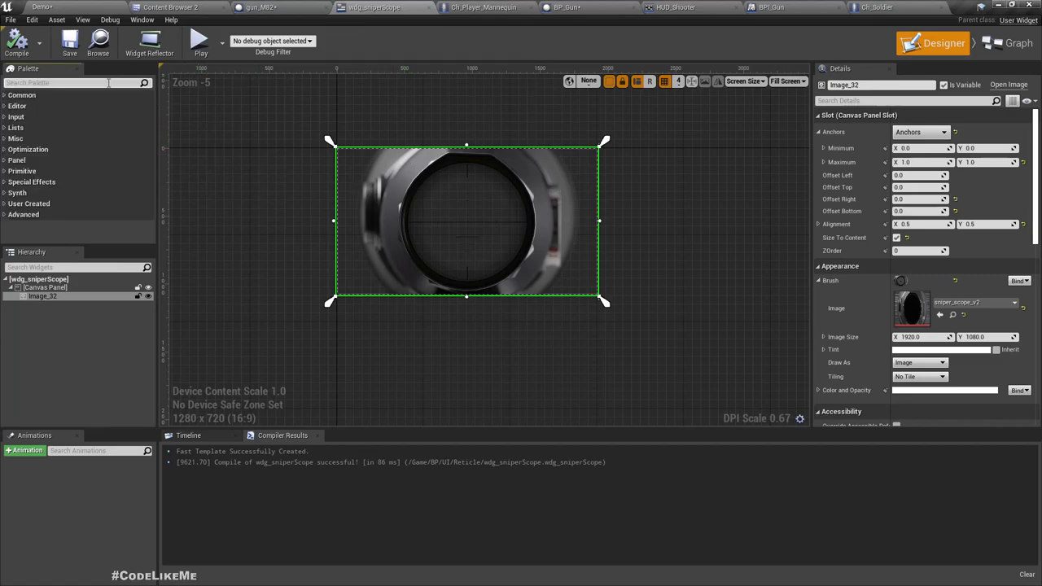
# Add a Background Blur anchored left-stretch, Max X 0.24, zero offsets, strength 2.
pyautogui.write('back')
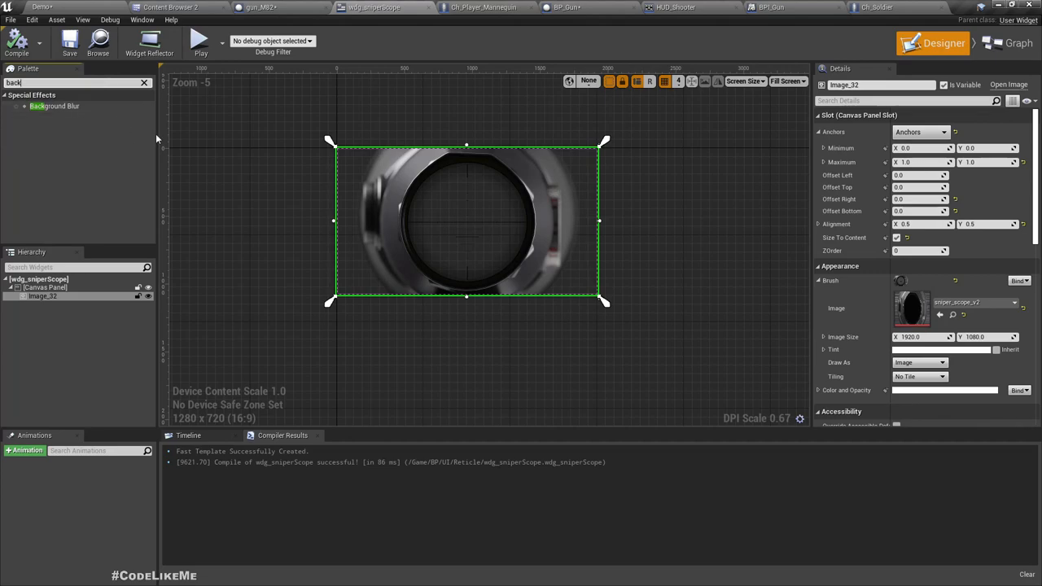
pyautogui.moveTo(55, 106)
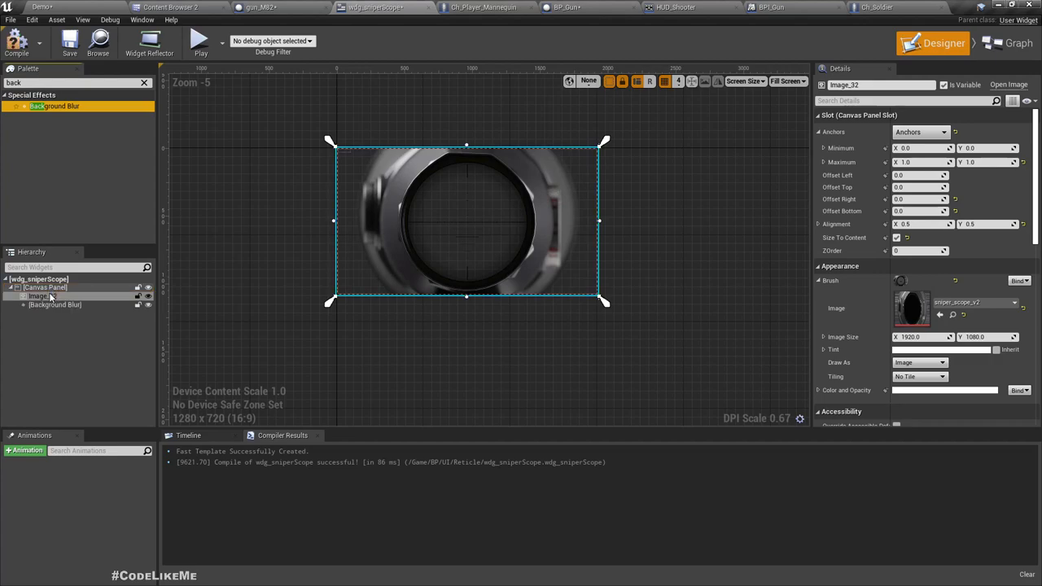
pyautogui.click(55, 305)
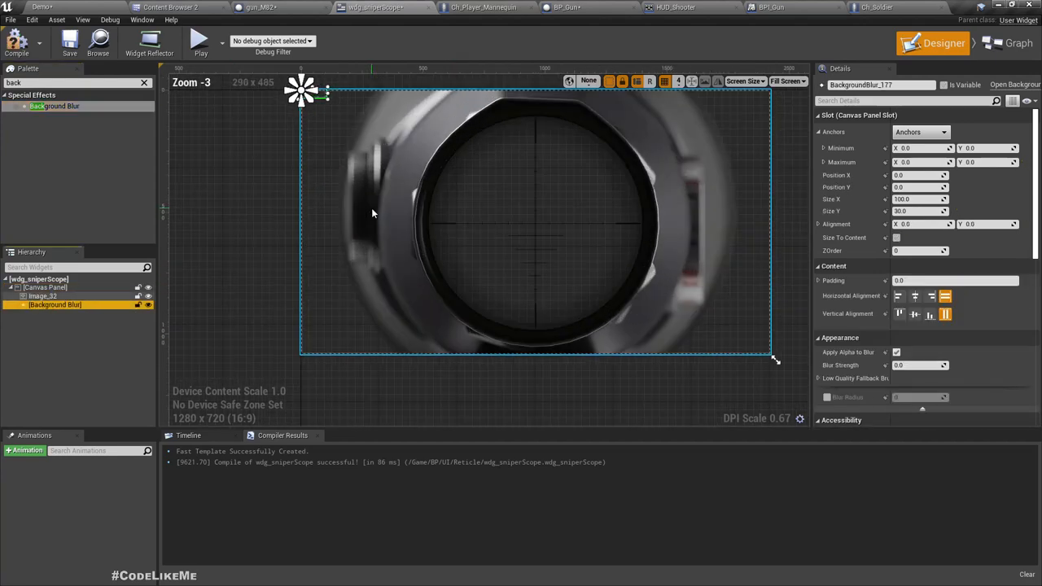
pyautogui.scroll(-3)
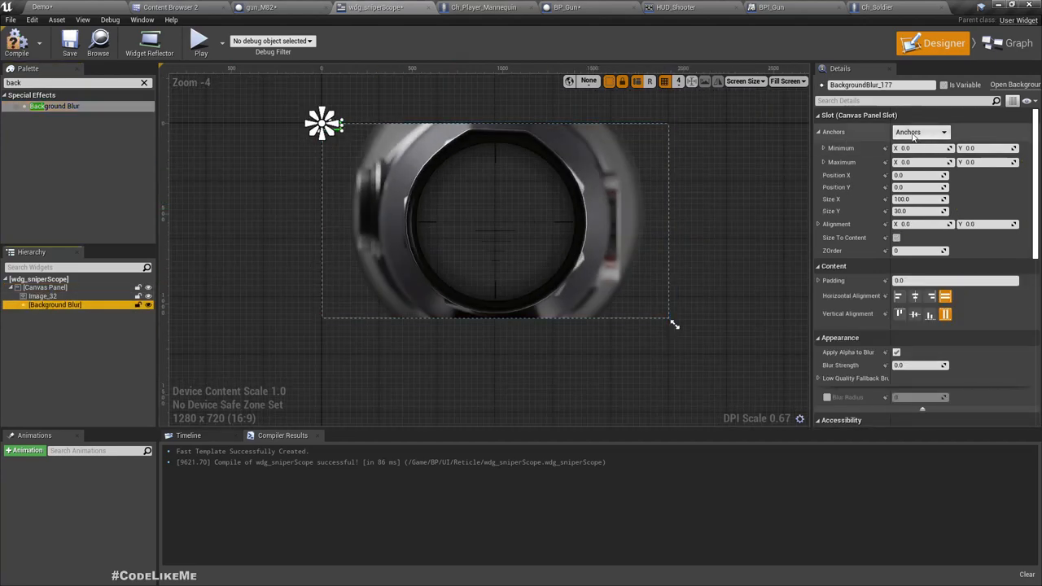
pyautogui.click(920, 131)
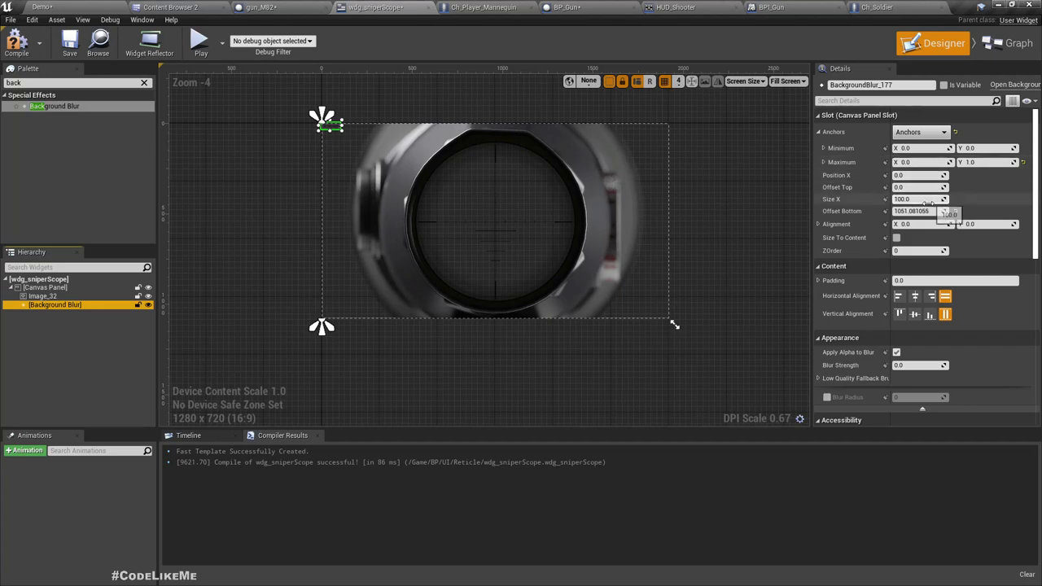
pyautogui.click(919, 211)
pyautogui.write('0')
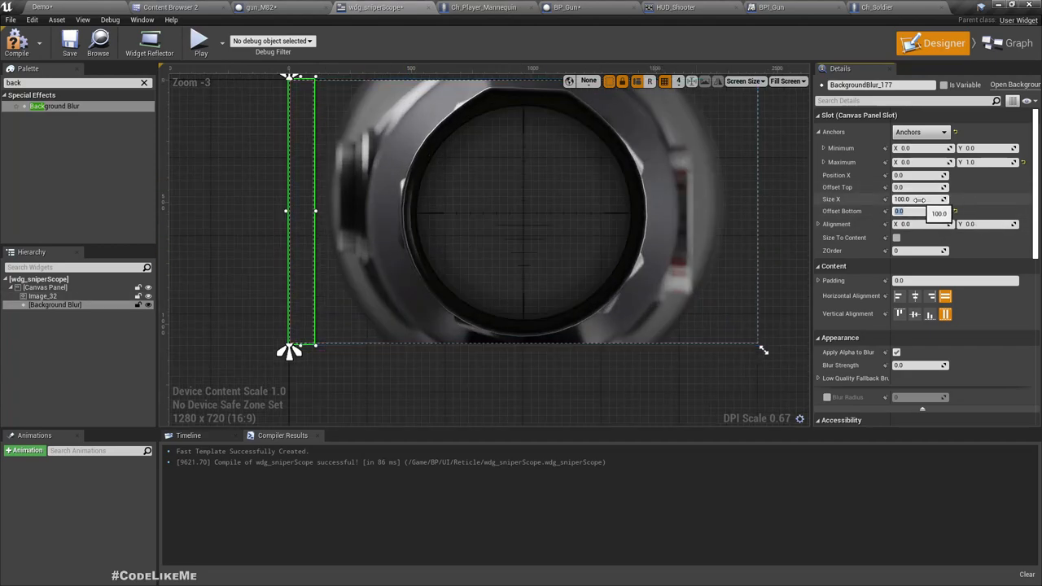
pyautogui.write('448.535431')
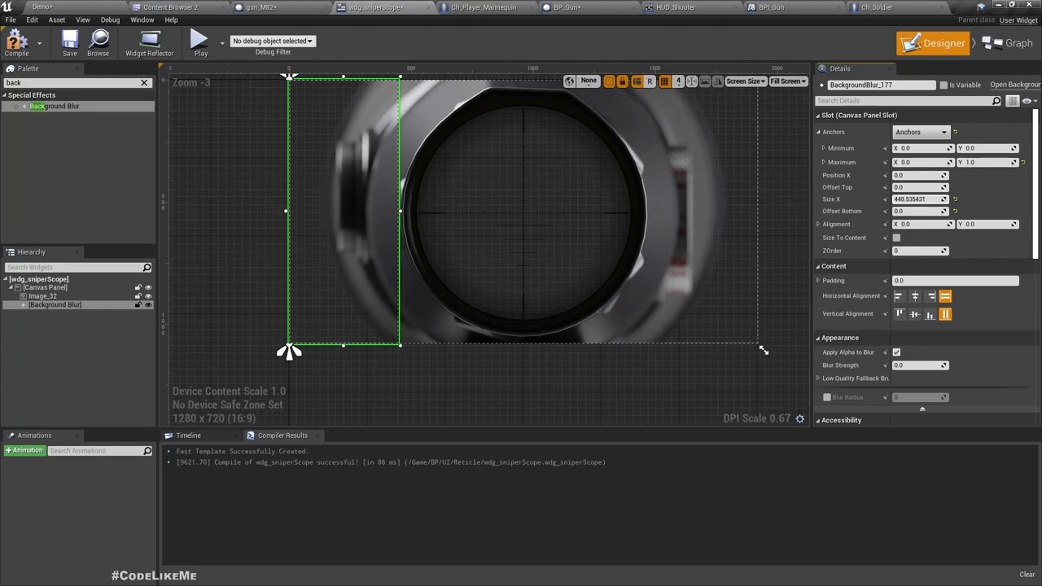
pyautogui.scroll(-3)
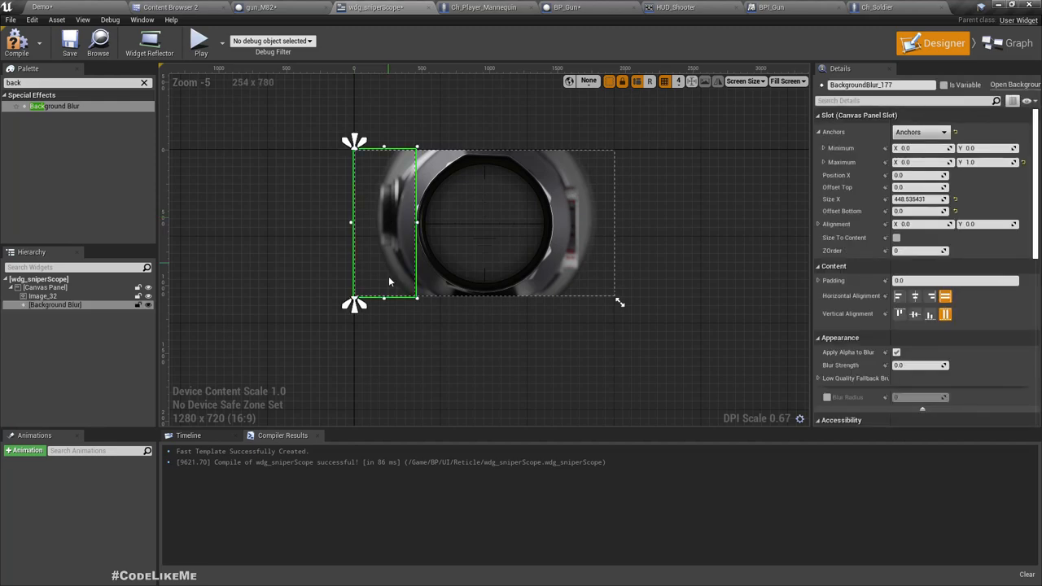
pyautogui.moveTo(415, 297); pyautogui.dragTo(427, 307)
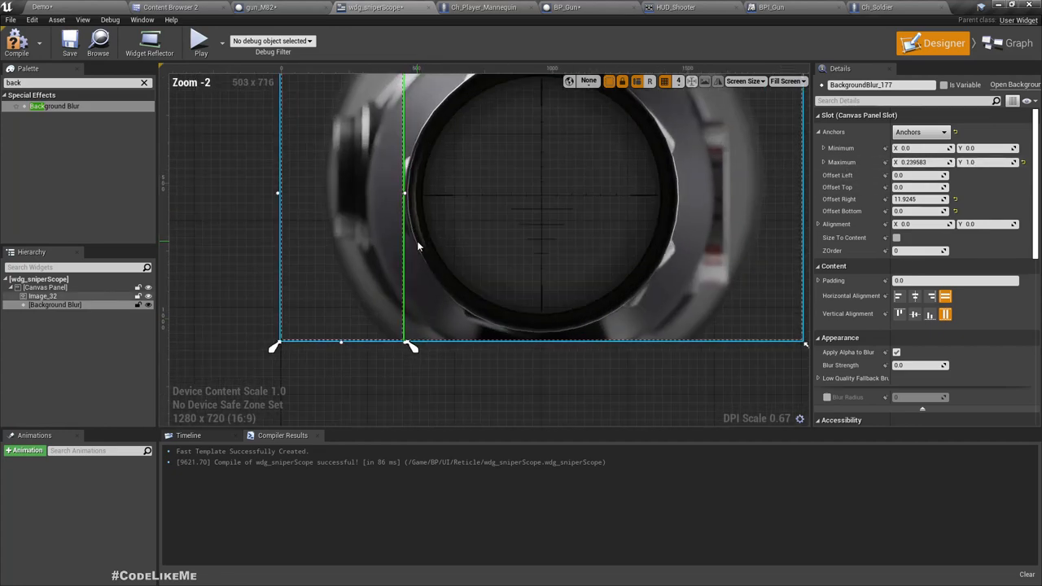
pyautogui.scroll(-3)
pyautogui.write('2')
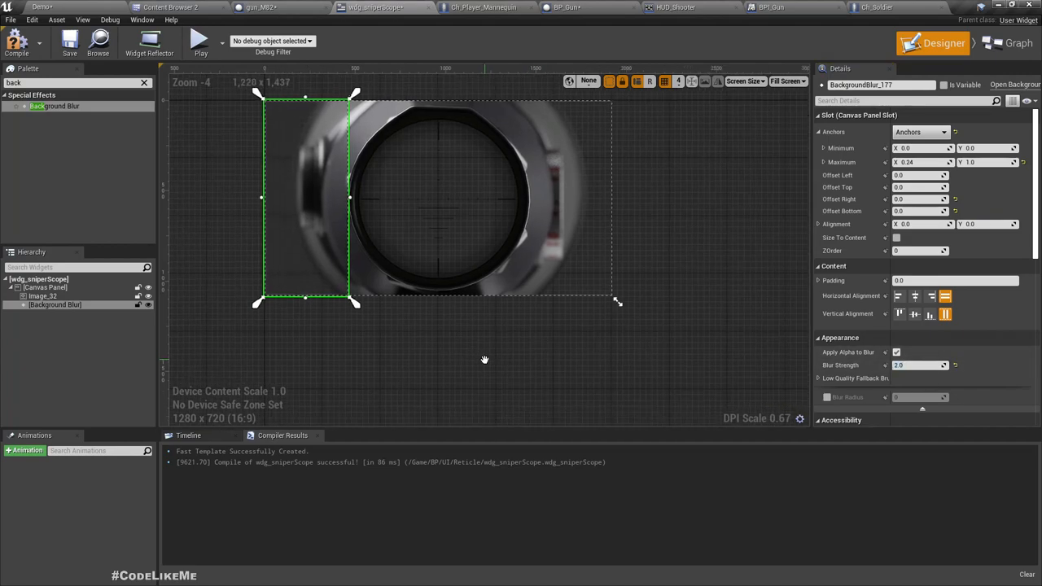
pyautogui.click(55, 305)
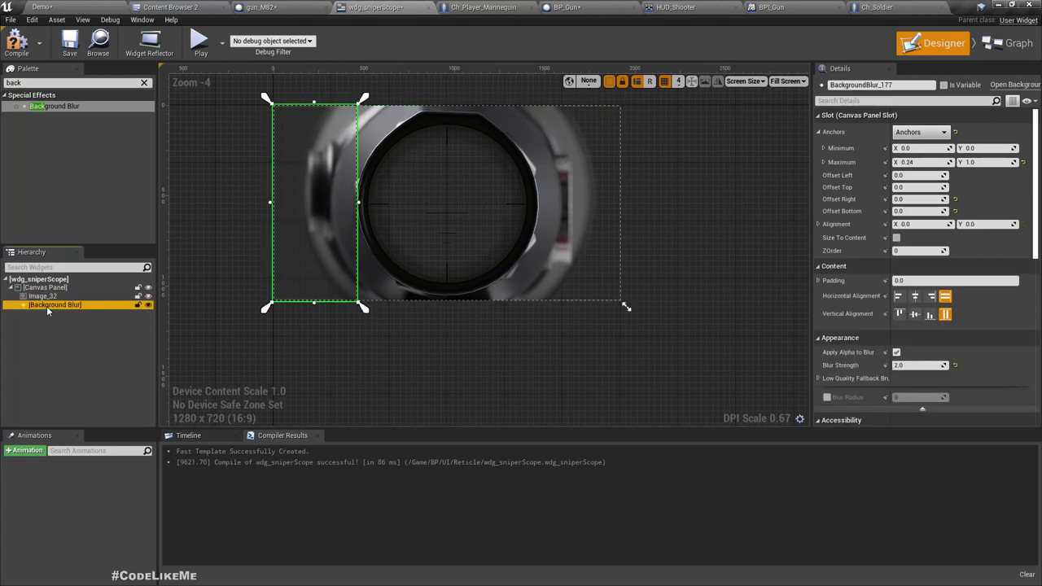
# Duplicate the blur and anchor it from X 0.75 to 1.0 with zero offsets.
pyautogui.click(60, 314)
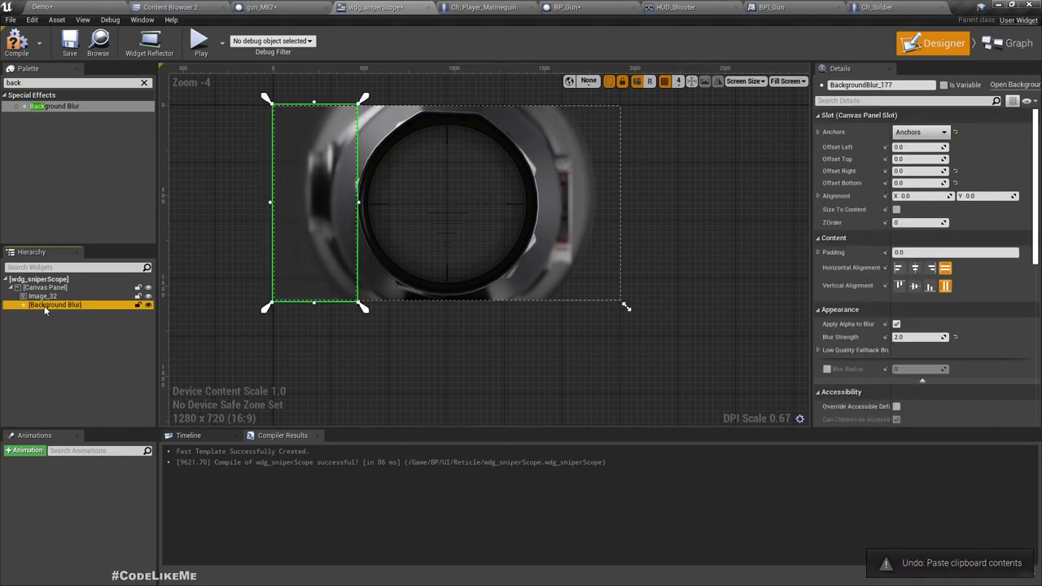
pyautogui.click(45, 287)
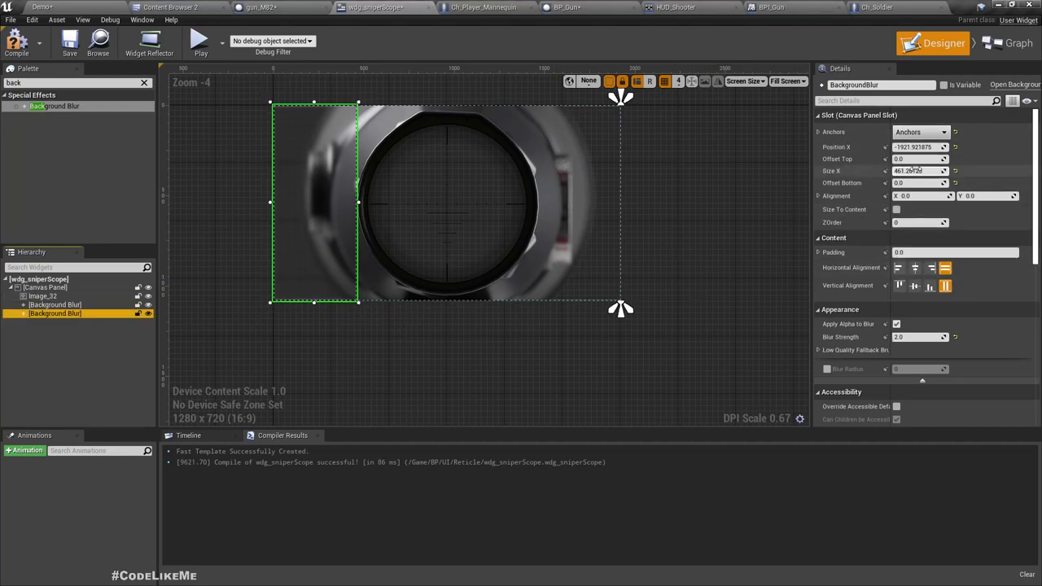
pyautogui.click(819, 132)
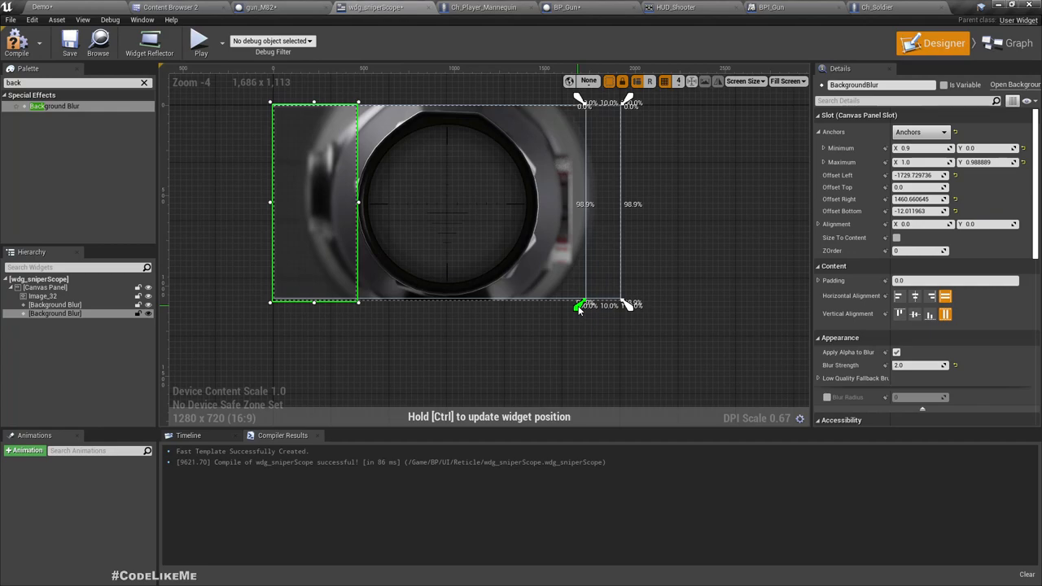
pyautogui.moveTo(578, 305); pyautogui.dragTo(530, 308)
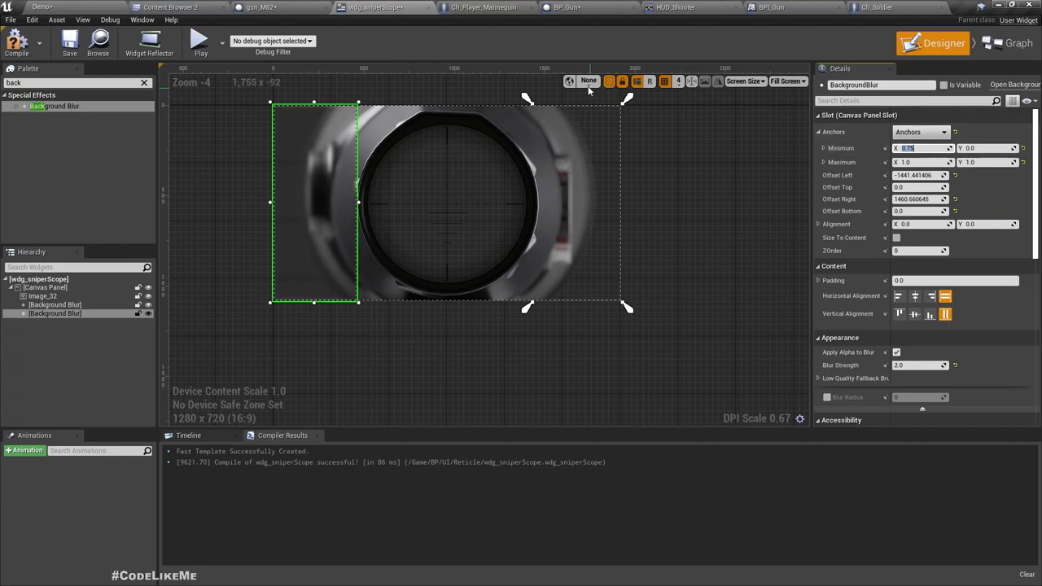
pyautogui.click(920, 175)
pyautogui.write('0')
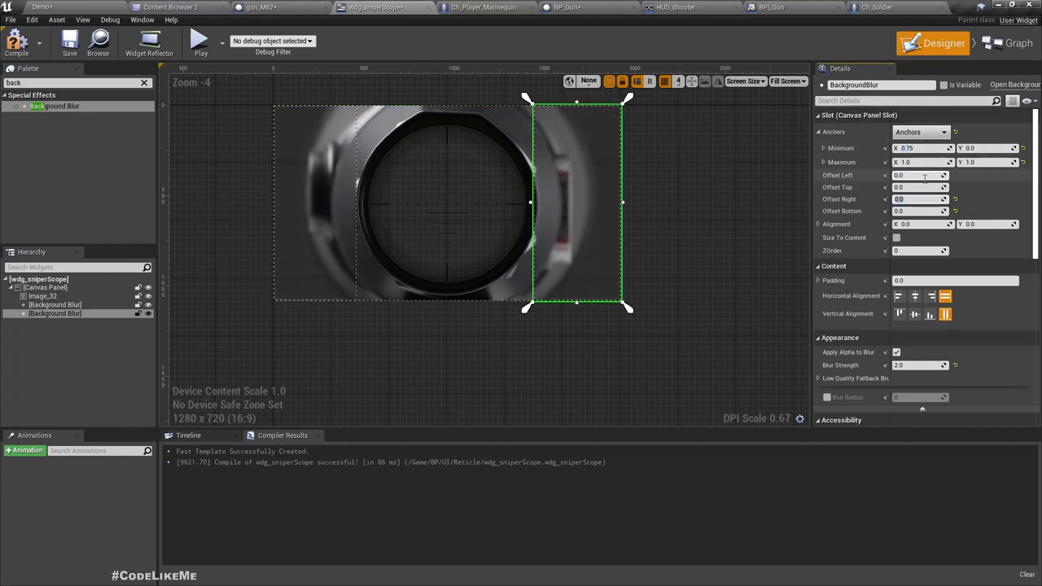
pyautogui.click(16, 40)
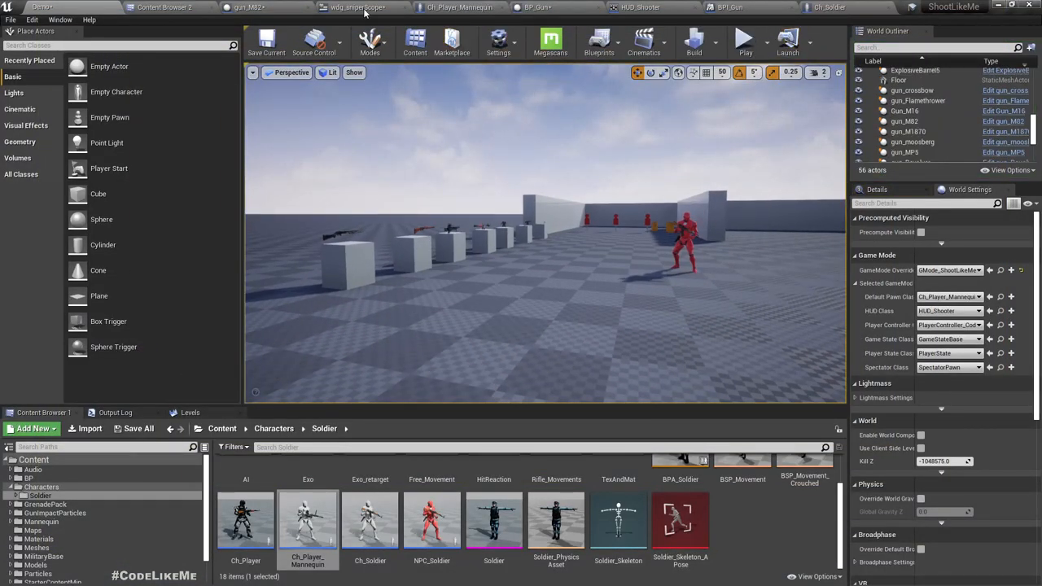
# Set Blur Strength to 6.0 on both Background Blur widgets.
pyautogui.click(358, 8)
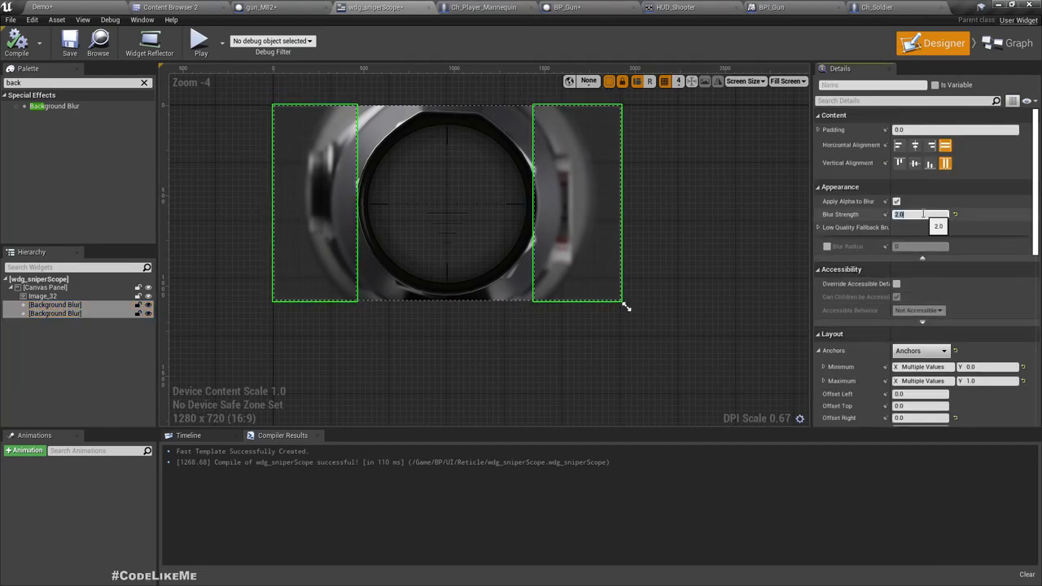
pyautogui.write('6.0')
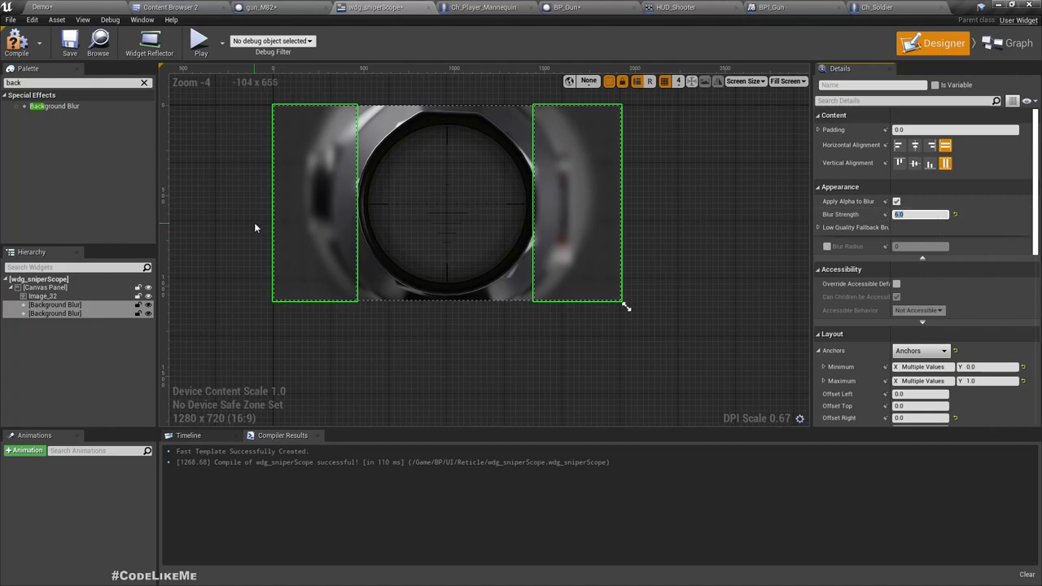
pyautogui.click(43, 295)
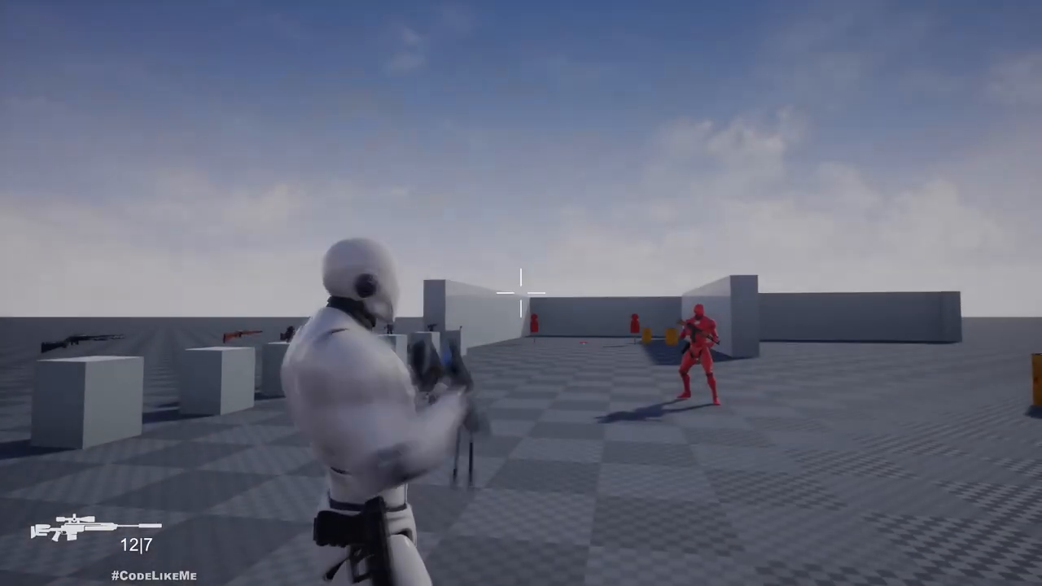
# Aim down the sniper scope twice during the play test, then stop.
pyautogui.rightClick(521, 293)
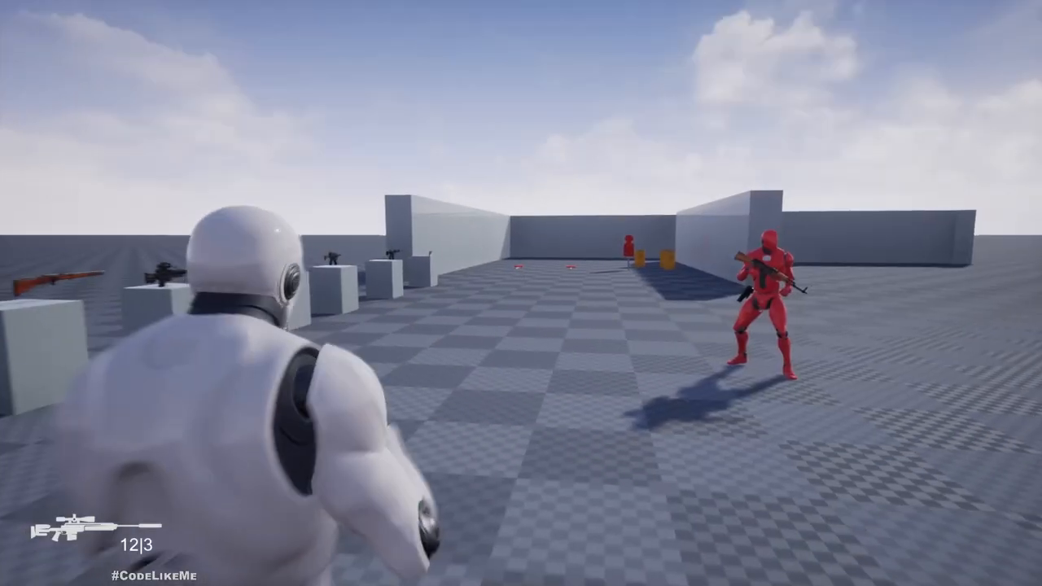
pyautogui.rightClick(521, 293)
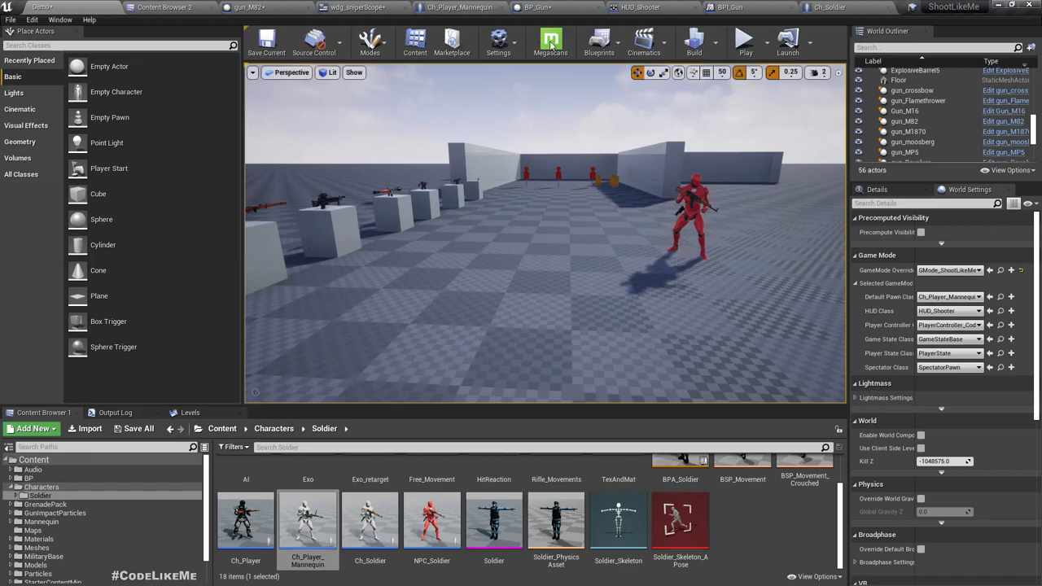
# View Ch_Player_Mannequin's Toggle Aim graph with Toggle Reticle and Set Reticle Mode nodes.
pyautogui.click(461, 8)
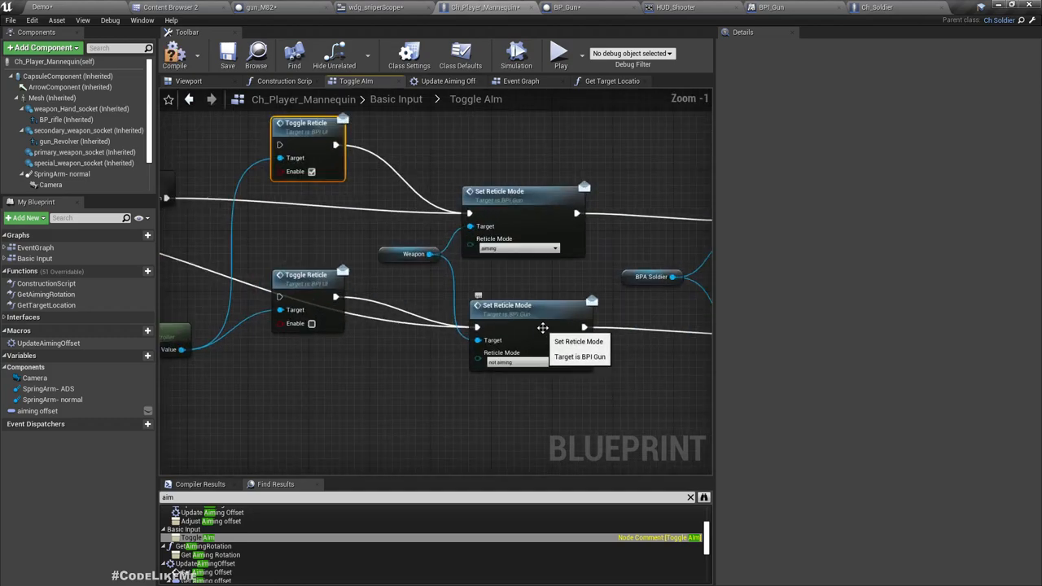
pyautogui.scroll(-3)
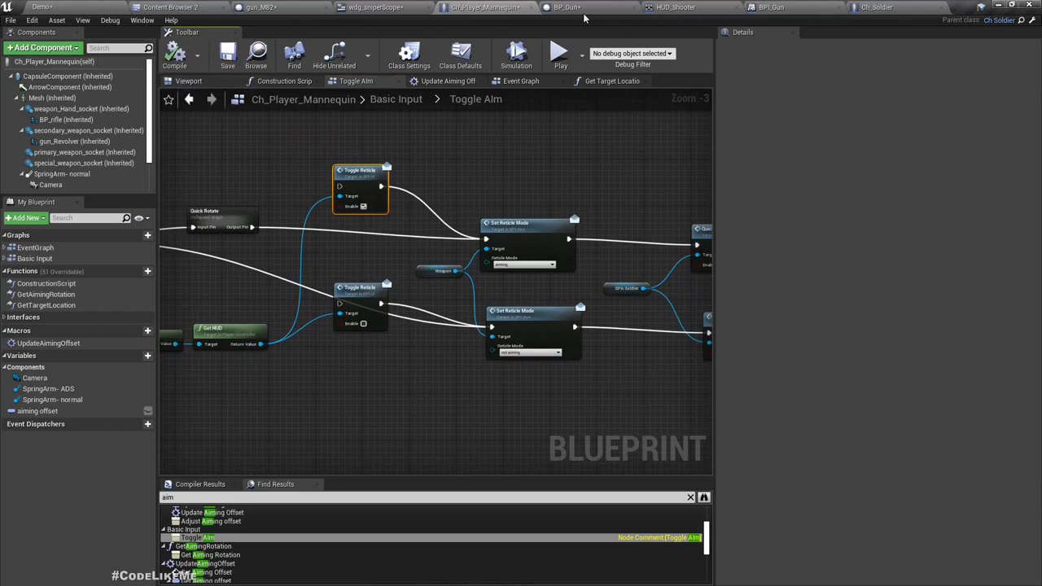
# Review the BP_Gun, wdg_sniperScope and gun_M82 scope logic, ending in BP_Gun.
pyautogui.click(567, 7)
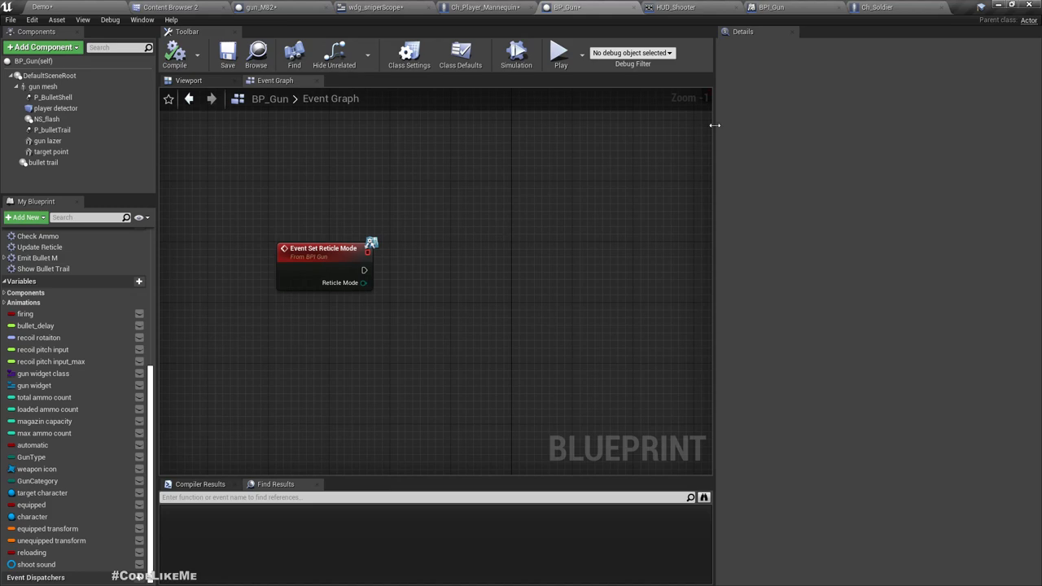
pyautogui.click(374, 8)
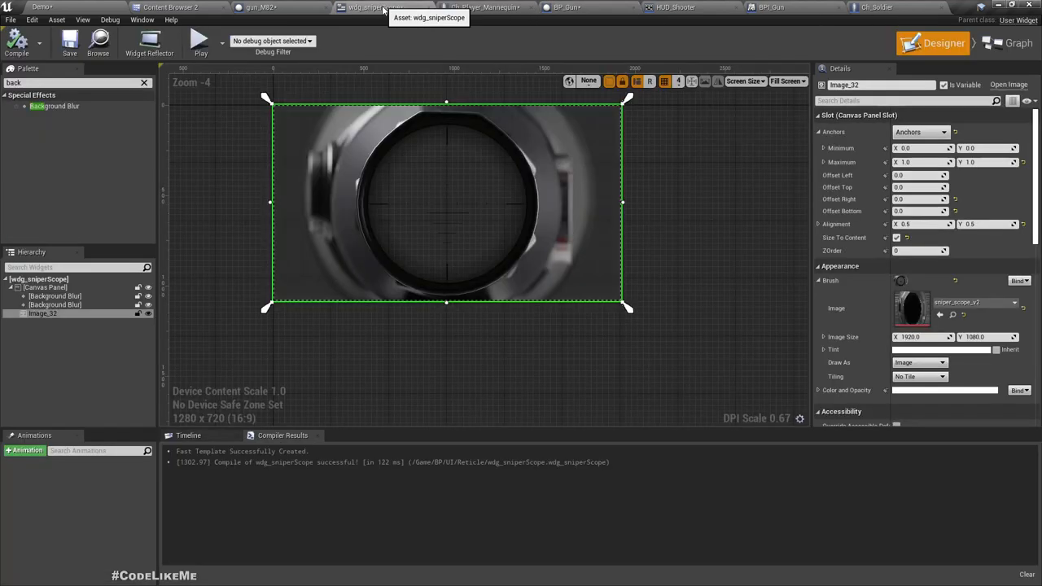
pyautogui.click(257, 7)
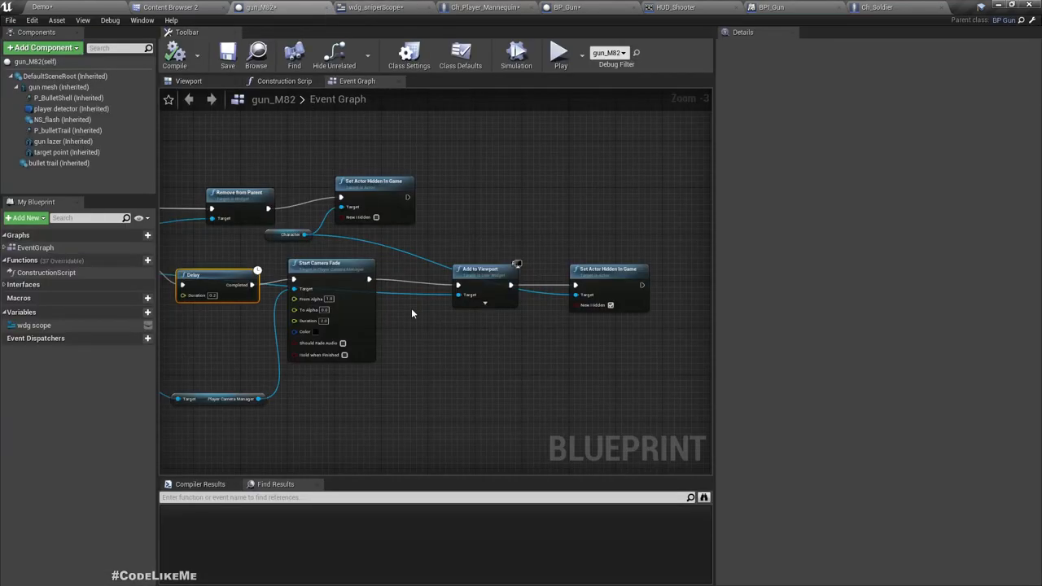
pyautogui.scroll(-3)
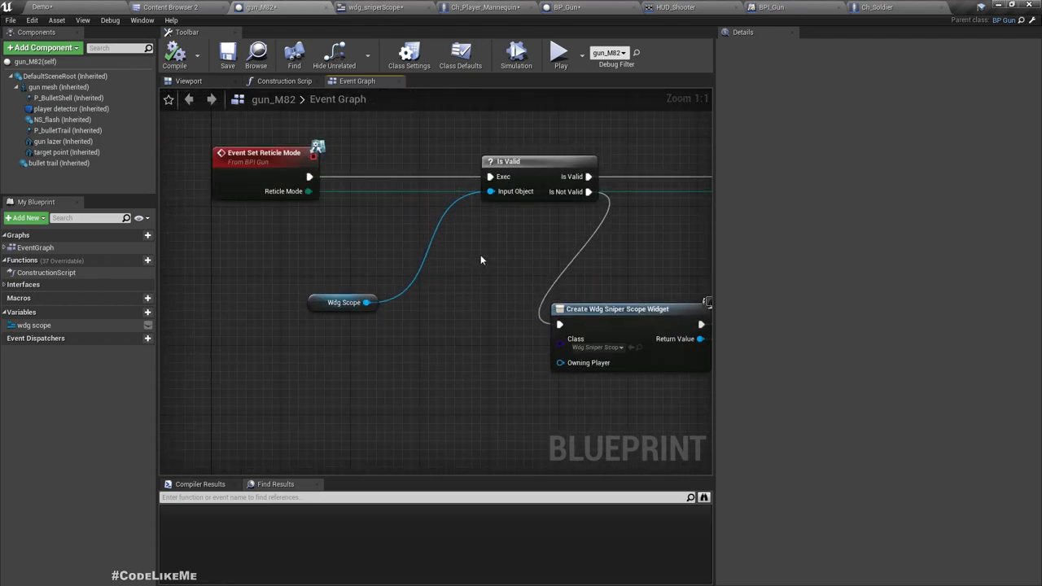
pyautogui.scroll(-3)
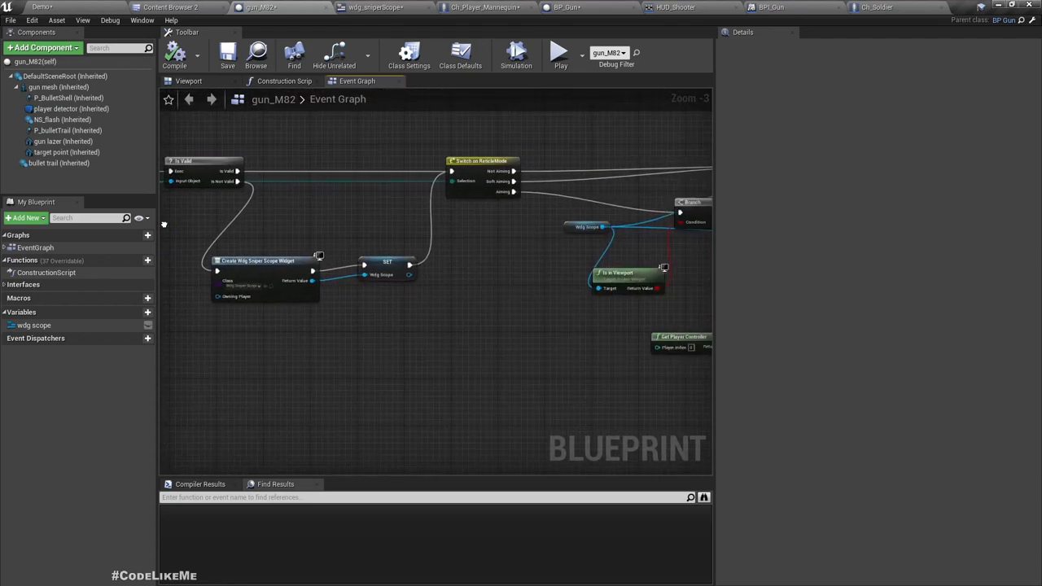
pyautogui.scroll(-3)
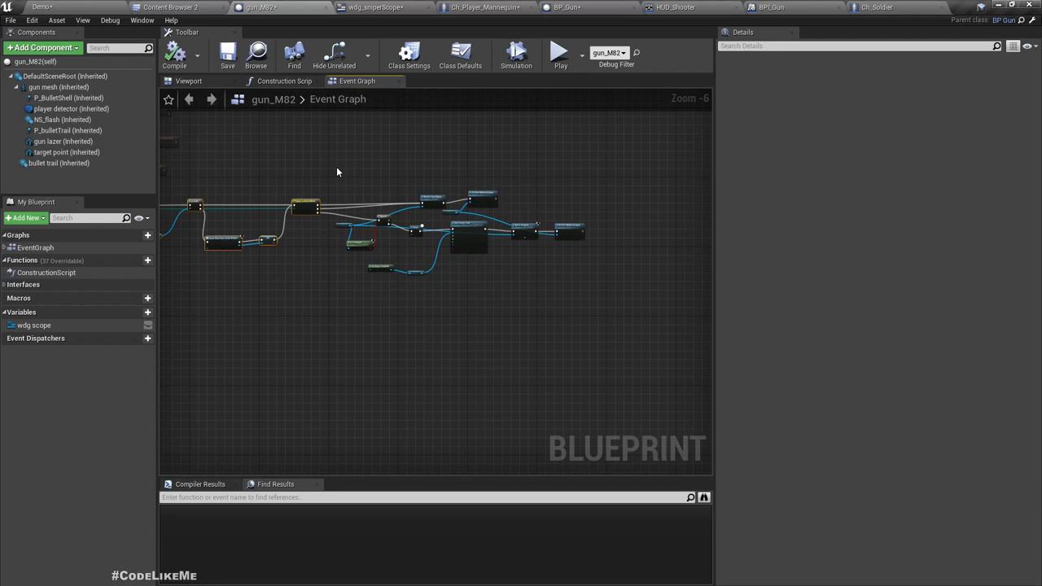
pyautogui.moveTo(338, 172); pyautogui.dragTo(561, 309)
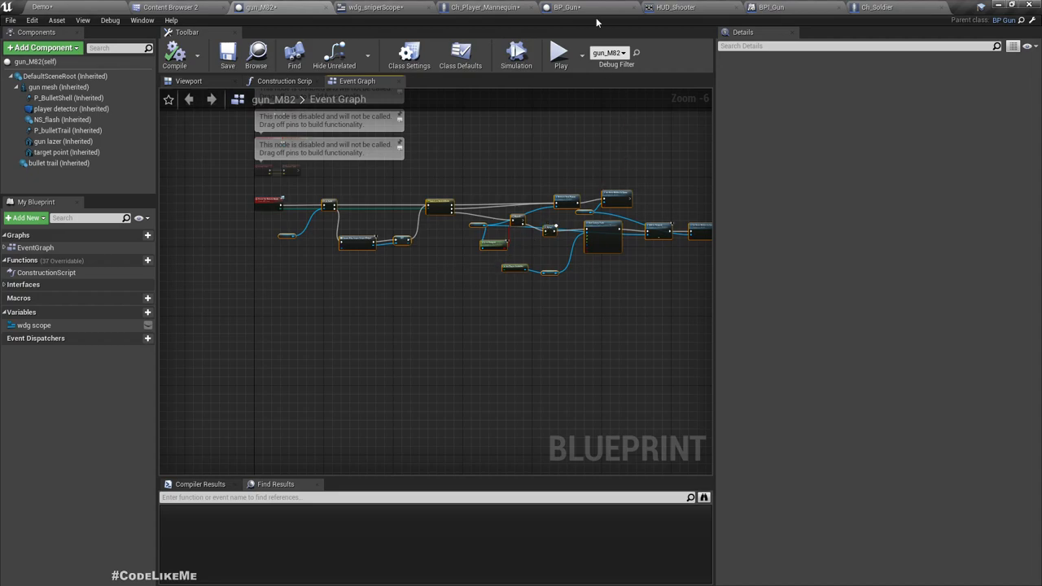
pyautogui.click(566, 7)
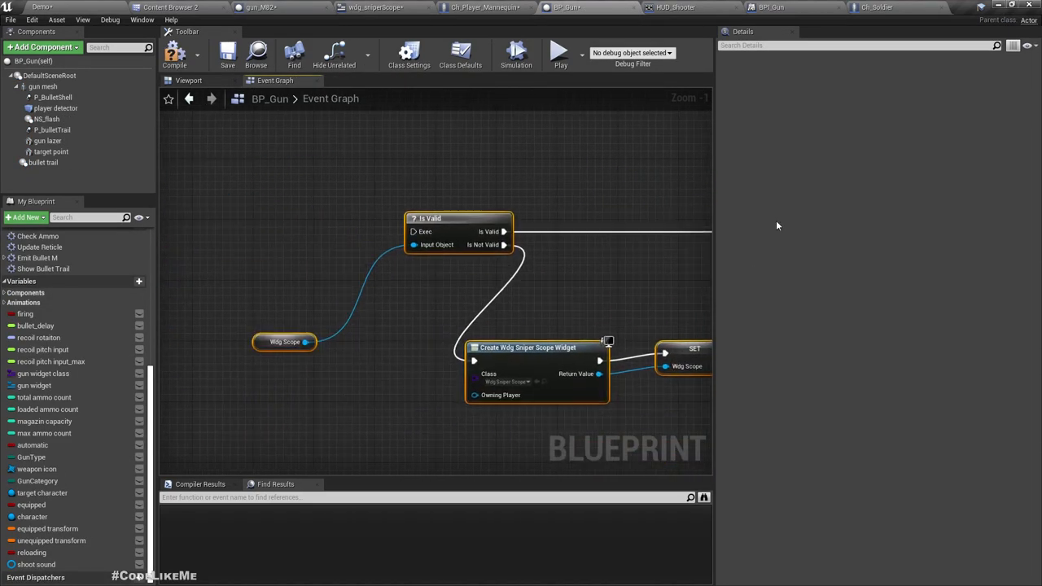
# Delete the Wdg Scope getter node feeding BP_Gun's Is Valid check.
pyautogui.scroll(-3)
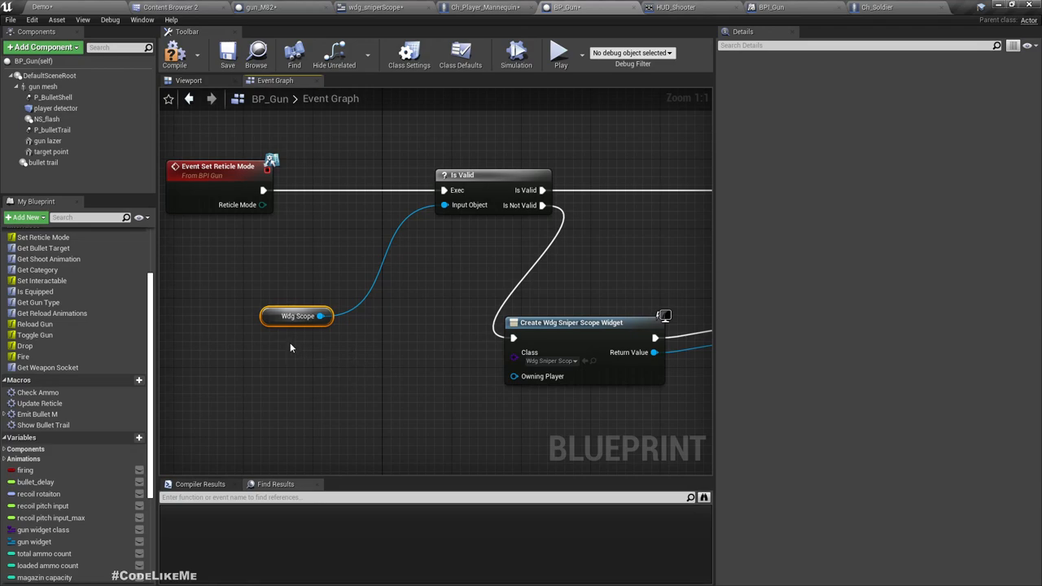
pyautogui.rightClick(297, 316)
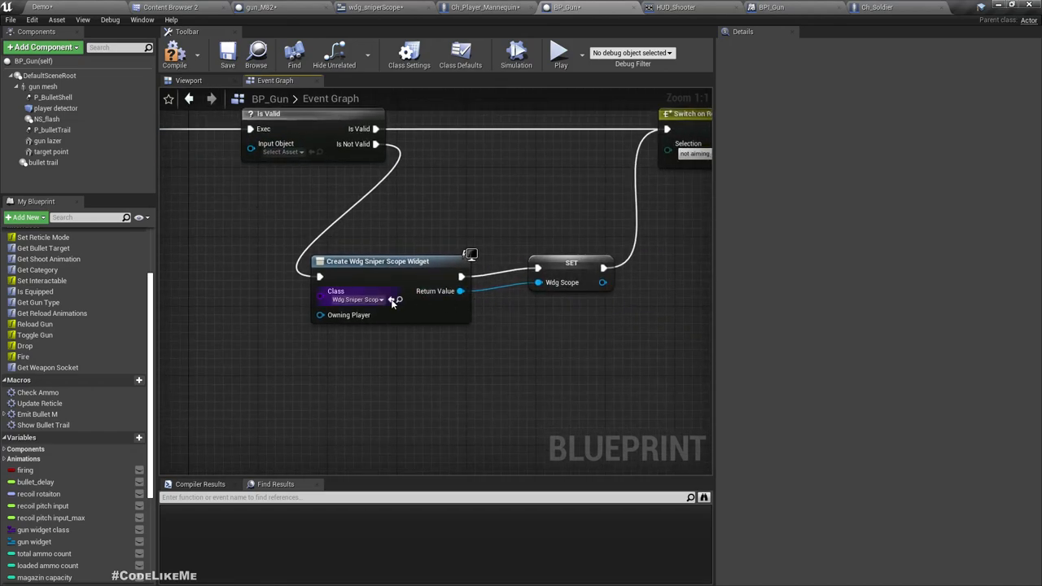
# Change the Create Widget class to Wdg_Reticle and remove the old Wdg Scope setter.
pyautogui.click(359, 299)
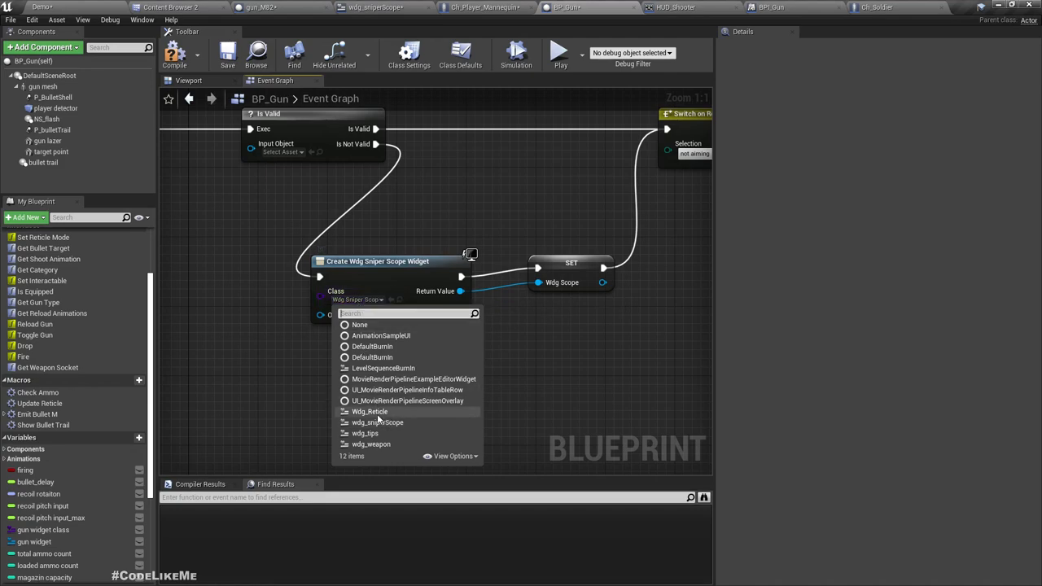
pyautogui.click(370, 411)
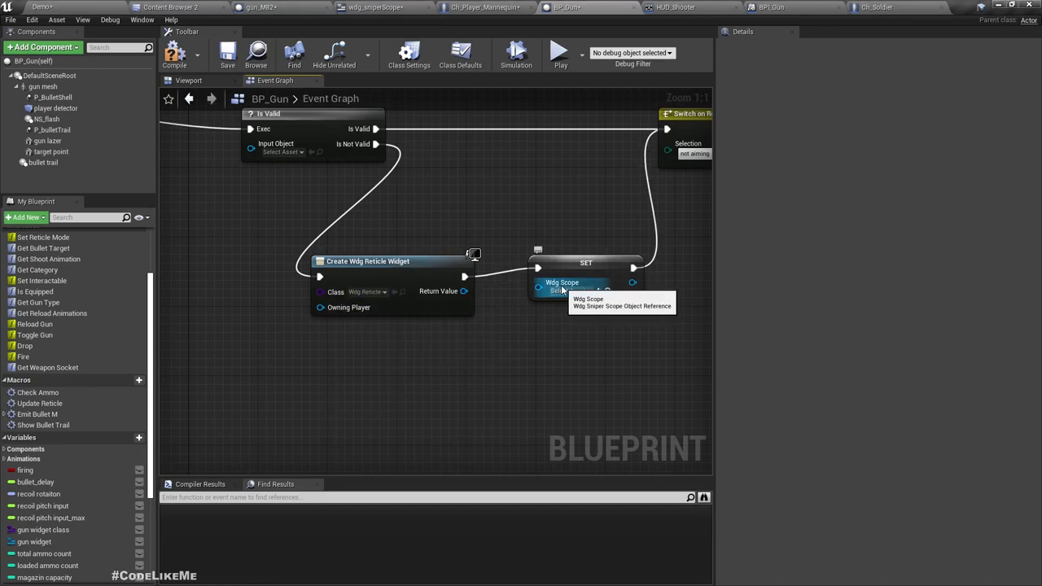
pyautogui.click(586, 263)
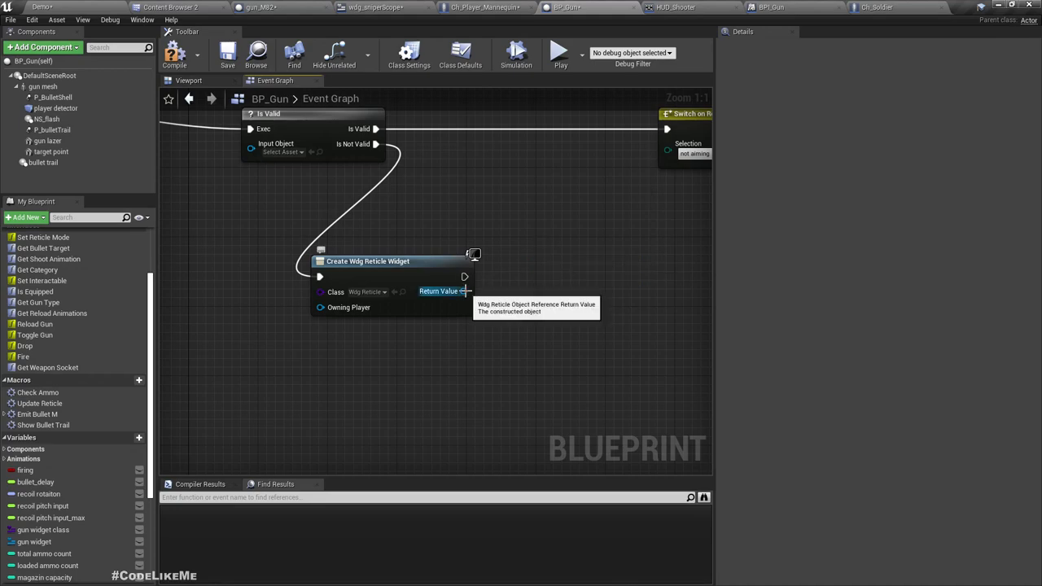
# Promote the widget's Return Value to a new variable named reticle.
pyautogui.rightClick(465, 291)
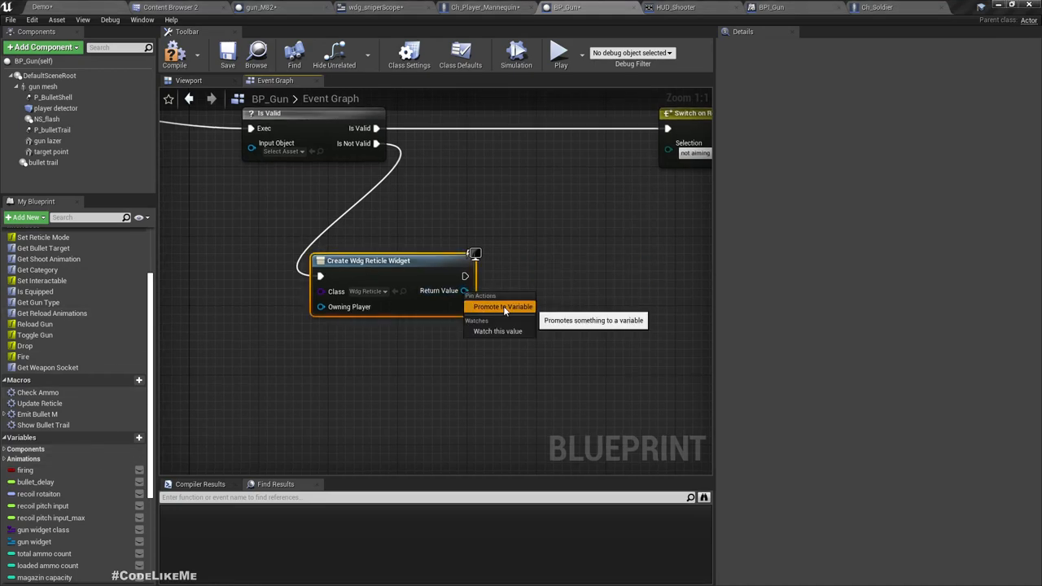
pyautogui.click(503, 307)
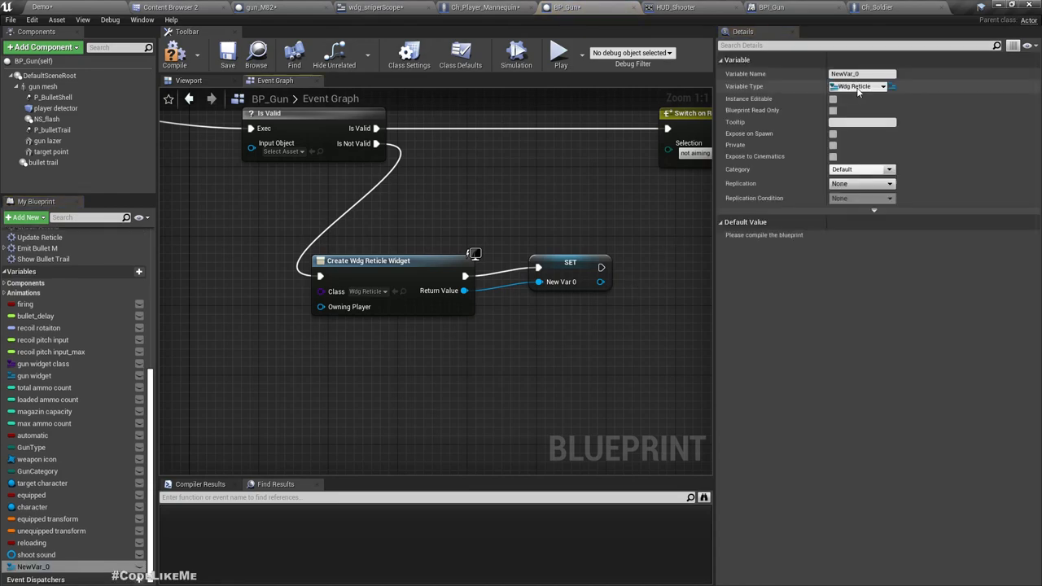
pyautogui.click(883, 86)
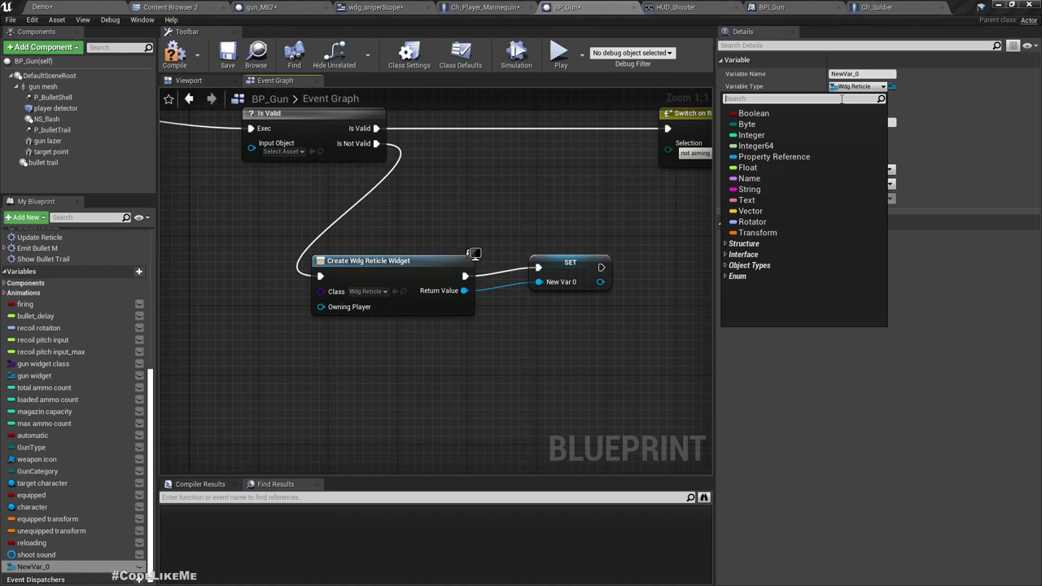
pyautogui.click(860, 73)
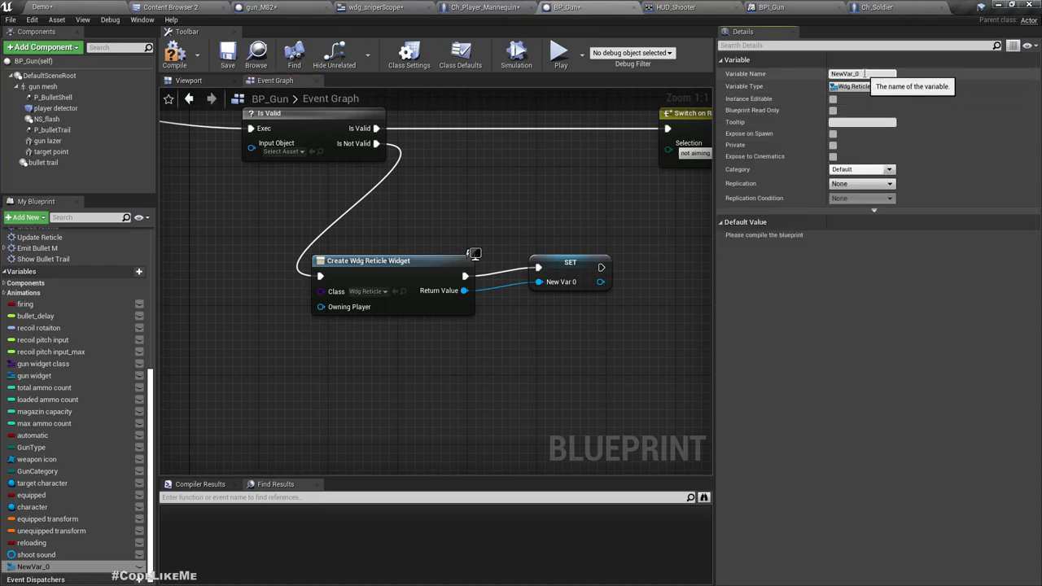
pyautogui.write('reticle')
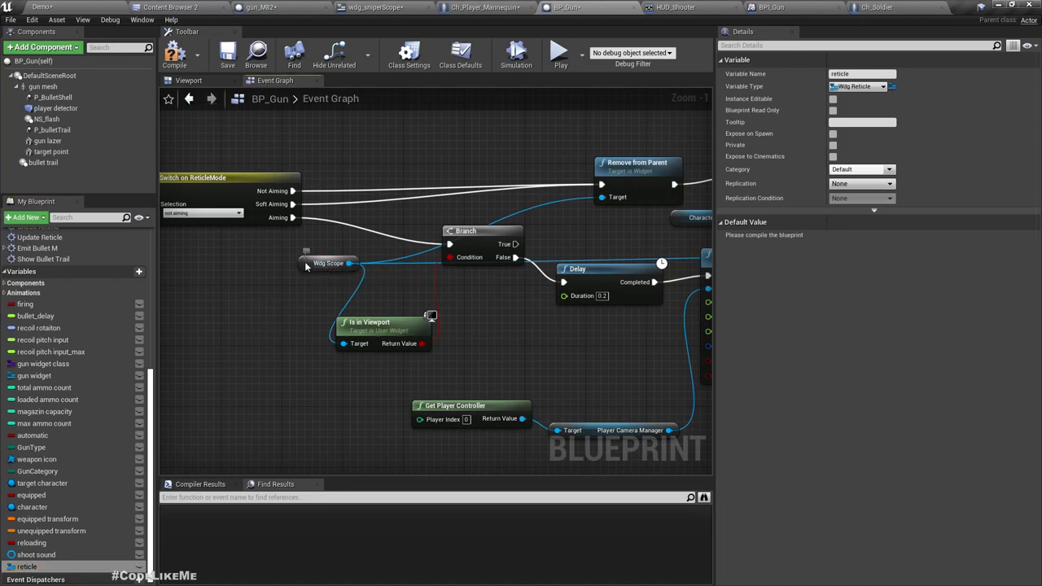
# Place a Get reticle node in BP_Gun's graph and scroll toward Add to Viewport.
pyautogui.rightClick(329, 263)
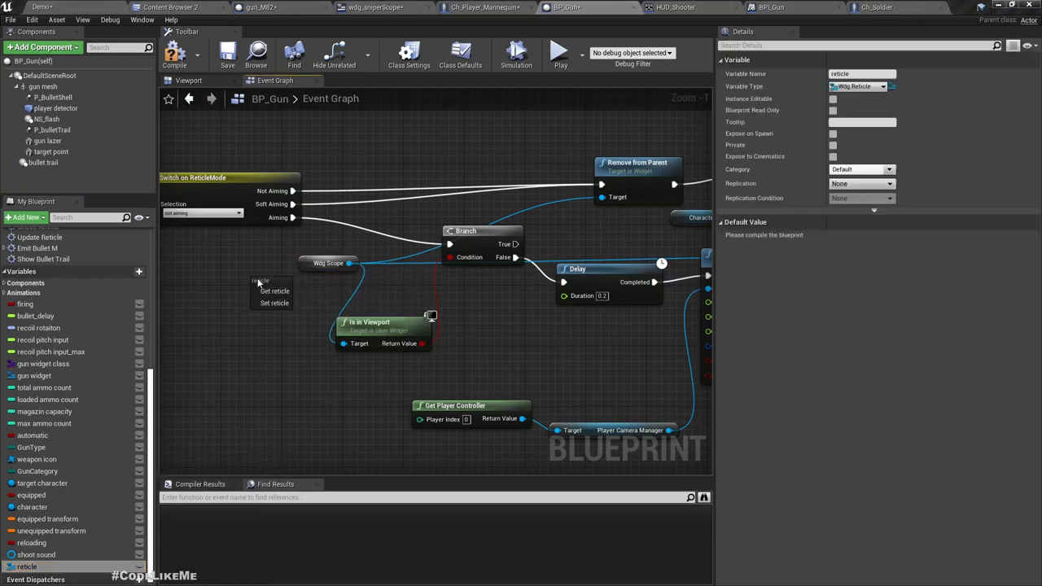
pyautogui.click(282, 286)
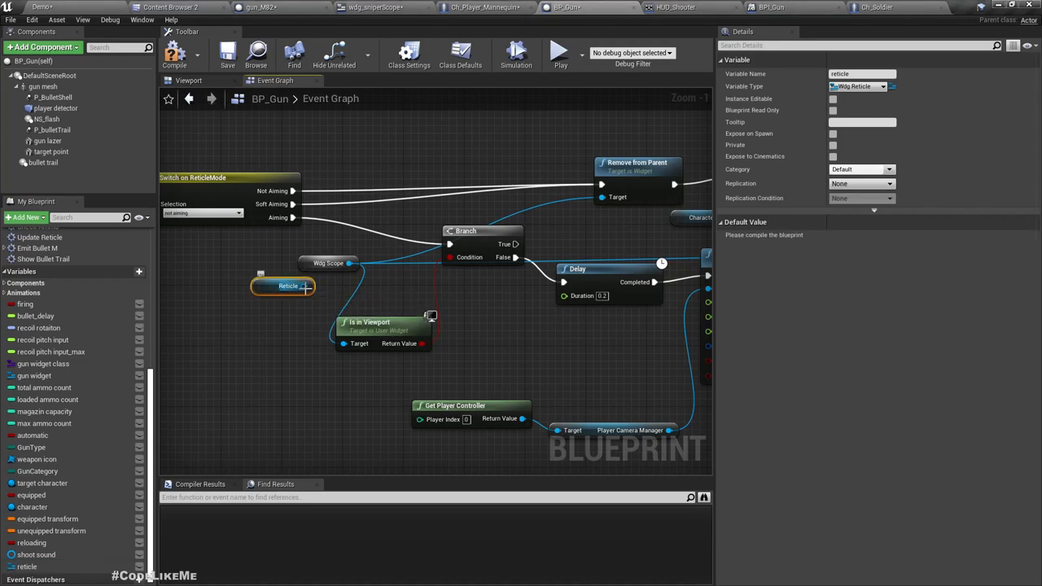
pyautogui.moveTo(289, 286)
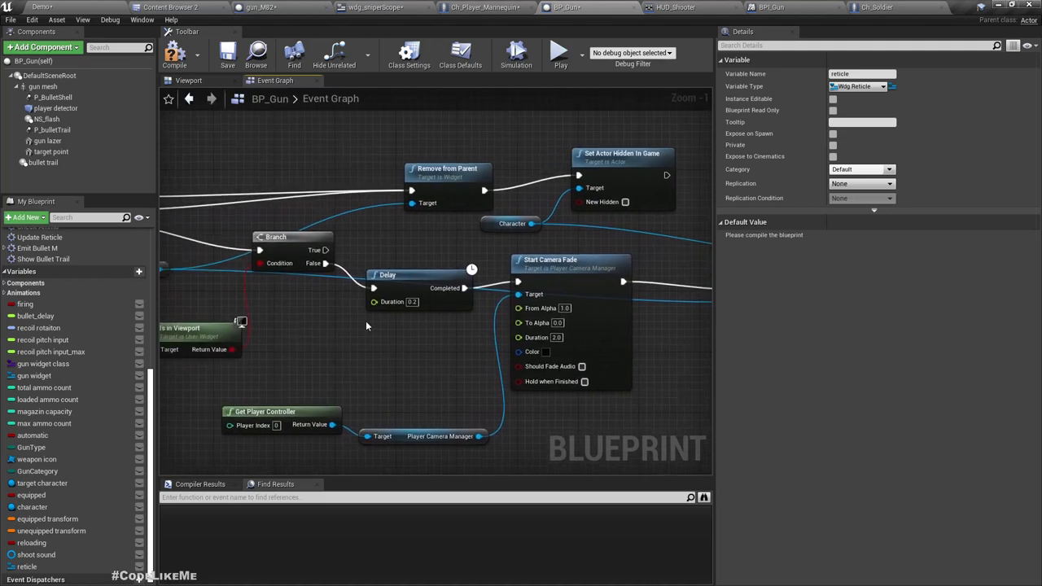
pyautogui.scroll(-3)
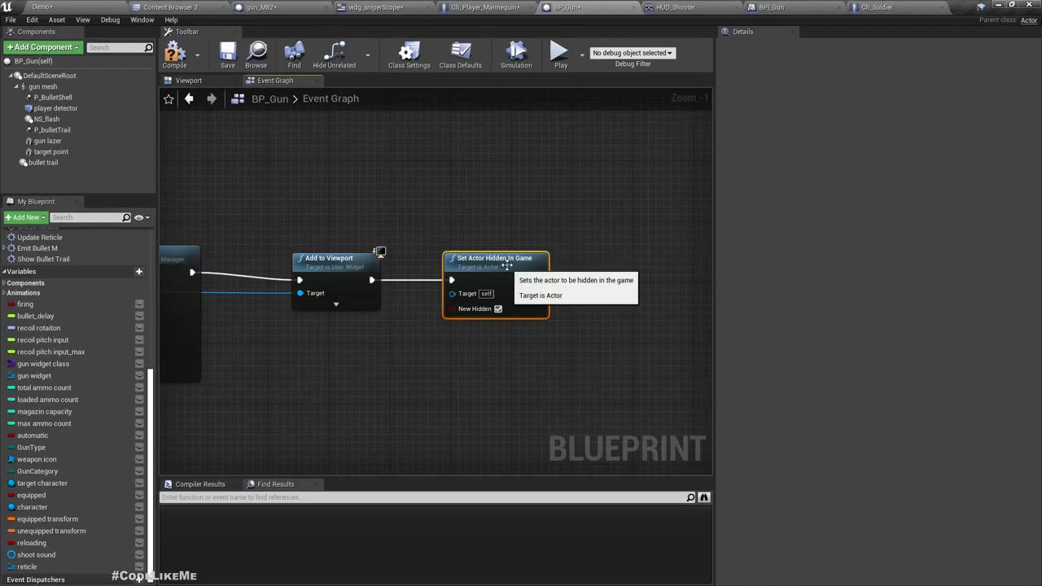
pyautogui.scroll(-3)
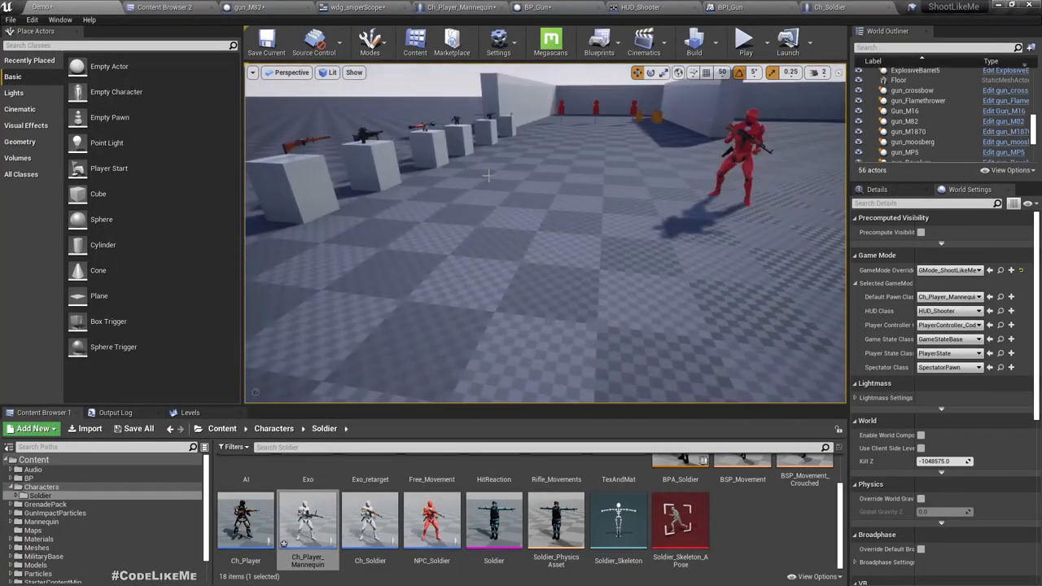
# Focus the level viewport showing the weapon range test map.
pyautogui.click(743, 38)
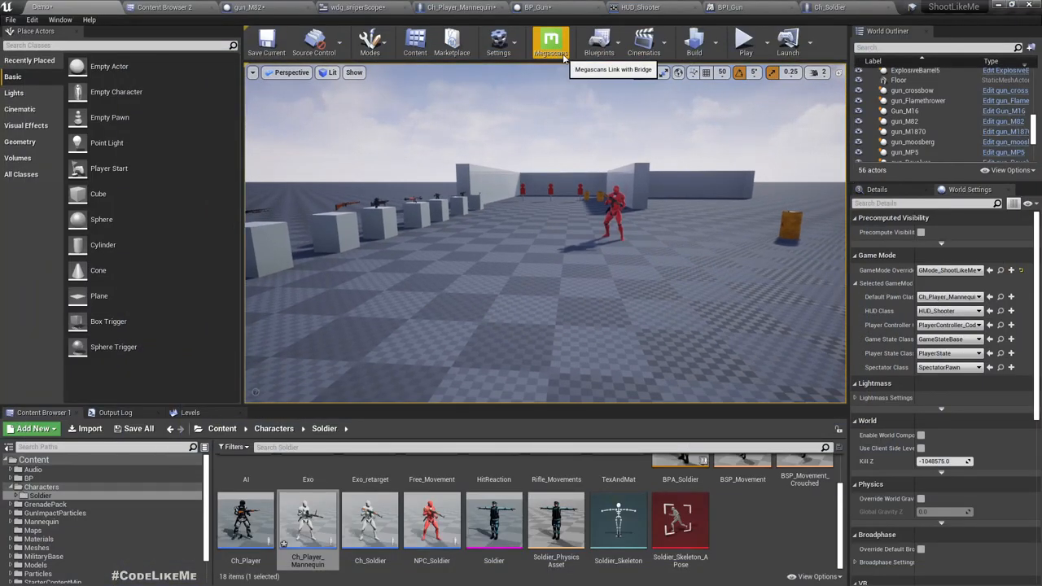
pyautogui.moveTo(651, 21)
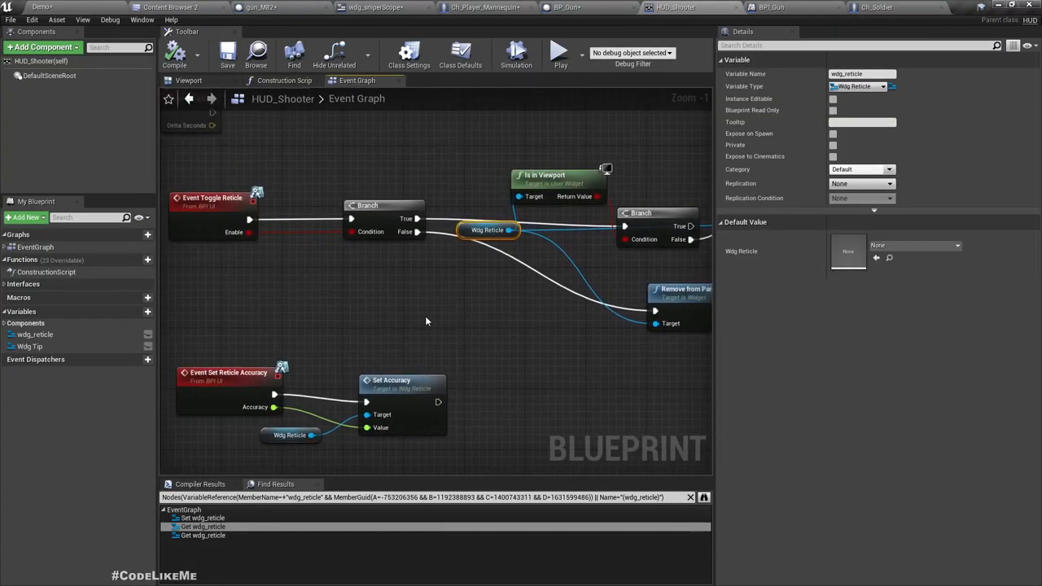
# Launch a Play In Editor session of the weapon range level.
pyautogui.scroll(-3)
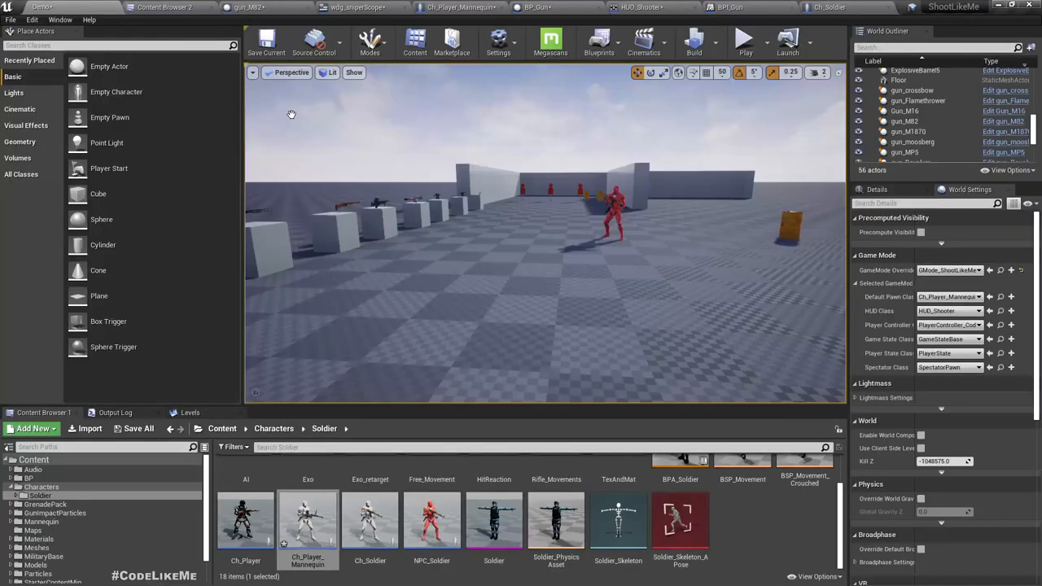
pyautogui.click(743, 39)
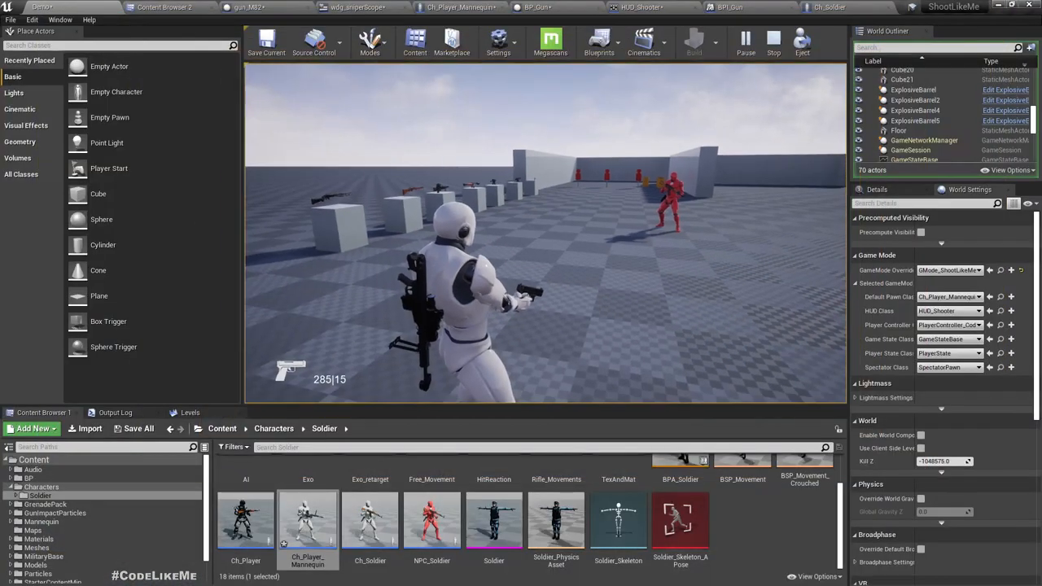
# Stop the play session and bring up BP_Gun's event graph.
pyautogui.click(773, 38)
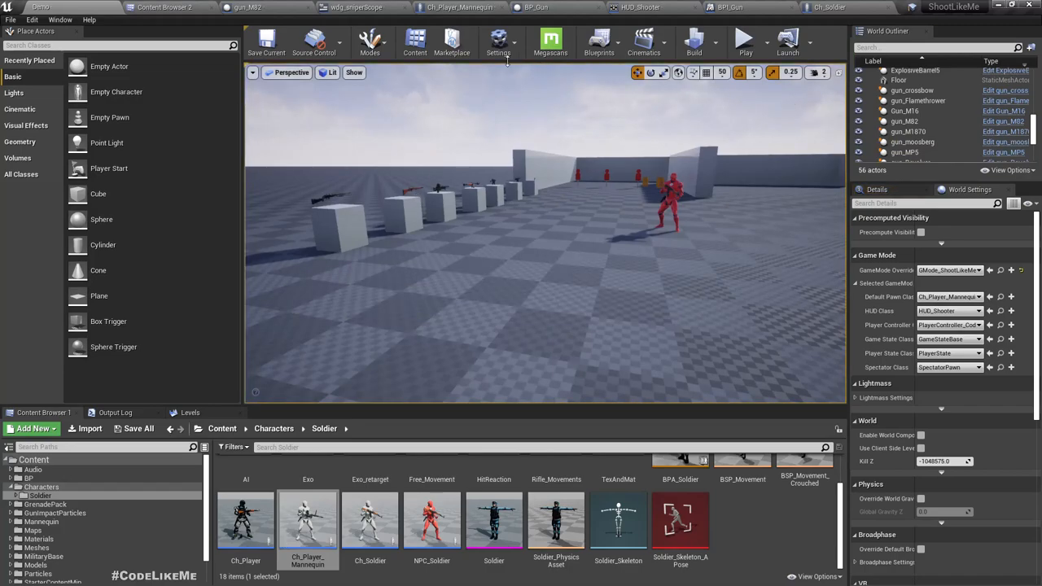
pyautogui.click(537, 7)
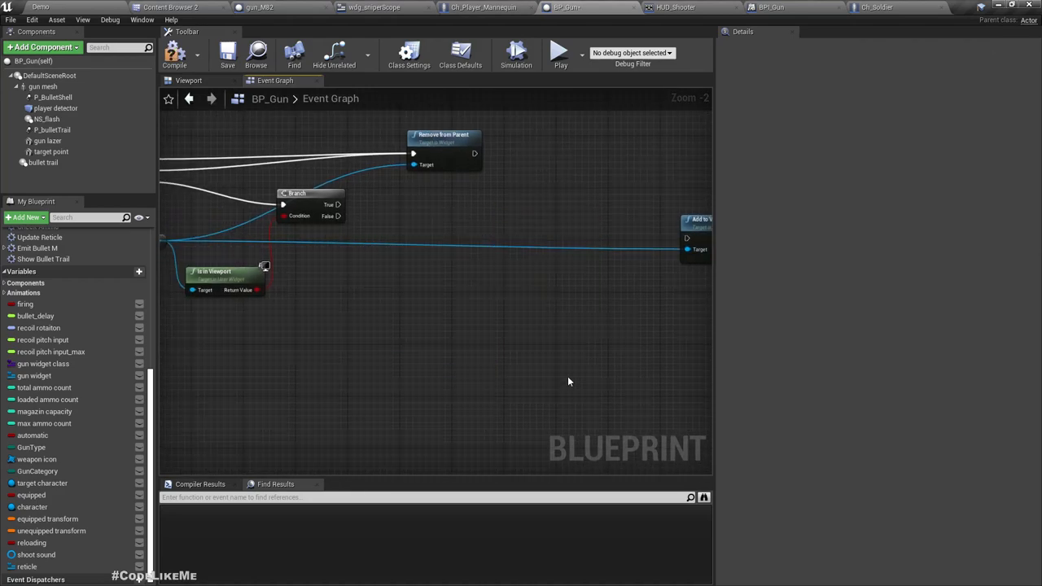
pyautogui.moveTo(712, 222)
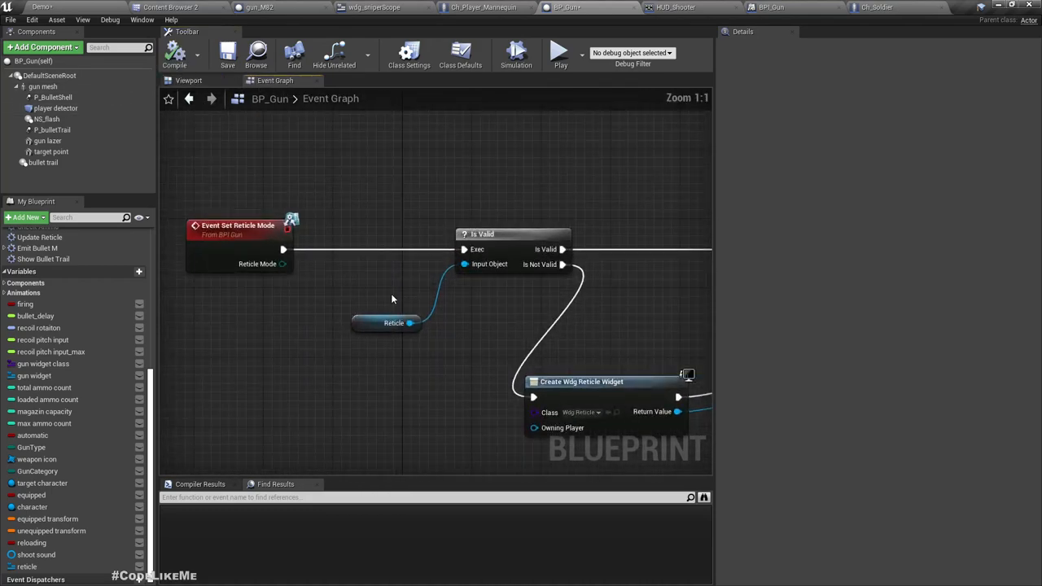
pyautogui.moveTo(499, 334)
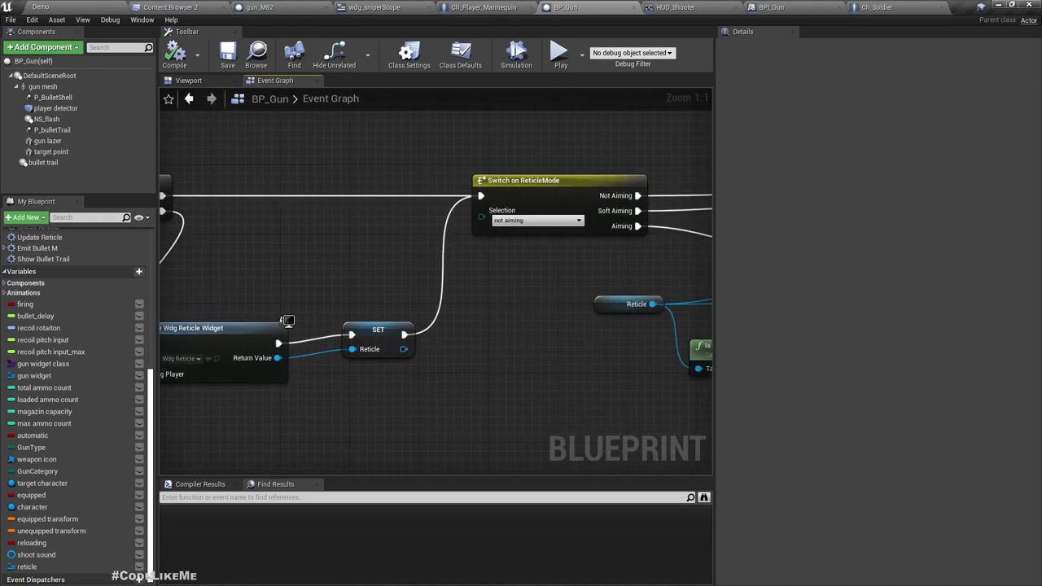
# Scroll BP_Gun's graph to Event Set Reticle Mode and its Switch on ReticleMode.
pyautogui.scroll(-3)
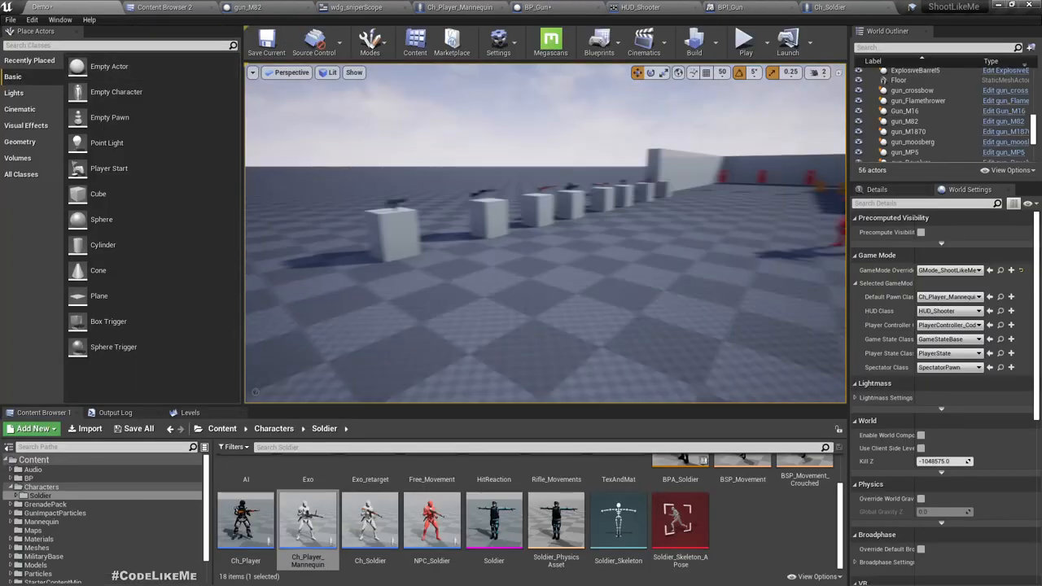
# Play the level, fire the pistol three times, then open HUD_Shooter's wdg_reticle error.
pyautogui.click(744, 38)
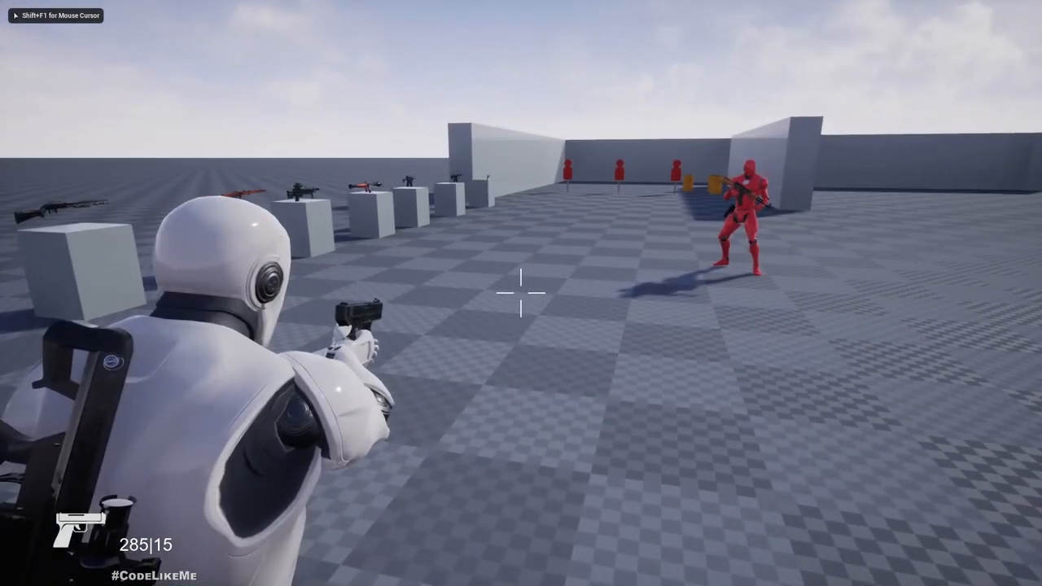
pyautogui.click(521, 293)
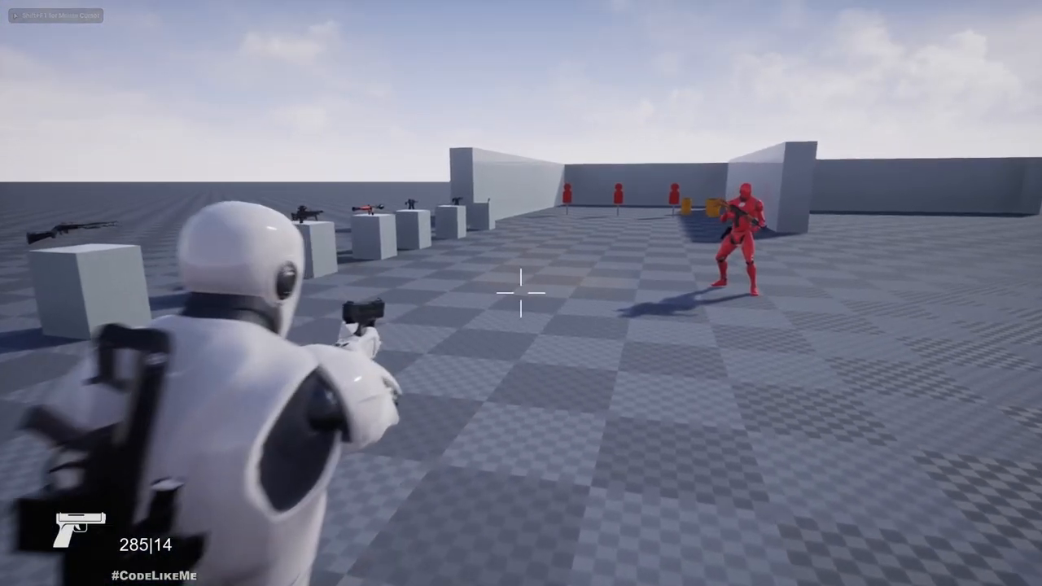
pyautogui.click(521, 293)
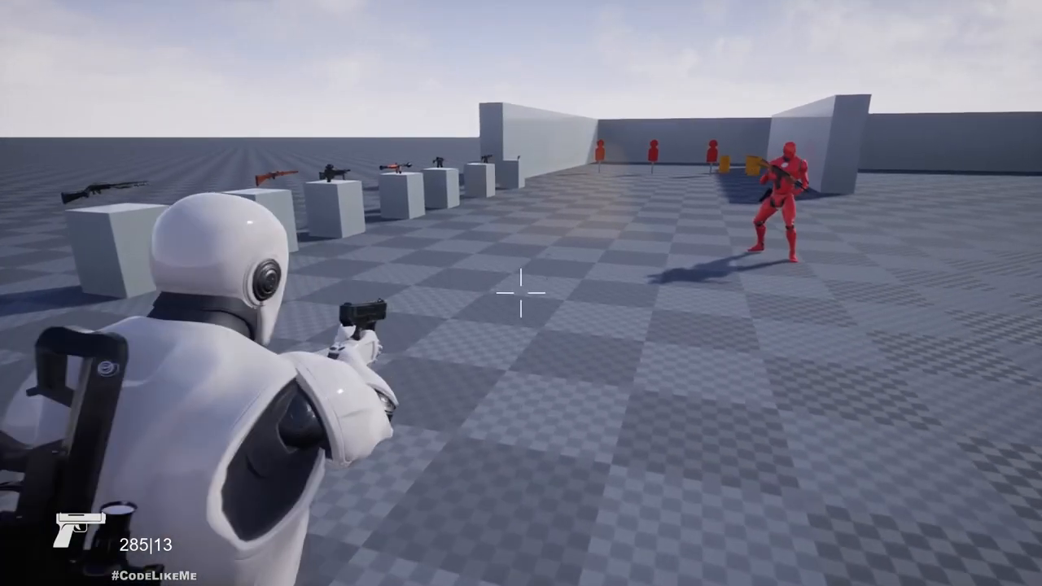
pyautogui.click(521, 293)
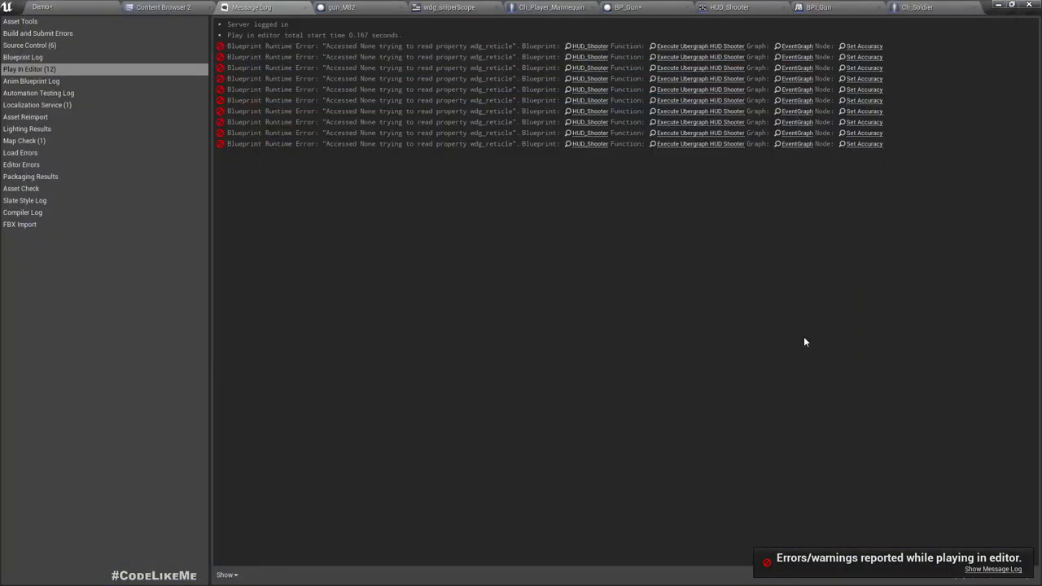
pyautogui.moveTo(718, 166)
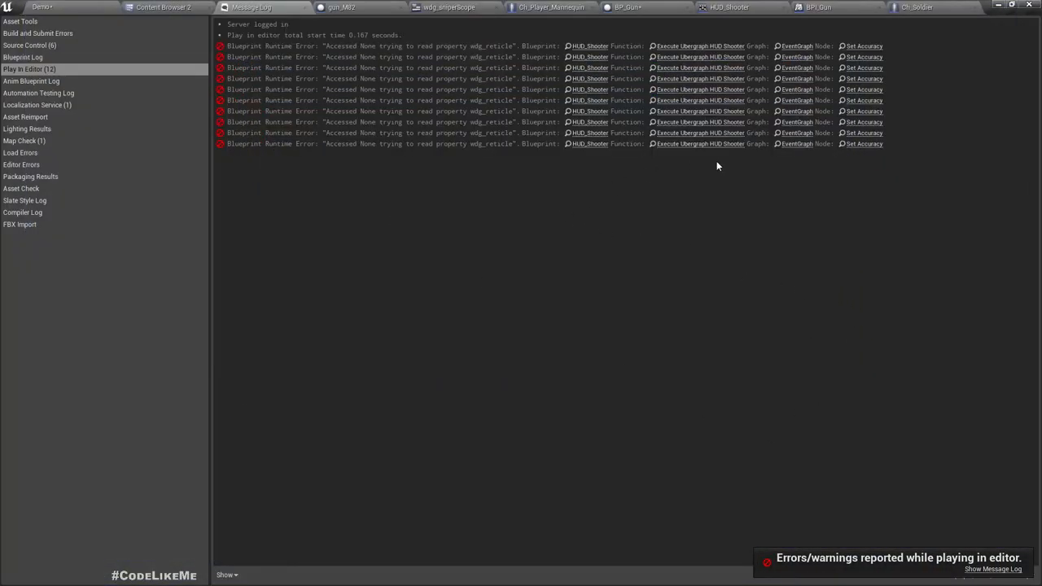
pyautogui.click(717, 7)
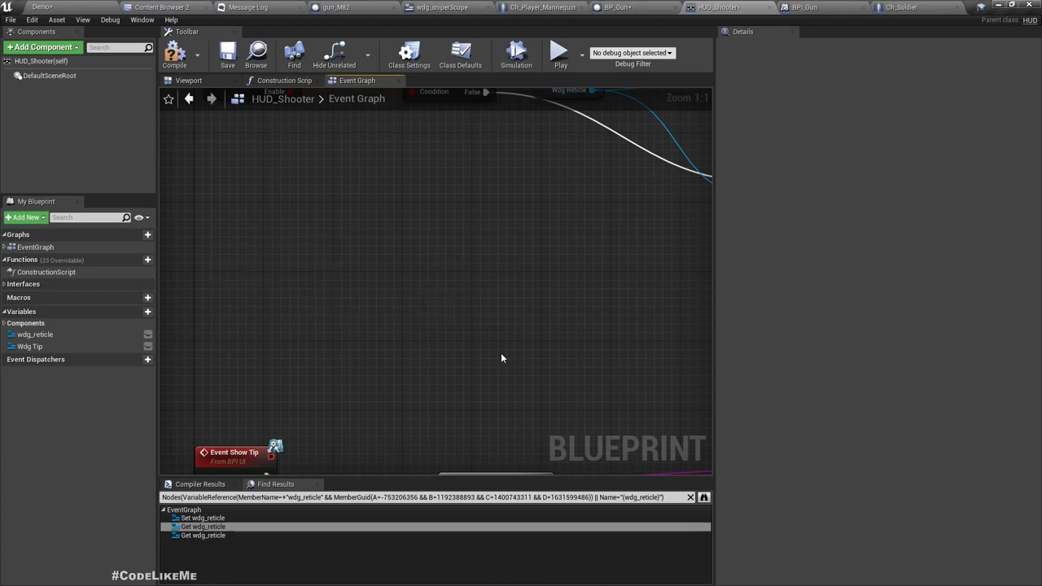
pyautogui.moveTo(410, 53)
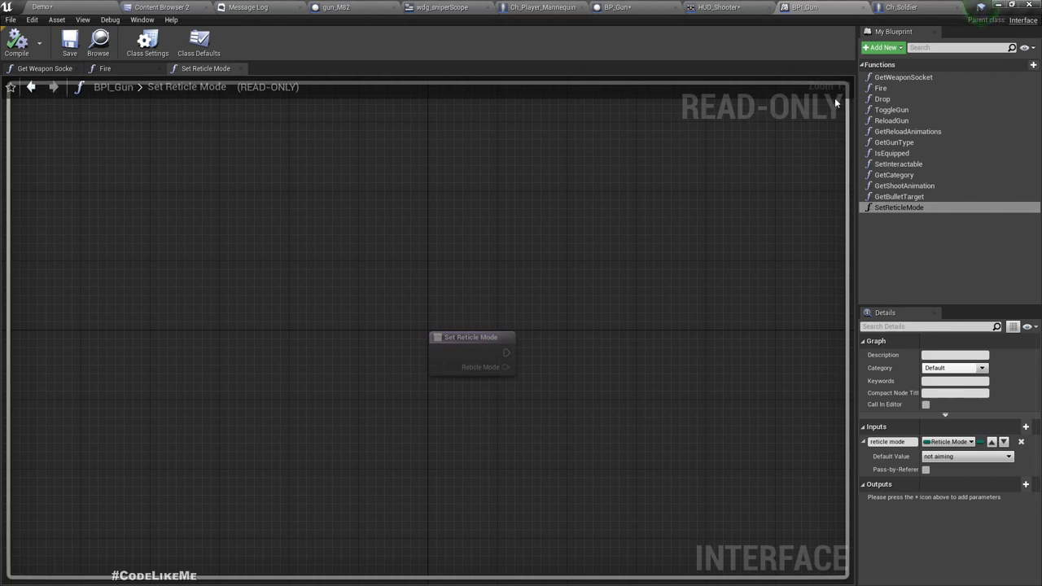
# Add a SetReticleAccuracy function to BPI_Gun with a float input named 'accuracy'.
pyautogui.click(1033, 64)
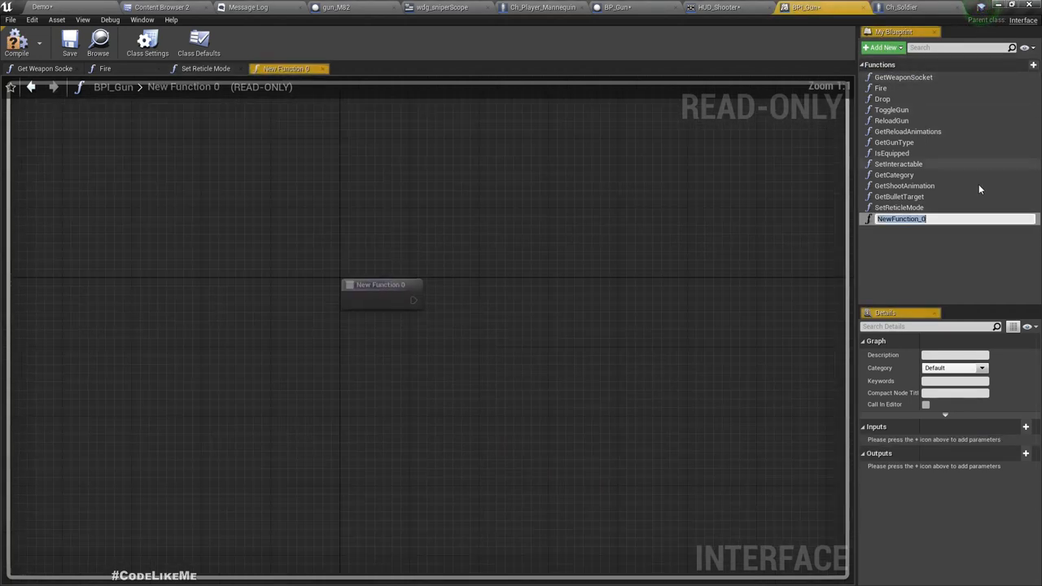
pyautogui.write('SetReticleAccu')
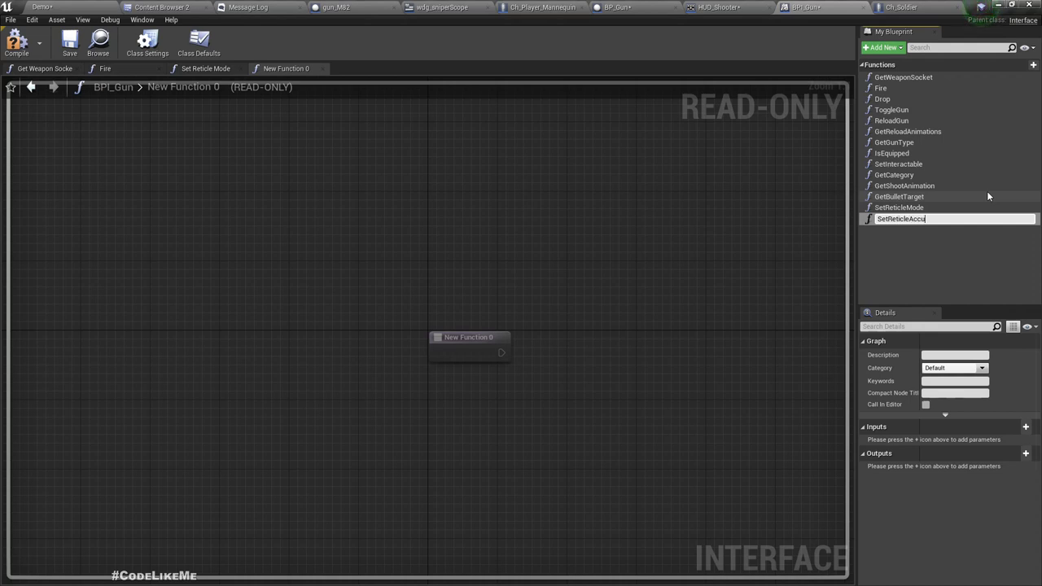
pyautogui.write('racy')
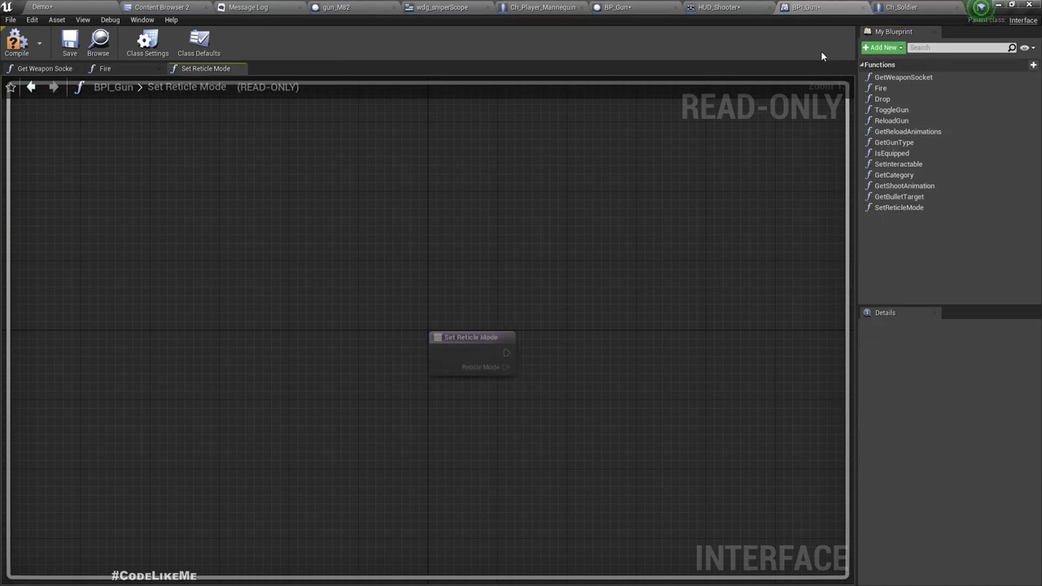
pyautogui.click(899, 207)
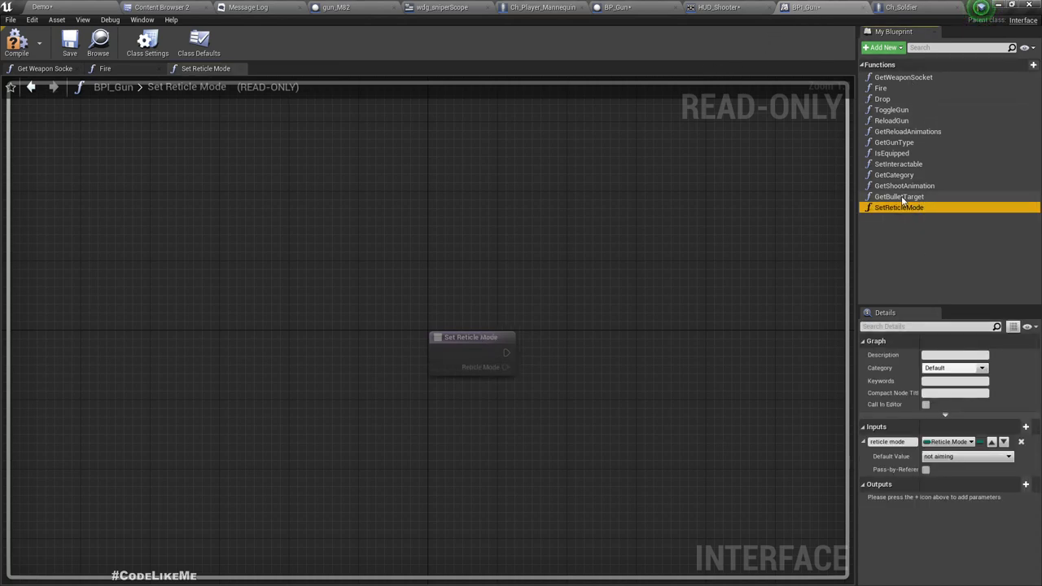
pyautogui.moveTo(900, 207)
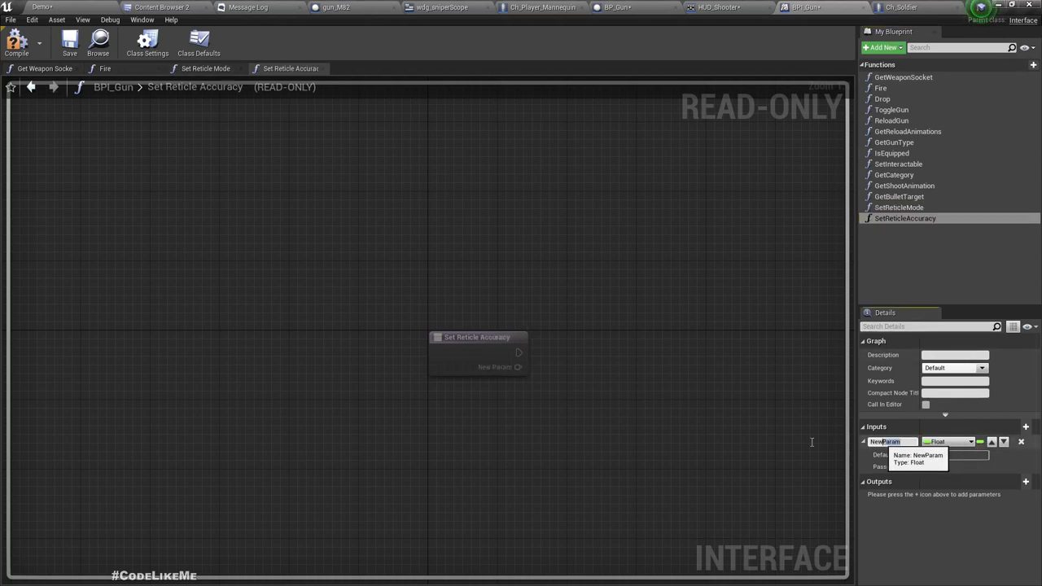
pyautogui.write('accuracy')
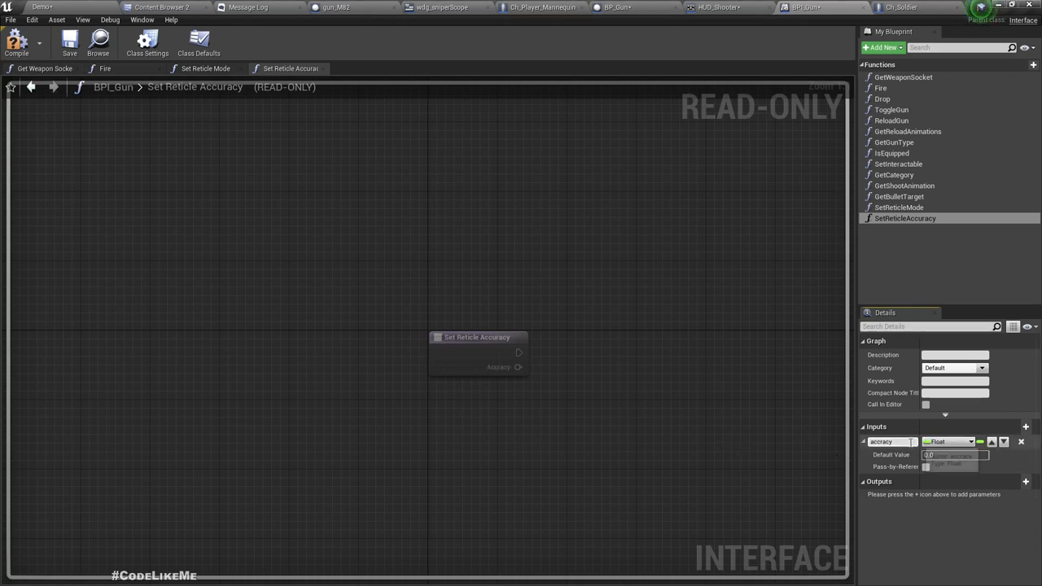
pyautogui.moveTo(884, 441)
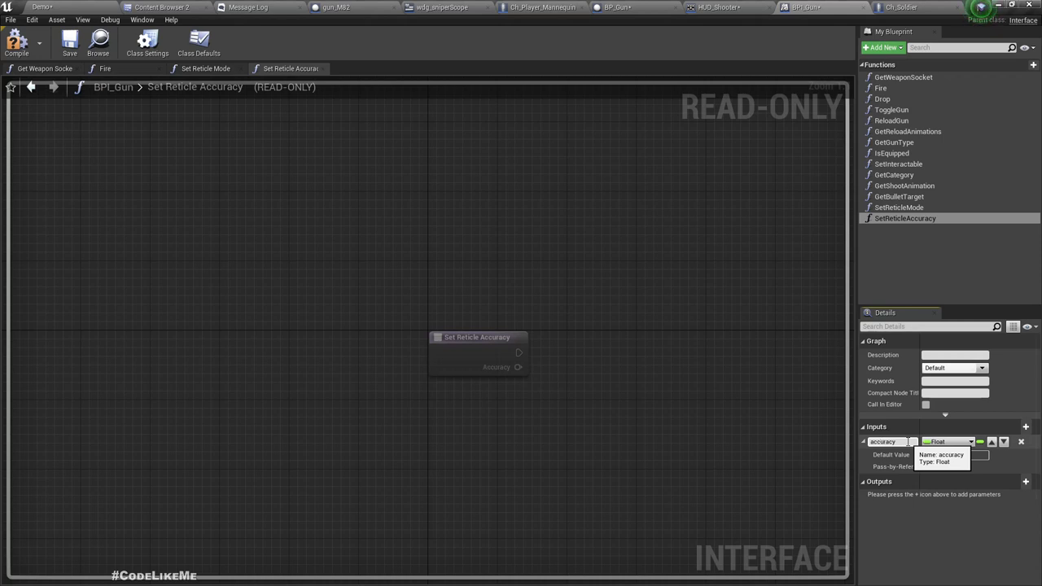
pyautogui.click(69, 41)
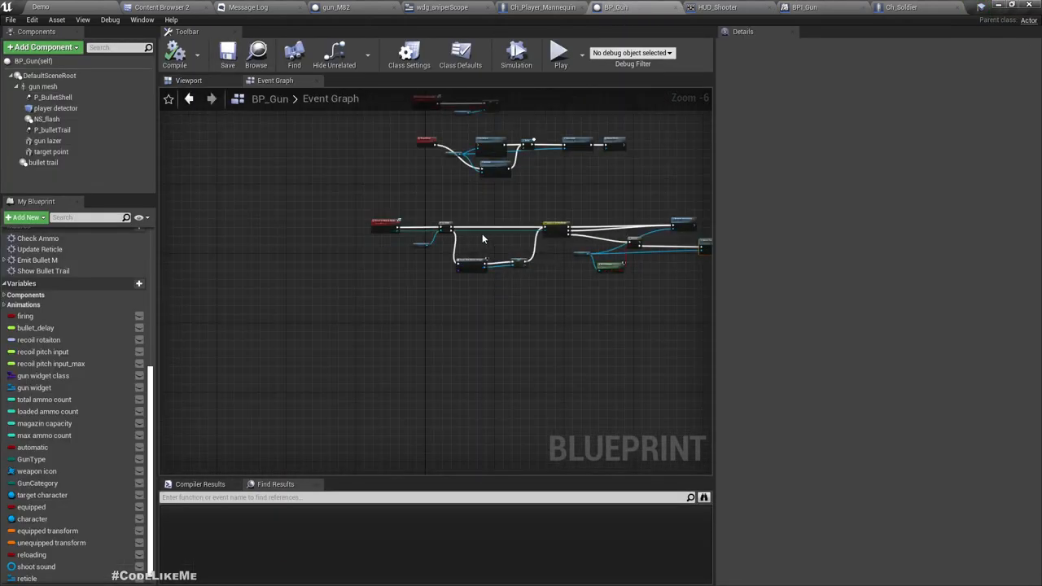
# Collapse the Is Valid, Create Widget and SET nodes into a macro named Init Reticle.
pyautogui.scroll(3)
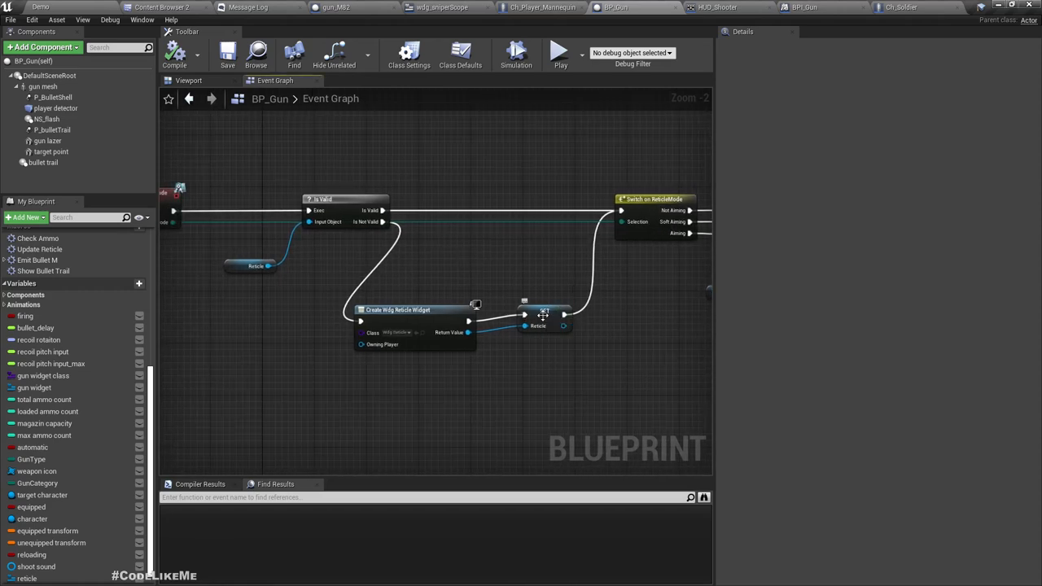
pyautogui.click(537, 318)
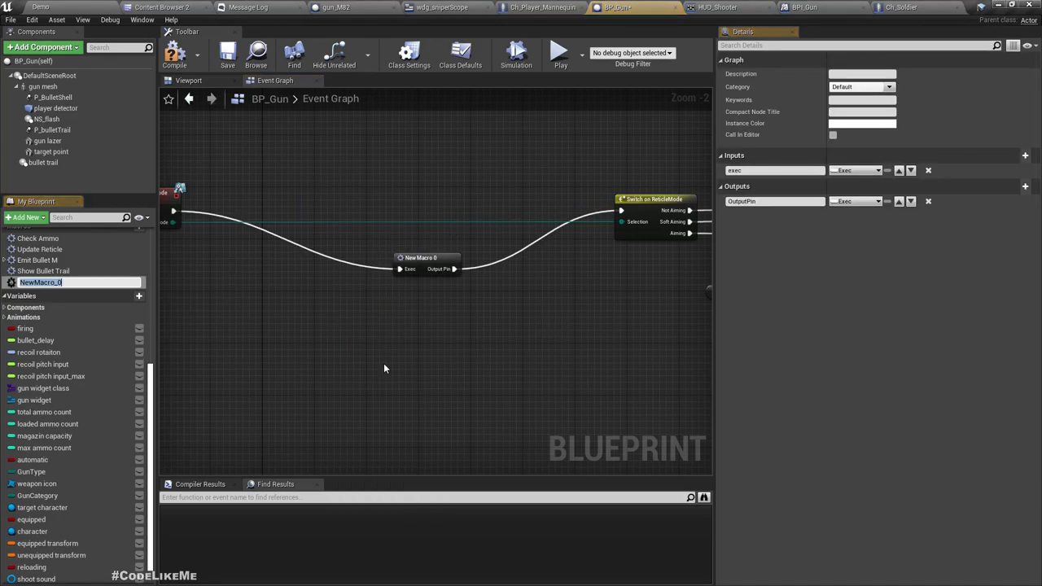
pyautogui.write('Init')
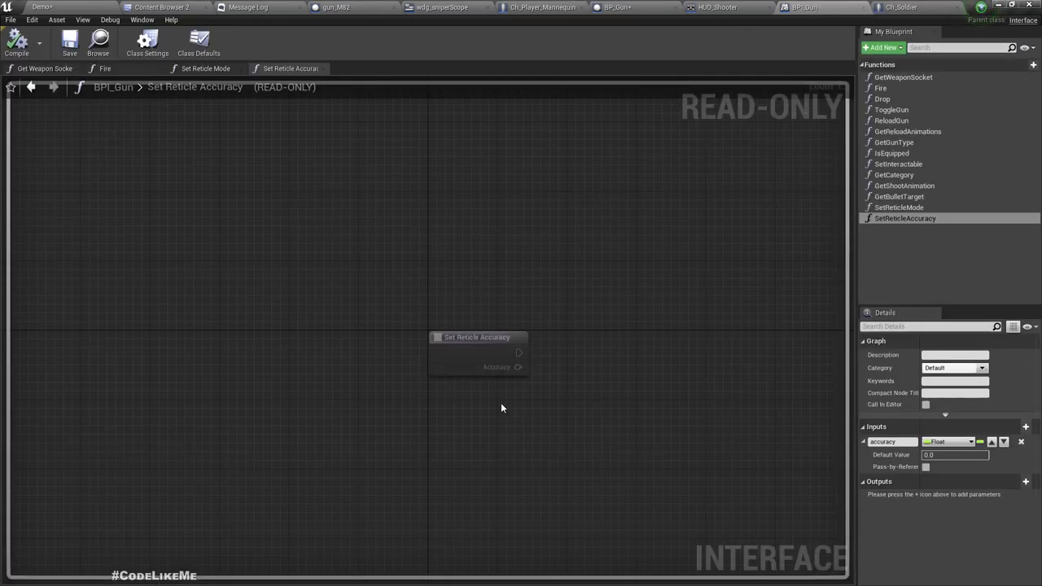
pyautogui.moveTo(477, 79)
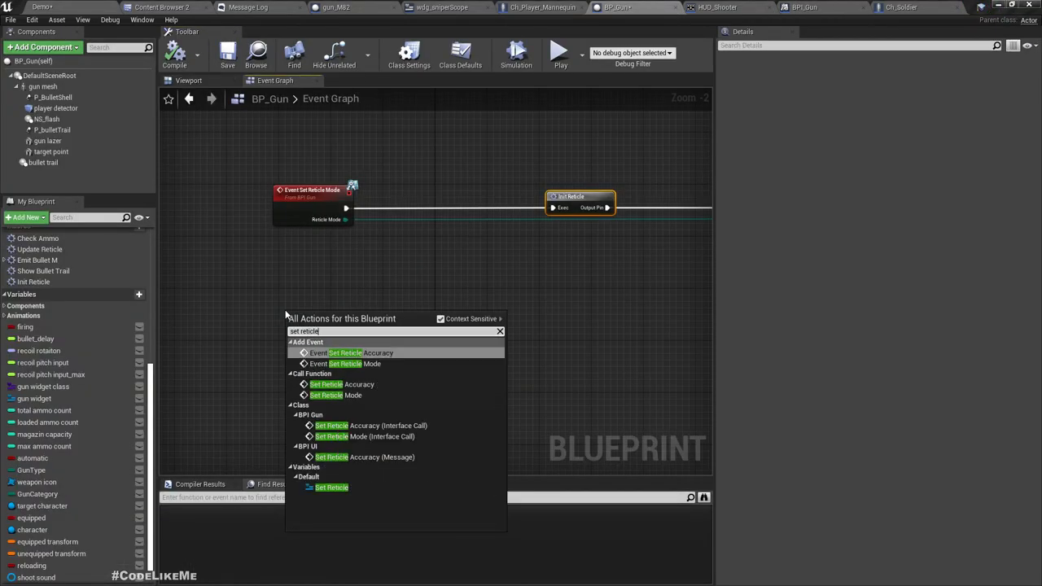
# Add Event Set Reticle Accuracy running Init Reticle, then Set Accuracy on the reticle.
pyautogui.click(351, 353)
pyautogui.write('set acc')
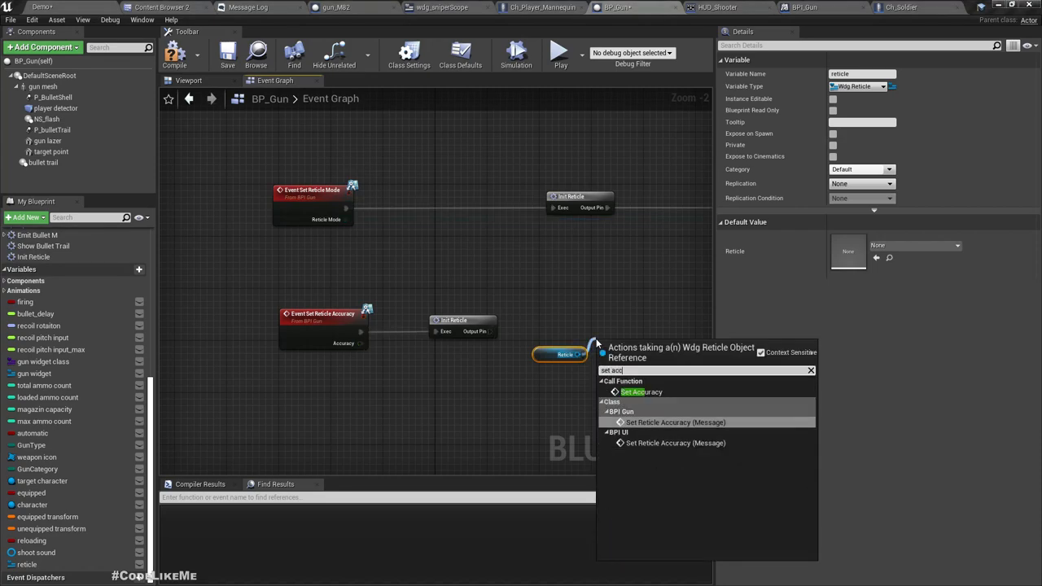
pyautogui.click(642, 392)
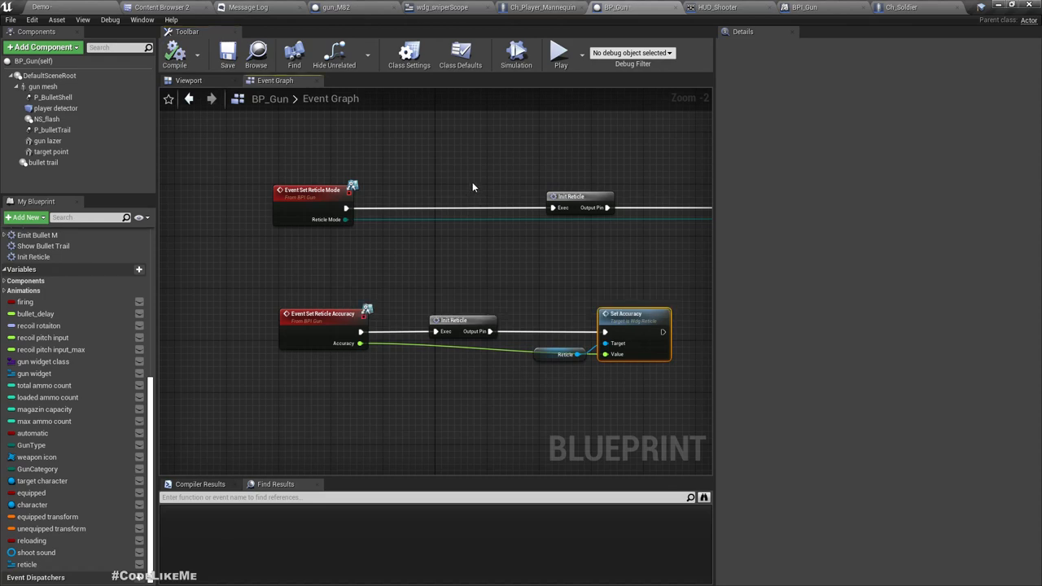
pyautogui.click(543, 8)
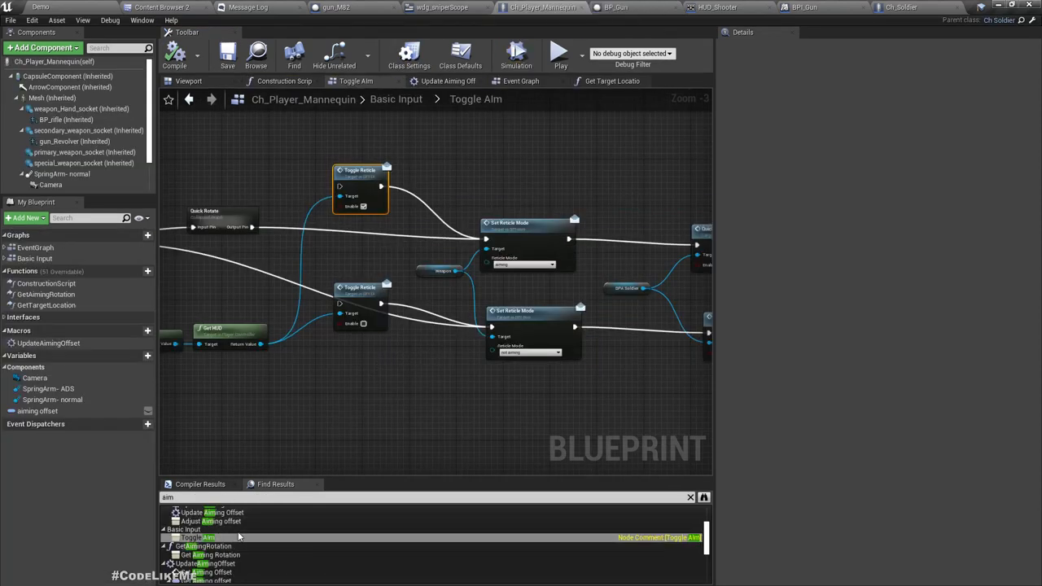
# Replace Update Reticle's HUD call with Init Reticle and Set Accuracy on the reticle widget.
pyautogui.write('acd')
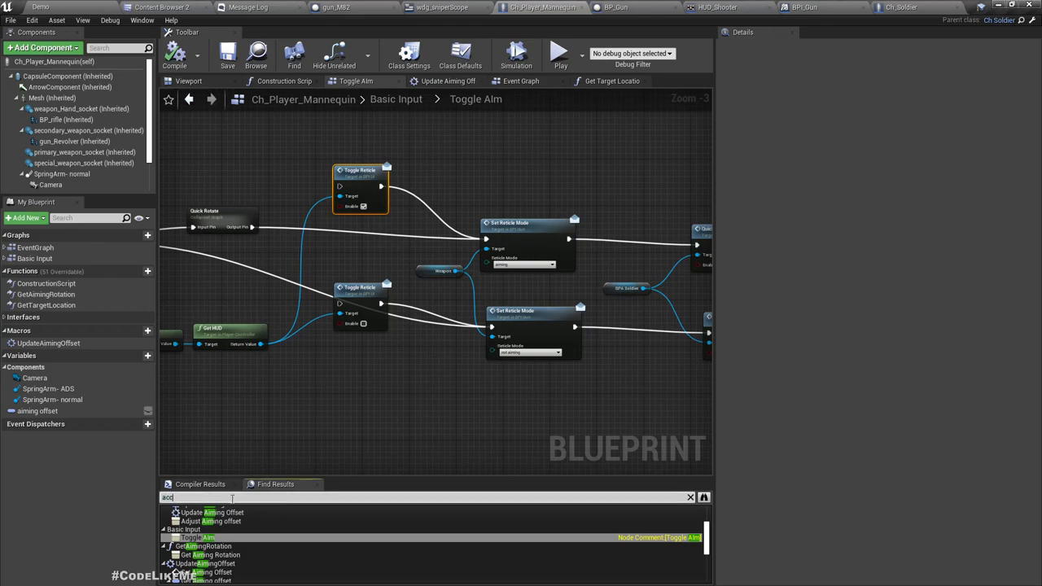
pyautogui.write('accuracy')
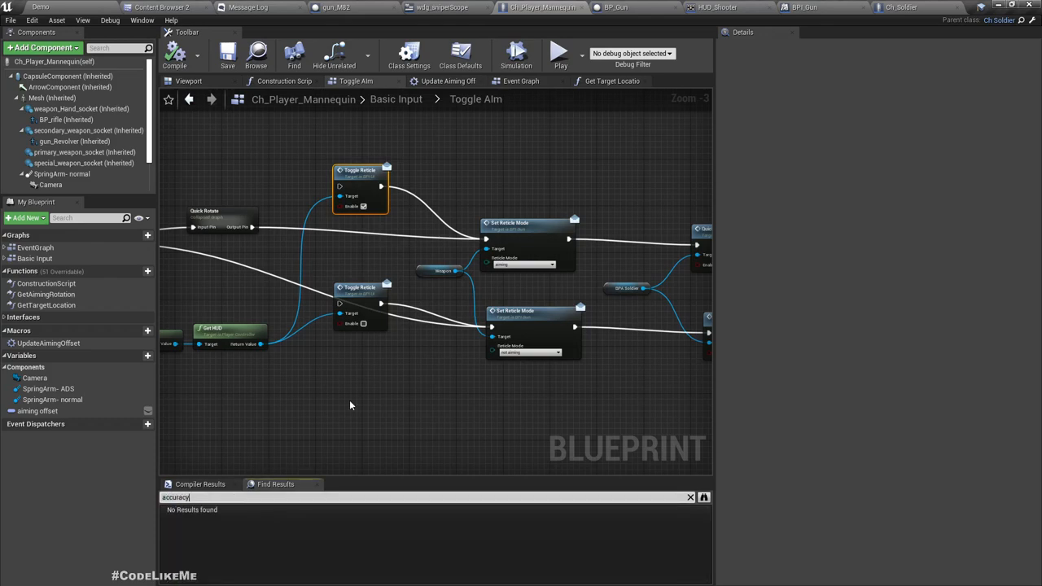
pyautogui.write('setre')
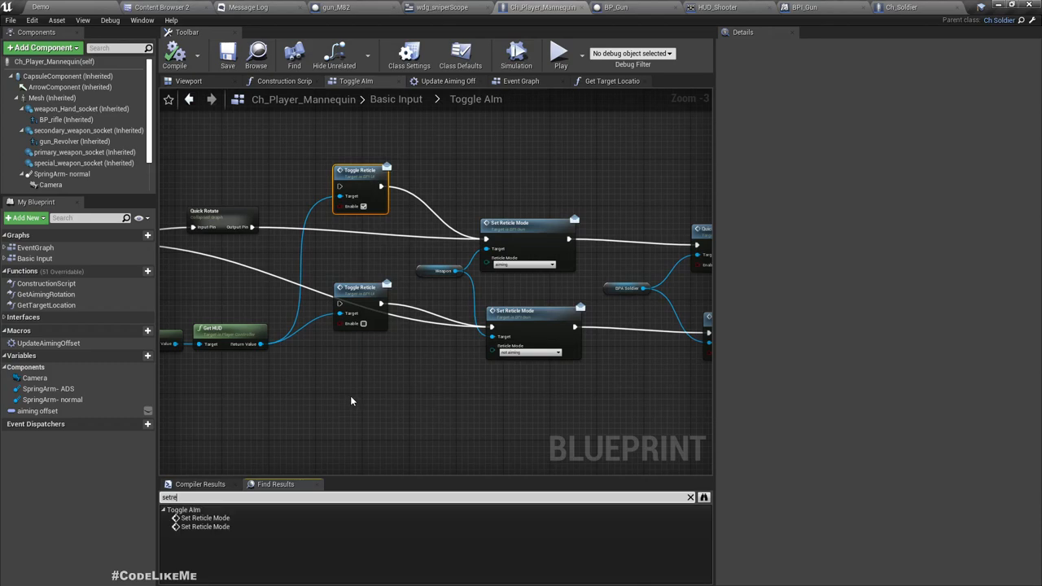
pyautogui.moveTo(571, 117)
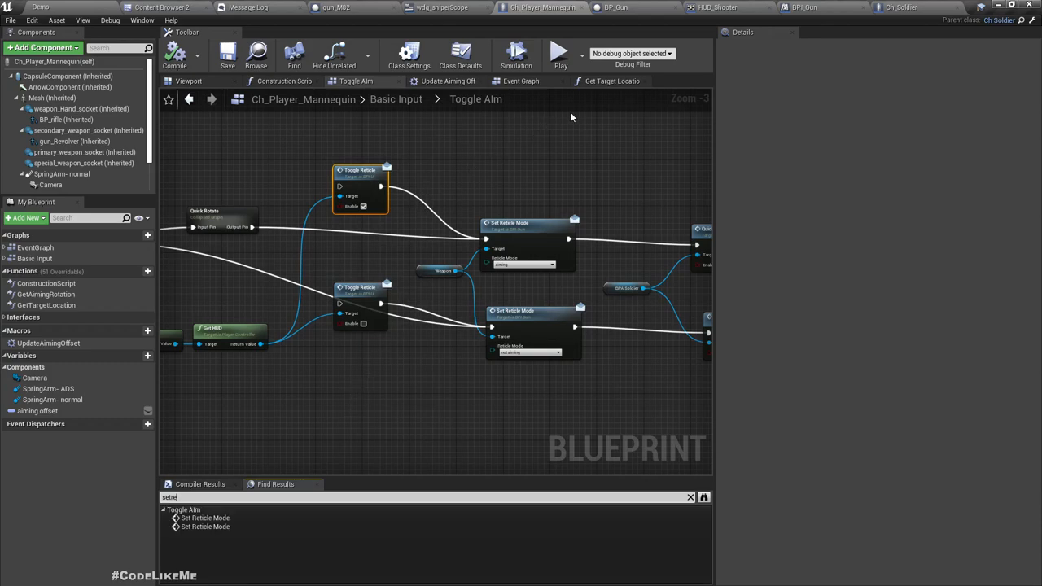
pyautogui.click(616, 7)
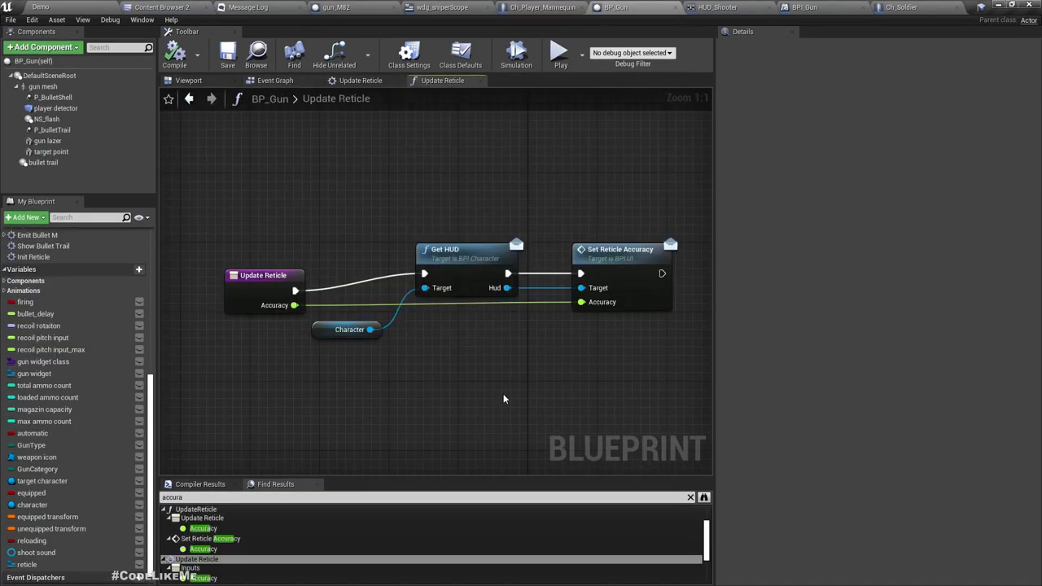
pyautogui.moveTo(403, 405)
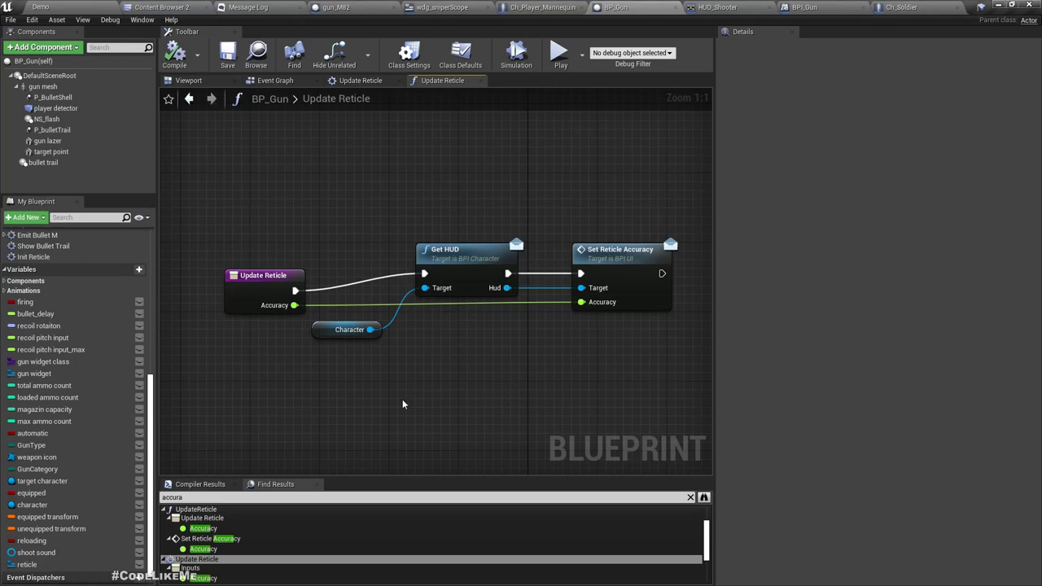
pyautogui.moveTo(887, 62)
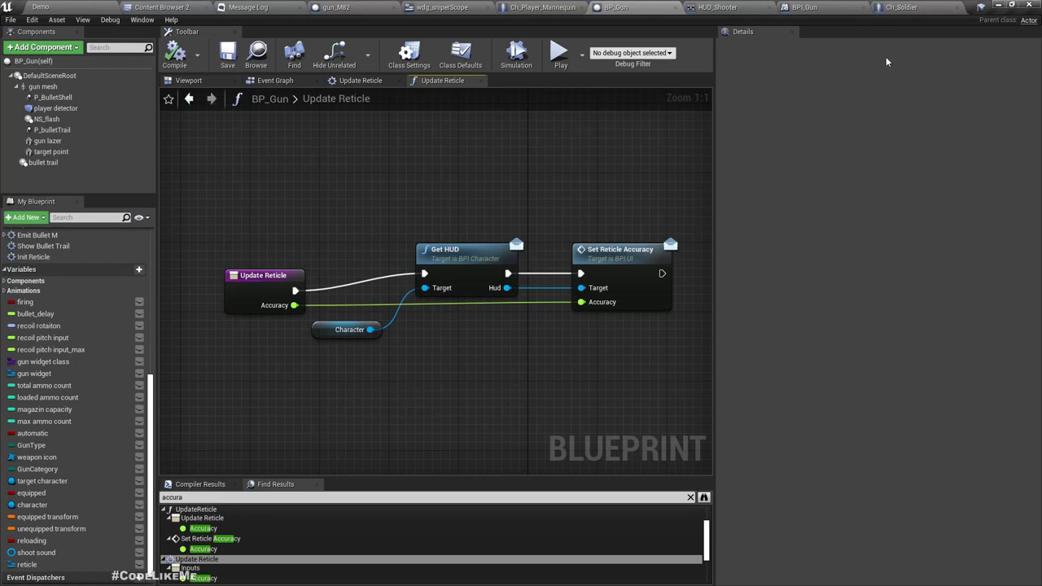
pyautogui.moveTo(804, 8)
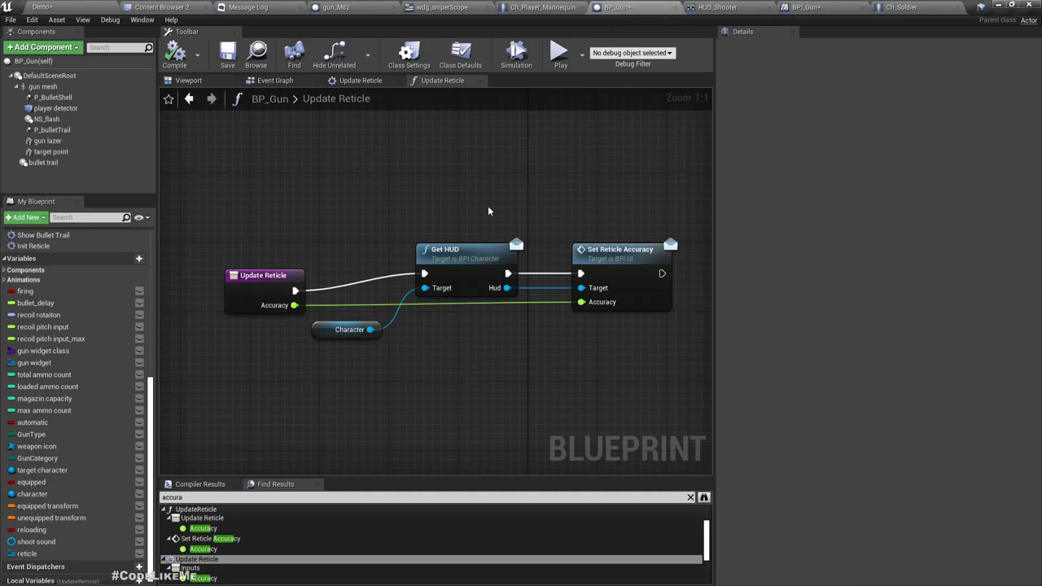
pyautogui.click(275, 79)
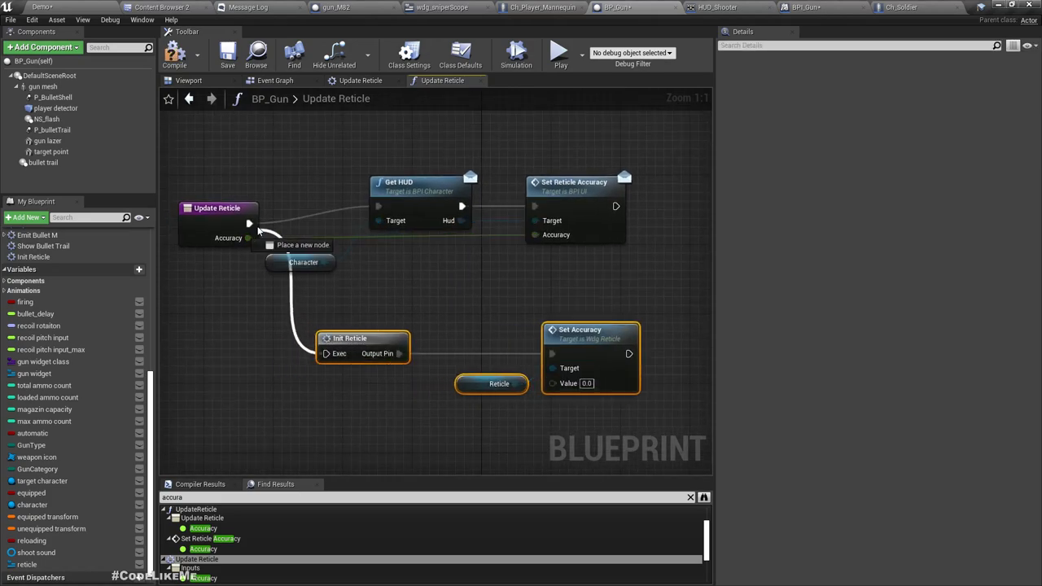
pyautogui.moveTo(258, 238); pyautogui.dragTo(554, 383)
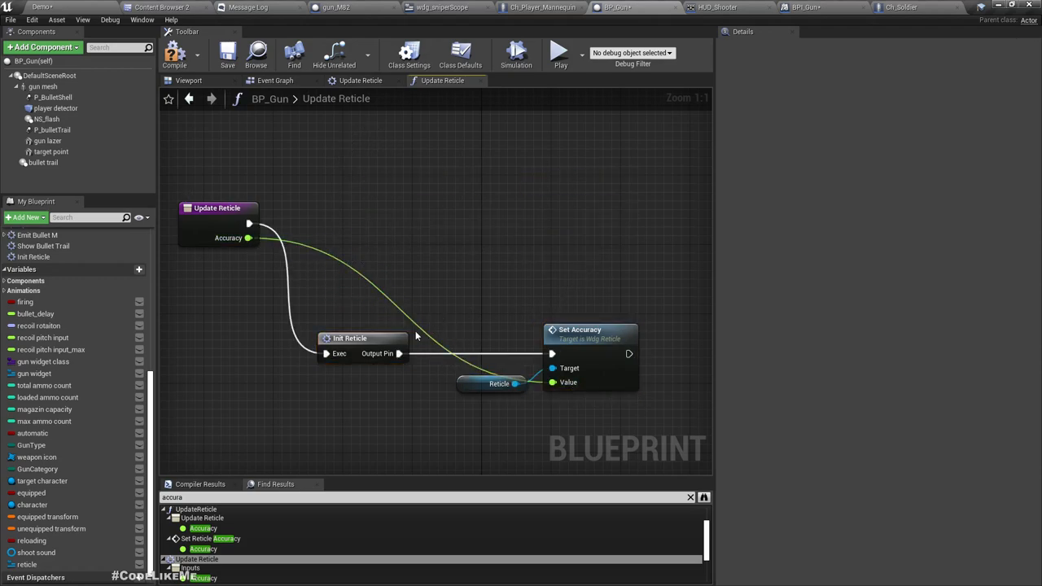
pyautogui.moveTo(363, 338); pyautogui.dragTo(388, 208)
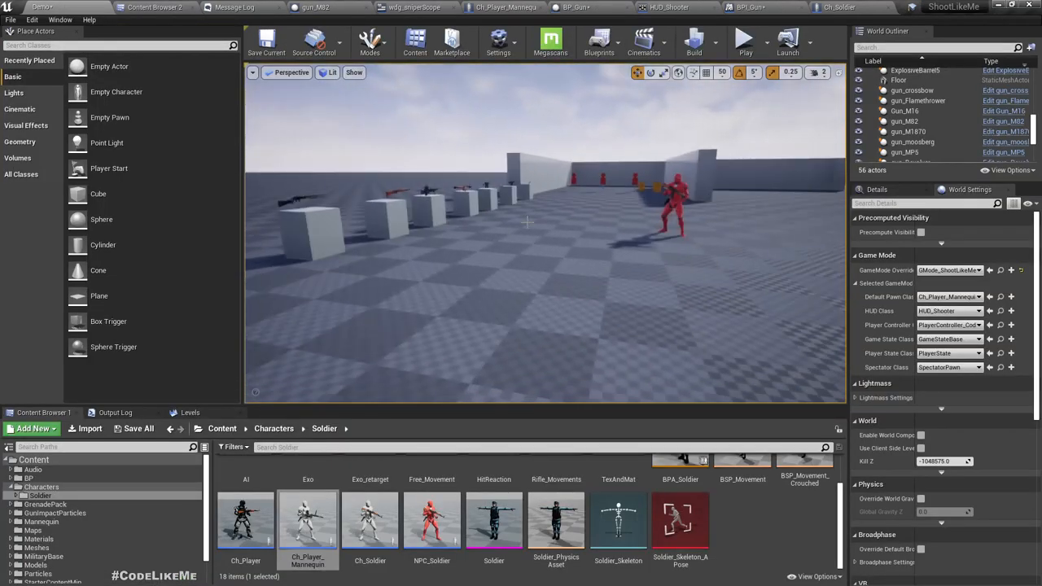
# Play the level, pick up the sniper rifle, and briefly aim through its scope.
pyautogui.click(744, 38)
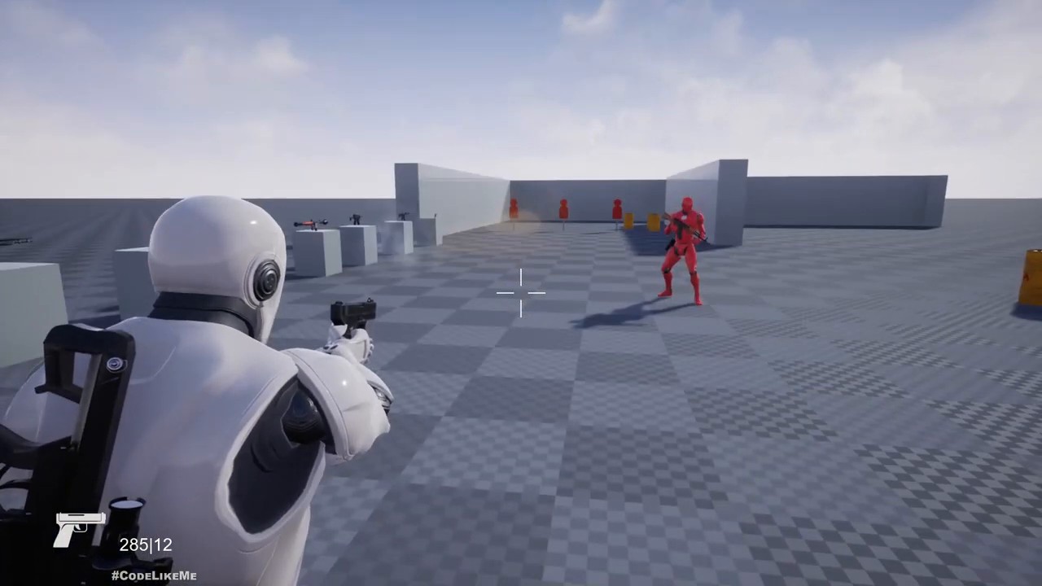
pyautogui.click(522, 293)
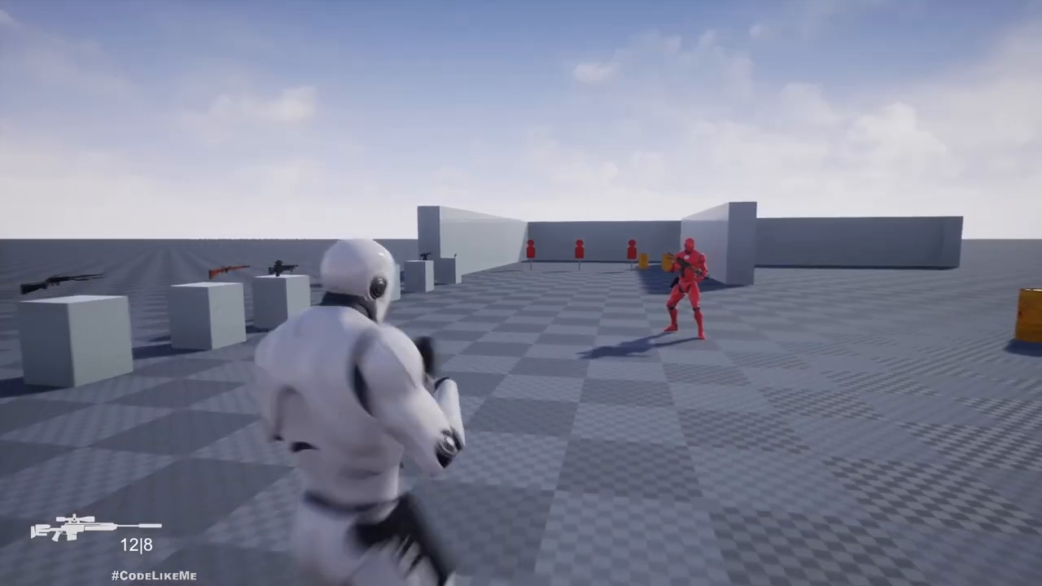
pyautogui.rightClick(521, 293)
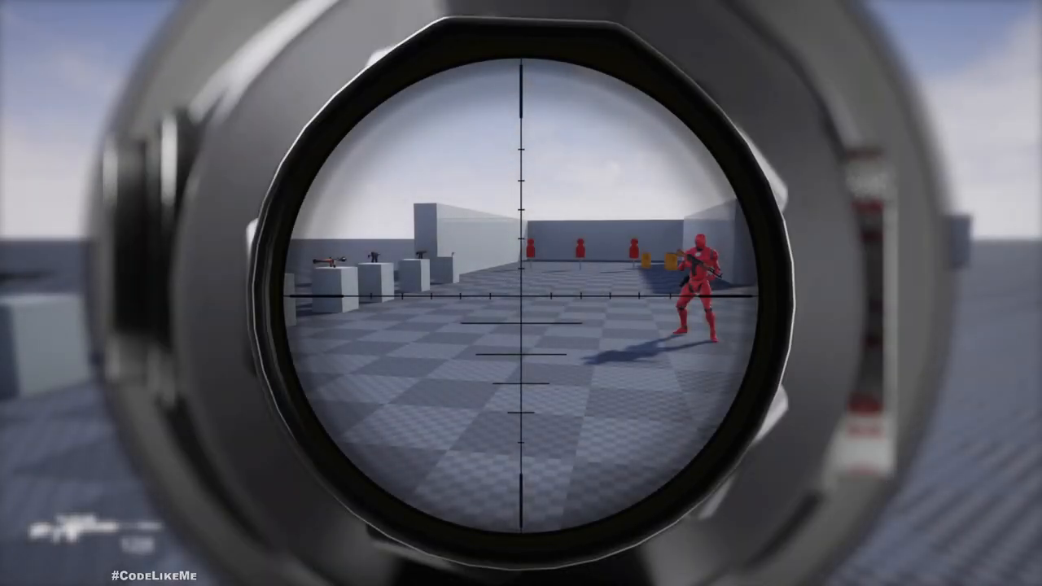
pyautogui.rightClick(521, 293)
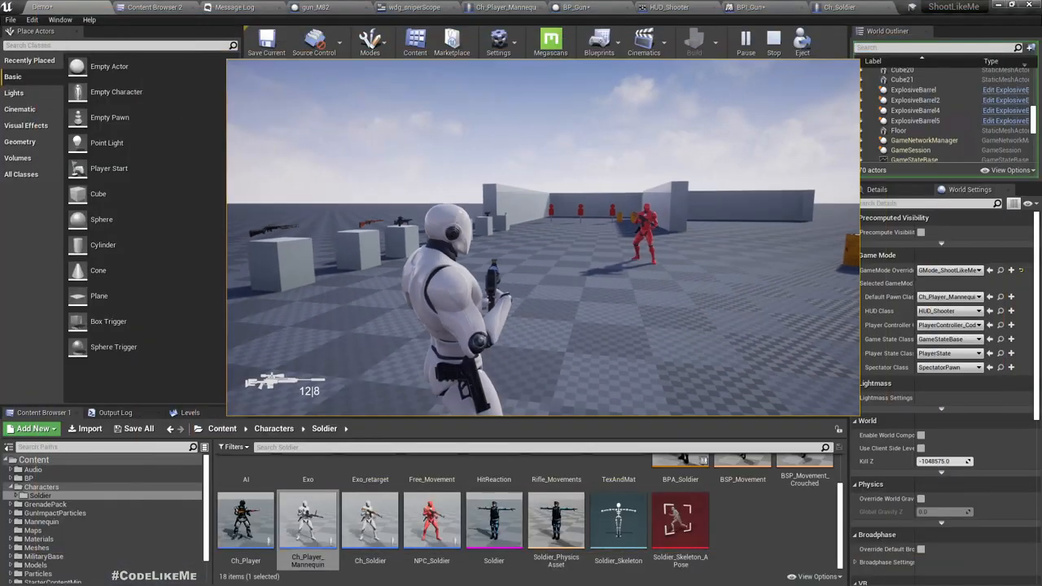
# Restart the play session and aim down the sniper rifle's scope.
pyautogui.click(773, 39)
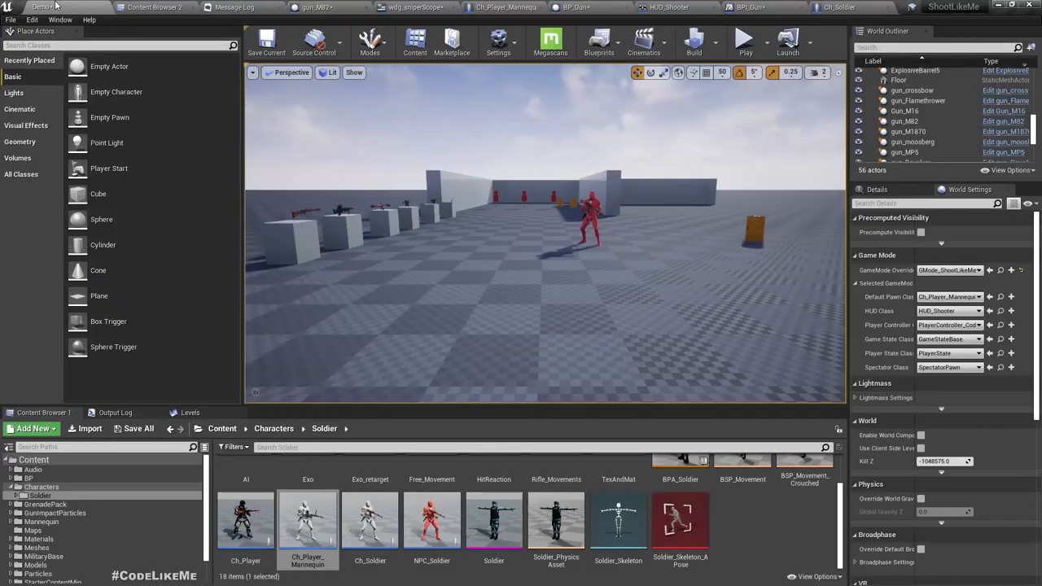
pyautogui.click(743, 38)
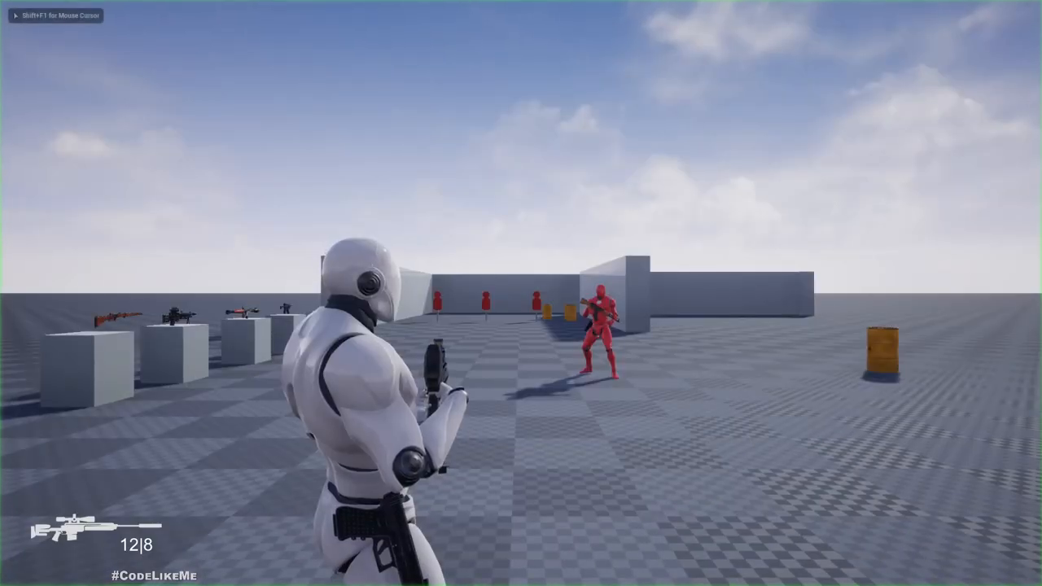
pyautogui.rightClick(521, 293)
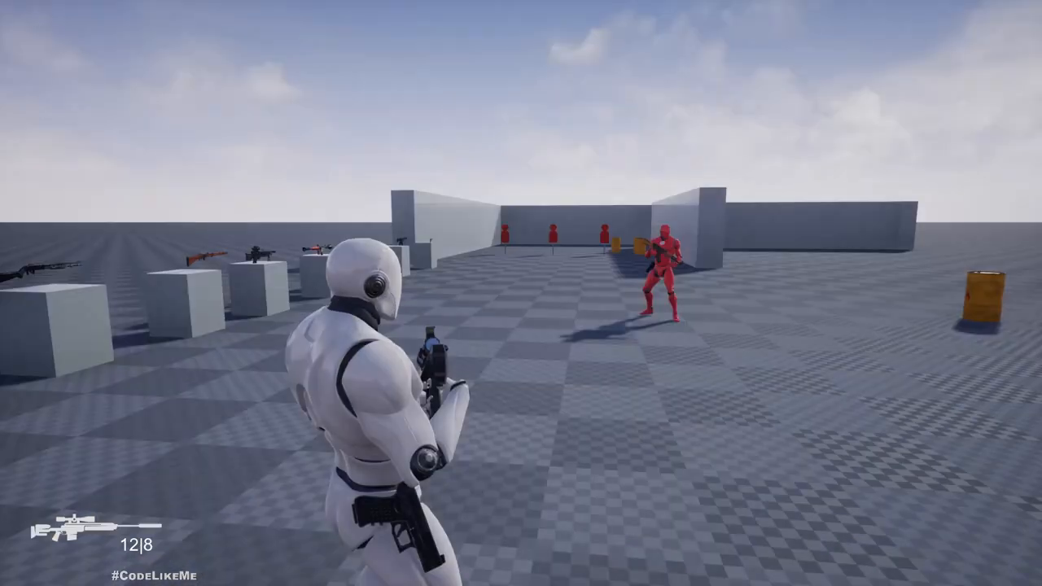
# Return to the Ch_Player_Mannequin blueprint's Toggle Aim graph.
pyautogui.click(541, 8)
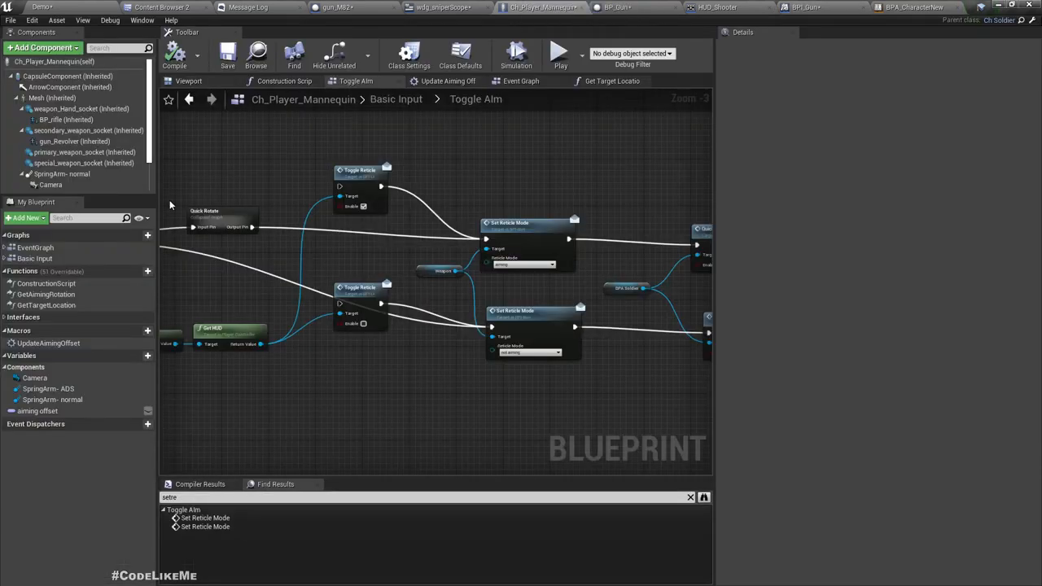
# Set the Mesh's Visibility Based Anim Tick Option to Always Tick Pose and Refresh Bones.
pyautogui.click(46, 98)
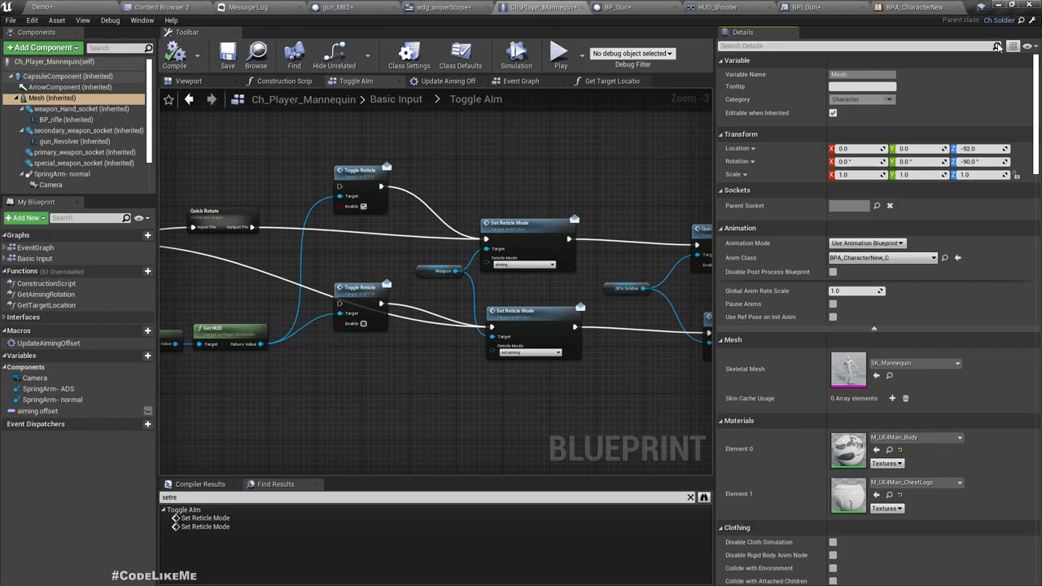
pyautogui.scroll(-3)
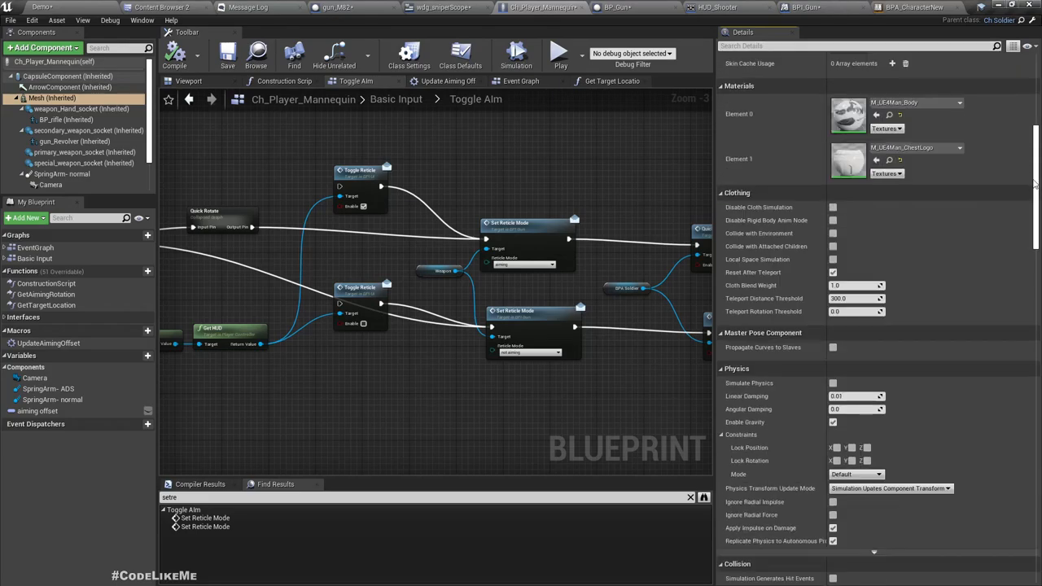
pyautogui.scroll(-3)
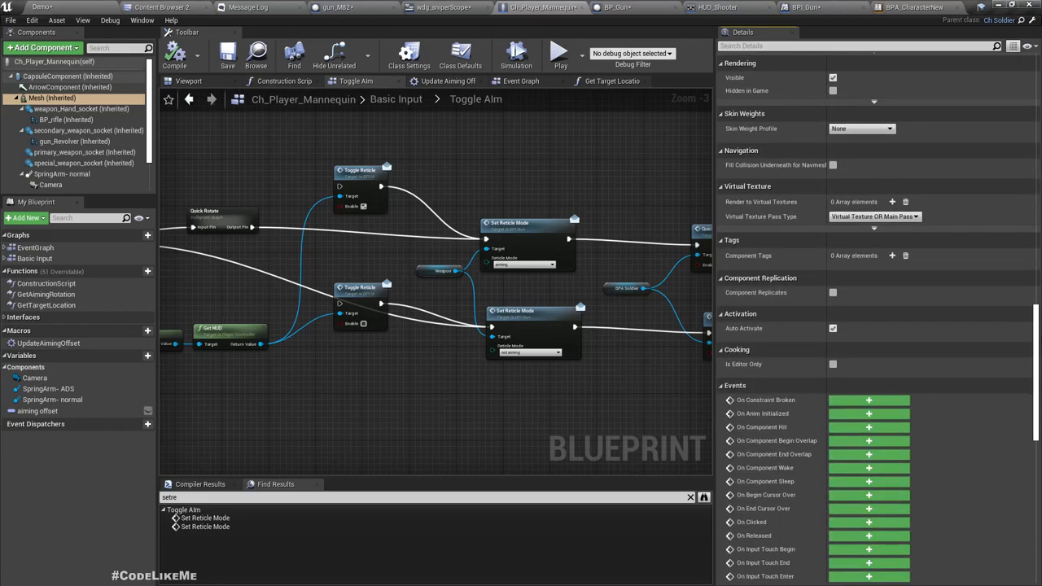
pyautogui.scroll(-3)
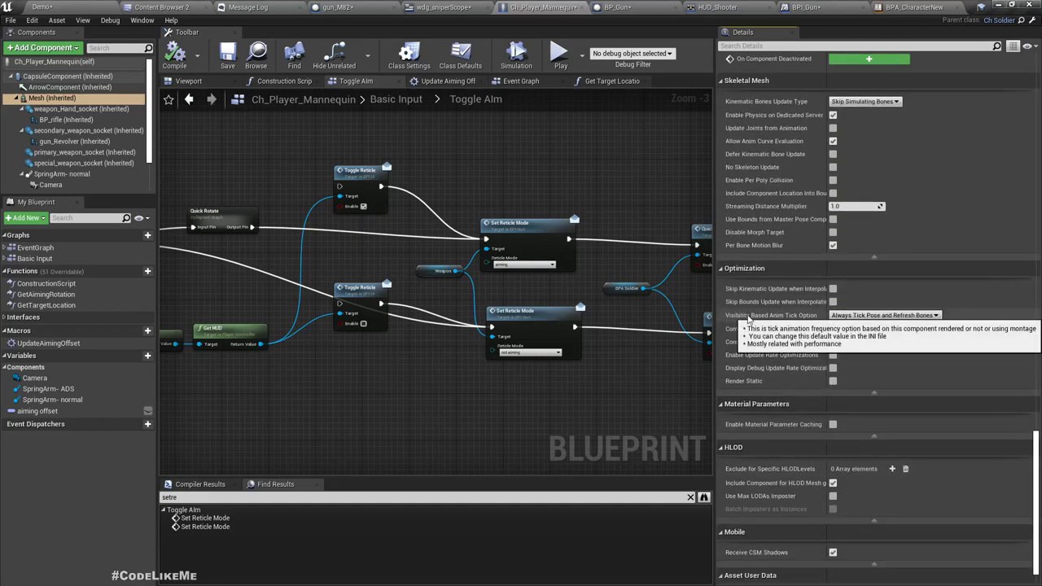
pyautogui.click(884, 315)
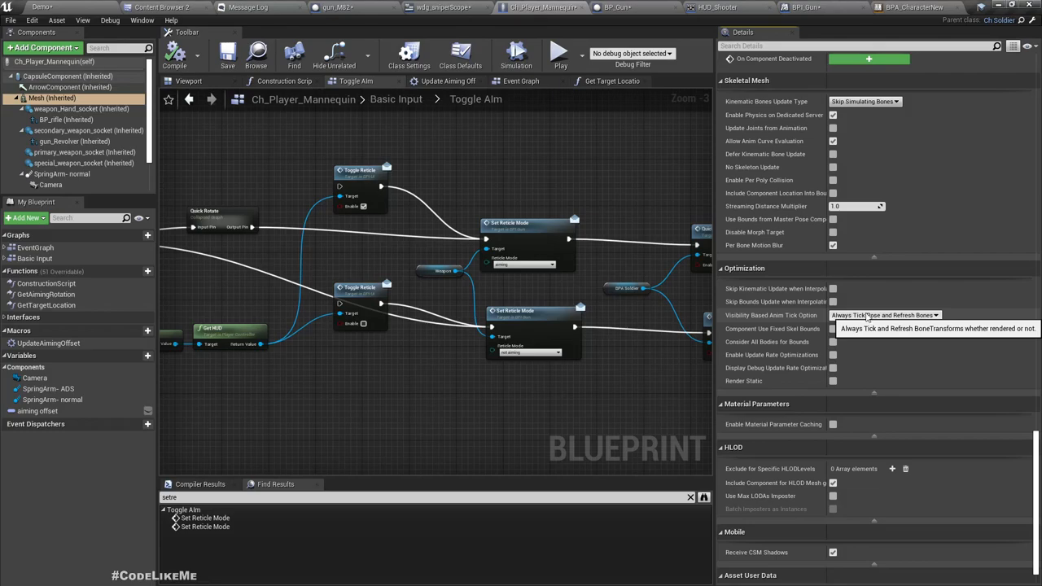
pyautogui.click(954, 7)
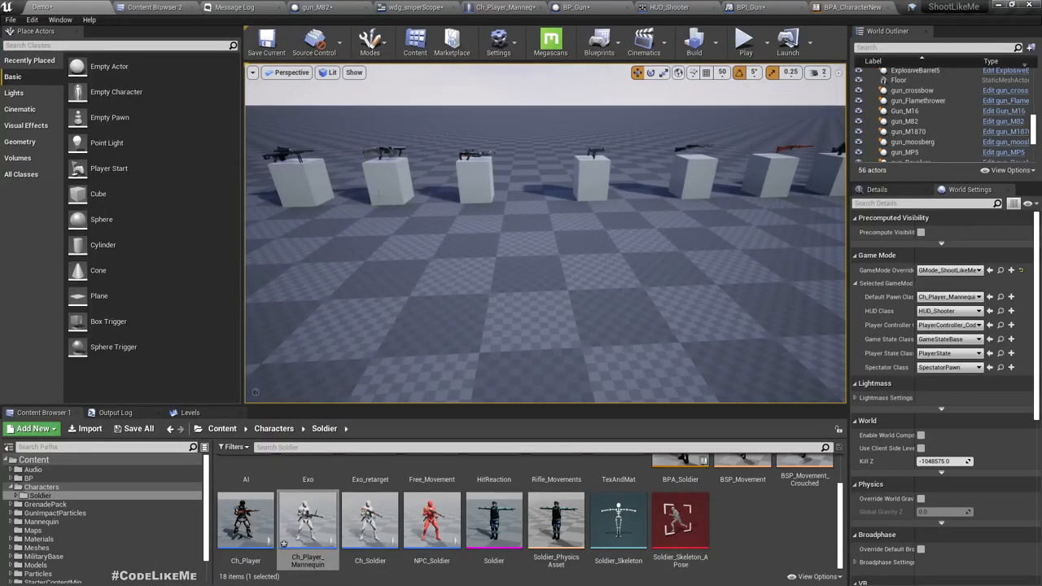
pyautogui.moveTo(499, 41)
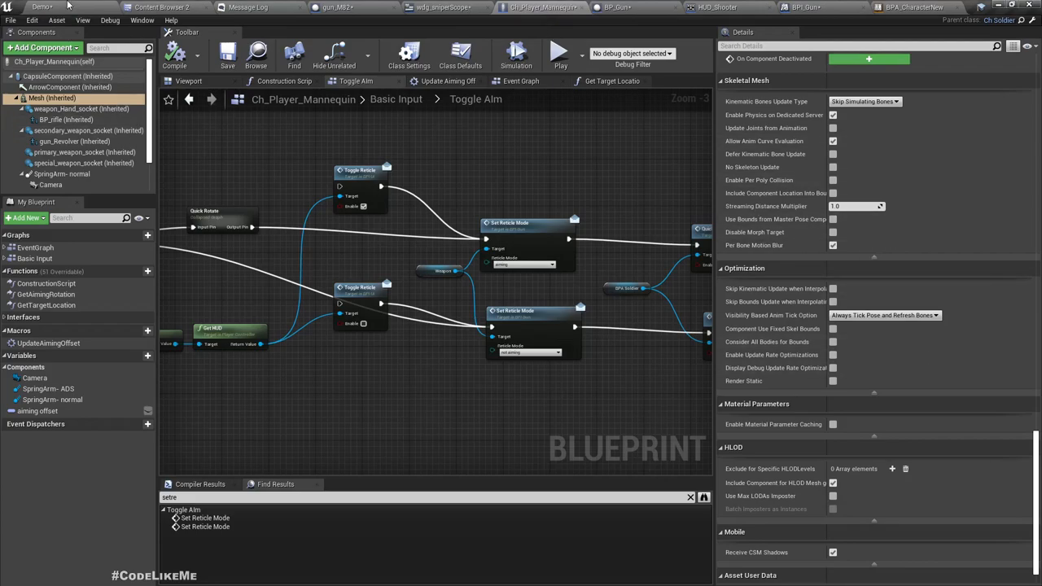
pyautogui.click(559, 54)
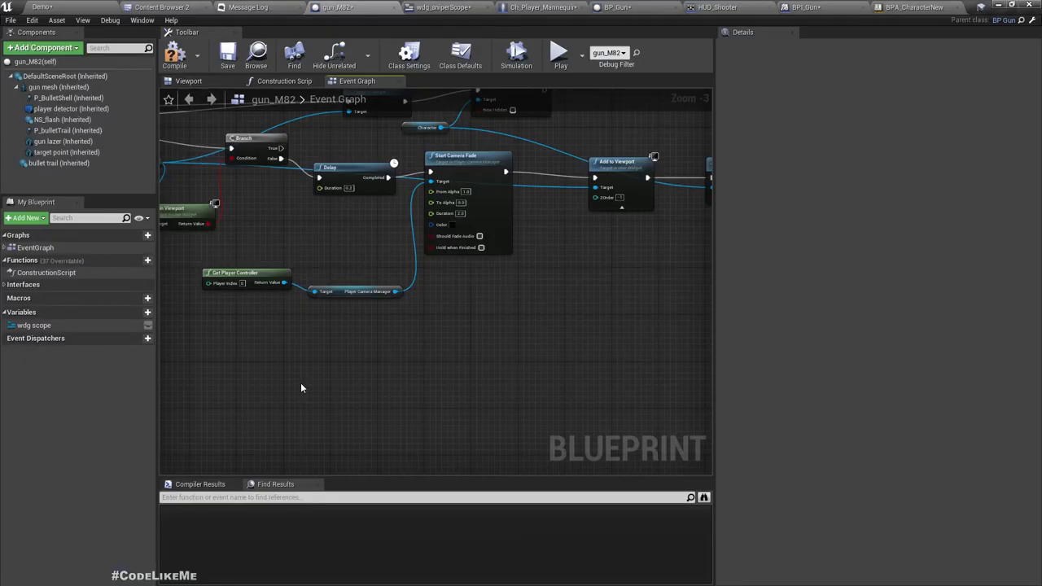
pyautogui.moveTo(344, 349)
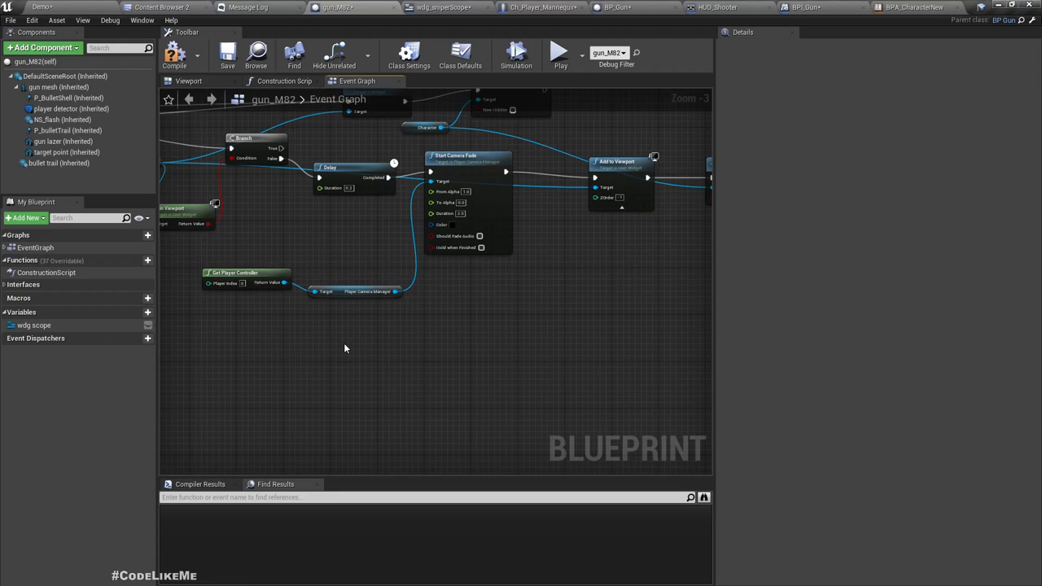
pyautogui.moveTo(401, 303)
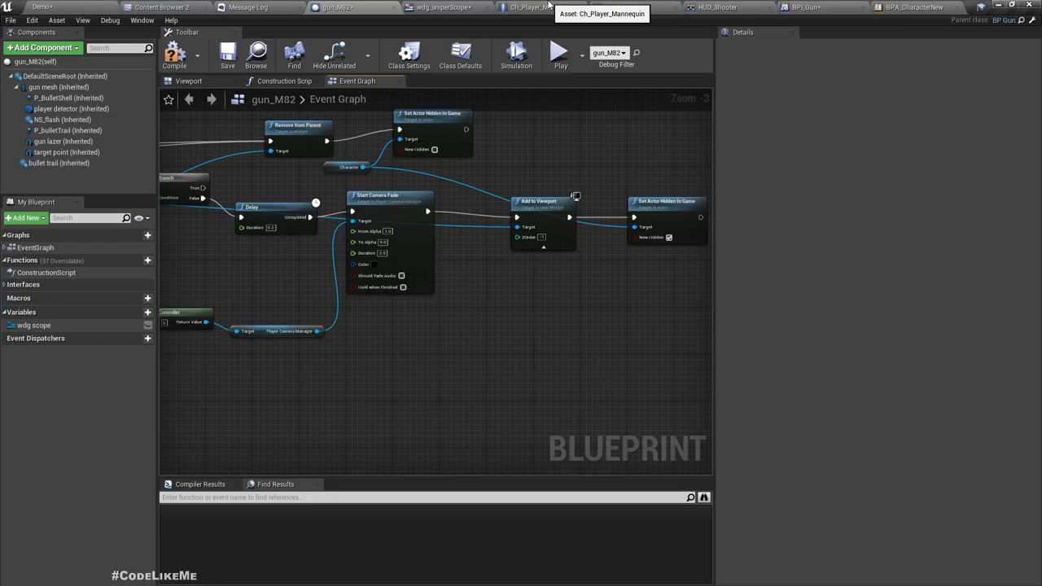
# Go back to Ch_Player_Mannequin, then open Ch_Soldier and the BPI_Character interface.
pyautogui.click(535, 7)
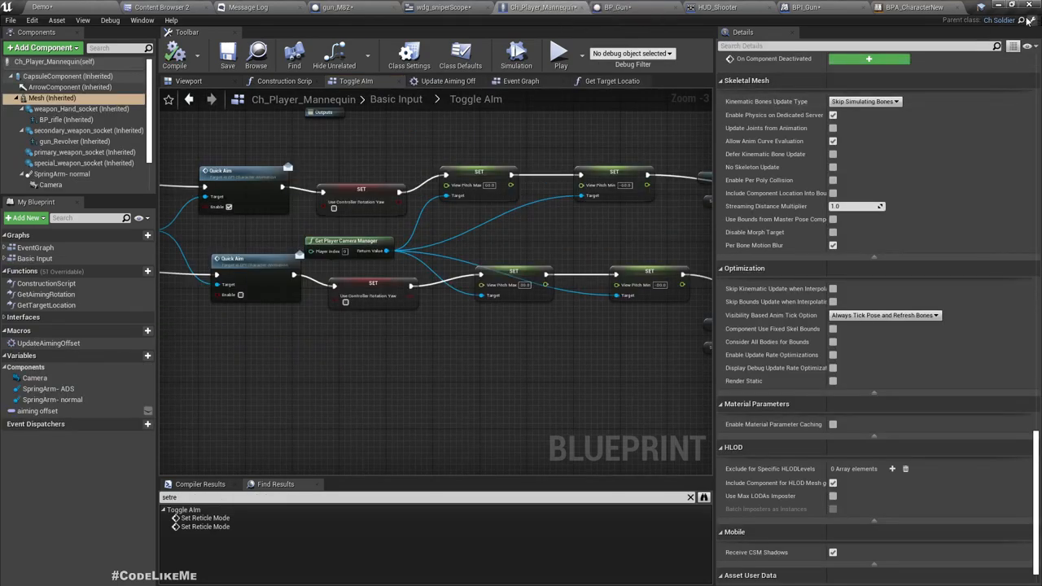
pyautogui.click(409, 55)
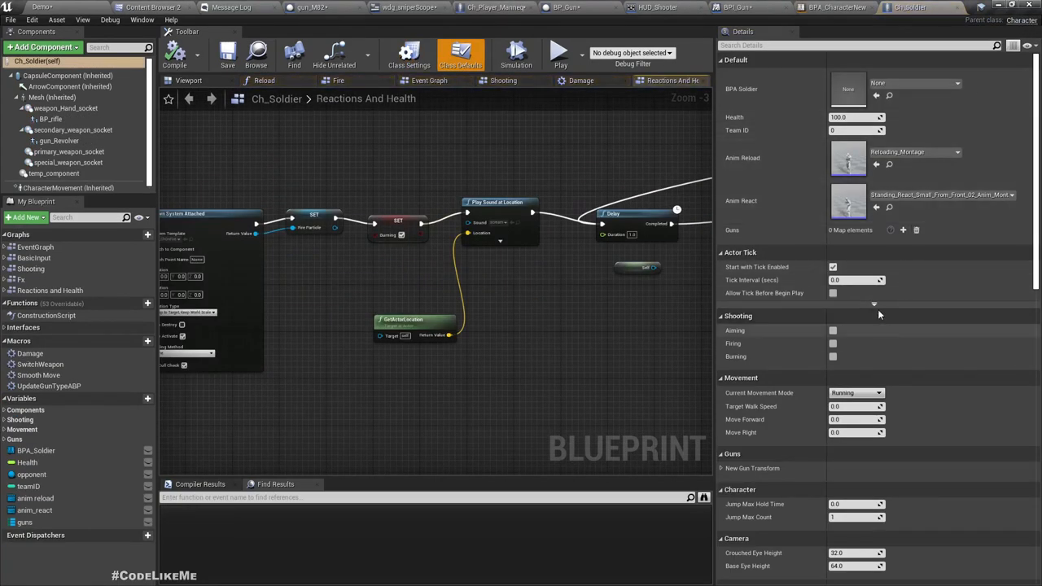
pyautogui.click(409, 53)
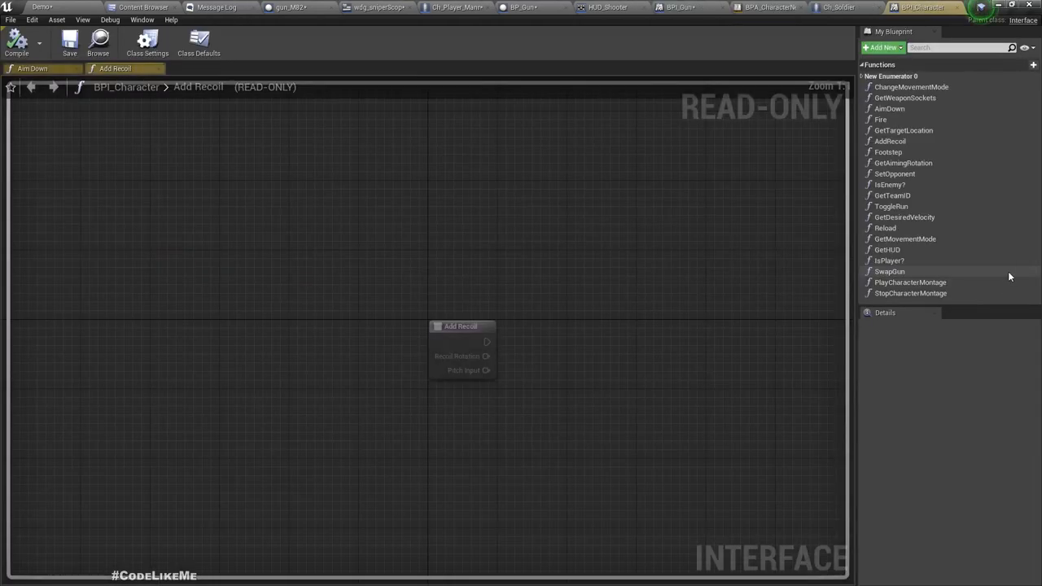
# Add a Set FOV function to BPI_Character with a float input named Fov.
pyautogui.click(882, 46)
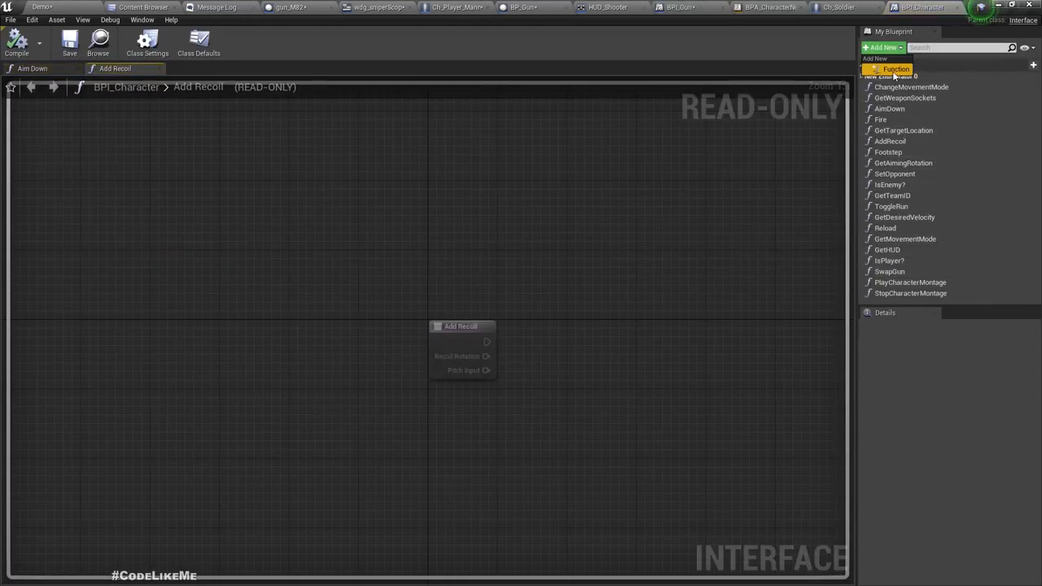
pyautogui.click(894, 69)
pyautogui.write('SetFOV')
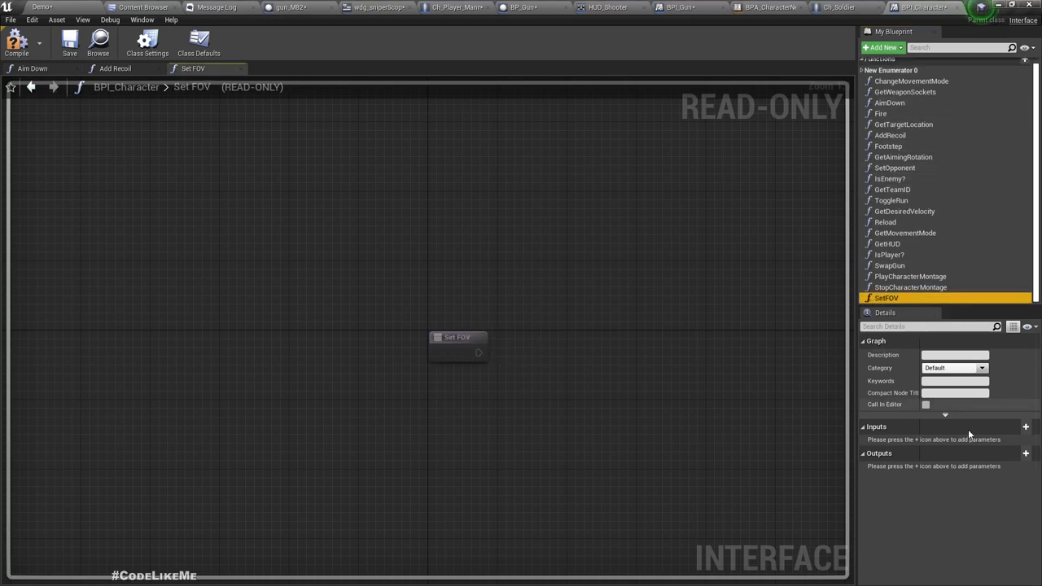
pyautogui.click(1025, 427)
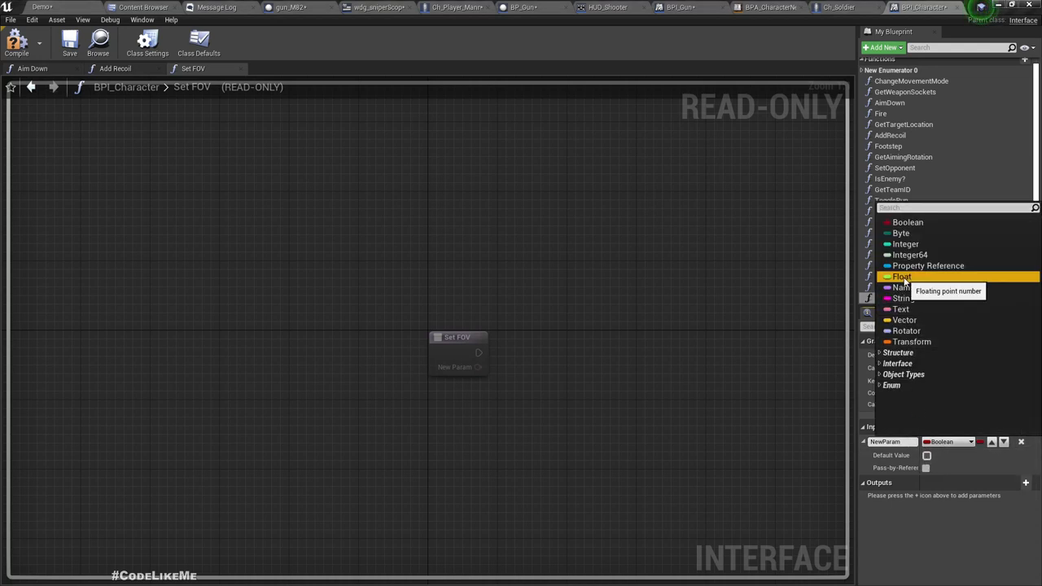
pyautogui.click(903, 276)
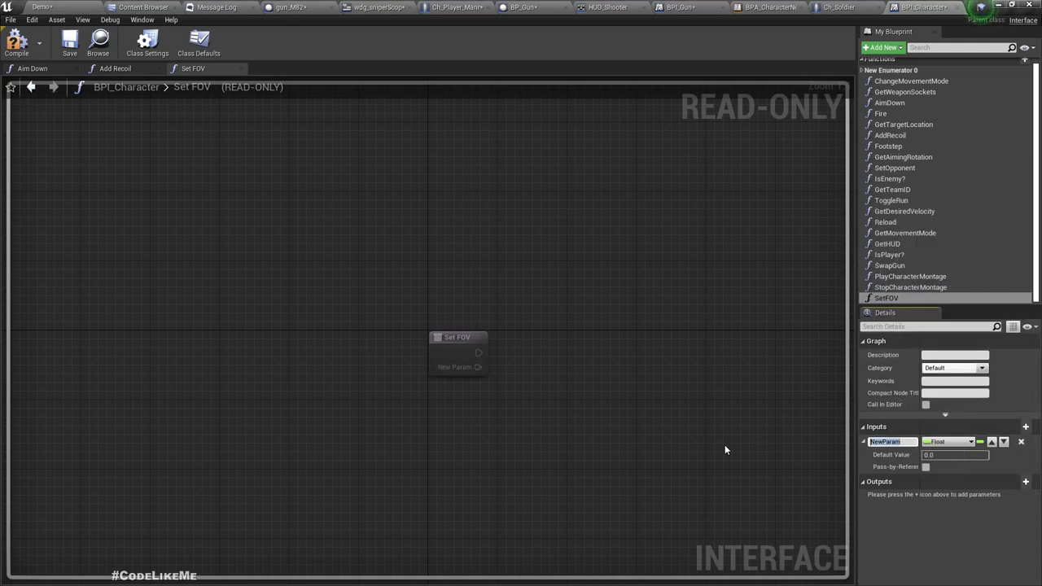
pyautogui.write('fov')
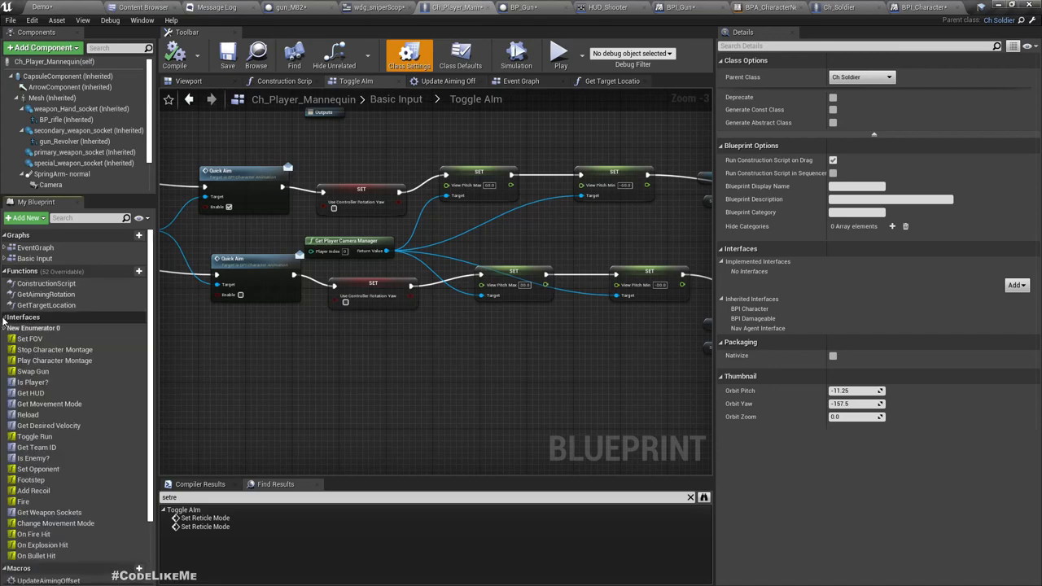
# Wire Event Set FOV into the Camera's Set Field Of View and compile.
pyautogui.click(521, 80)
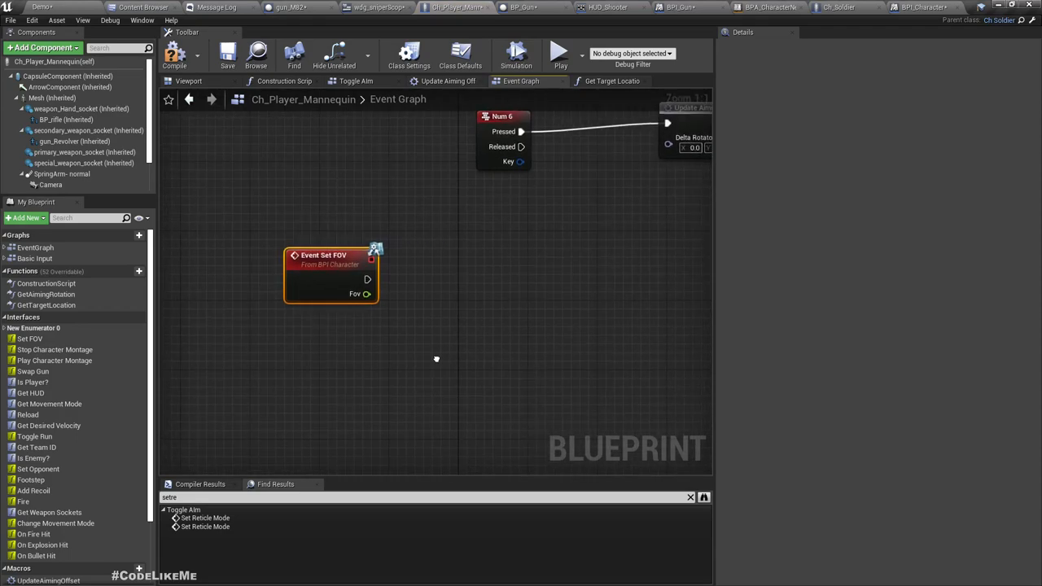
pyautogui.moveTo(436, 360); pyautogui.dragTo(400, 354)
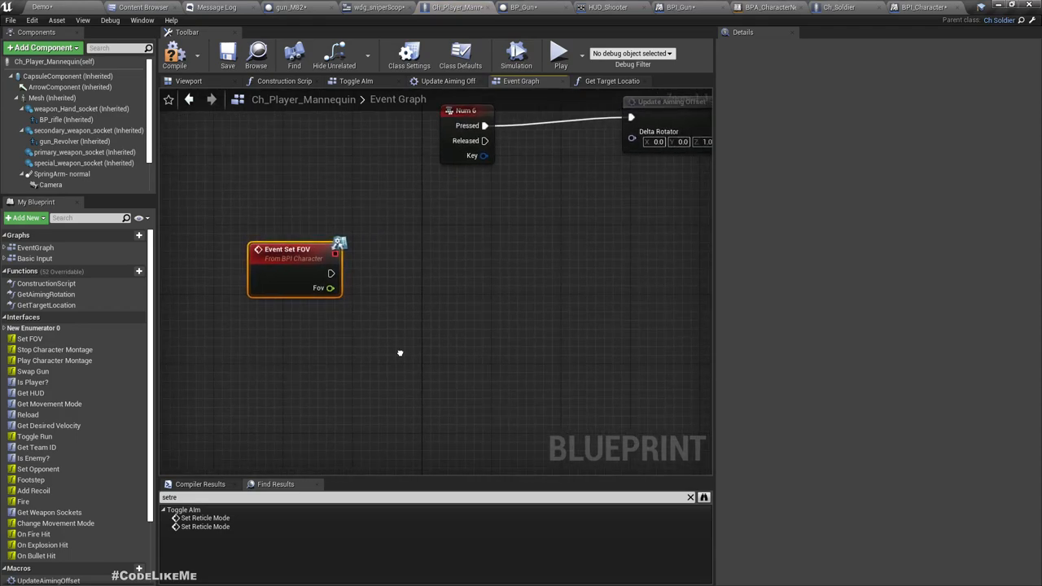
pyautogui.moveTo(294, 249); pyautogui.dragTo(382, 319)
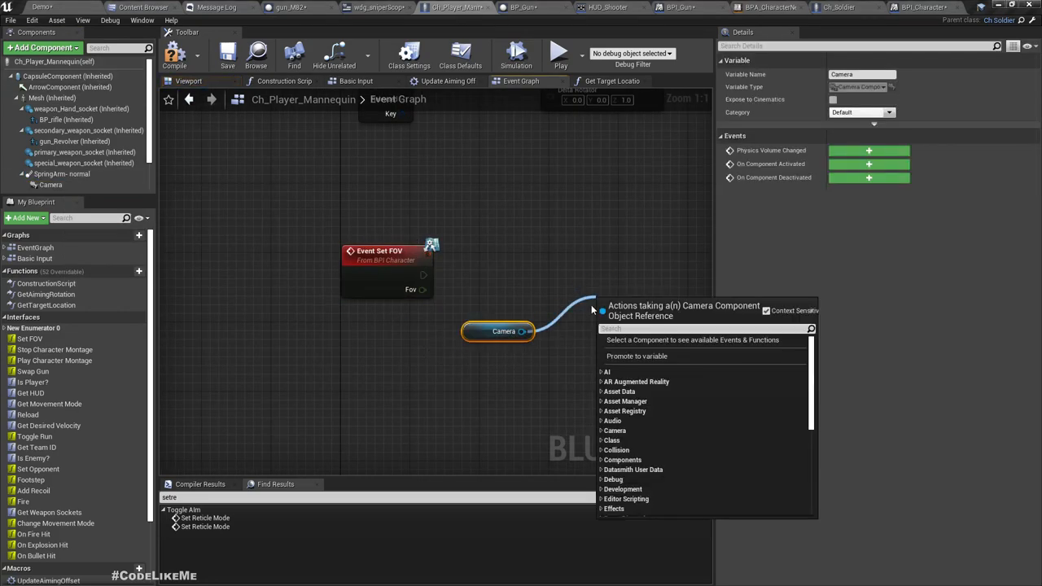
pyautogui.write('set fi')
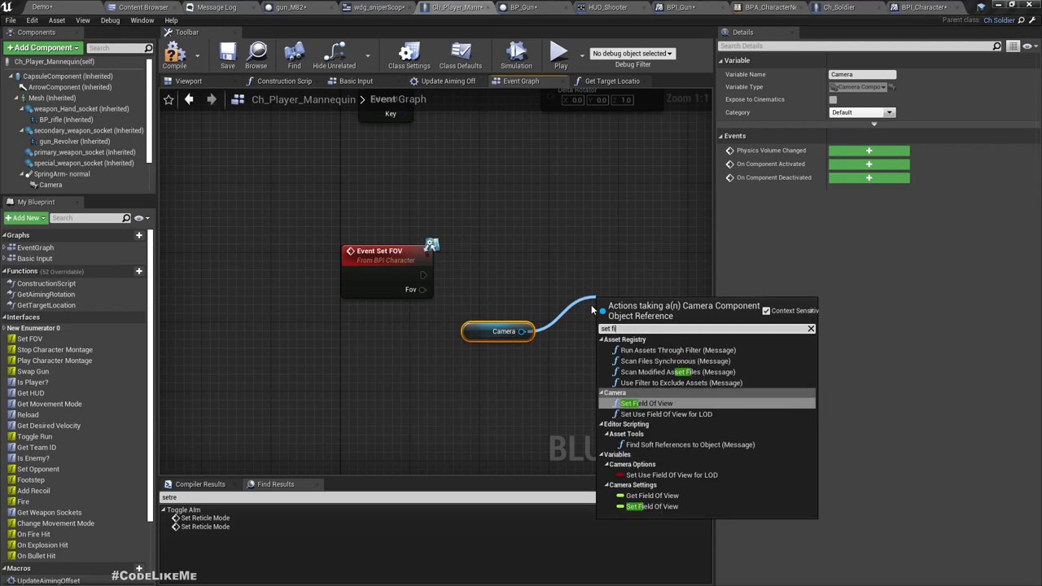
pyautogui.click(647, 404)
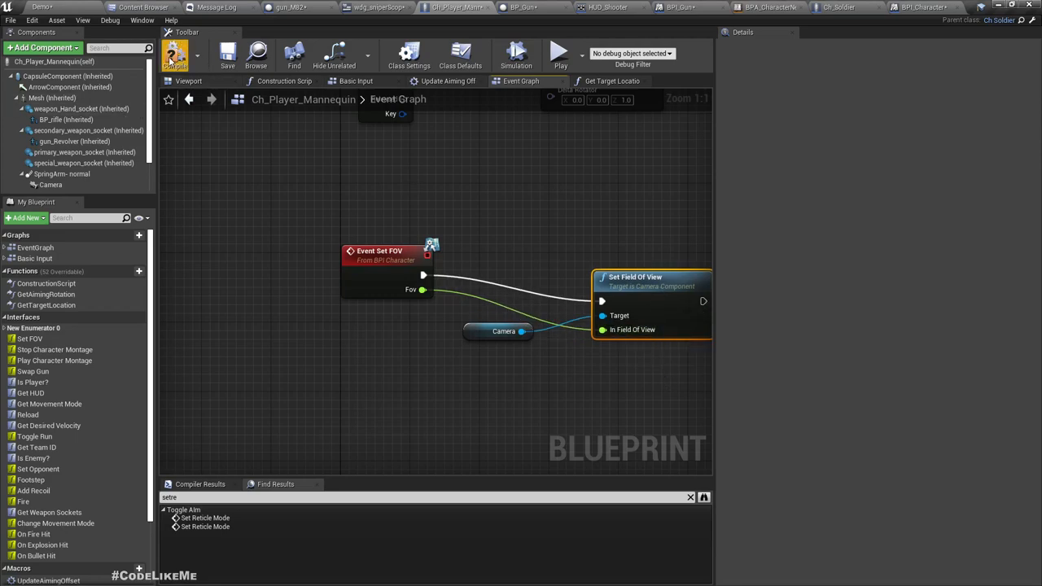
pyautogui.click(290, 8)
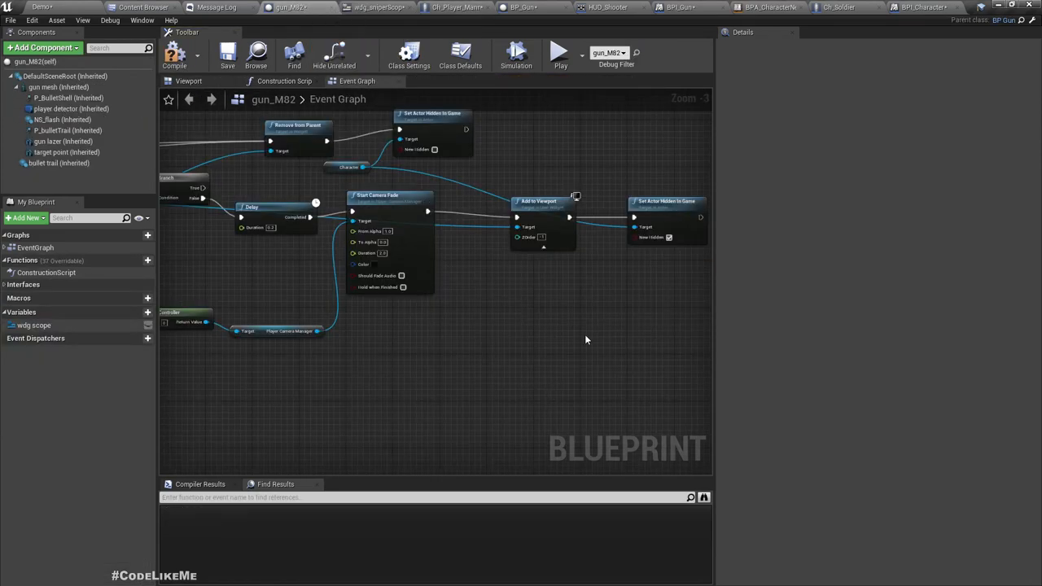
# Call Set FOV on Character with 90 when leaving the scope and 50 when entering, then compile.
pyautogui.moveTo(586, 340); pyautogui.dragTo(562, 413)
pyautogui.write('set')
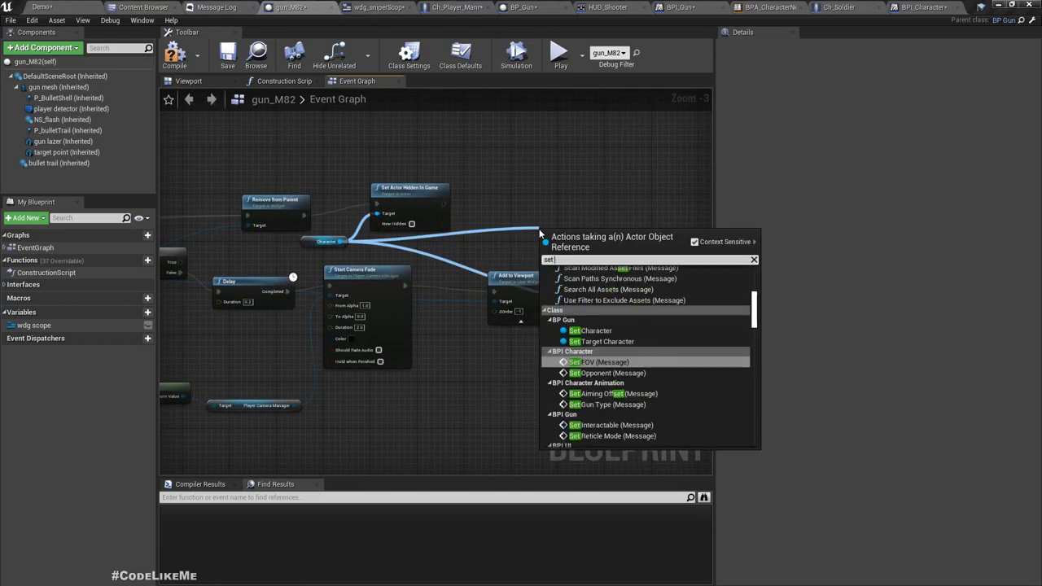
pyautogui.write('f')
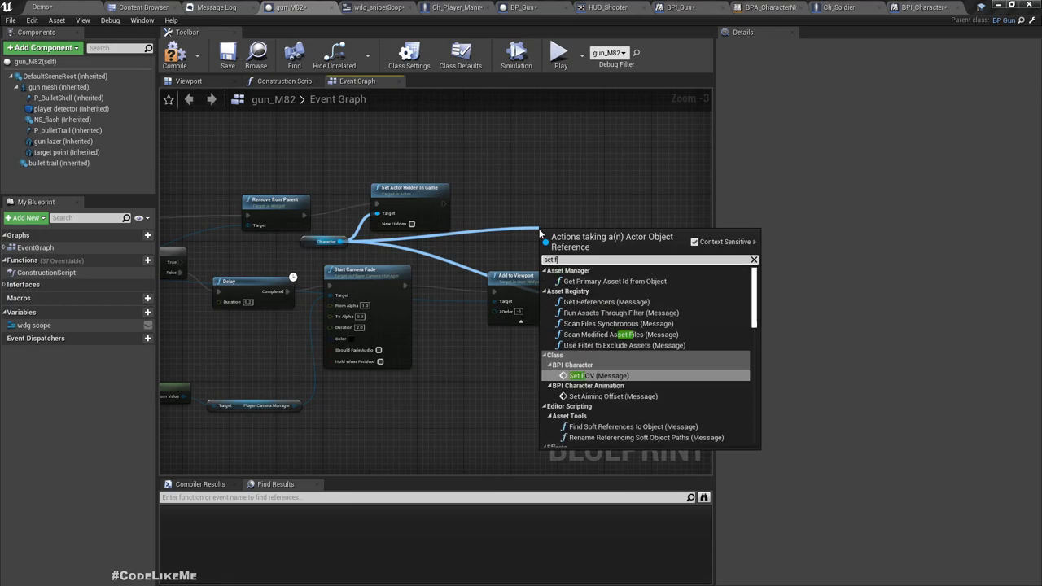
pyautogui.click(583, 376)
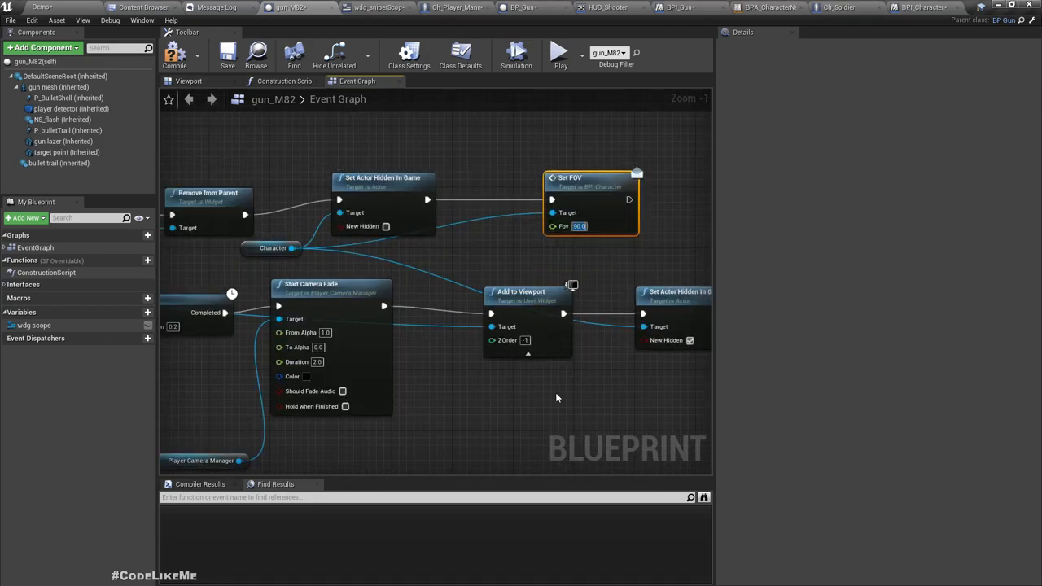
pyautogui.scroll(-3)
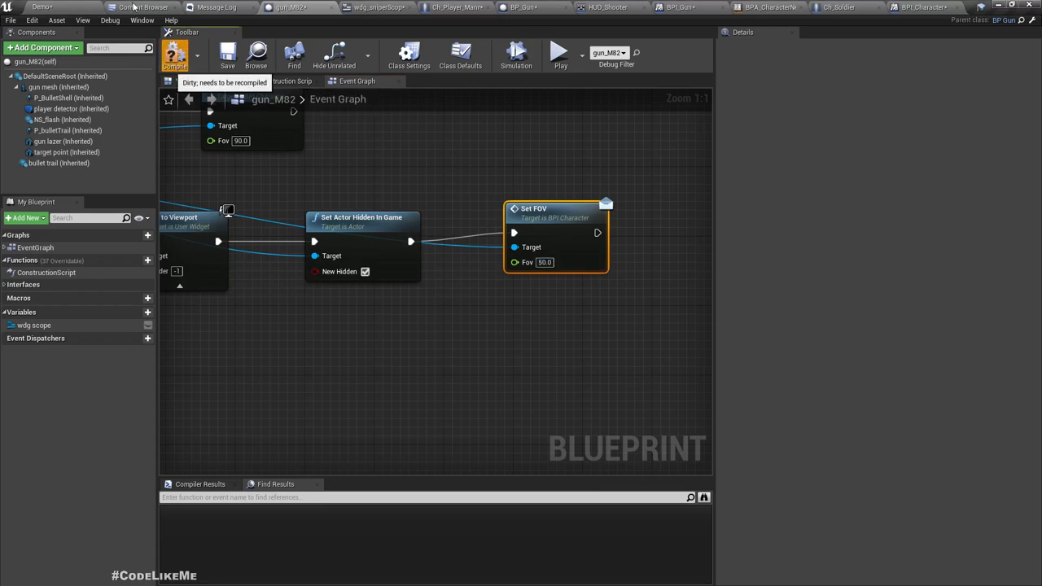
pyautogui.click(560, 52)
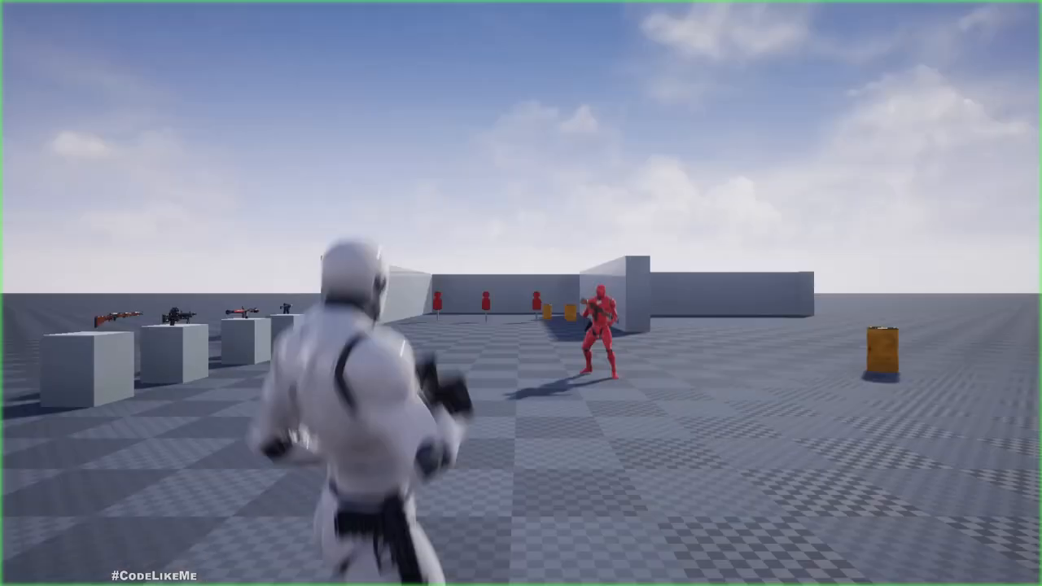
# Try aiming the sniper rifle through its scope in the running game.
pyautogui.rightClick(521, 293)
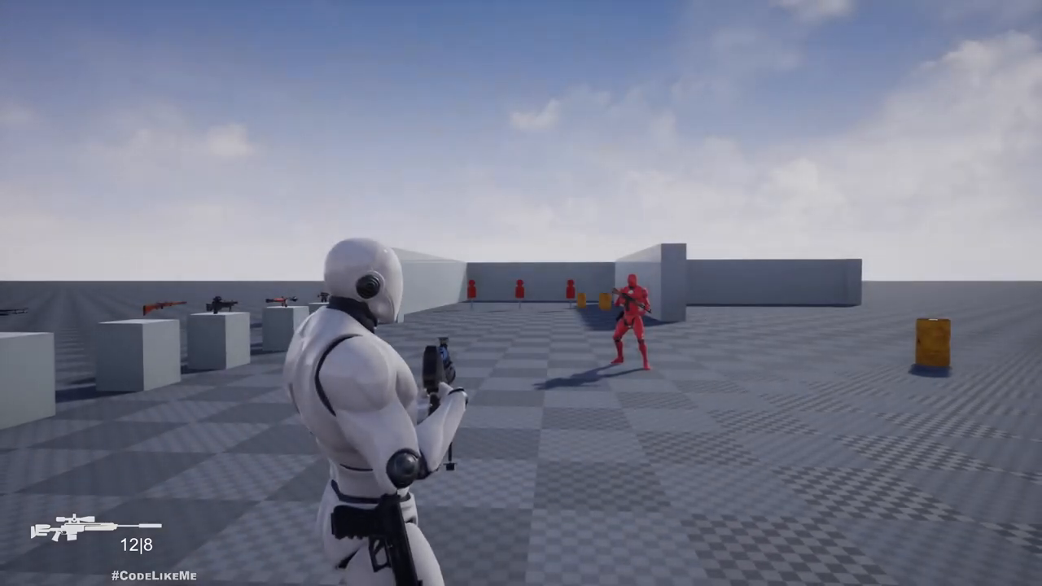
pyautogui.rightClick(521, 293)
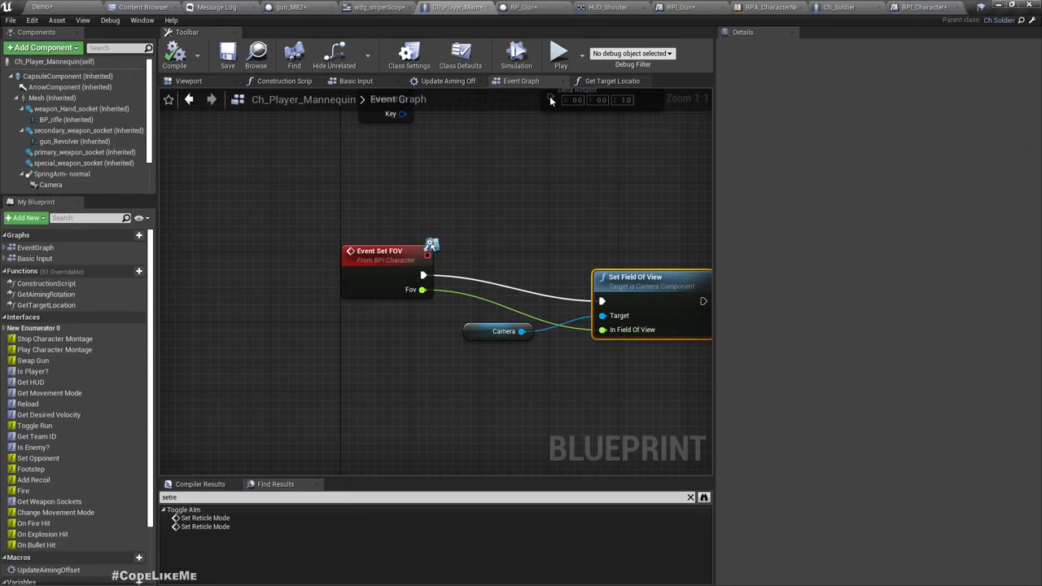
# Change gun_M82's scoped FOV to 20 and relaunch the play session.
pyautogui.click(287, 8)
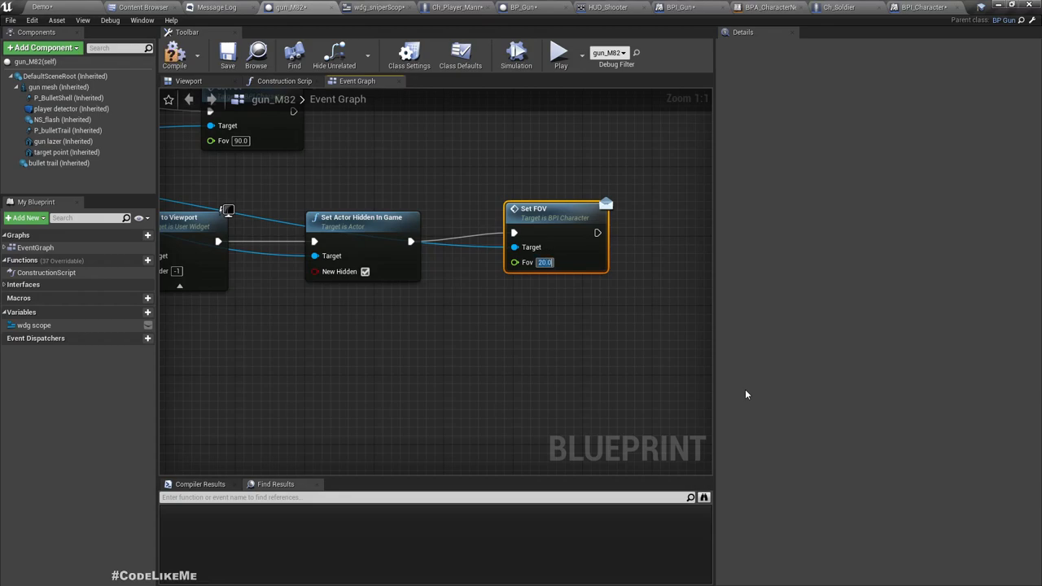
pyautogui.click(953, 7)
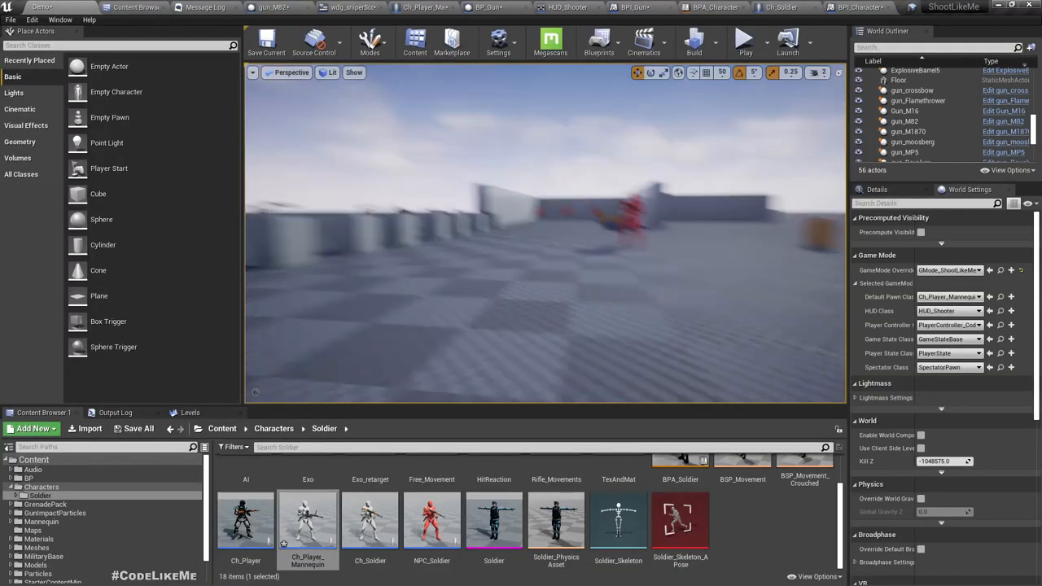
pyautogui.click(744, 38)
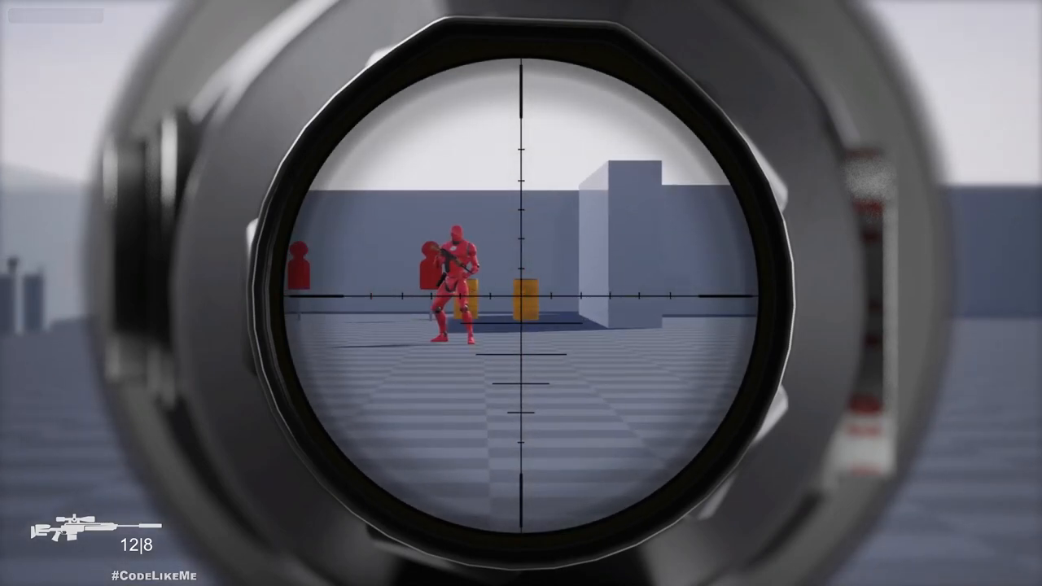
# Fire two scoped sniper shots at the red targets.
pyautogui.click(521, 293)
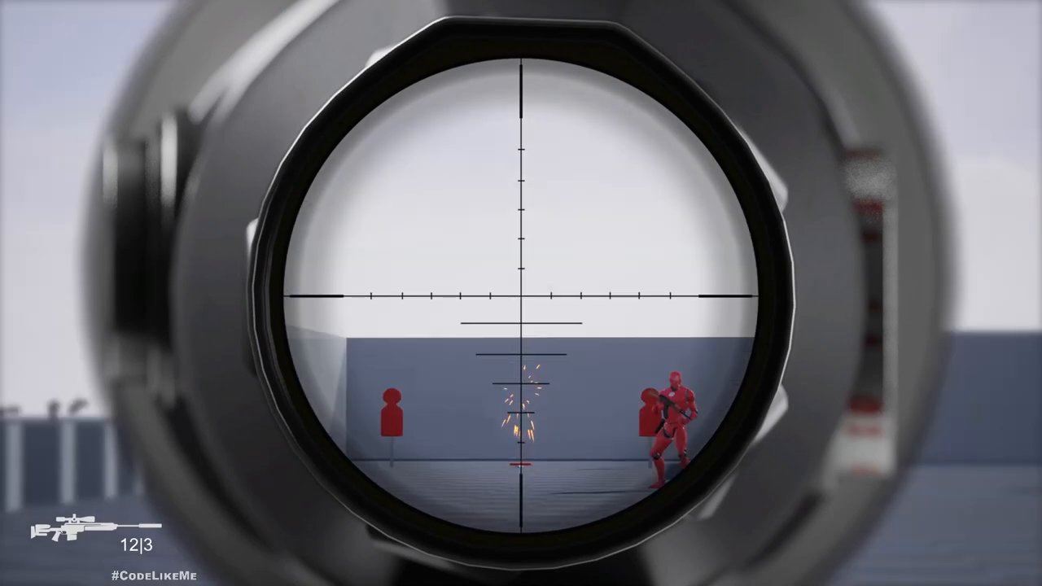
pyautogui.click(521, 293)
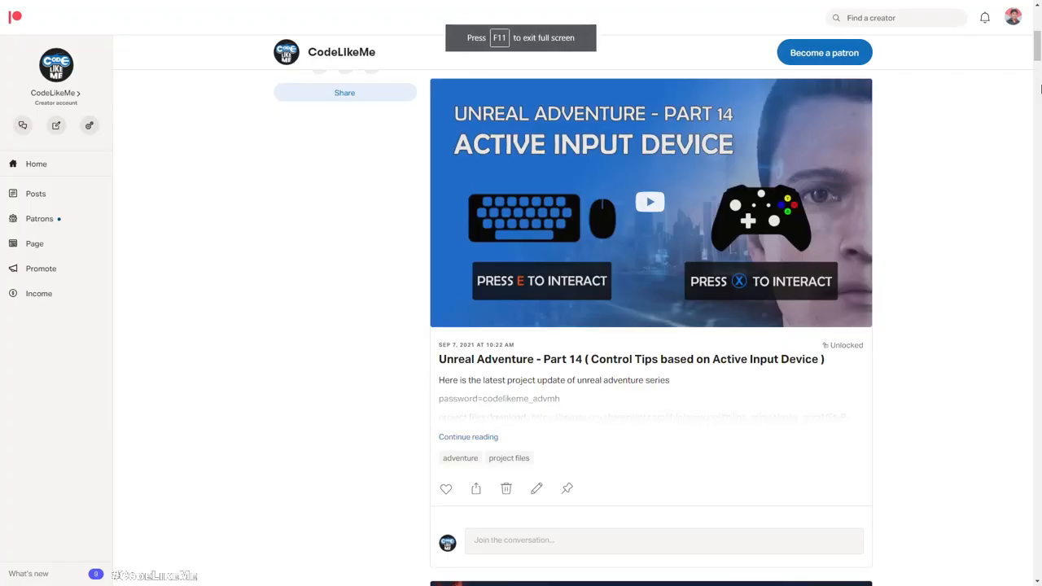
pyautogui.scroll(-3)
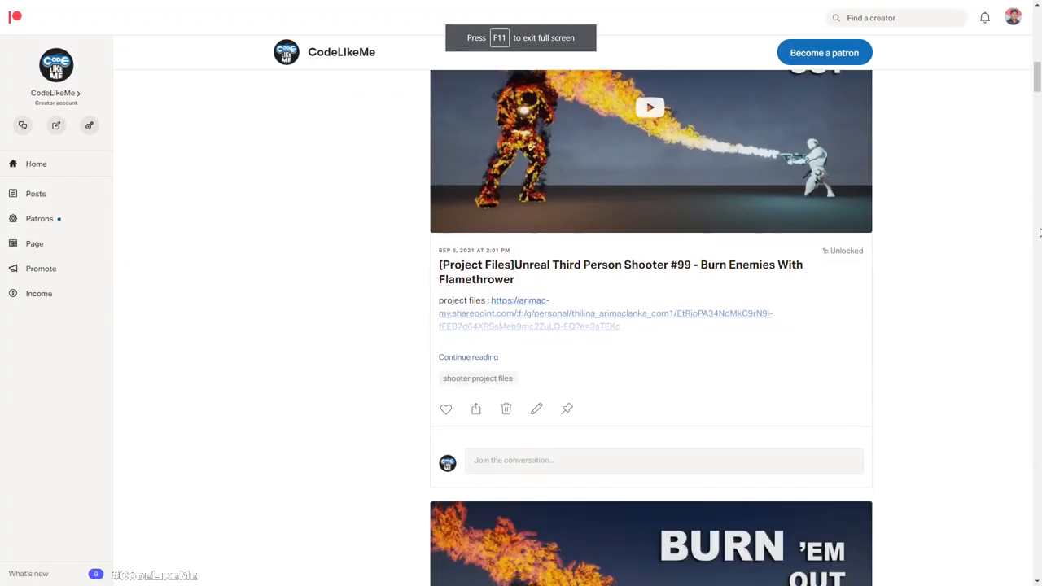
pyautogui.scroll(-3)
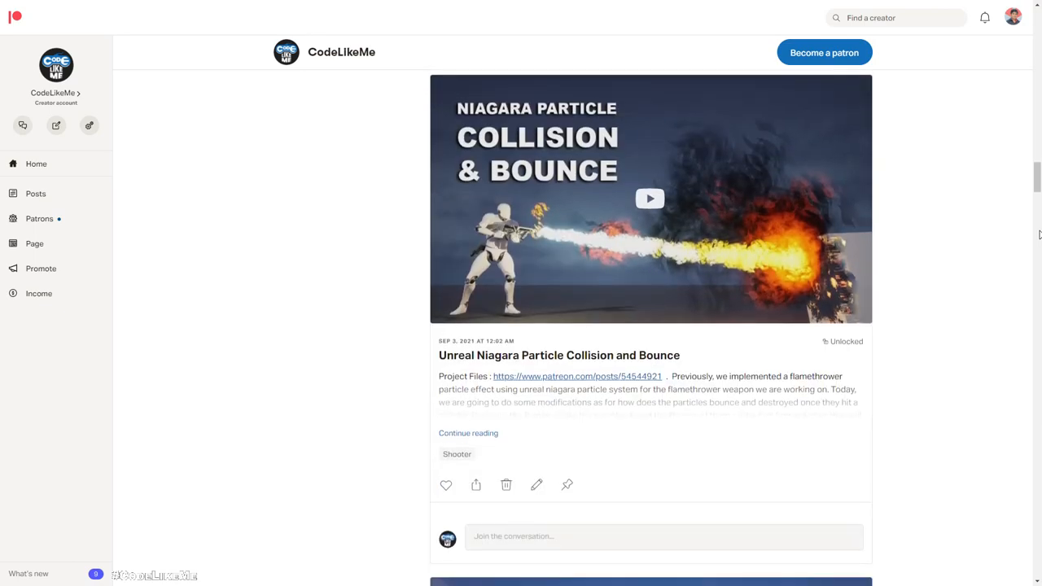
pyautogui.scroll(-3)
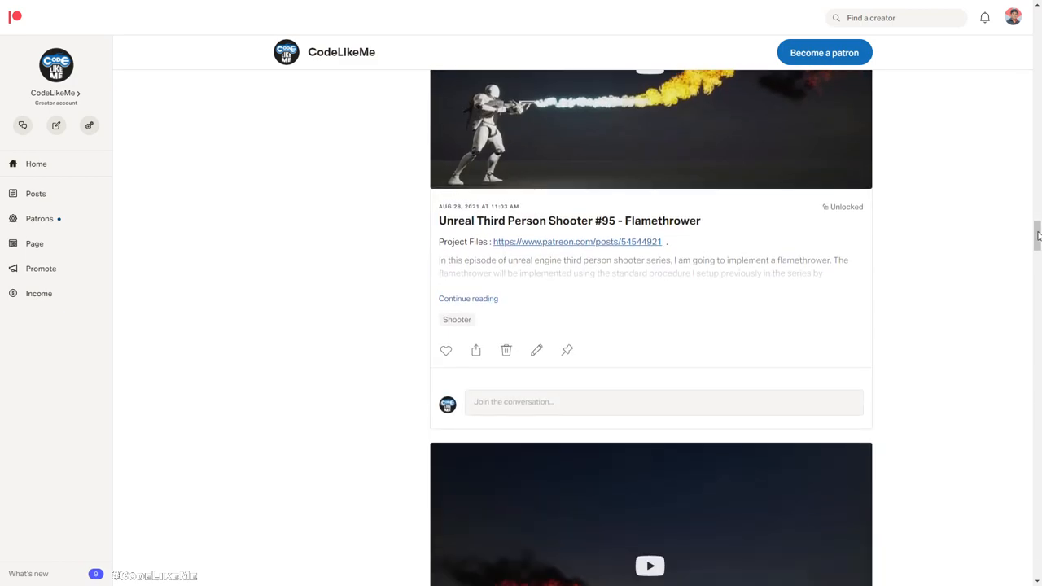
pyautogui.scroll(-3)
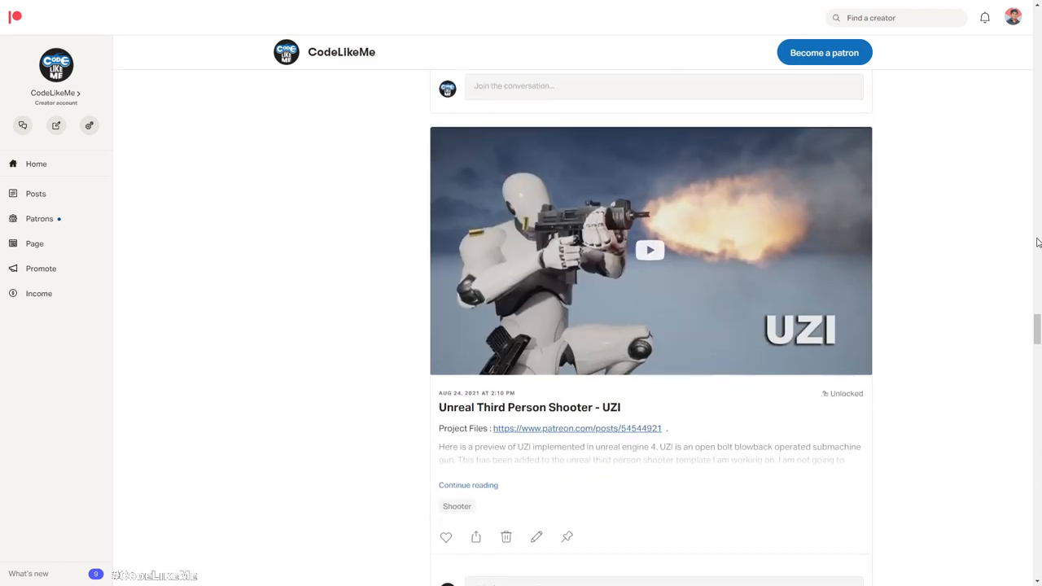
pyautogui.scroll(-3)
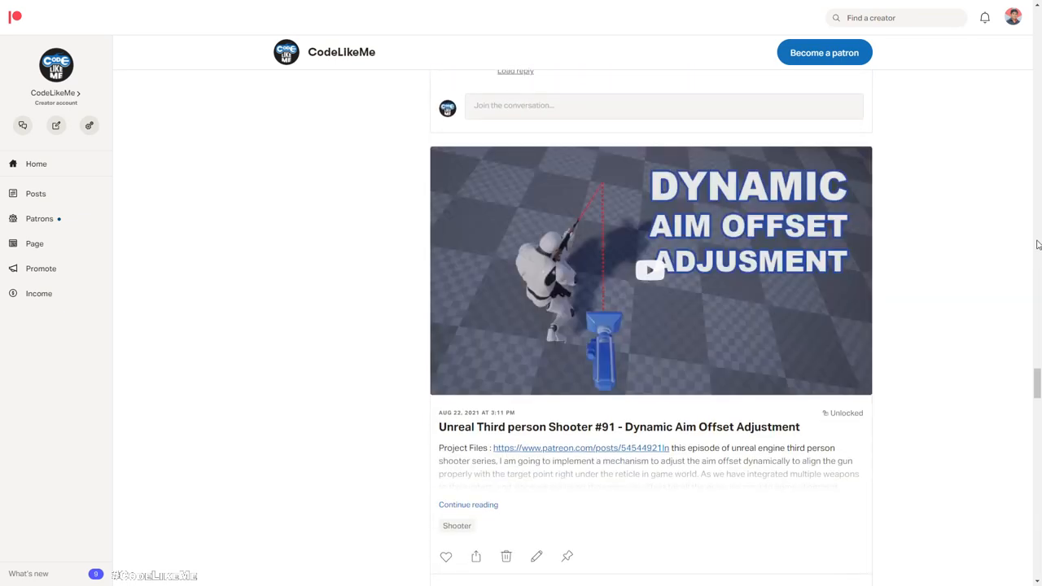
pyautogui.scroll(-3)
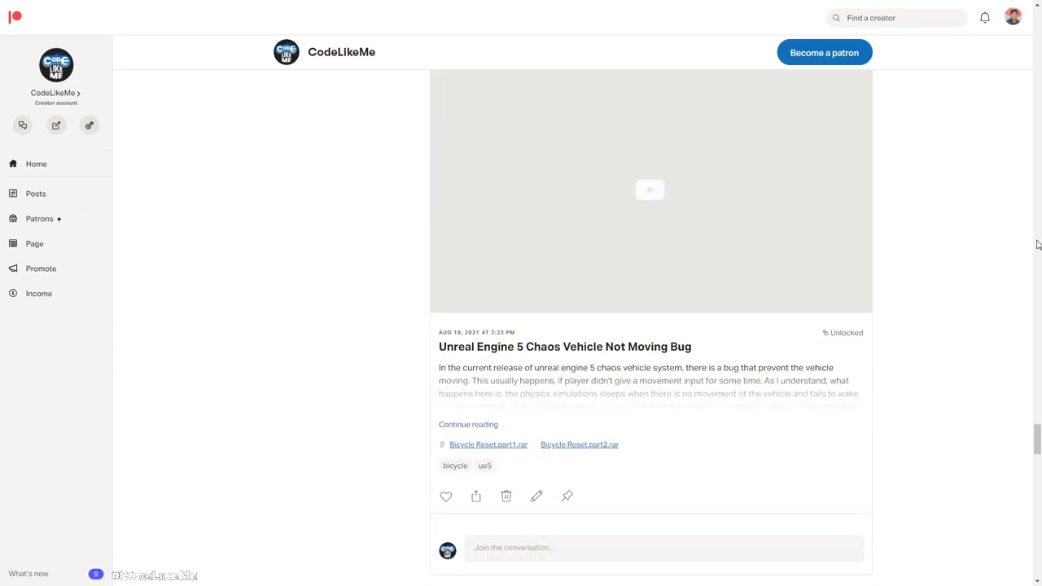